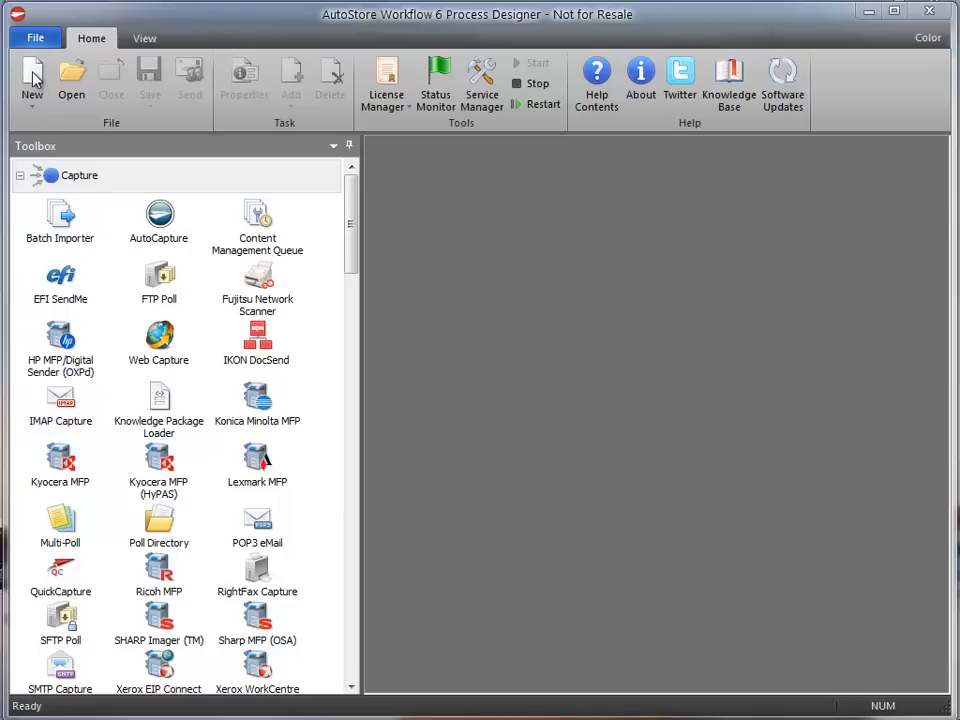
Step: Start new configuration CFG2 with task cAutoCapture: AutoCapture, ABBYY FineReader OCR, Multi Router
{"action": "left_click", "coordinate": [33, 75]}
{"action": "type", "text": "cAutoCapture"}
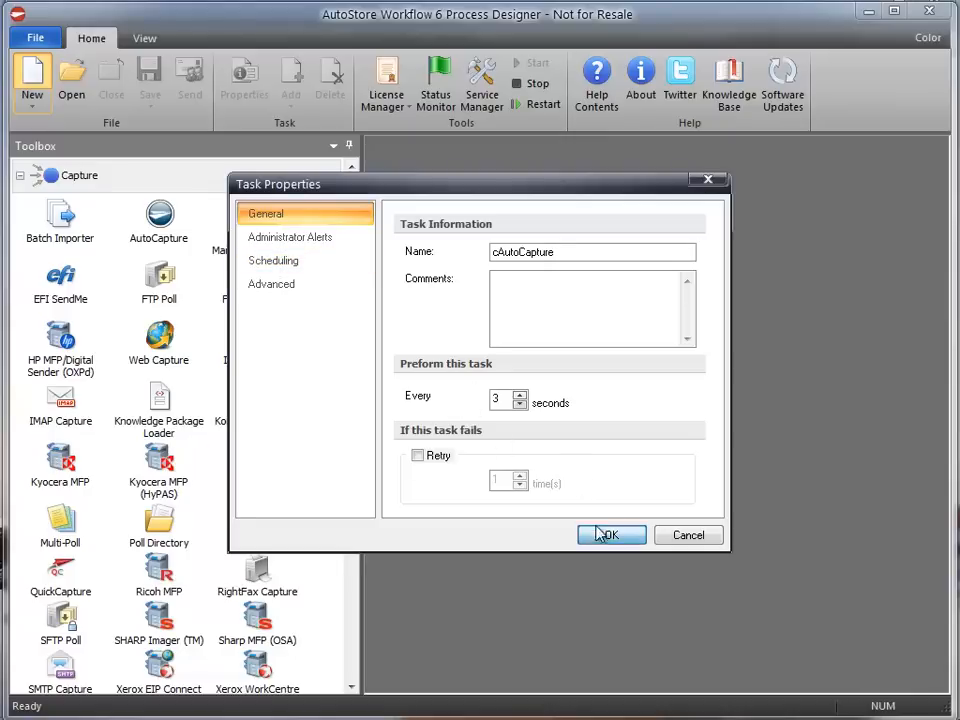
{"action": "left_click", "coordinate": [611, 535]}
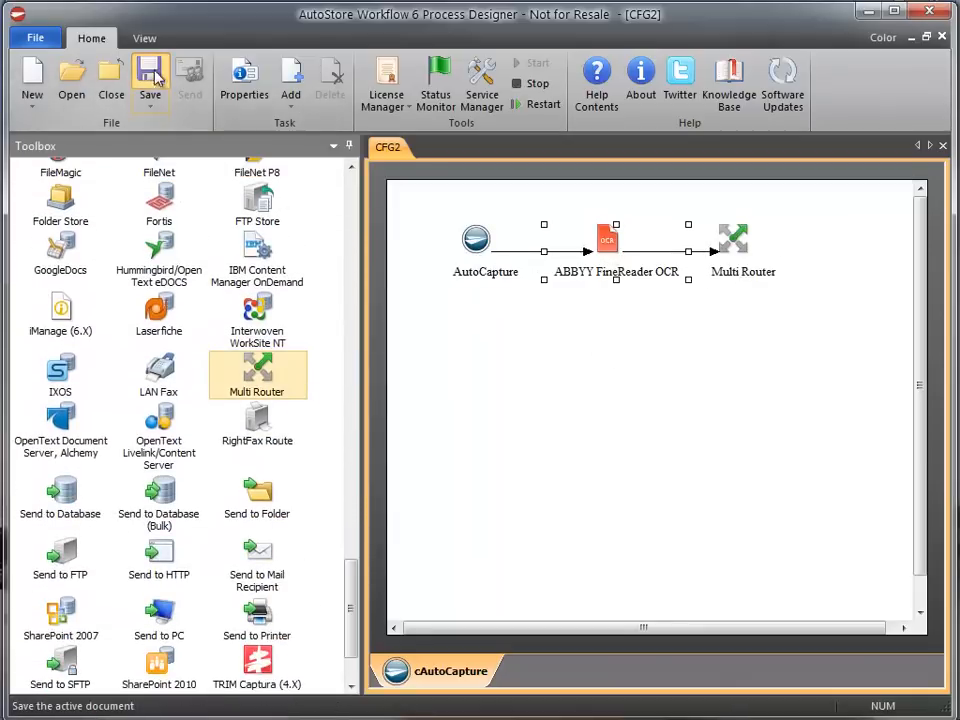
Step: Save the configuration as KPFTraining -v1 in C:\AutoStore\KPFTraining\CFG
{"action": "left_click", "coordinate": [149, 75]}
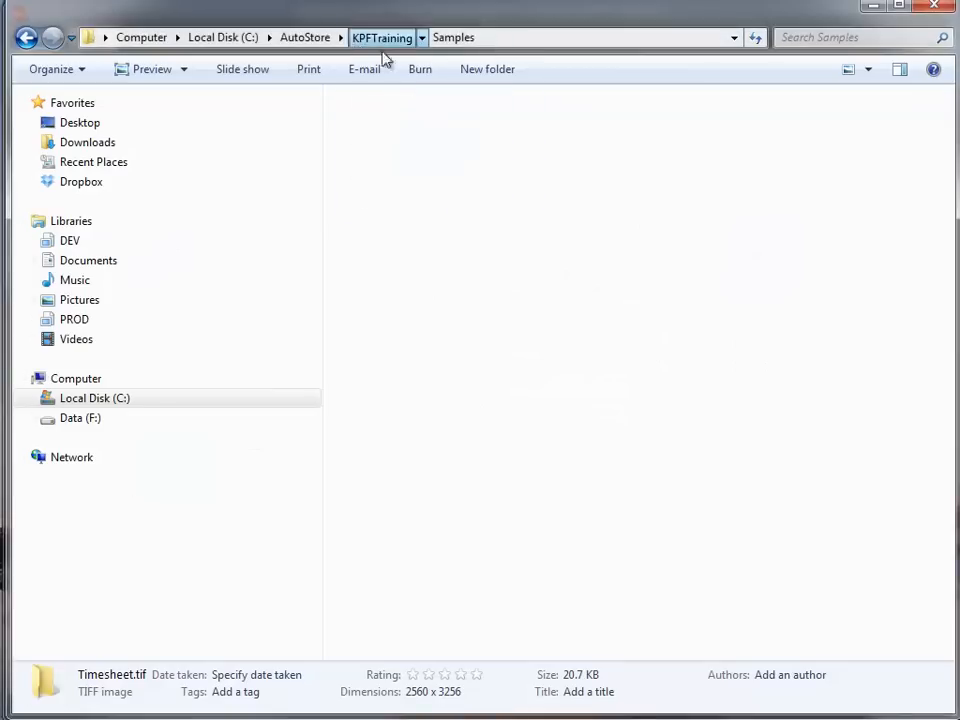
{"action": "left_click", "coordinate": [381, 37]}
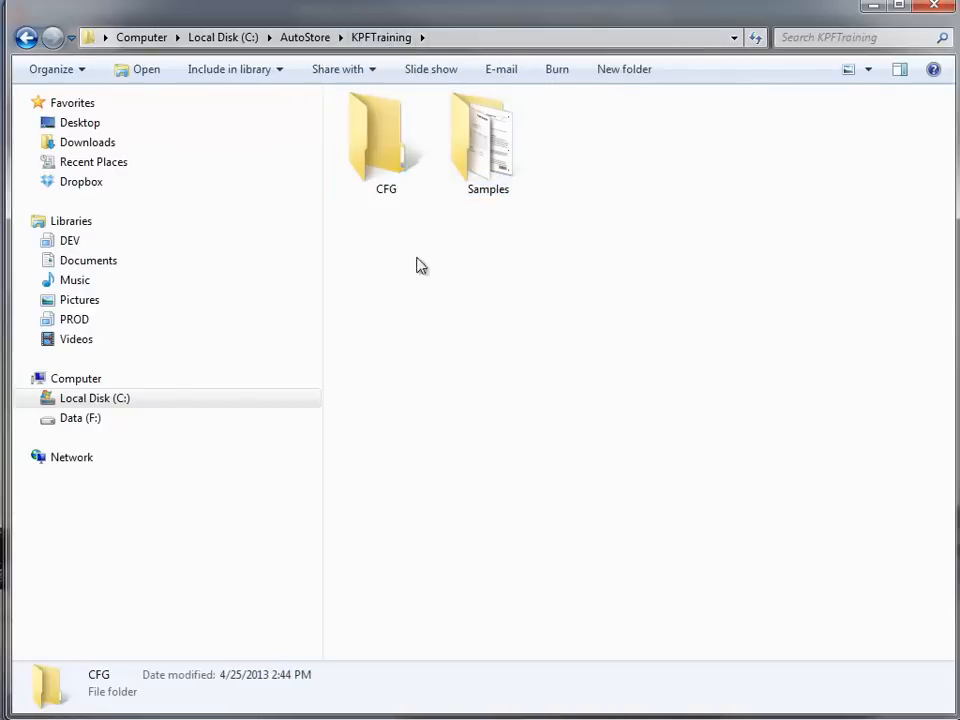
{"action": "double_click", "coordinate": [385, 135]}
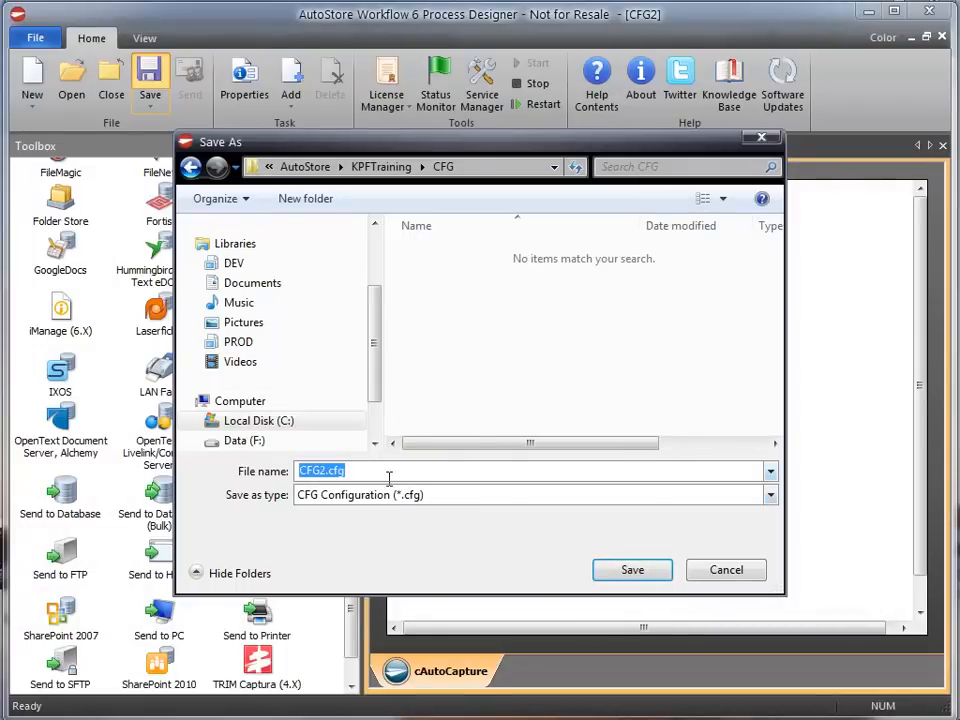
{"action": "type", "text": "KPFTraining"}
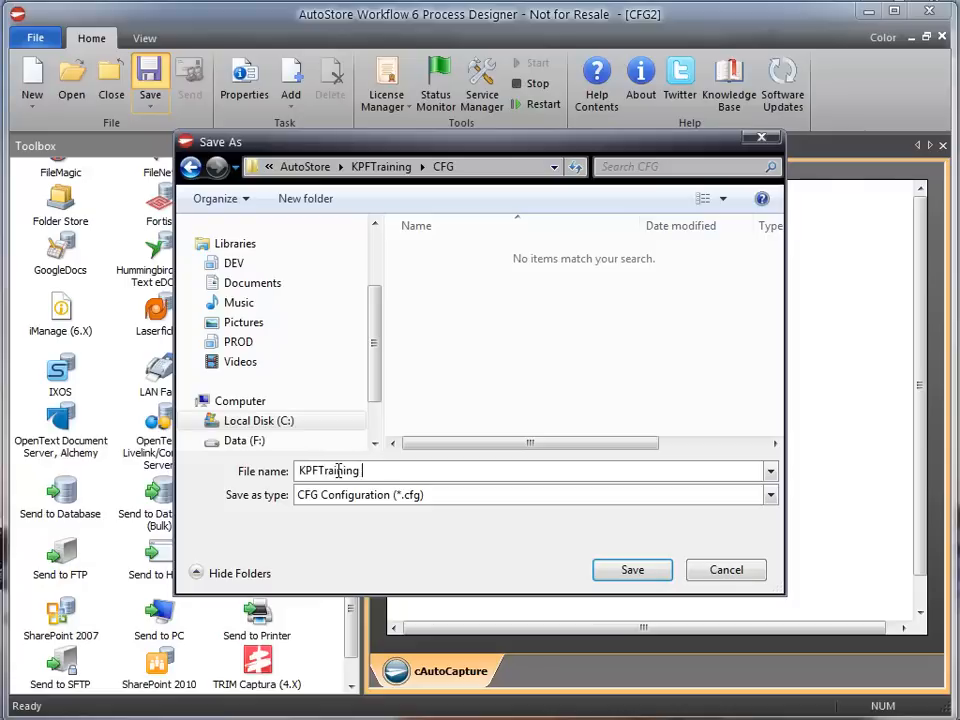
{"action": "left_click", "coordinate": [632, 569]}
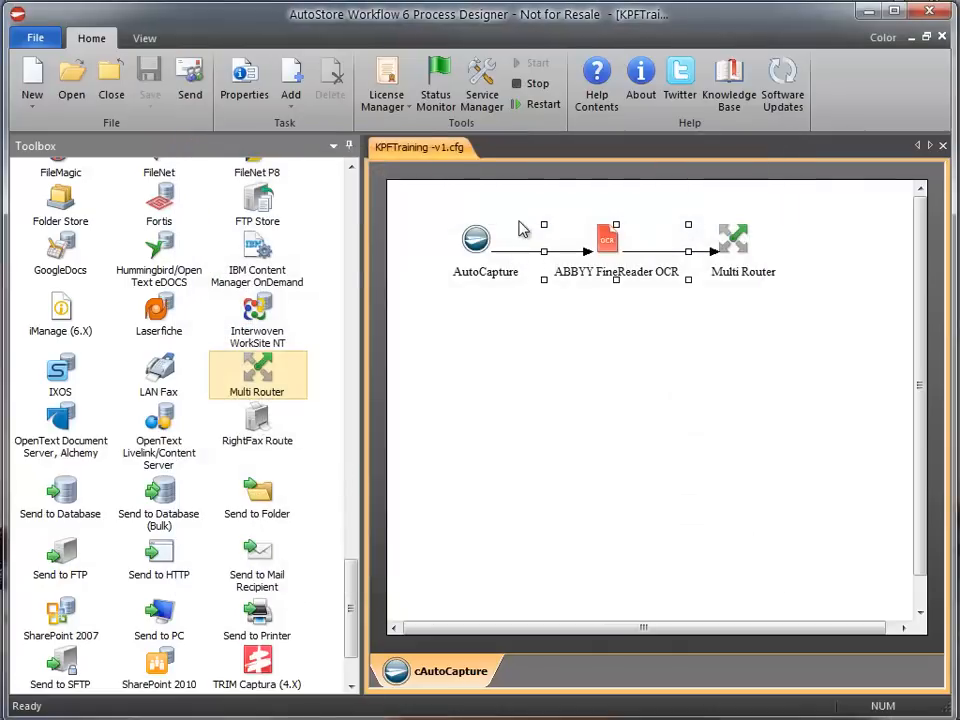
Step: Add a form named Convert to PDF in the AutoCapture settings
{"action": "double_click", "coordinate": [475, 240]}
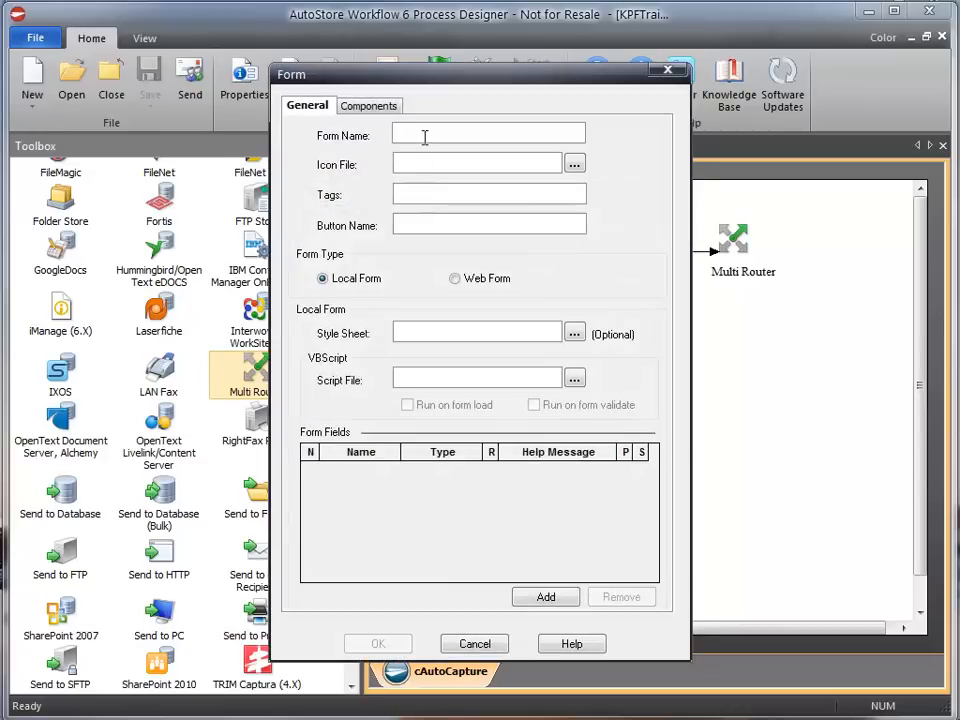
{"action": "type", "text": "Convert to PDF"}
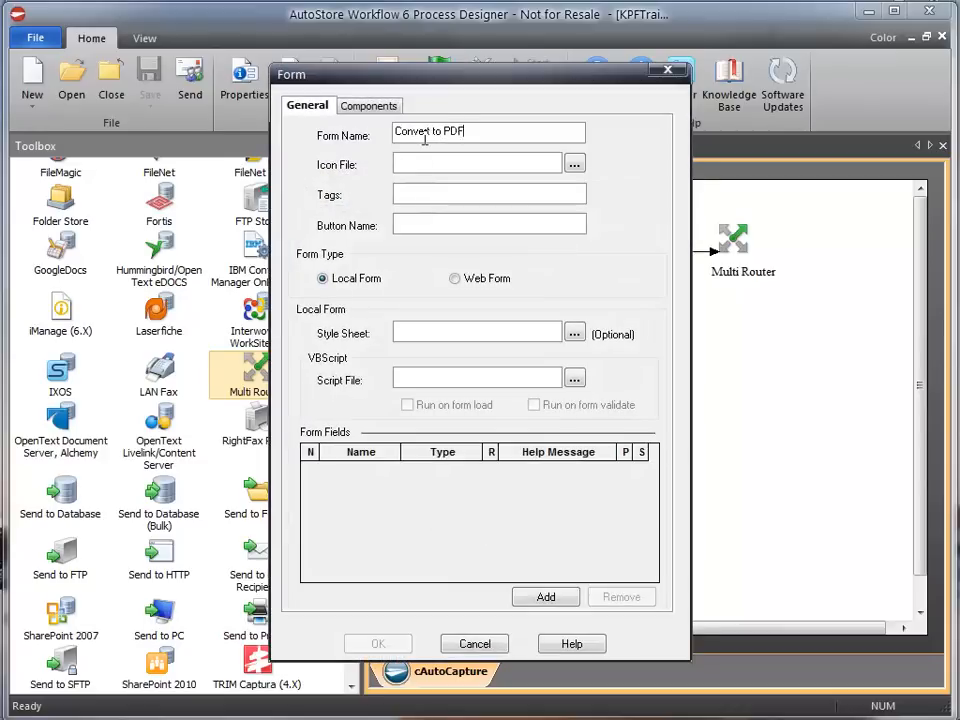
{"action": "type", "text": "O"}
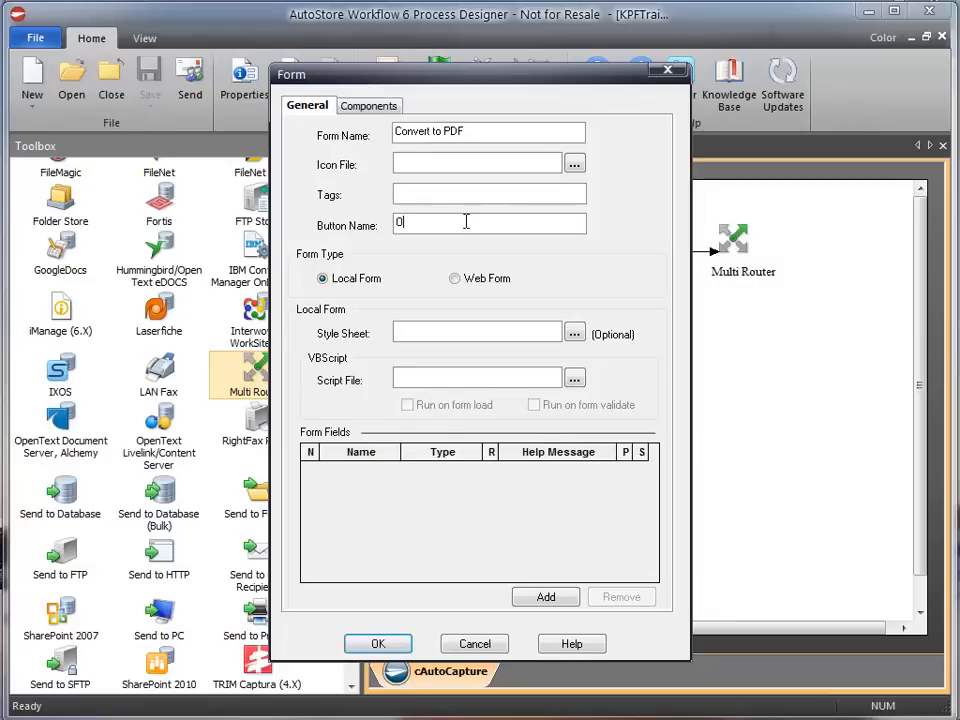
{"action": "left_click", "coordinate": [367, 105]}
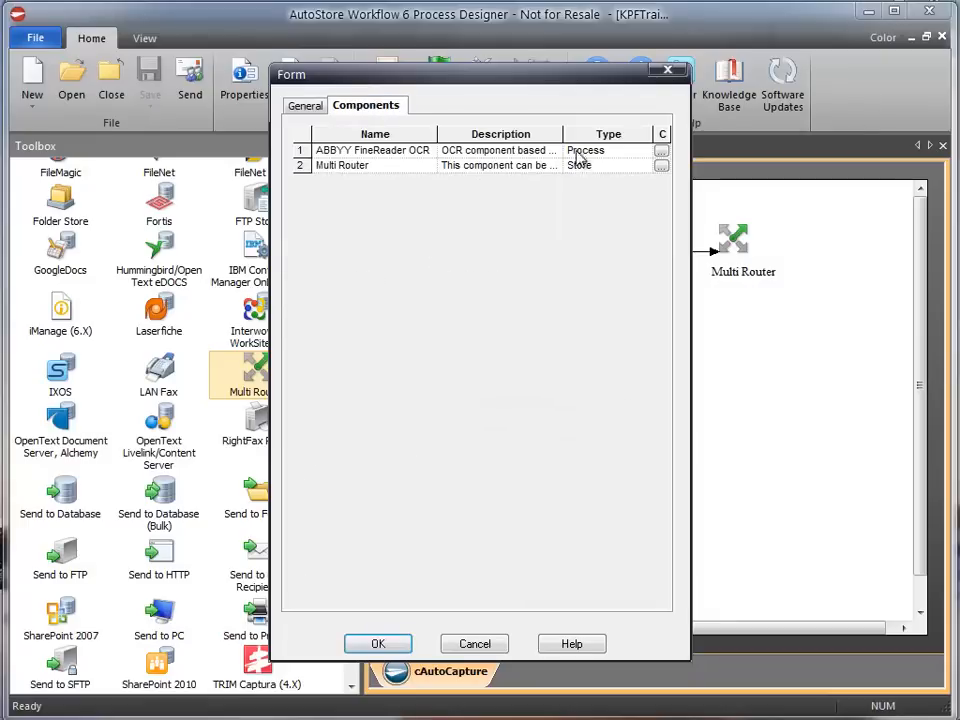
{"action": "mouse_move", "coordinate": [647, 287]}
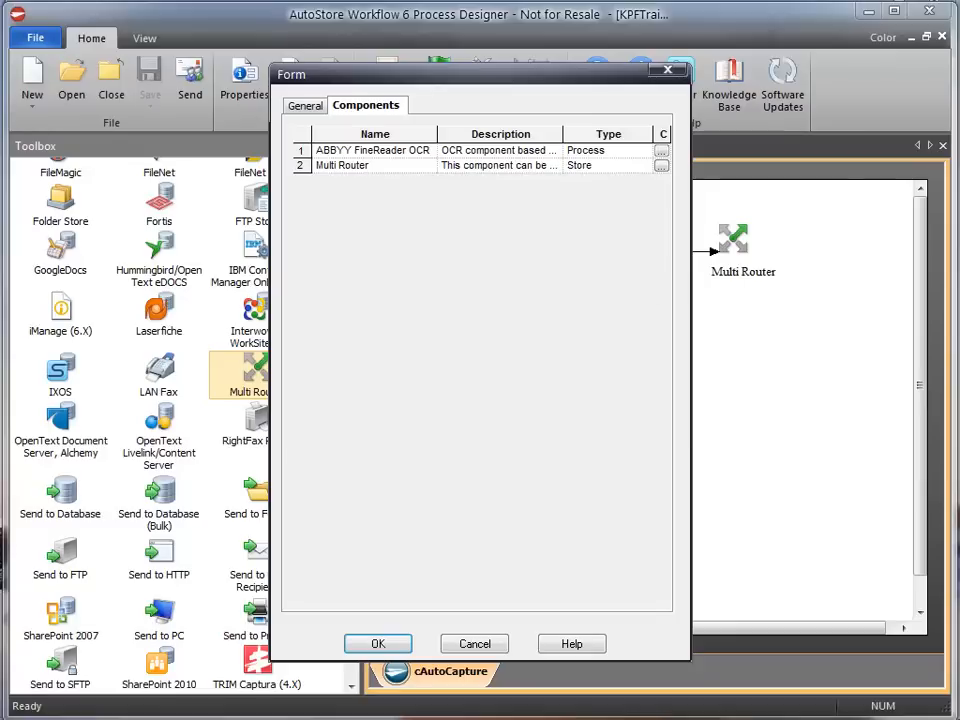
Step: Set ABBYY FineReader OCR pass-through to No and enable fast recognition mode
{"action": "double_click", "coordinate": [372, 150]}
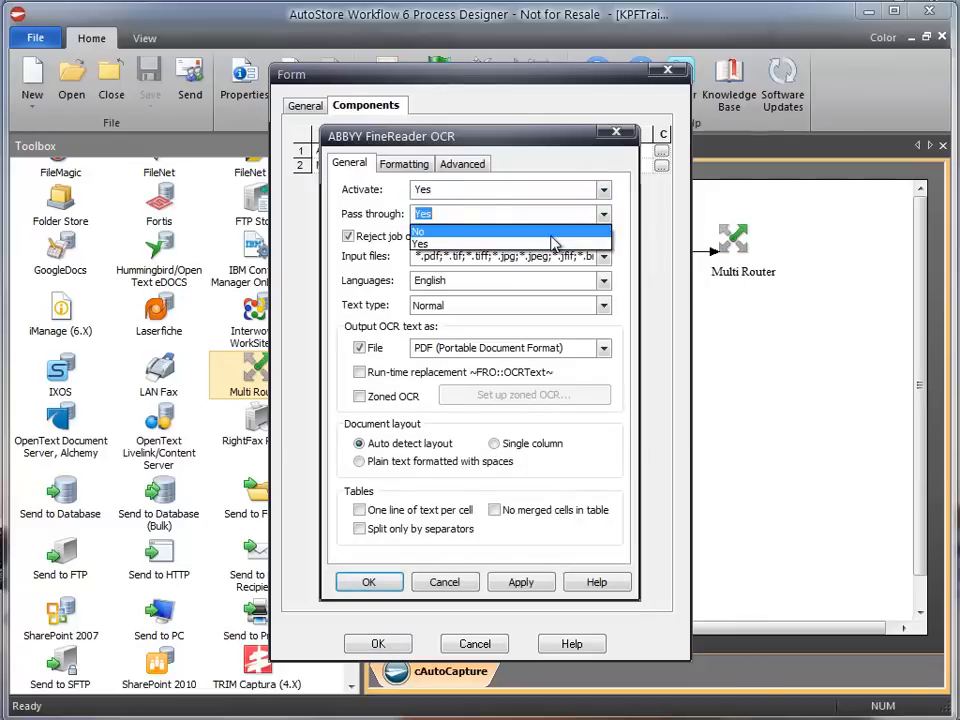
{"action": "left_click", "coordinate": [420, 231]}
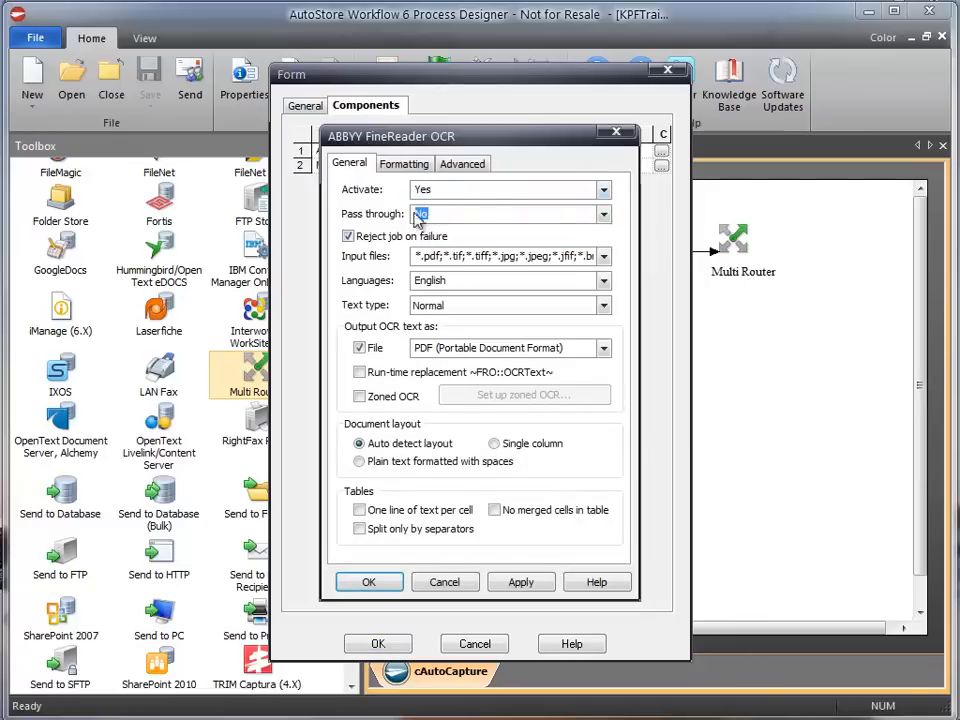
{"action": "left_click", "coordinate": [462, 163]}
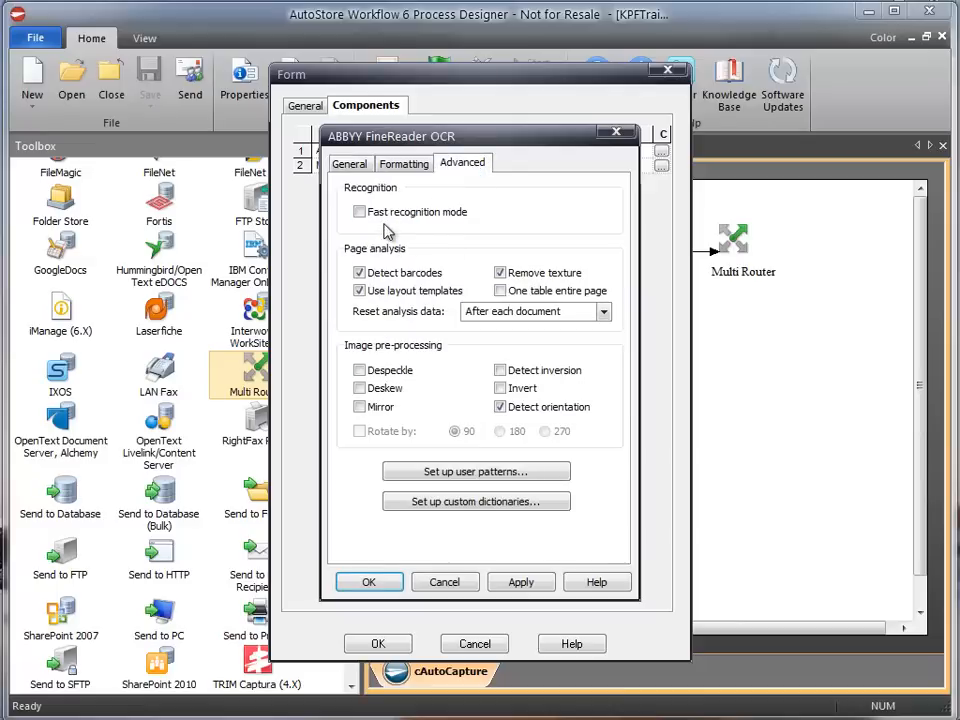
{"action": "left_click", "coordinate": [359, 211]}
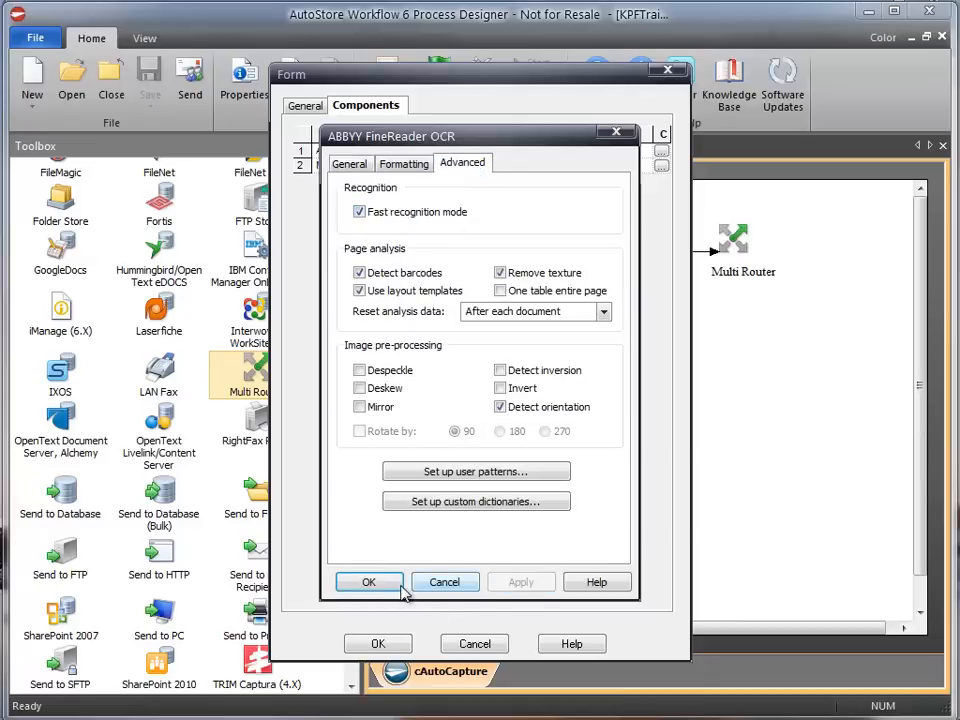
{"action": "left_click", "coordinate": [368, 582]}
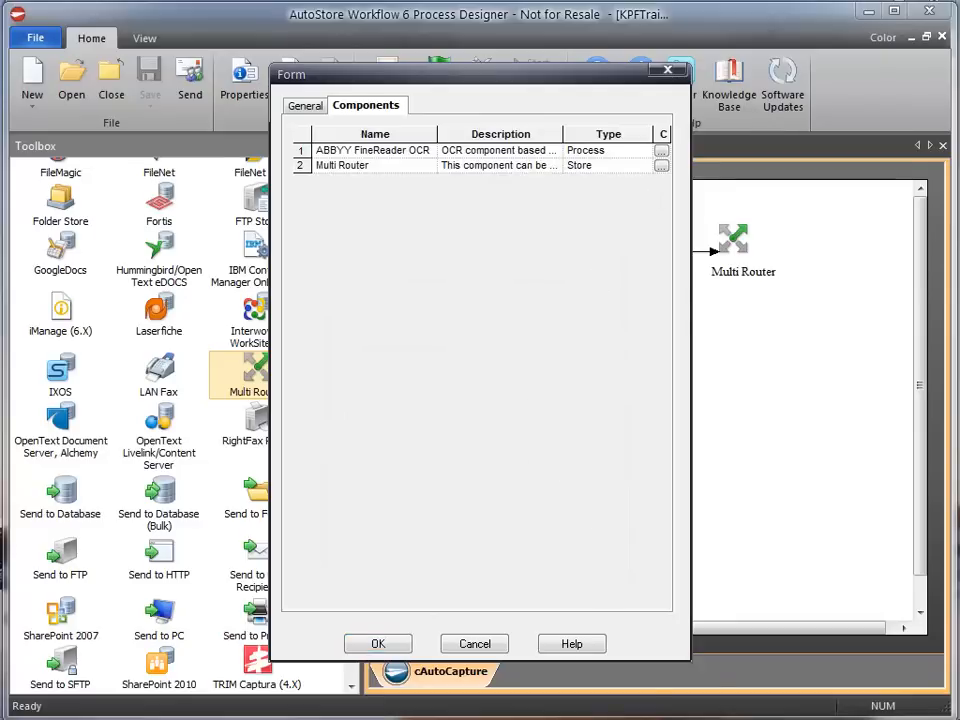
Step: Route Multi Router output to a newly created Output\ folder with file renaming enabled
{"action": "left_click", "coordinate": [660, 165]}
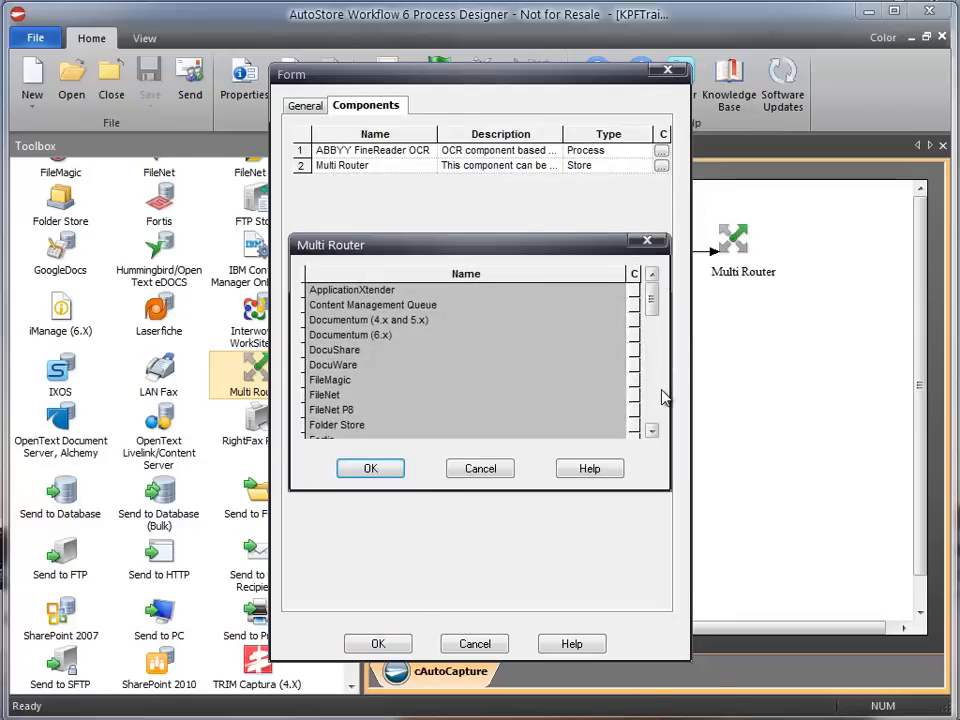
{"action": "scroll", "scroll_direction": "down", "scroll_amount": 3}
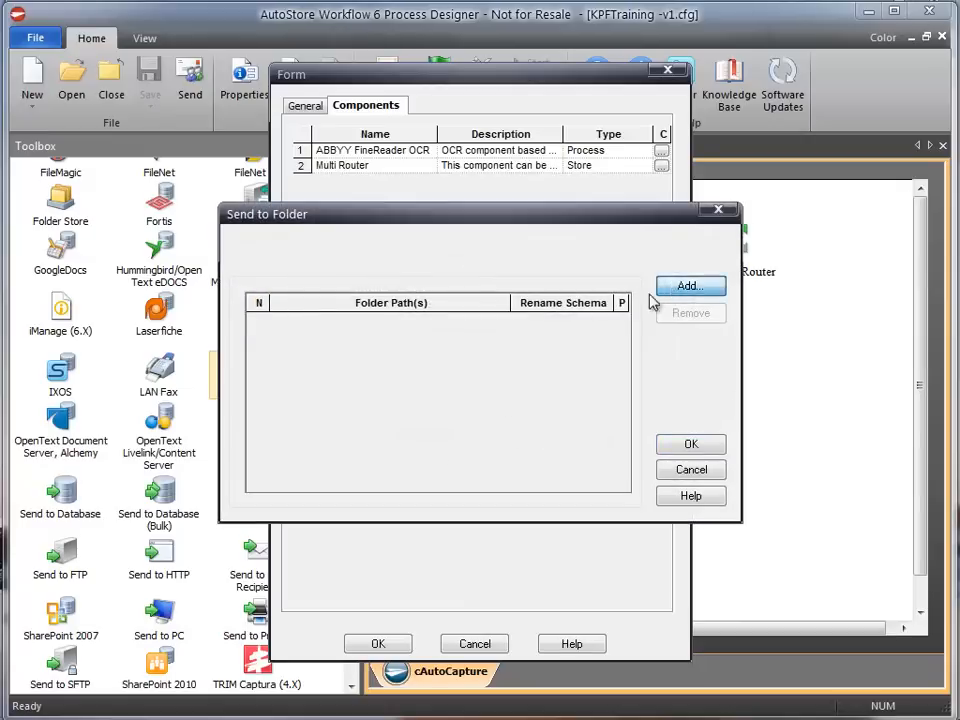
{"action": "left_click", "coordinate": [690, 286]}
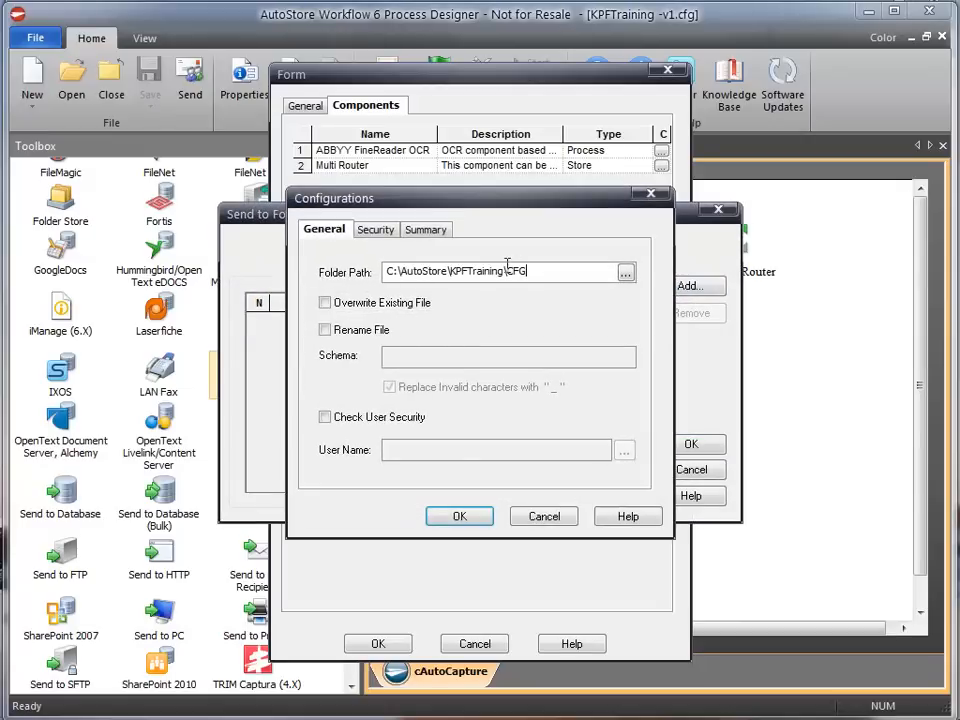
{"action": "type", "text": "Output\\"}
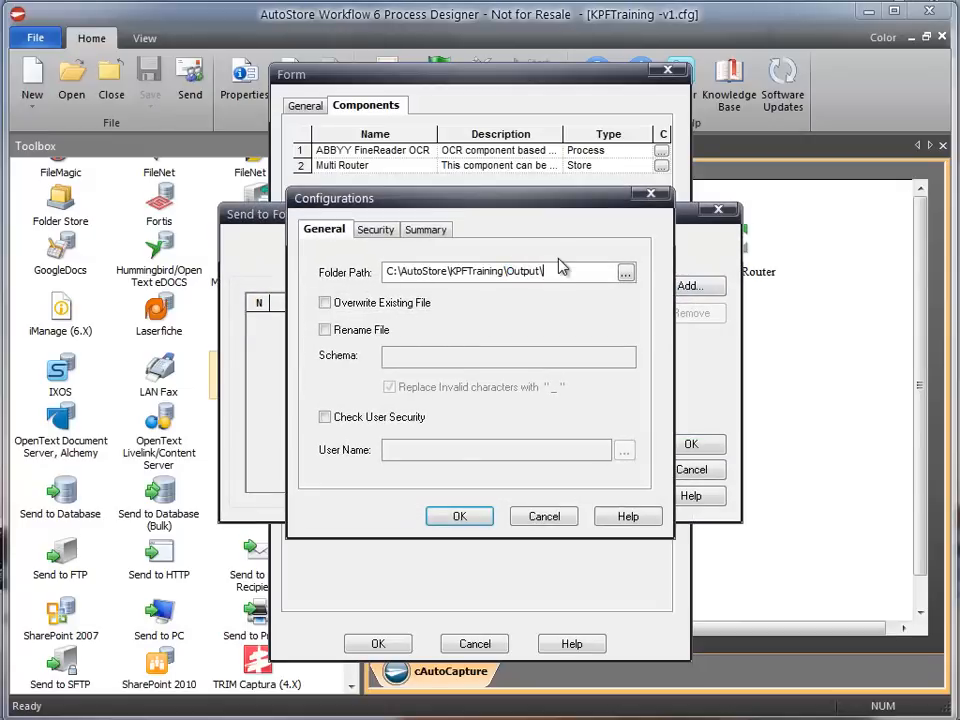
{"action": "left_click", "coordinate": [324, 329]}
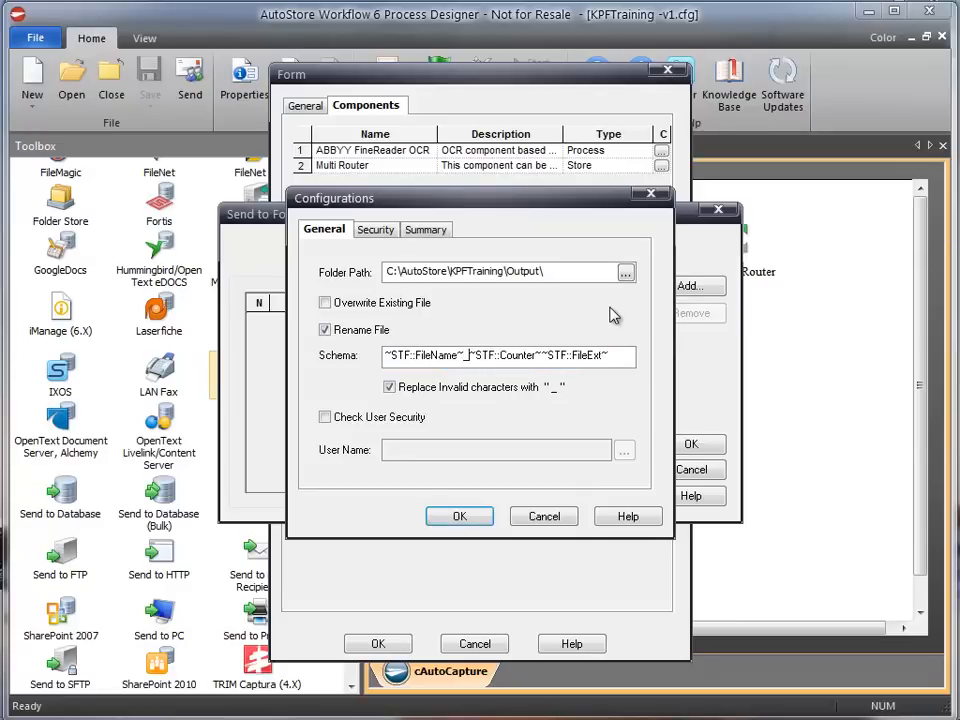
{"action": "mouse_move", "coordinate": [595, 360]}
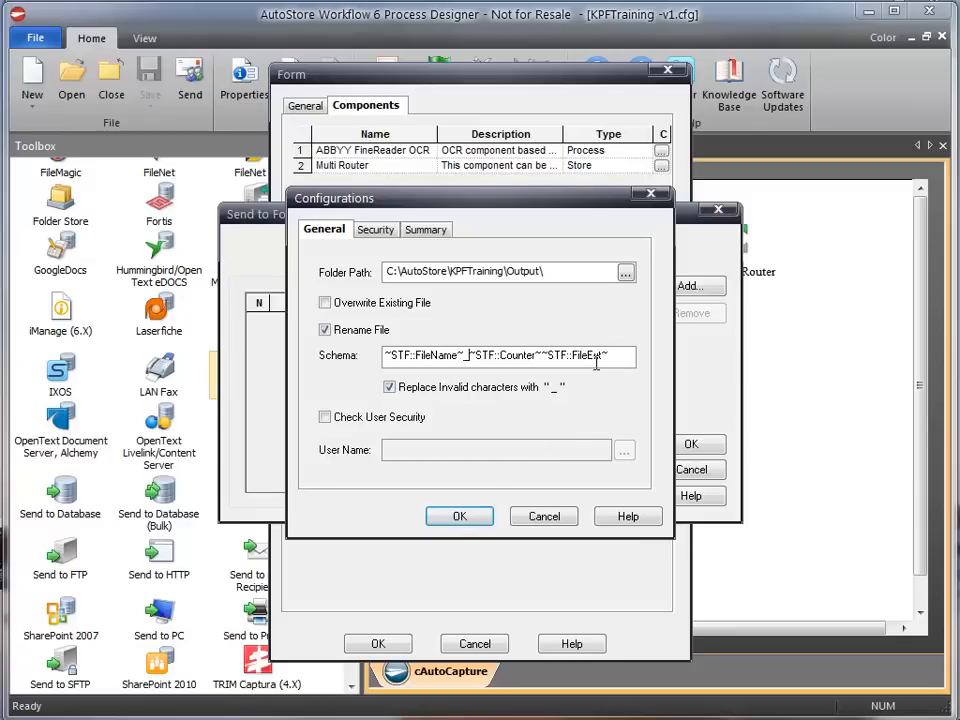
{"action": "left_click", "coordinate": [459, 516]}
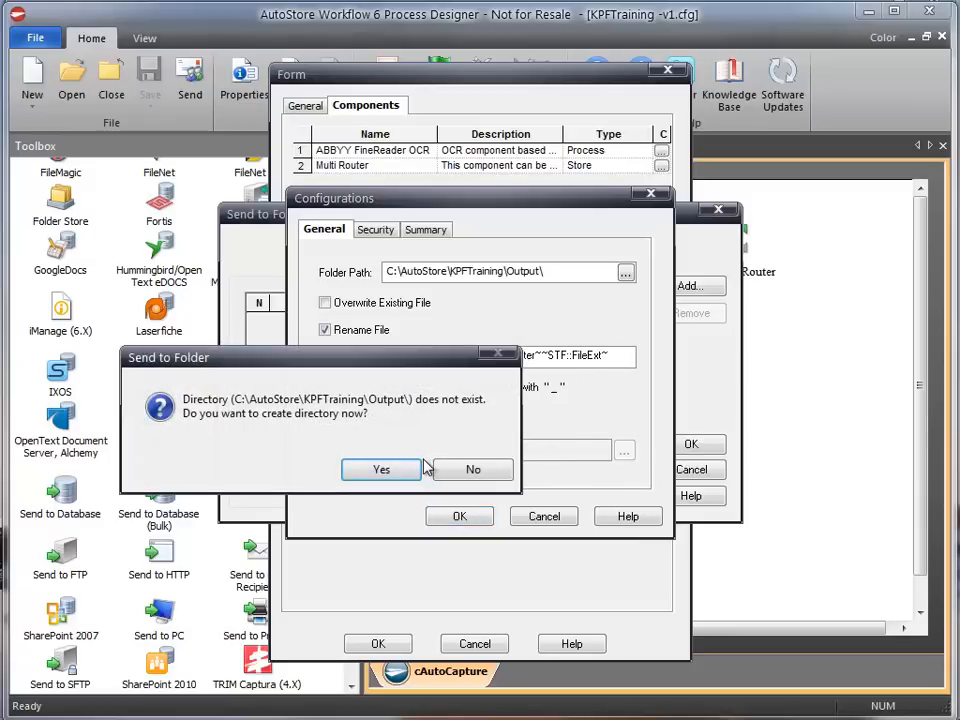
{"action": "left_click", "coordinate": [380, 469]}
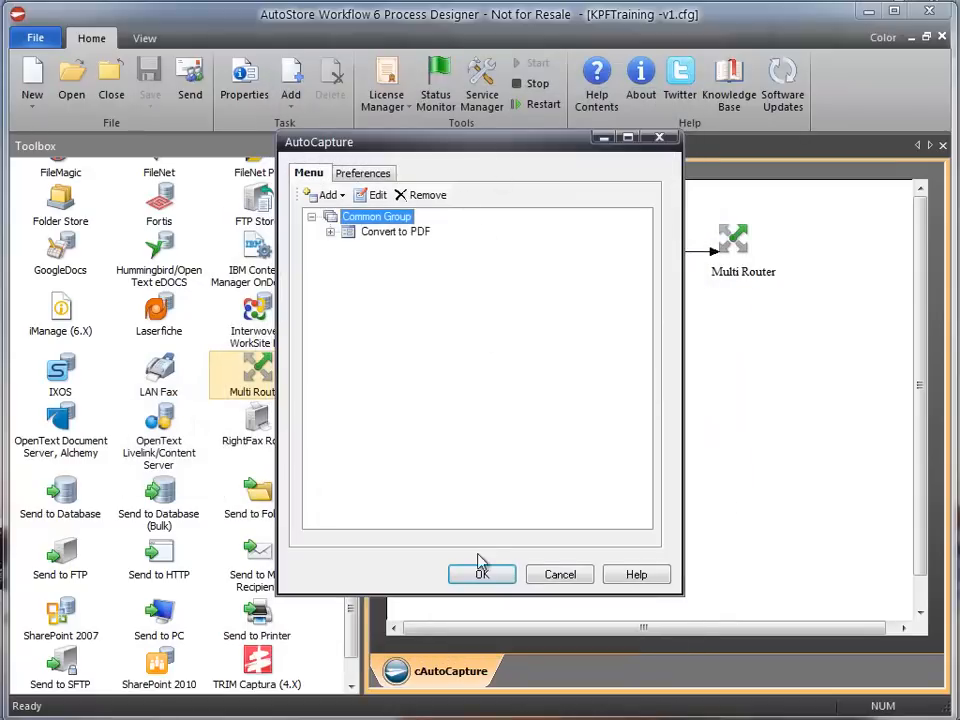
Step: Accept the AutoCapture settings, then view the Samples and Output folders and right-click Timesheet.tif
{"action": "left_click", "coordinate": [482, 574]}
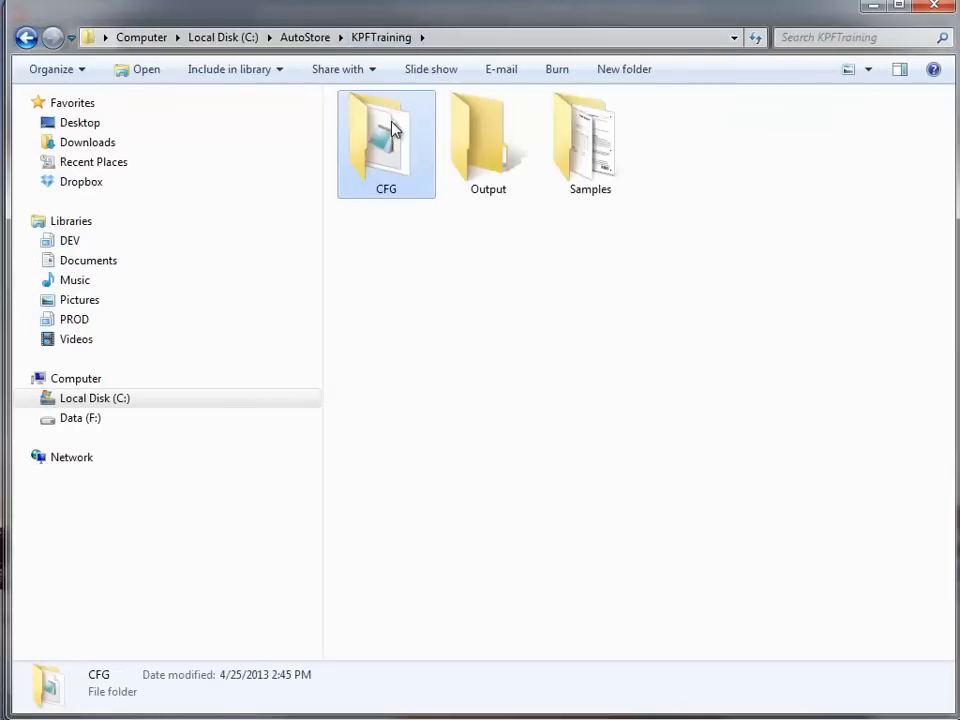
{"action": "mouse_move", "coordinate": [593, 150]}
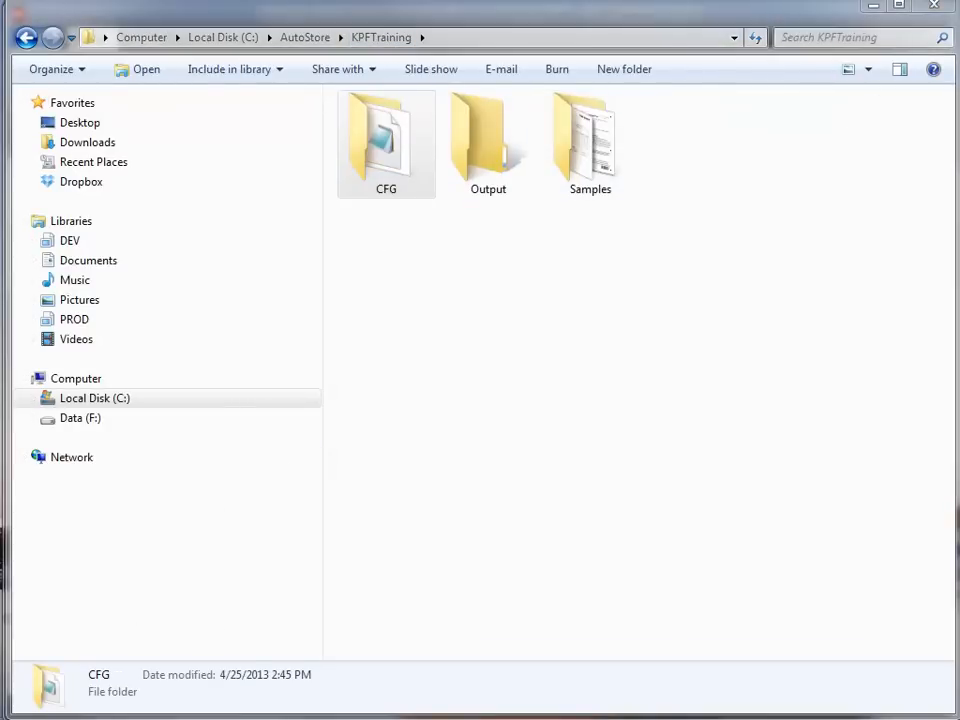
{"action": "left_click", "coordinate": [66, 220]}
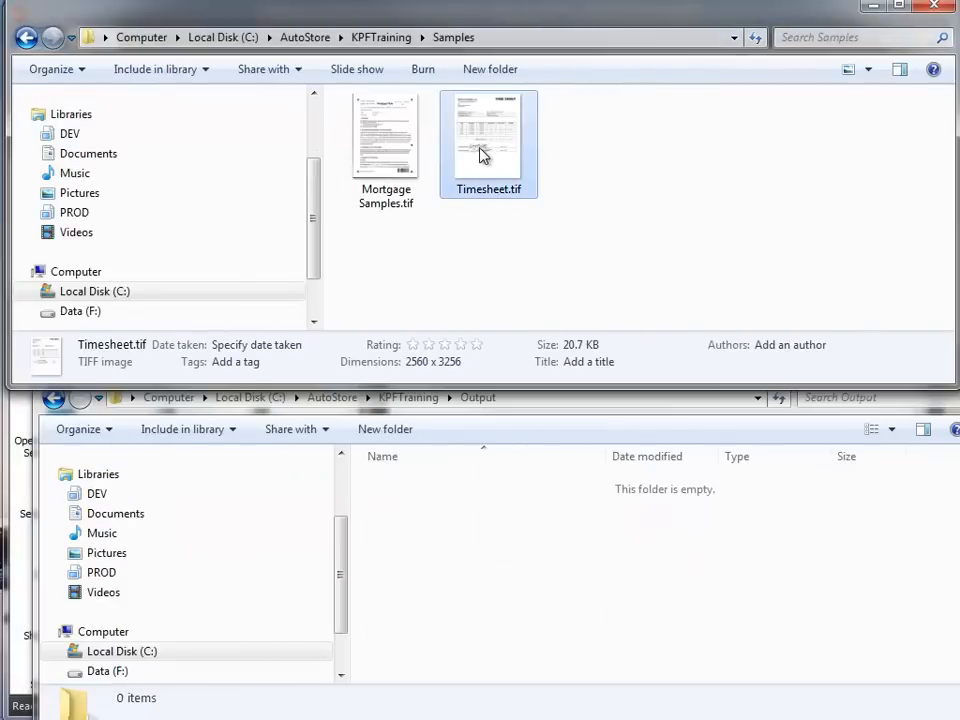
{"action": "right_click", "coordinate": [483, 155]}
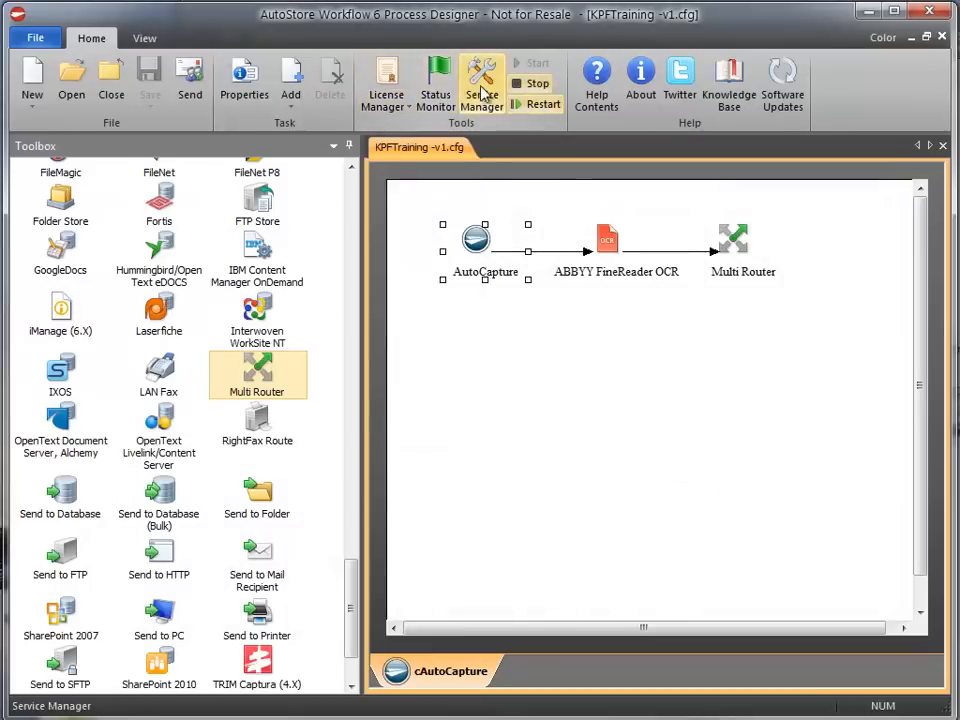
Step: Open Service Manager, then open the converted Timesheet_1.pdf from KPFTraining\Output
{"action": "left_click", "coordinate": [427, 77]}
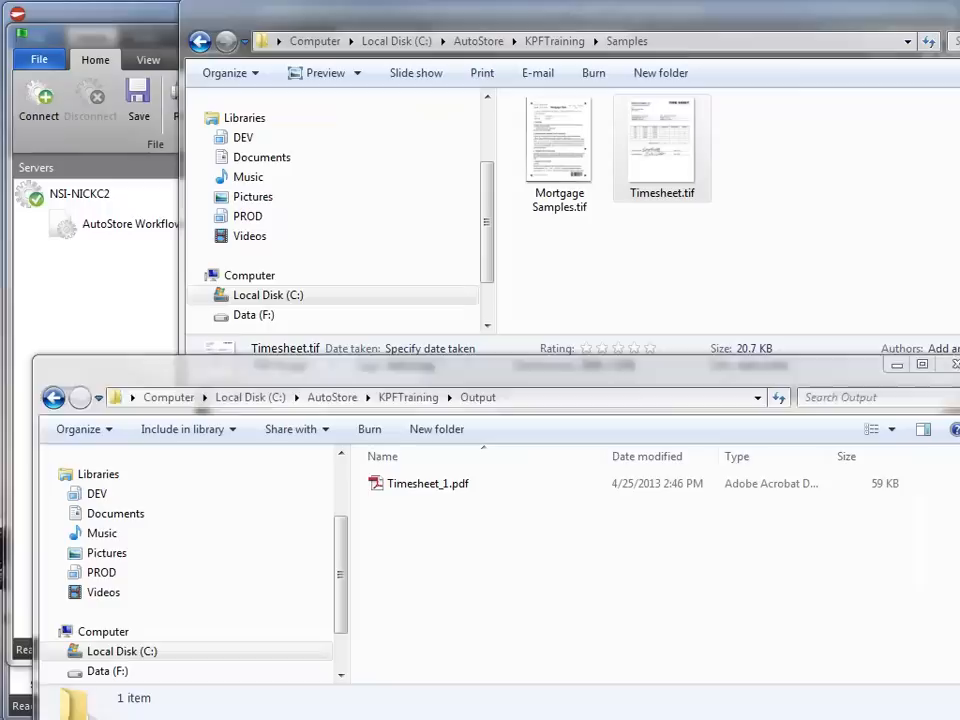
{"action": "left_click", "coordinate": [425, 483]}
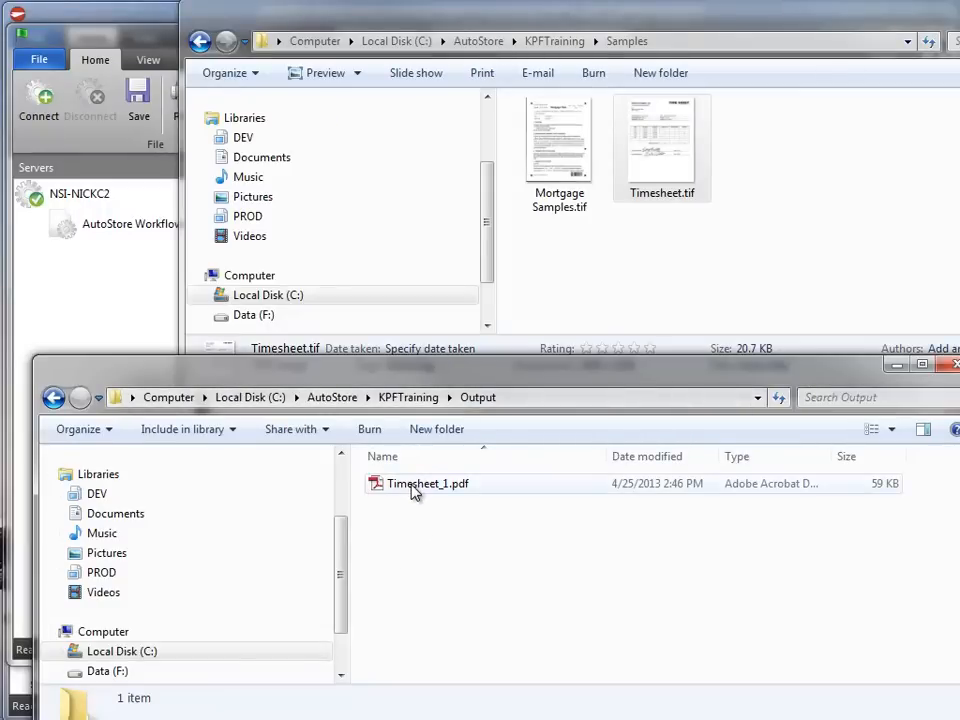
{"action": "double_click", "coordinate": [424, 483]}
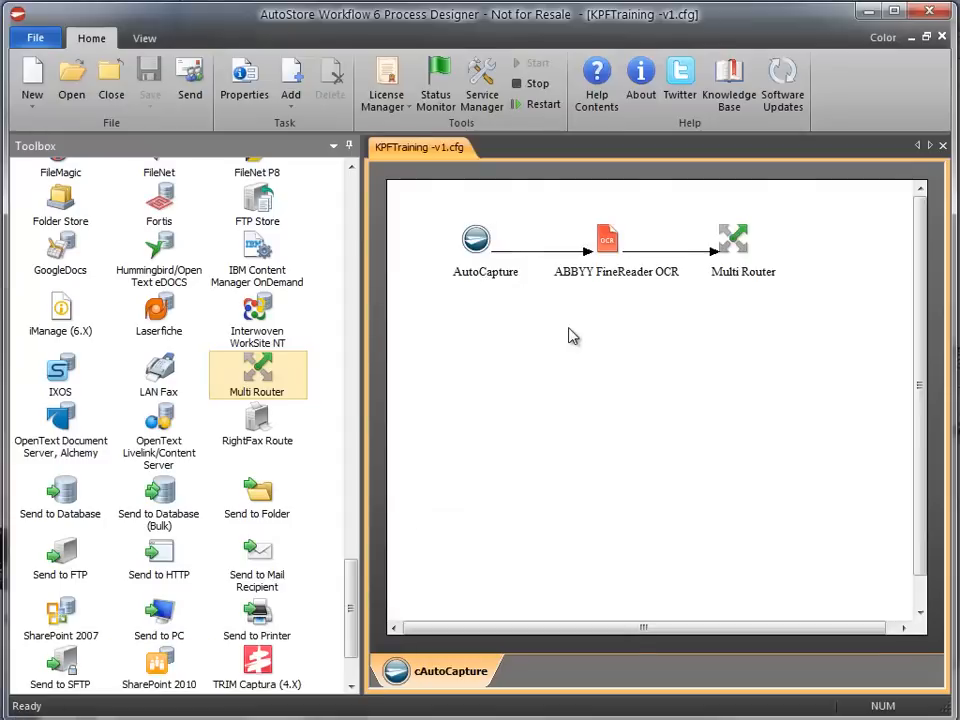
Step: Drag the AutoCapture, OCR and Multi Router components apart on the cAutoCapture canvas
{"action": "left_click_drag", "start_coordinate": [415, 190], "coordinate": [715, 310]}
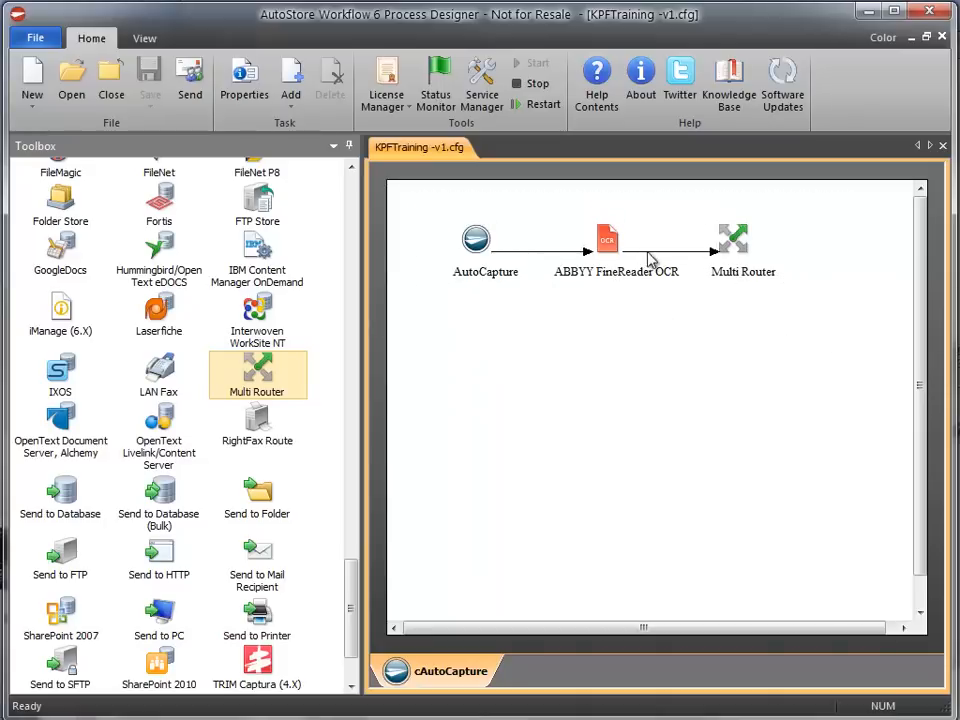
{"action": "mouse_move", "coordinate": [622, 248]}
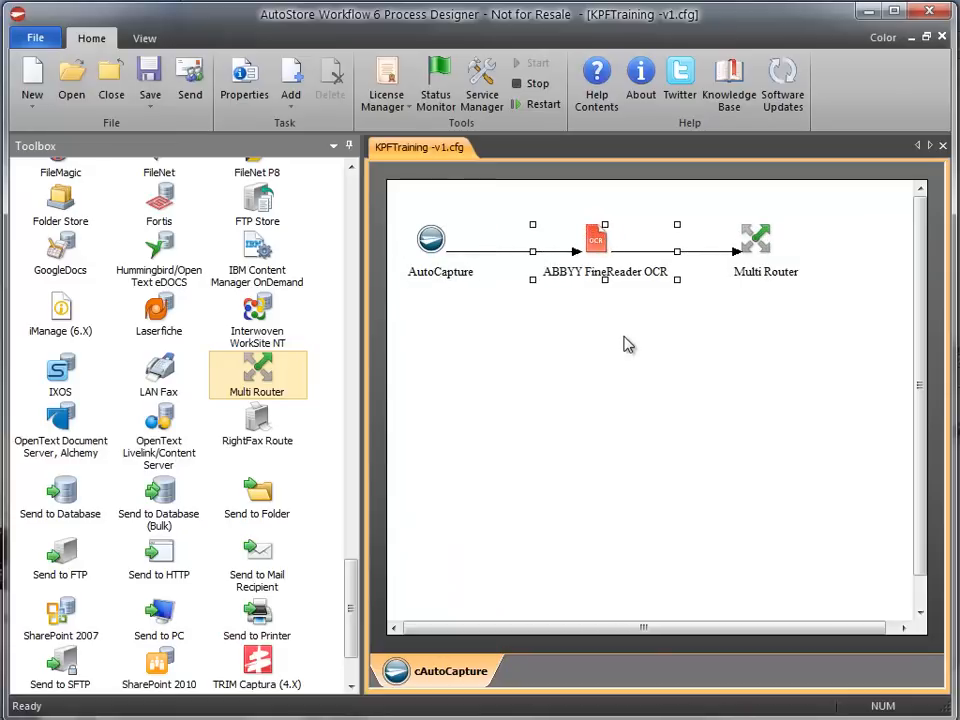
{"action": "mouse_move", "coordinate": [468, 462]}
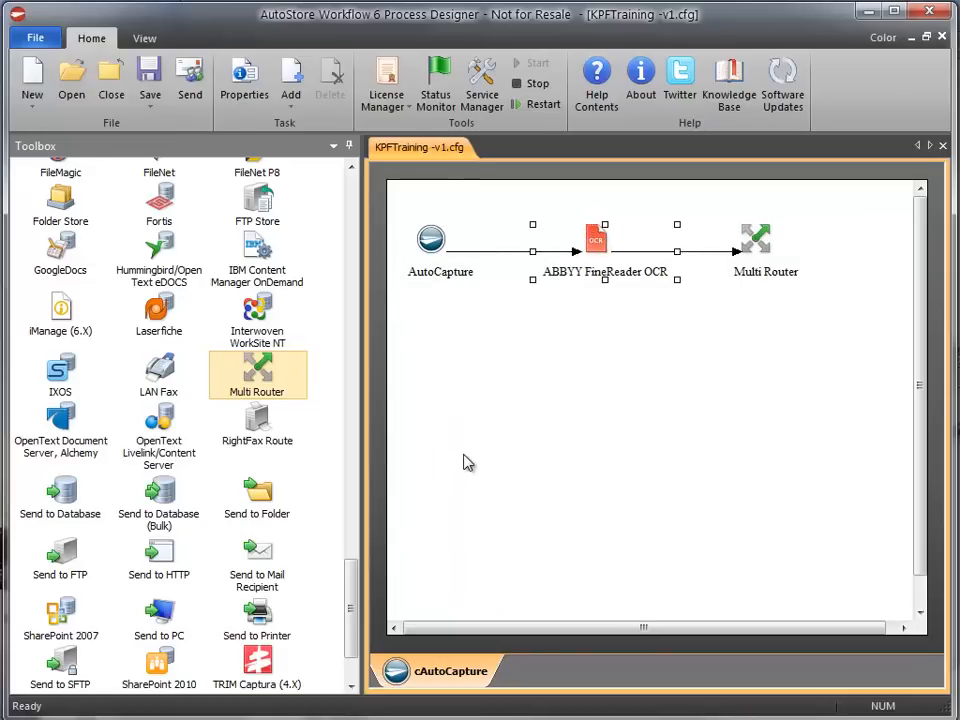
{"action": "left_click", "coordinate": [430, 240]}
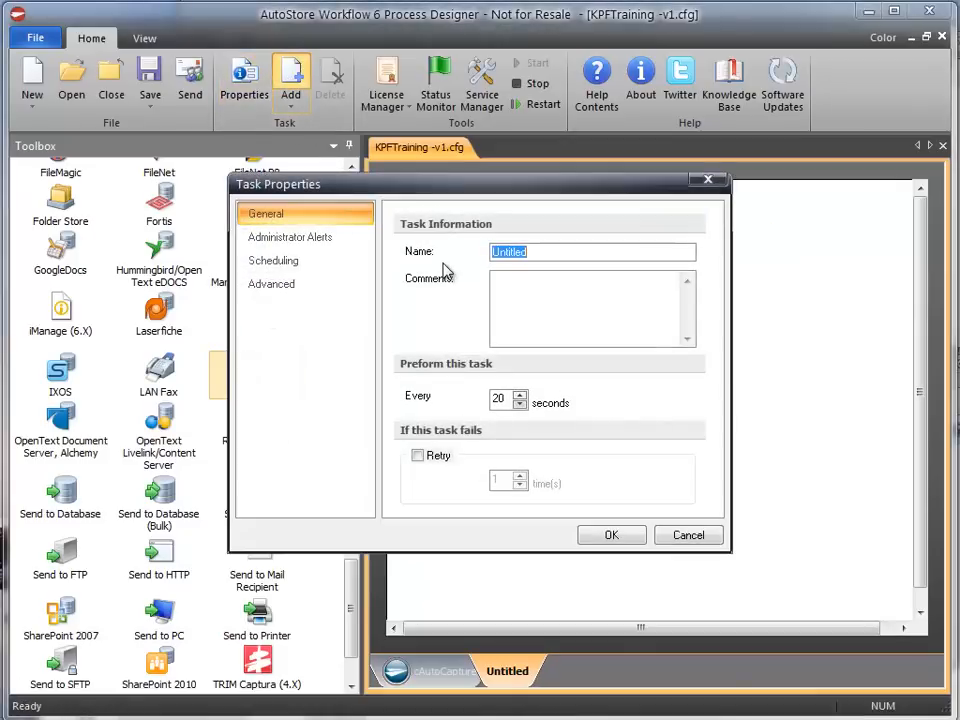
Step: Create task cRicoh and drag Ricoh ESA and ABBYY FineReader OCR onto its canvas
{"action": "type", "text": "cRicoh"}
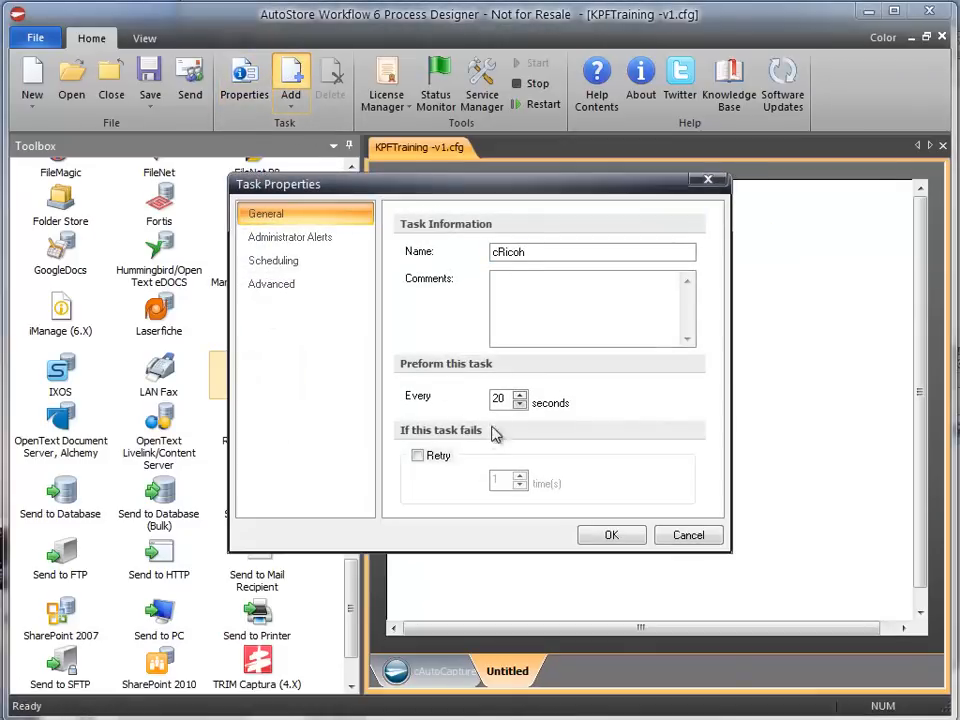
{"action": "left_click", "coordinate": [611, 535]}
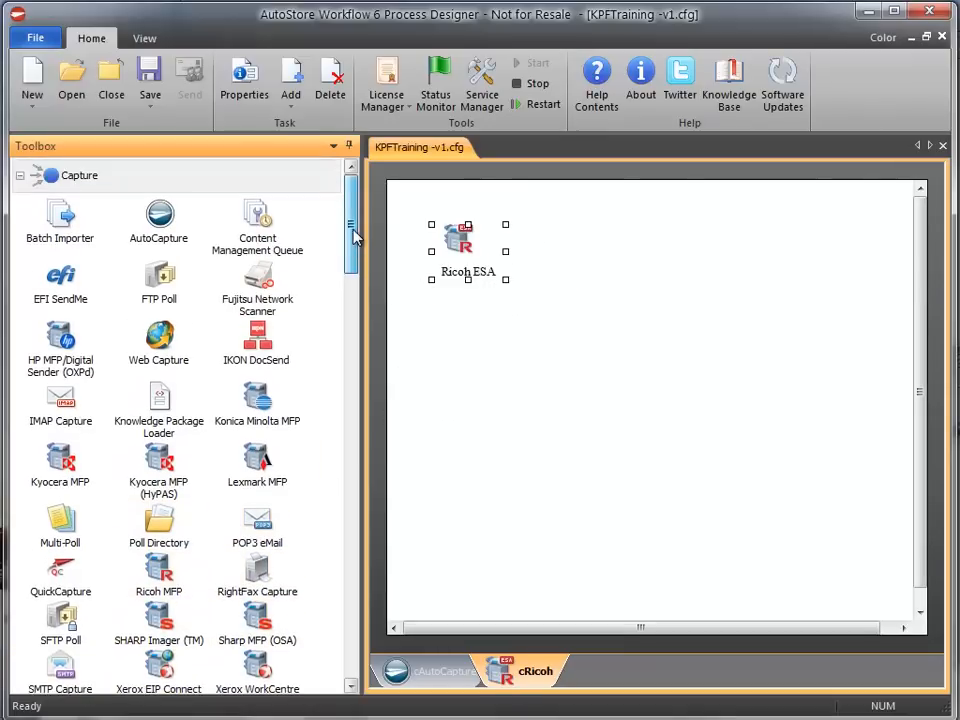
{"action": "scroll", "scroll_direction": "down", "scroll_amount": 3}
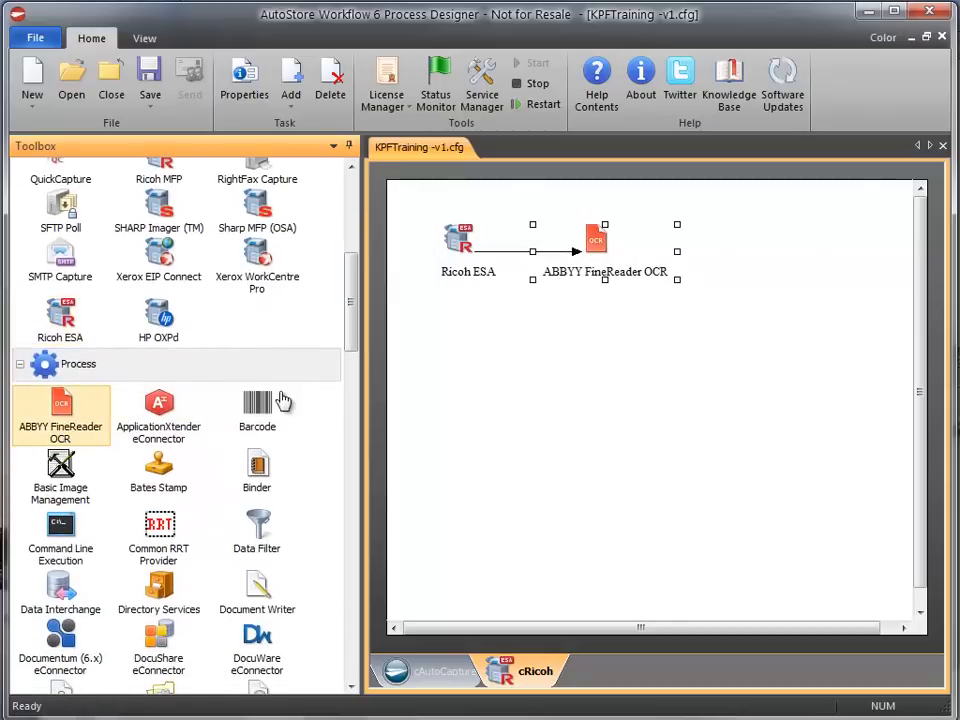
{"action": "scroll", "scroll_direction": "down", "scroll_amount": 3}
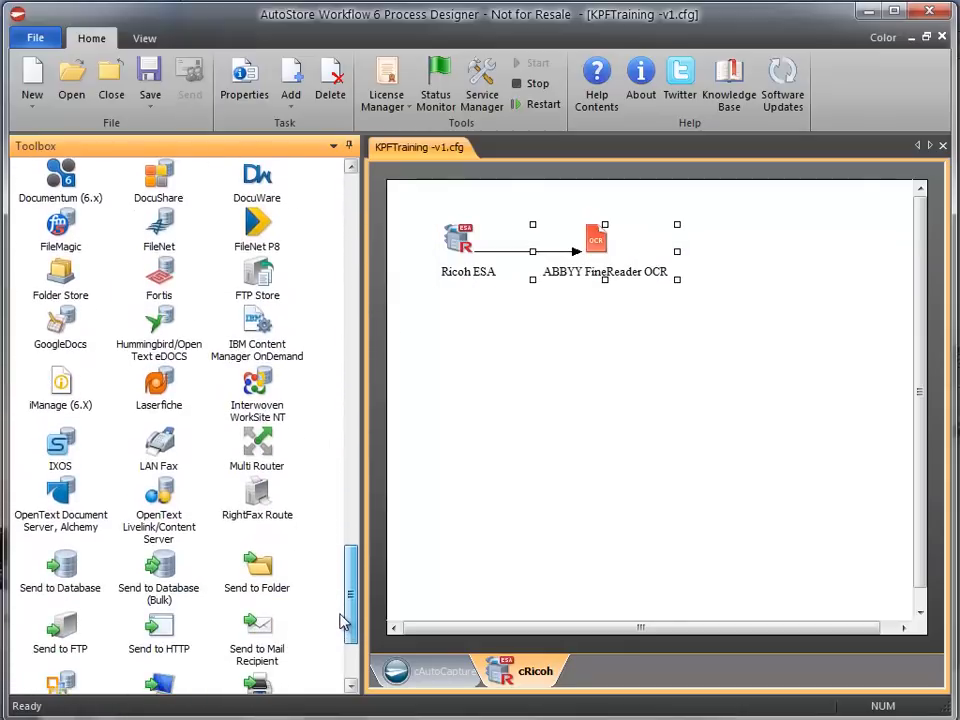
{"action": "left_click_drag", "start_coordinate": [257, 445], "coordinate": [731, 240]}
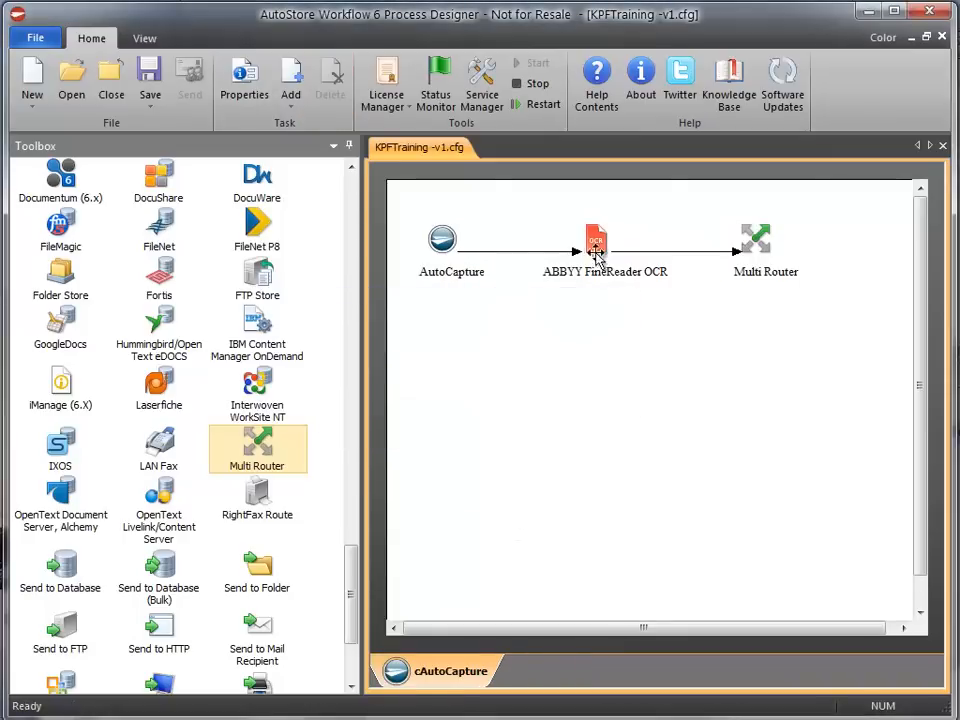
Step: Return to the cAutoCapture workflow and select its ABBYY FineReader OCR component
{"action": "left_click", "coordinate": [595, 243]}
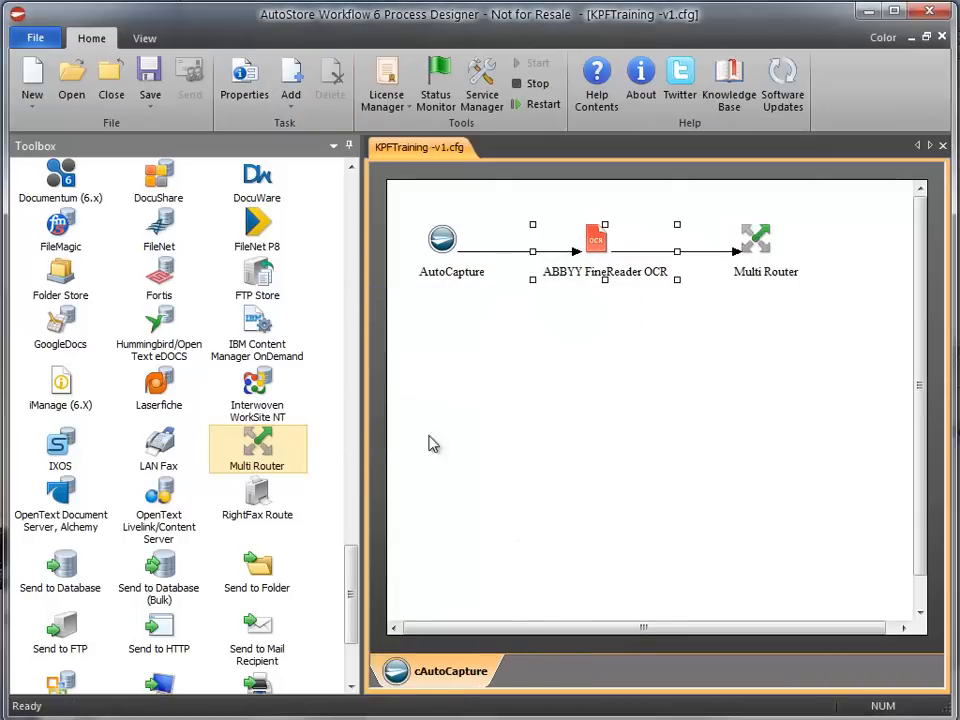
{"action": "left_click", "coordinate": [291, 80]}
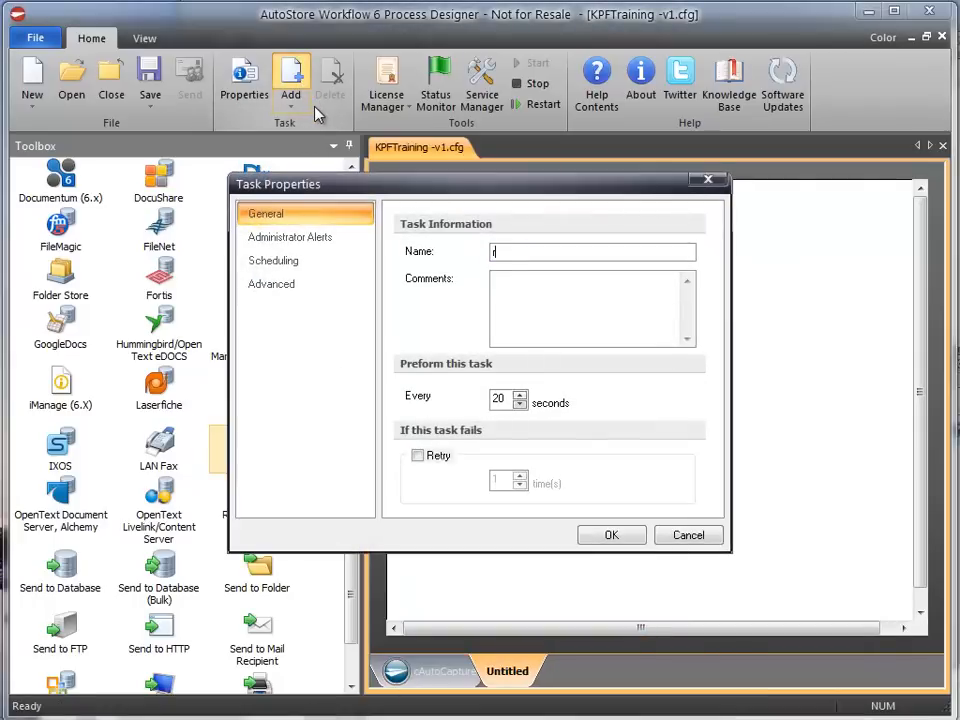
Step: Create task rToFolder running every 3 seconds and drag a Toolbox component onto the canvas
{"action": "type", "text": "ToFolder"}
{"action": "left_click", "coordinate": [507, 399]}
{"action": "type", "text": "3"}
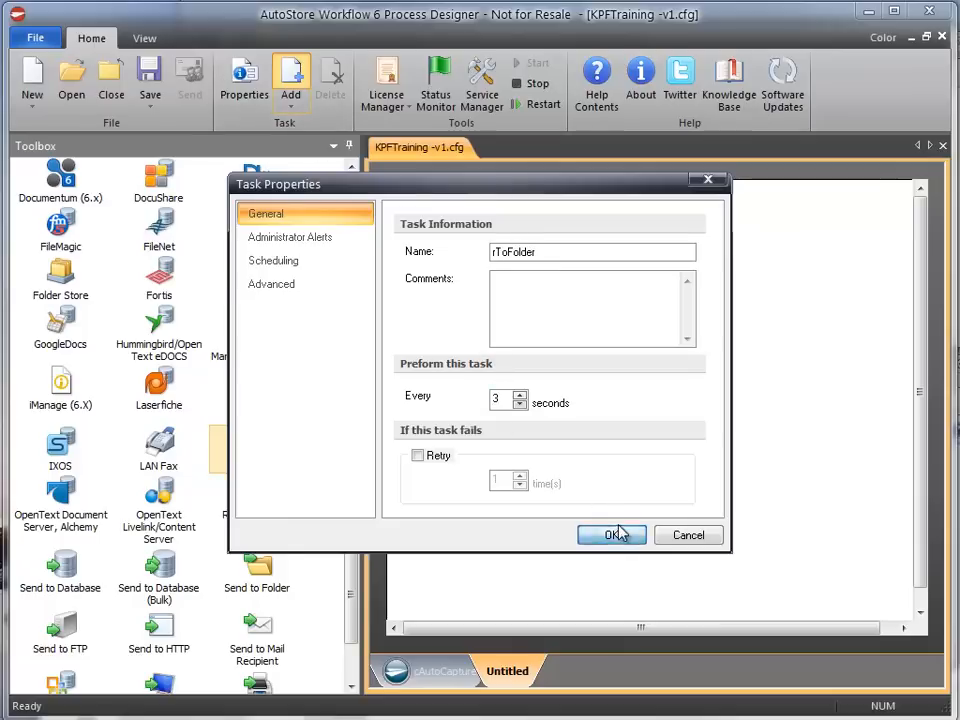
{"action": "left_click", "coordinate": [608, 535]}
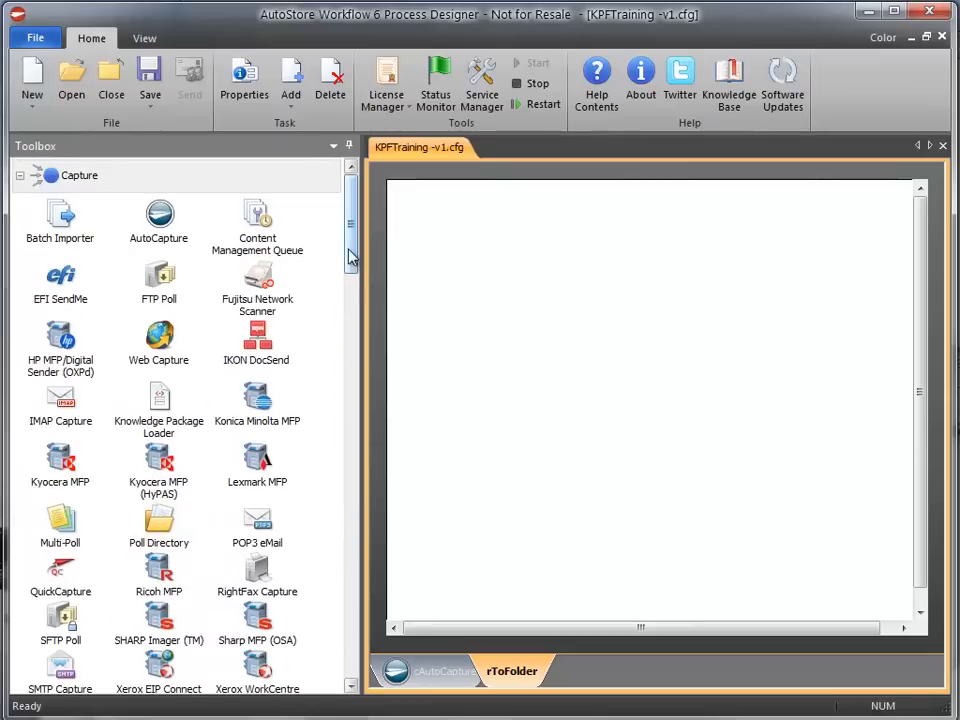
{"action": "scroll", "scroll_direction": "down", "scroll_amount": 3}
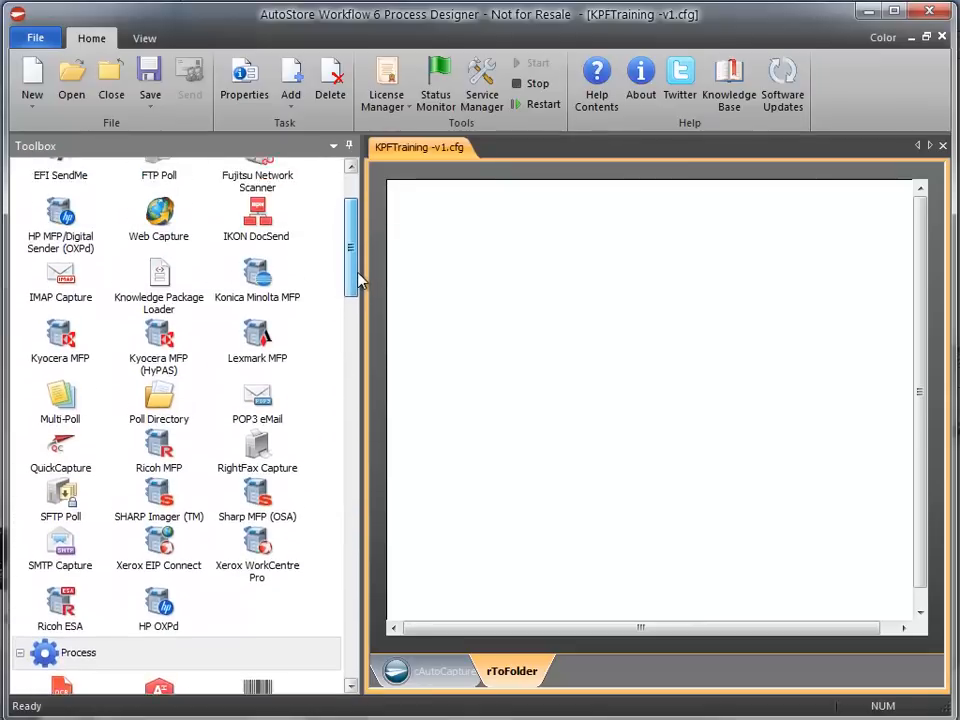
{"action": "left_click_drag", "start_coordinate": [159, 280], "coordinate": [467, 250]}
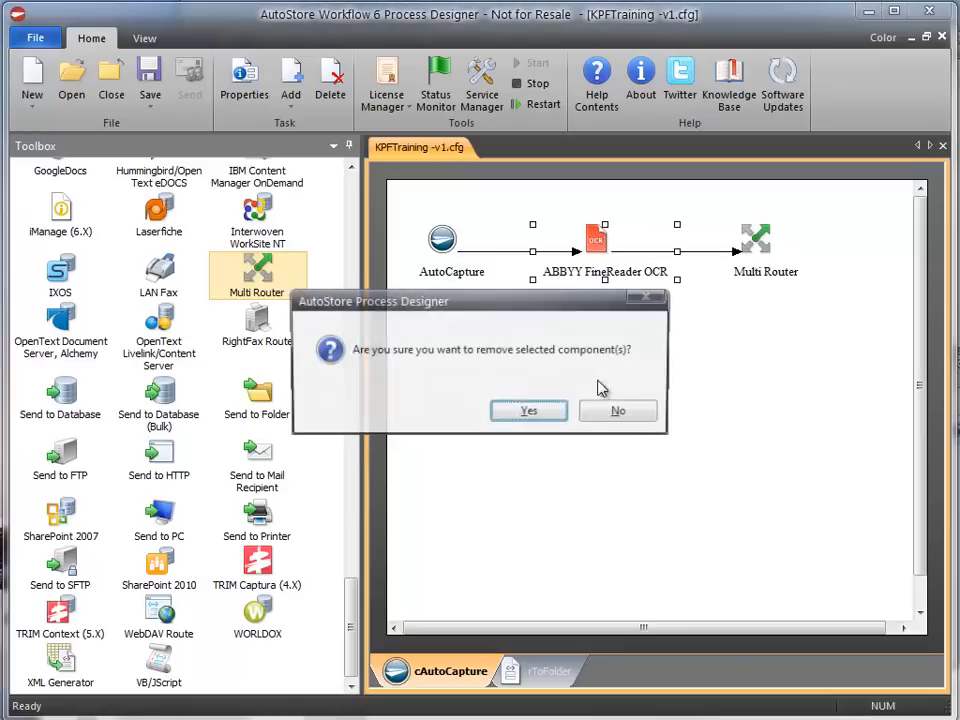
Step: Remove the ABBYY FineReader OCR component and delete the rToFolder task
{"action": "left_click", "coordinate": [528, 410]}
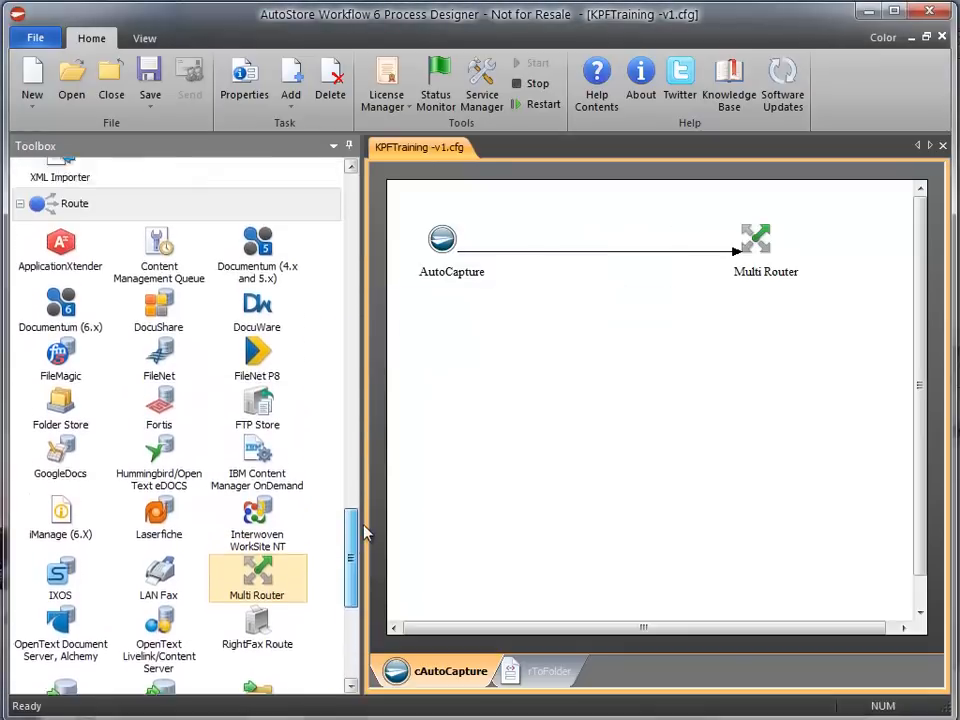
{"action": "scroll", "scroll_direction": "down", "scroll_amount": 3}
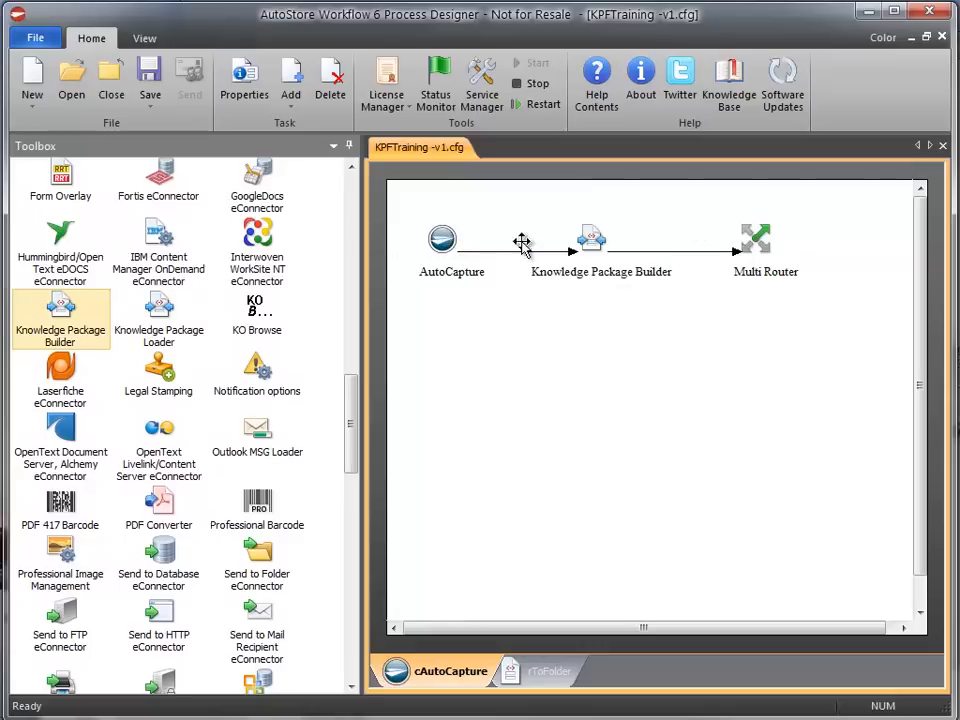
{"action": "mouse_move", "coordinate": [600, 250]}
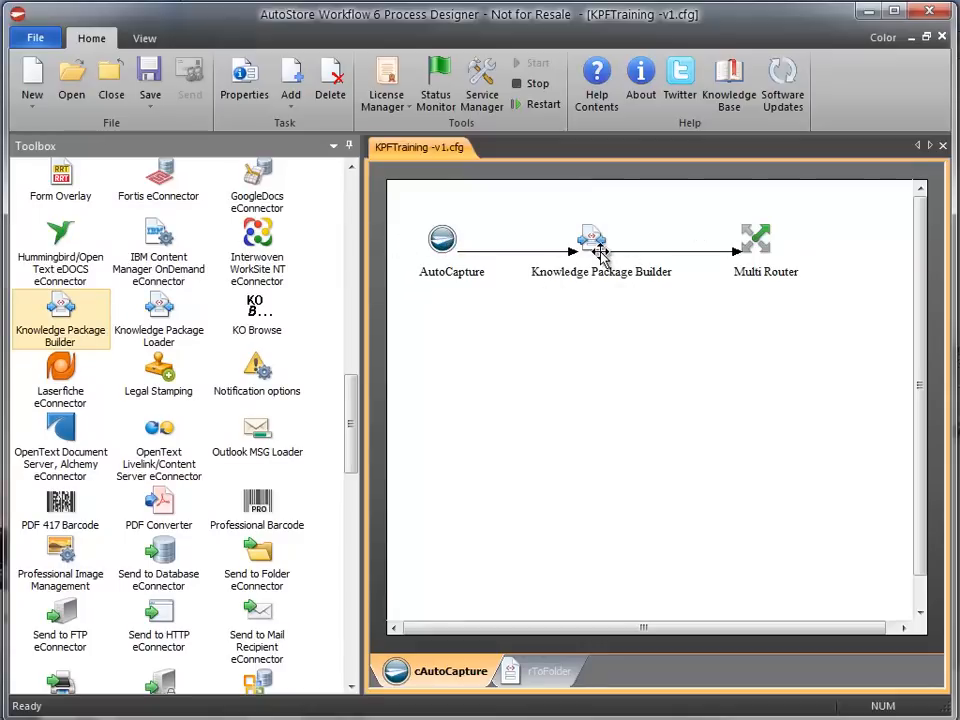
{"action": "mouse_move", "coordinate": [775, 254]}
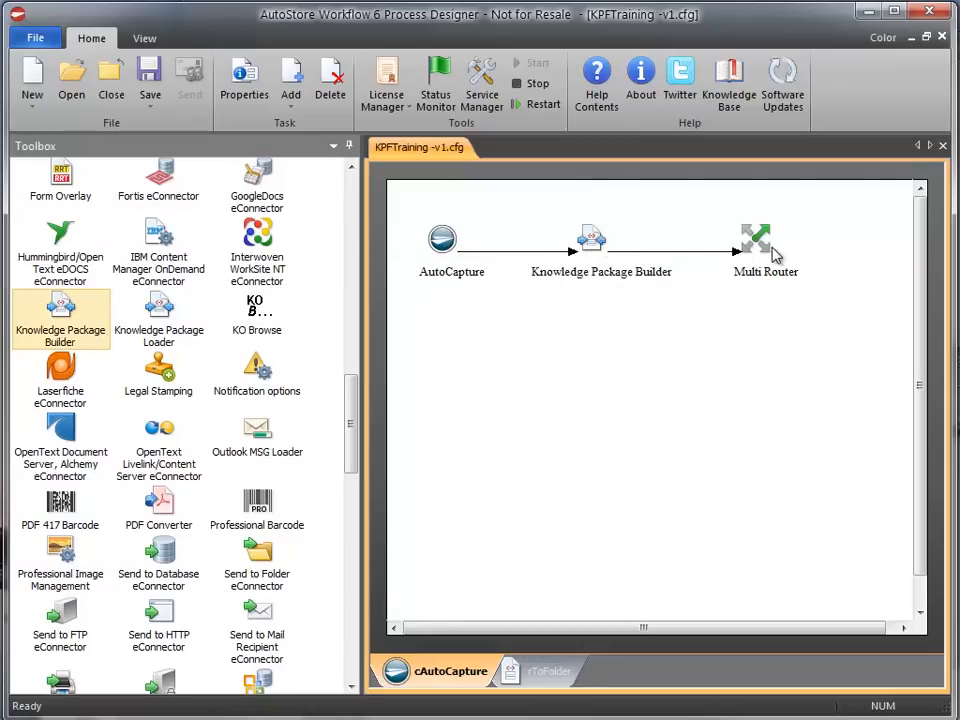
{"action": "left_click", "coordinate": [554, 670]}
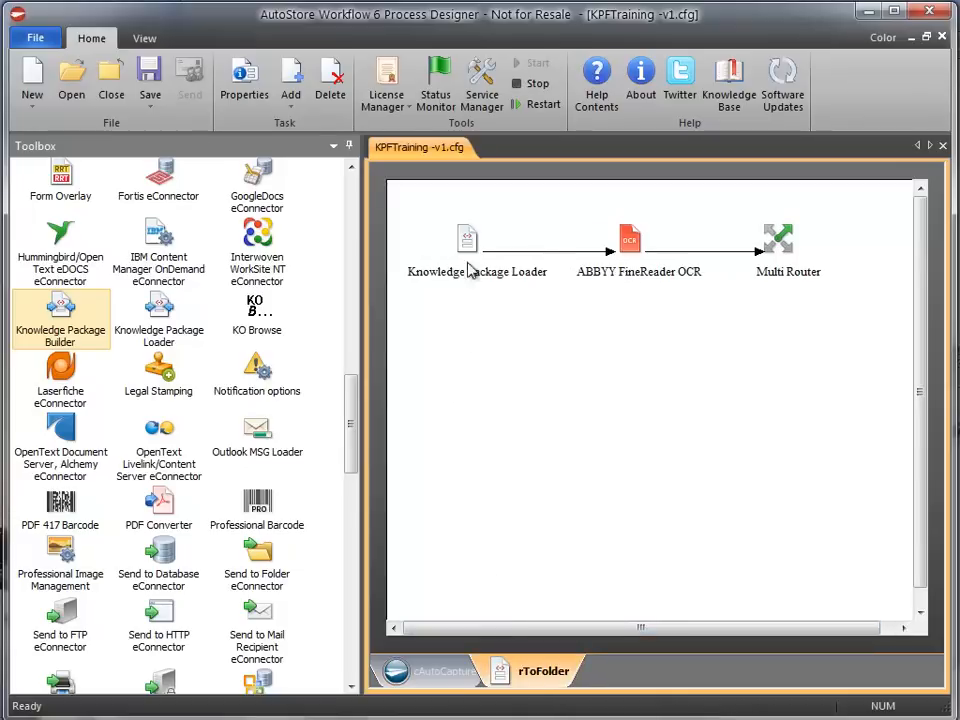
{"action": "mouse_move", "coordinate": [710, 256]}
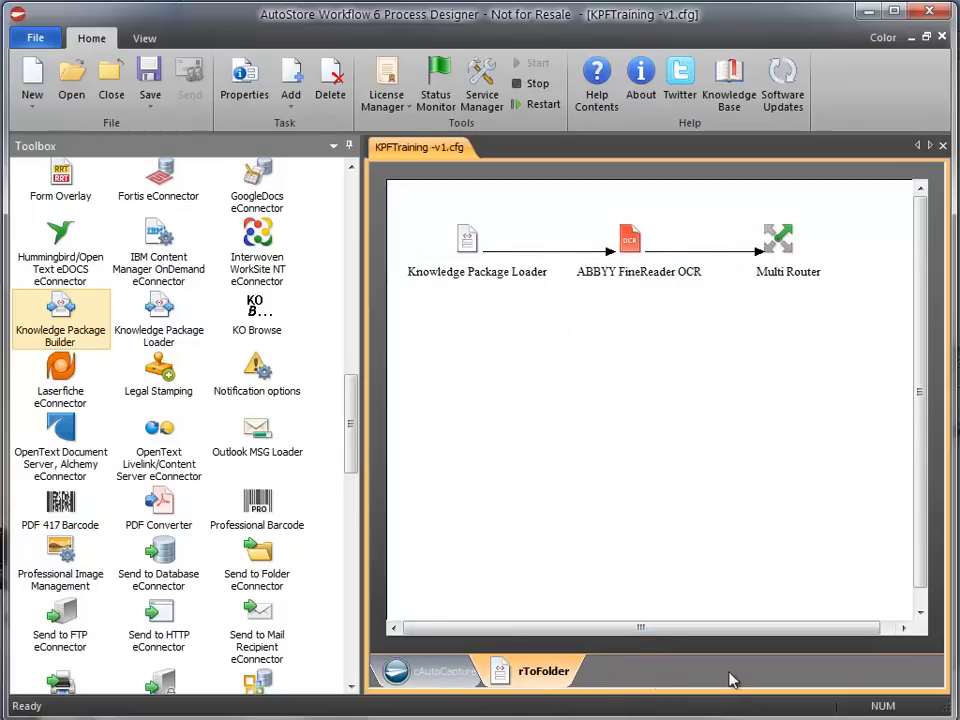
{"action": "mouse_move", "coordinate": [477, 258]}
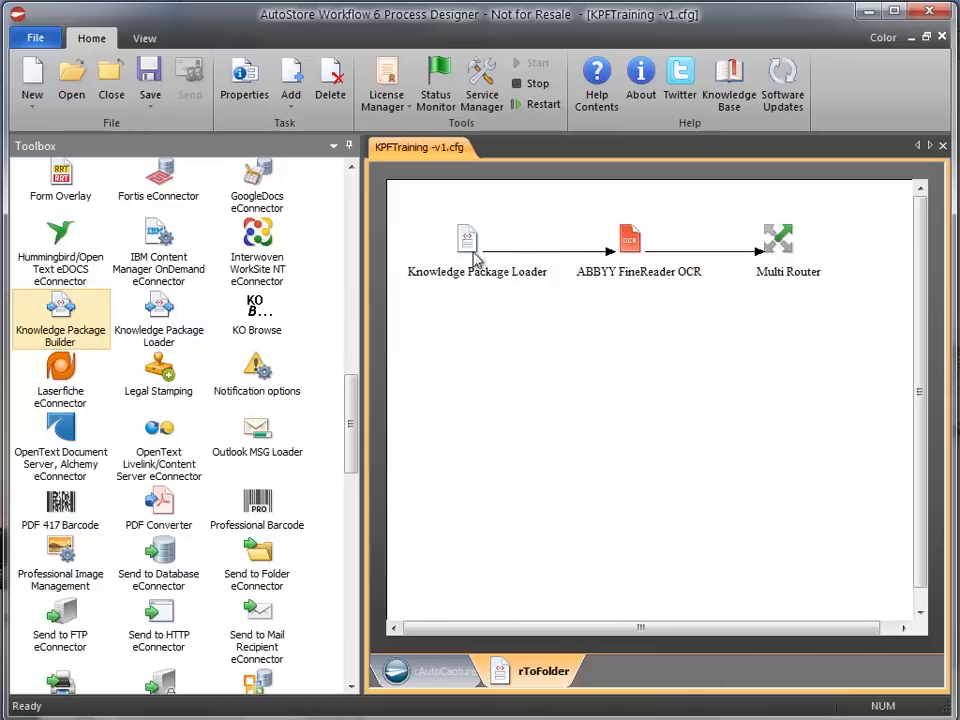
{"action": "mouse_move", "coordinate": [460, 248]}
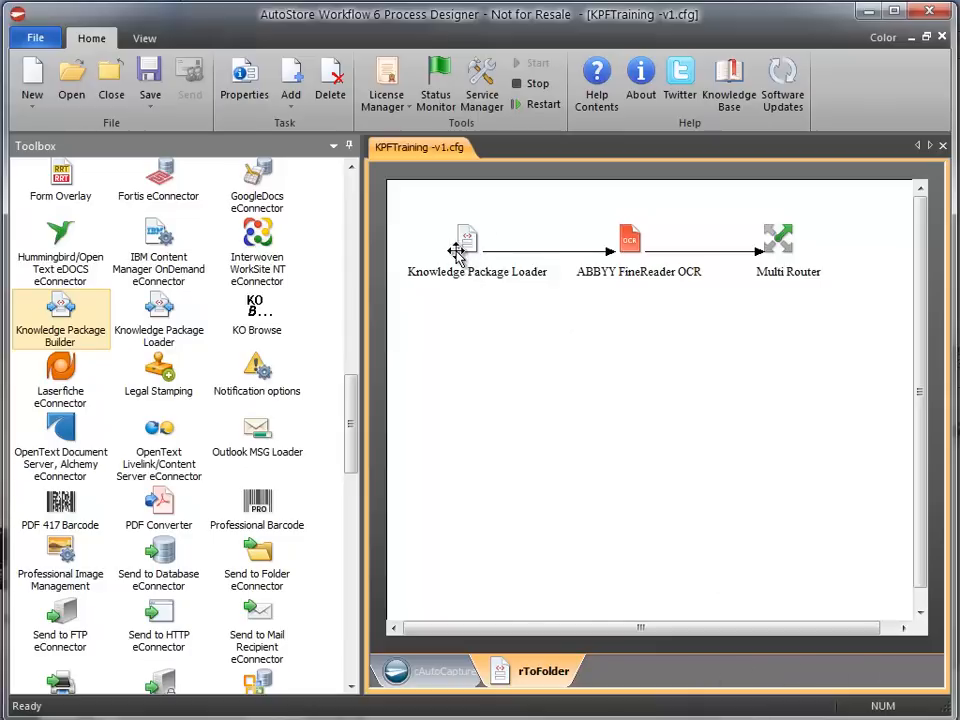
{"action": "left_click", "coordinate": [329, 78]}
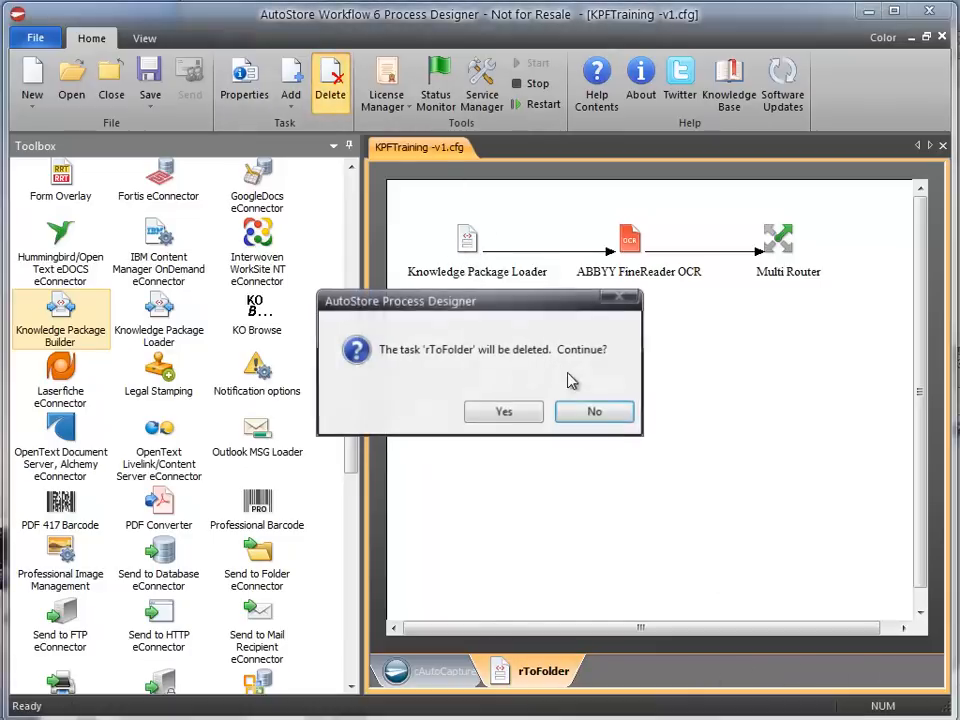
{"action": "left_click", "coordinate": [503, 411]}
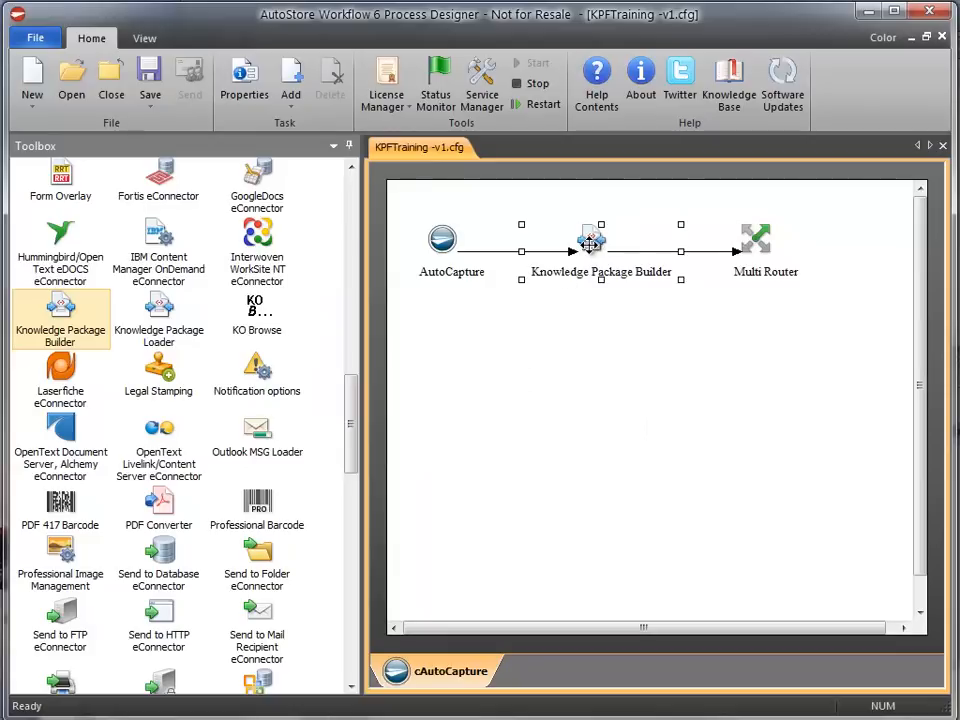
Step: Enable Embed documents, Include field values, Remap fields and Delete original documents in Knowledge Package Builder
{"action": "double_click", "coordinate": [442, 239]}
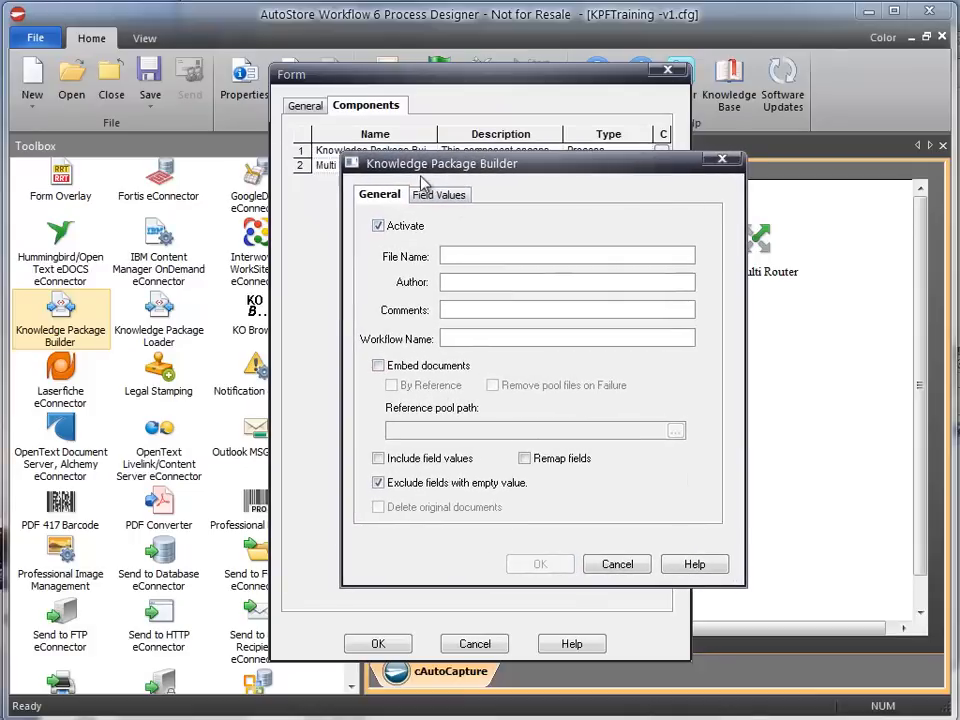
{"action": "mouse_move", "coordinate": [487, 192]}
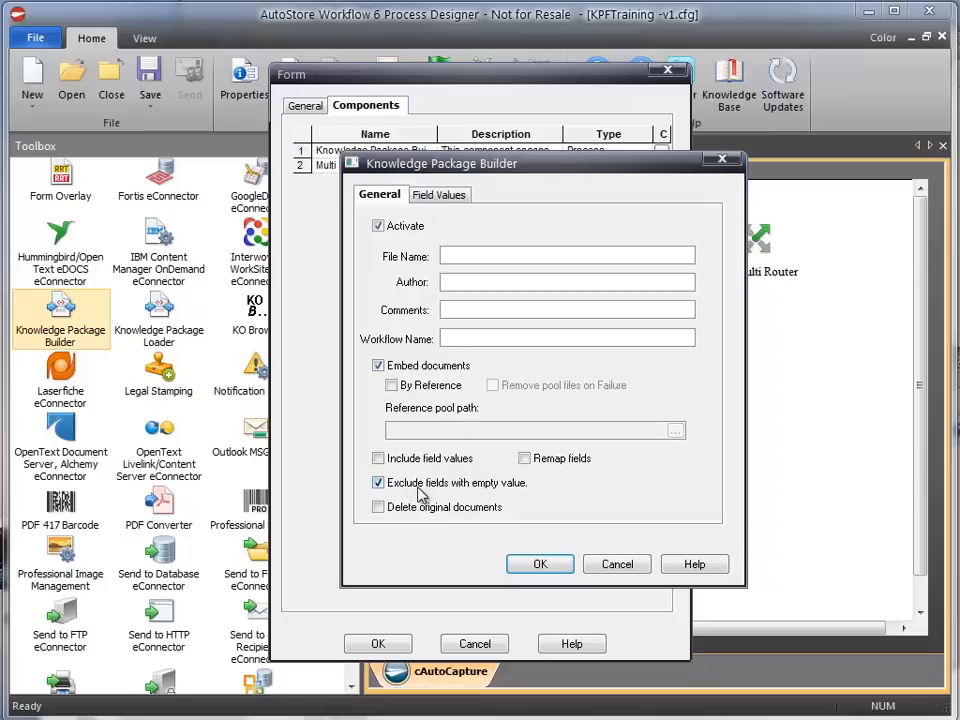
{"action": "left_click", "coordinate": [378, 458]}
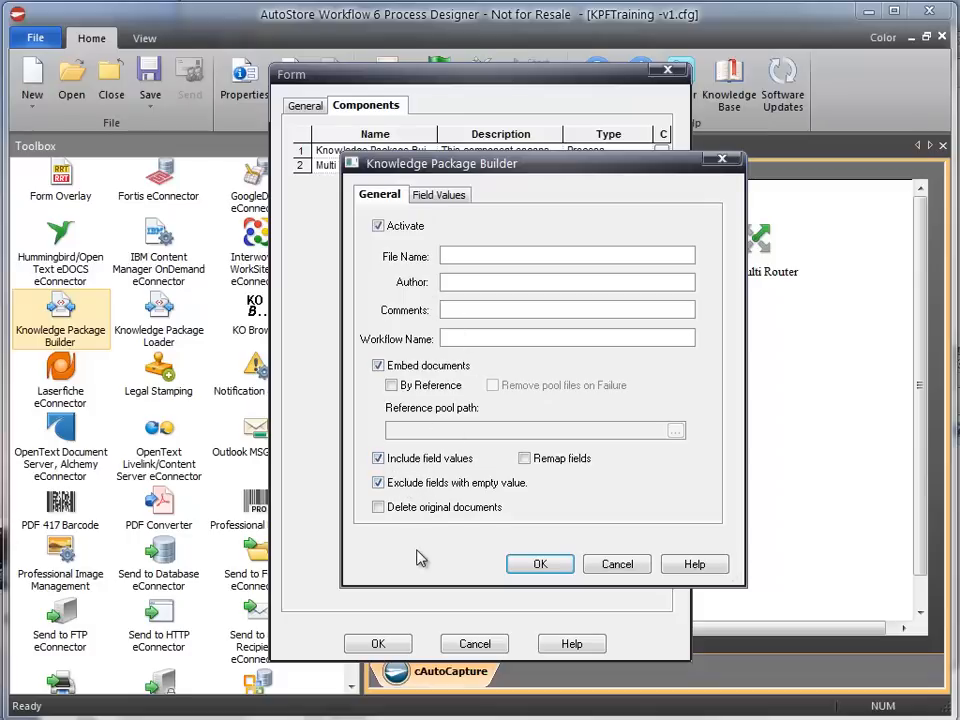
{"action": "mouse_move", "coordinate": [452, 385]}
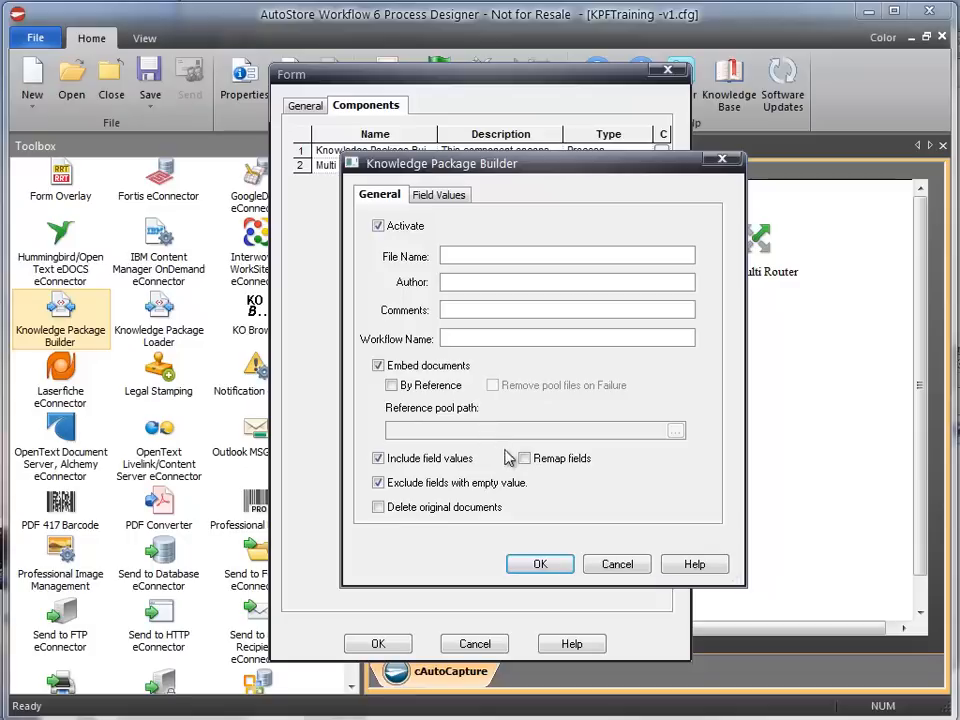
{"action": "left_click", "coordinate": [522, 457]}
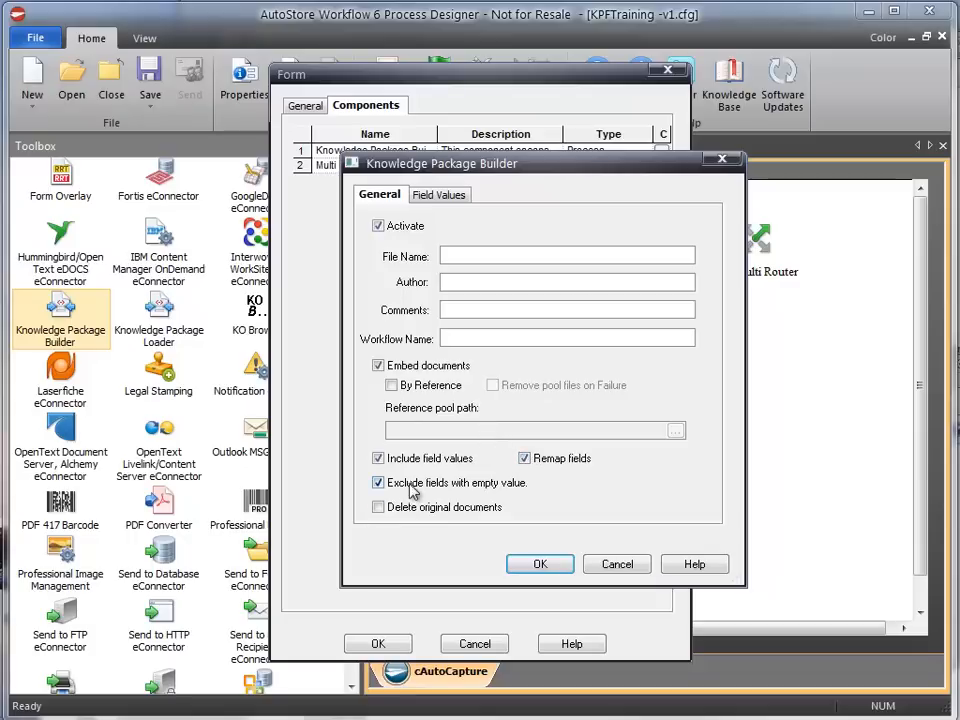
{"action": "left_click", "coordinate": [378, 507]}
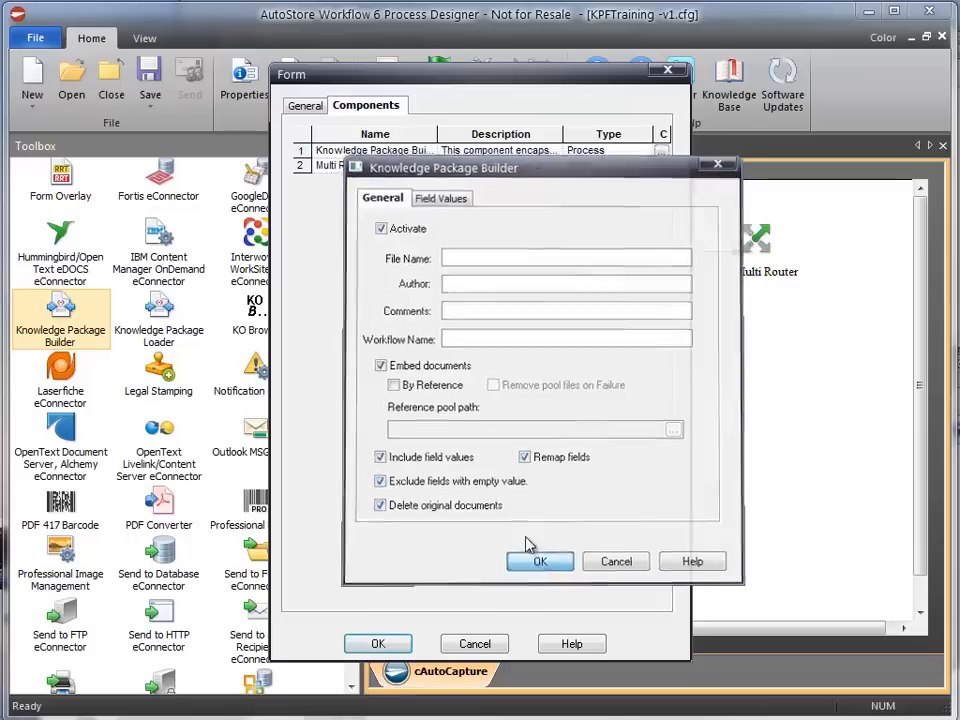
{"action": "left_click", "coordinate": [539, 561]}
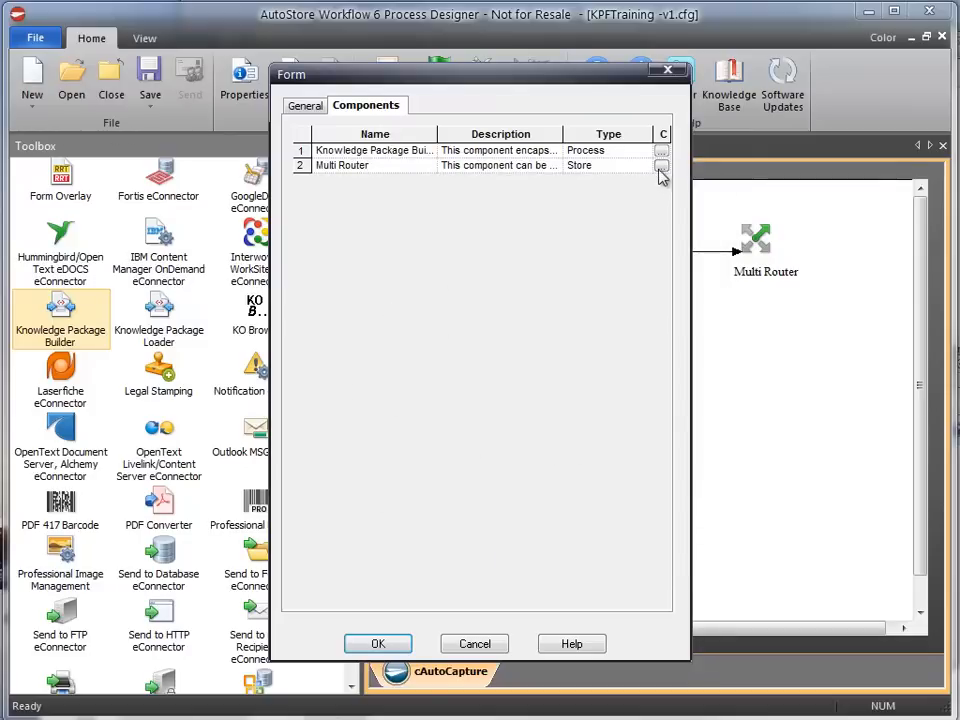
Step: Create the KPF_Share folder and point Multi Router's Send to Folder route at it
{"action": "left_click", "coordinate": [661, 165]}
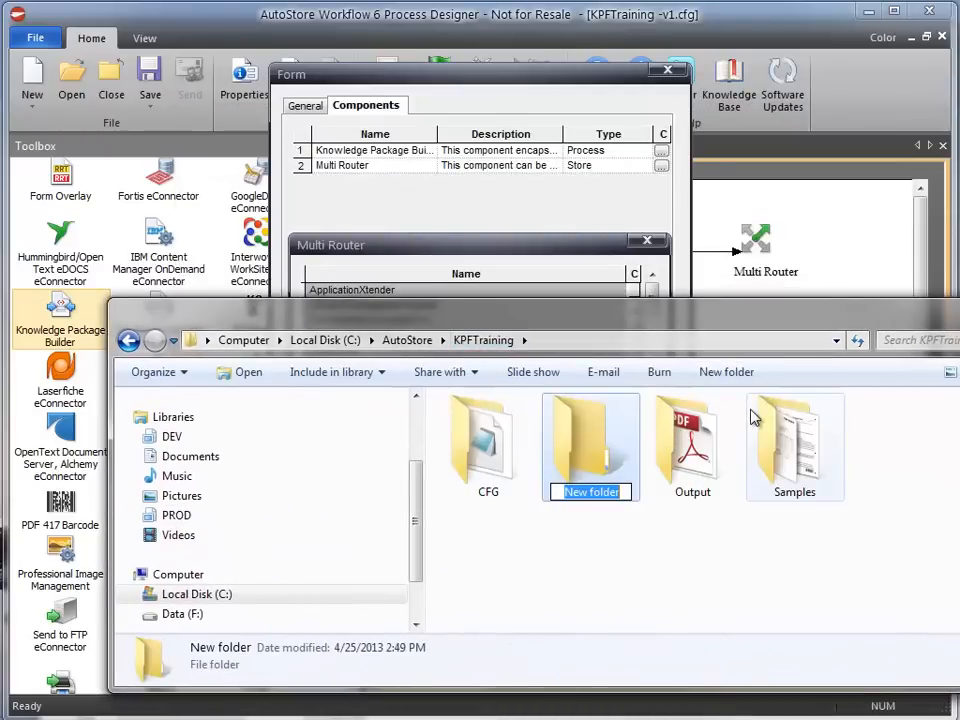
{"action": "type", "text": "KP"}
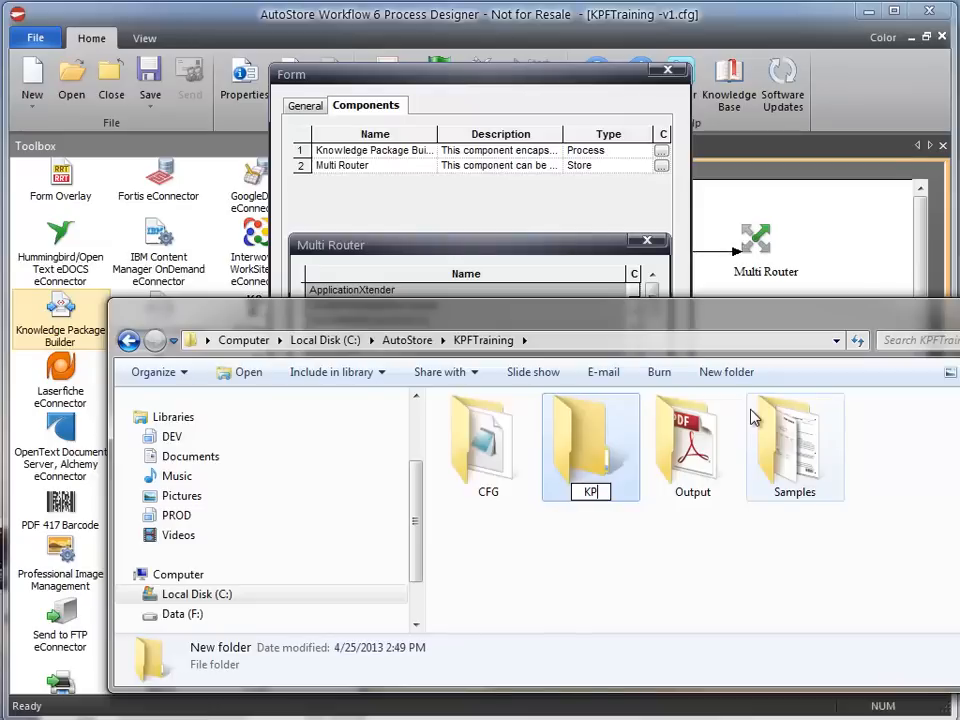
{"action": "type", "text": "KPF_Share"}
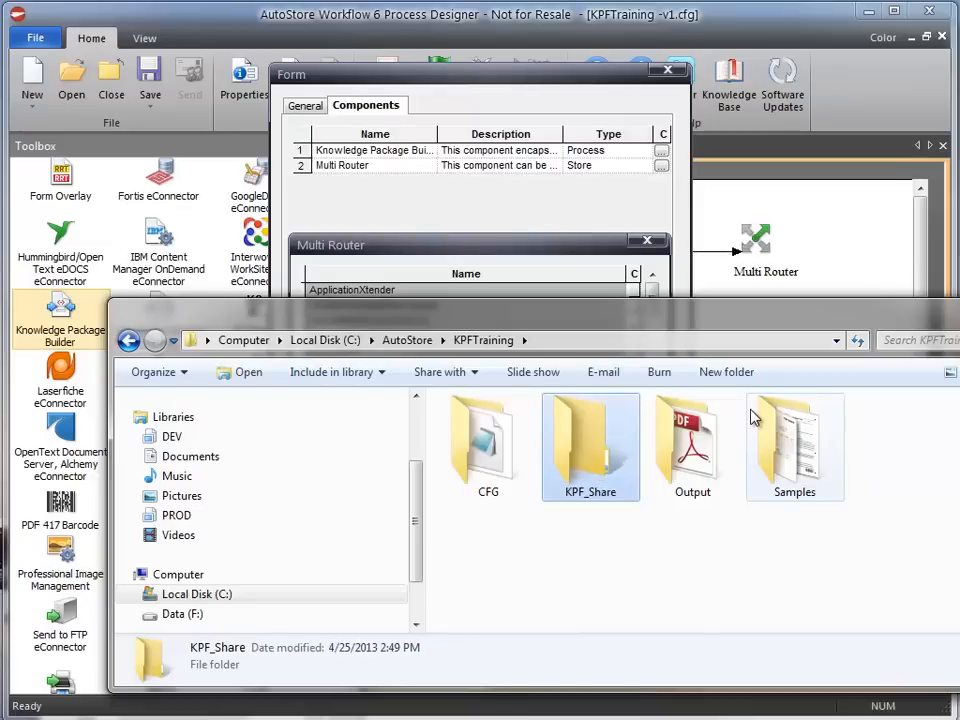
{"action": "double_click", "coordinate": [590, 440]}
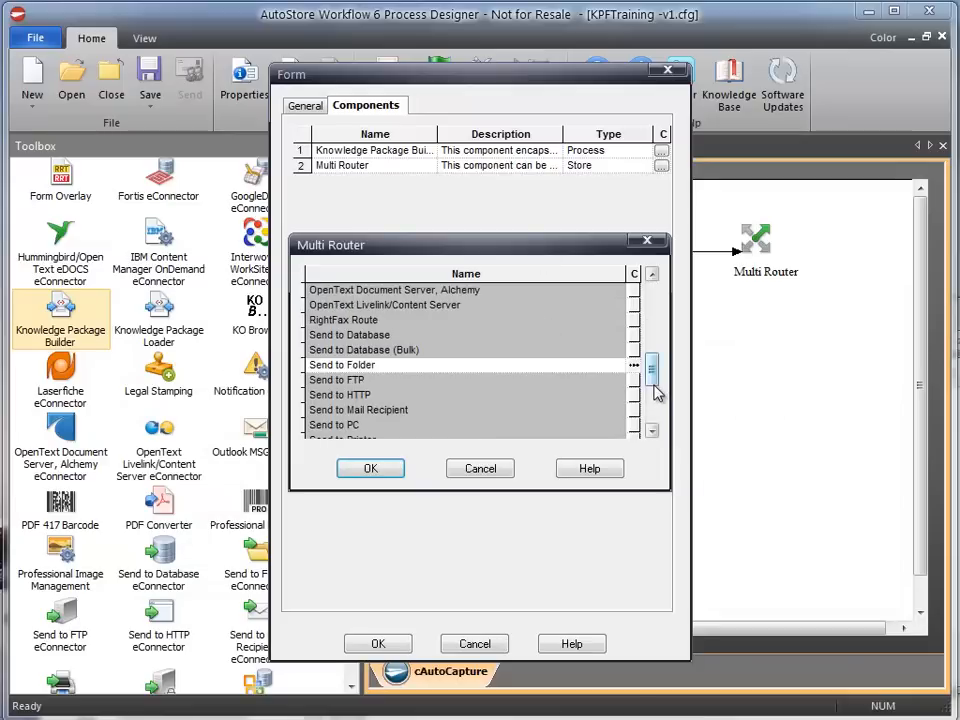
{"action": "double_click", "coordinate": [341, 364]}
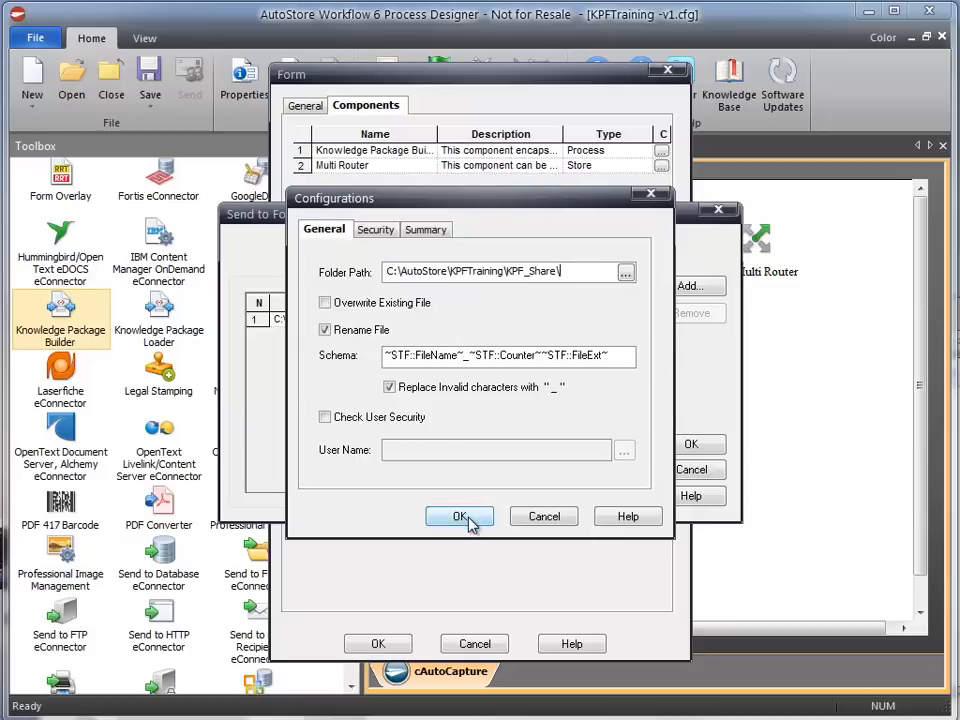
{"action": "left_click", "coordinate": [459, 516]}
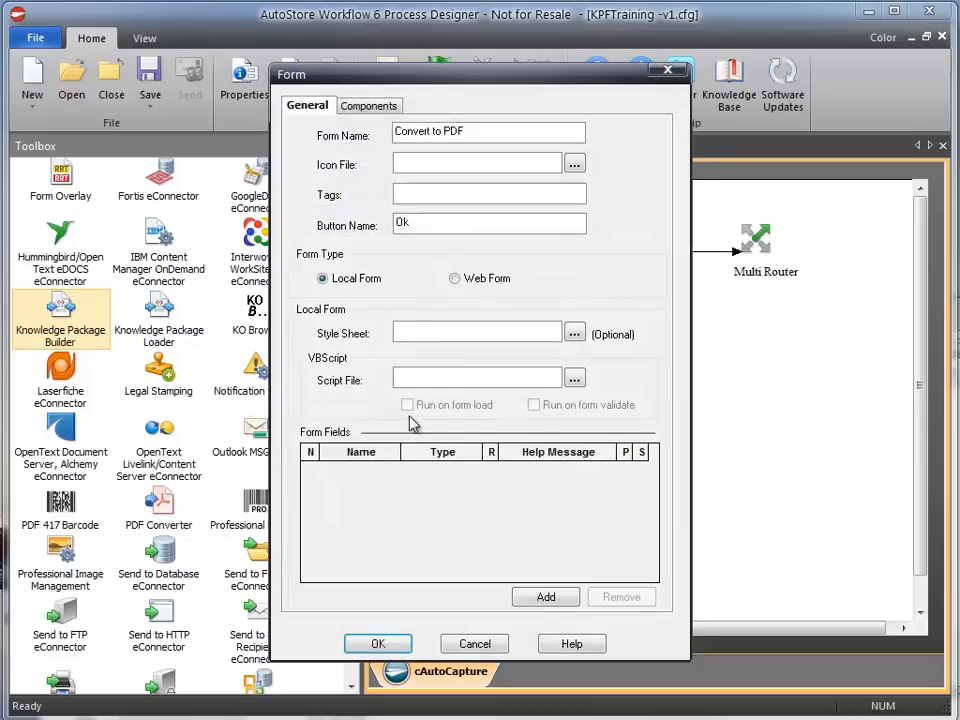
Step: Add a 'PO Number' field to the Convert to PDF form and save the configuration
{"action": "left_click", "coordinate": [545, 596]}
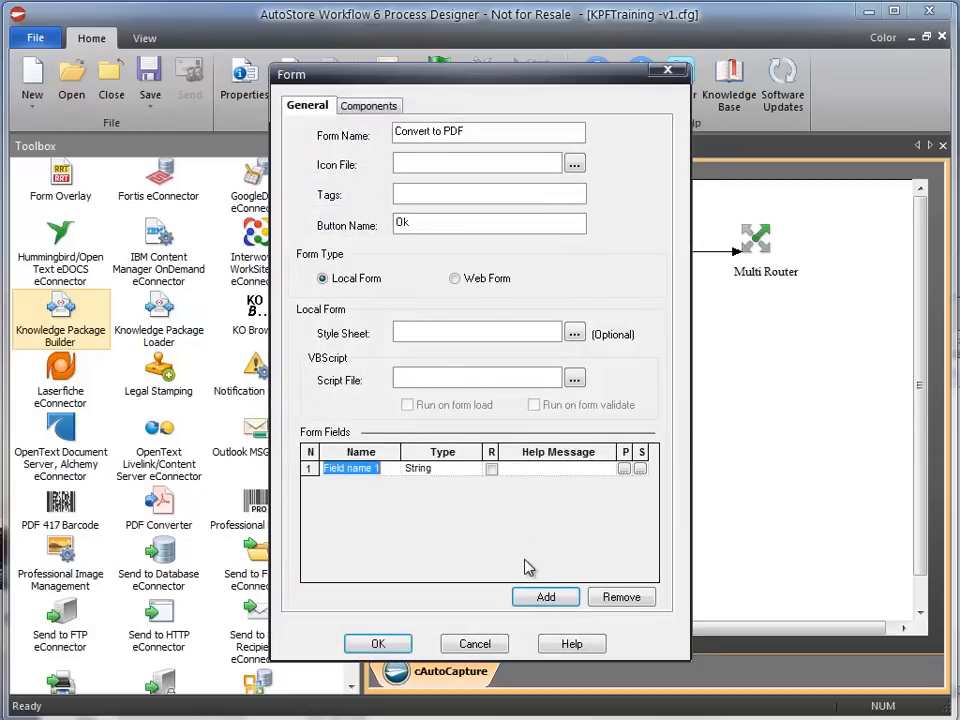
{"action": "type", "text": "Po"}
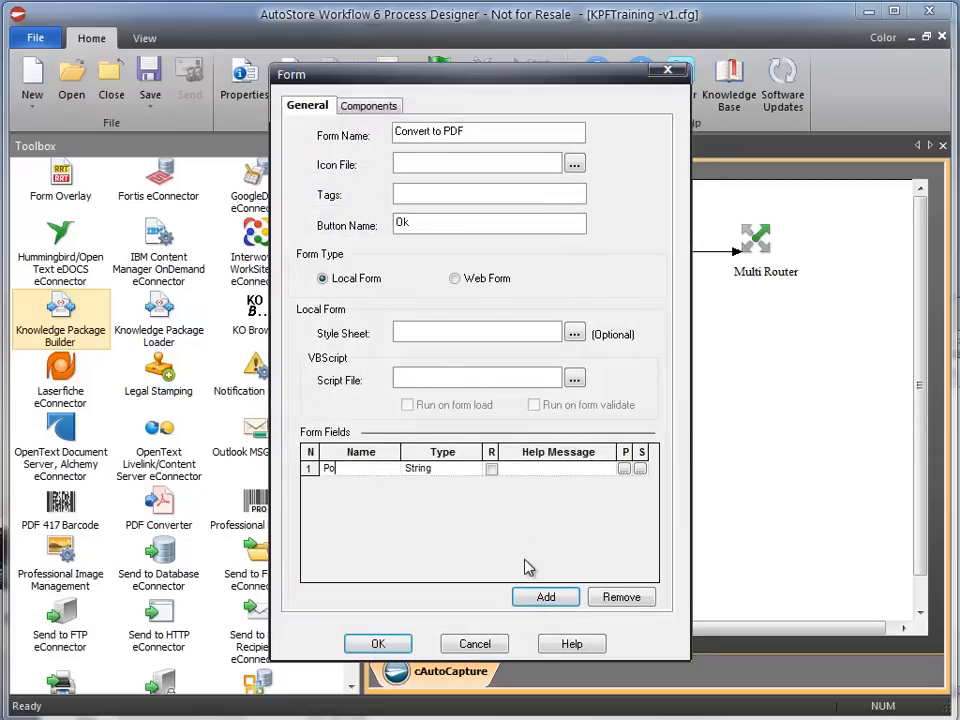
{"action": "type", "text": "PO NUmber"}
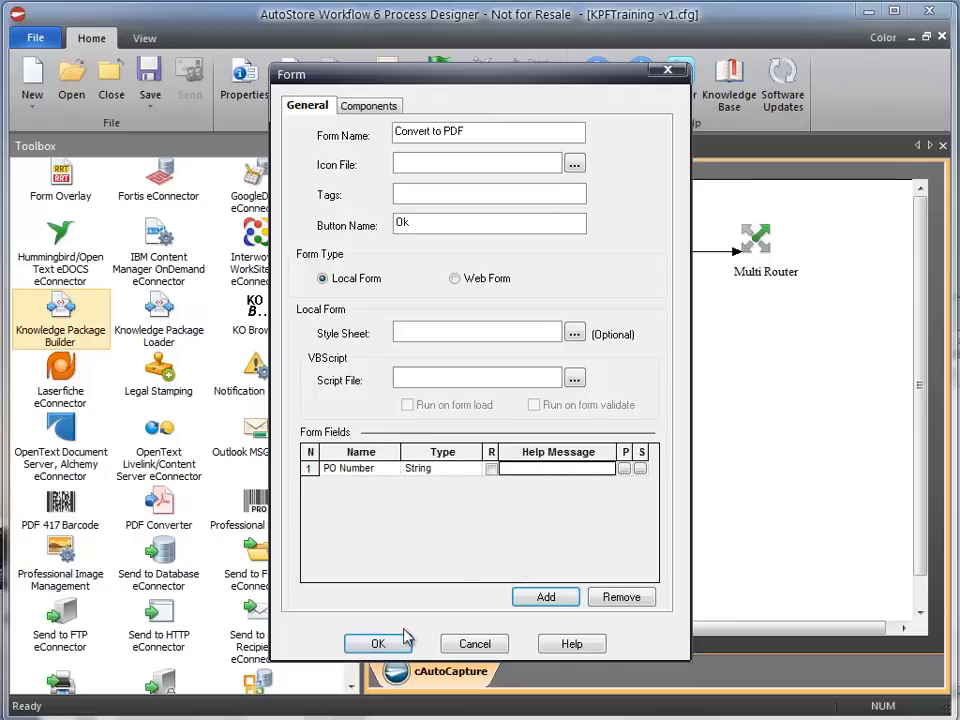
{"action": "left_click", "coordinate": [378, 643]}
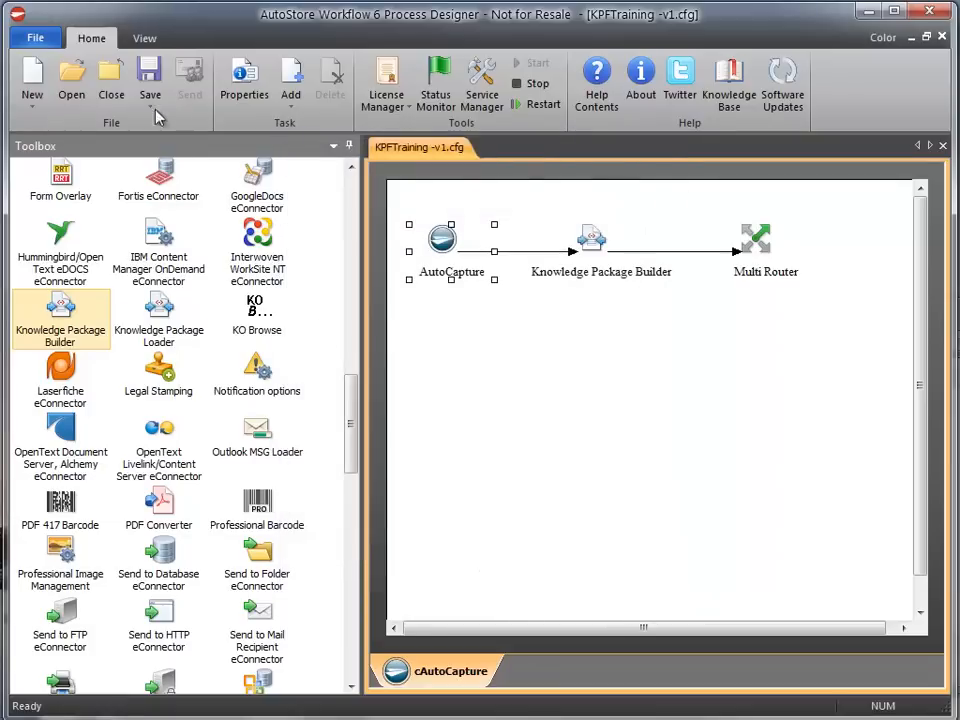
{"action": "left_click", "coordinate": [537, 104]}
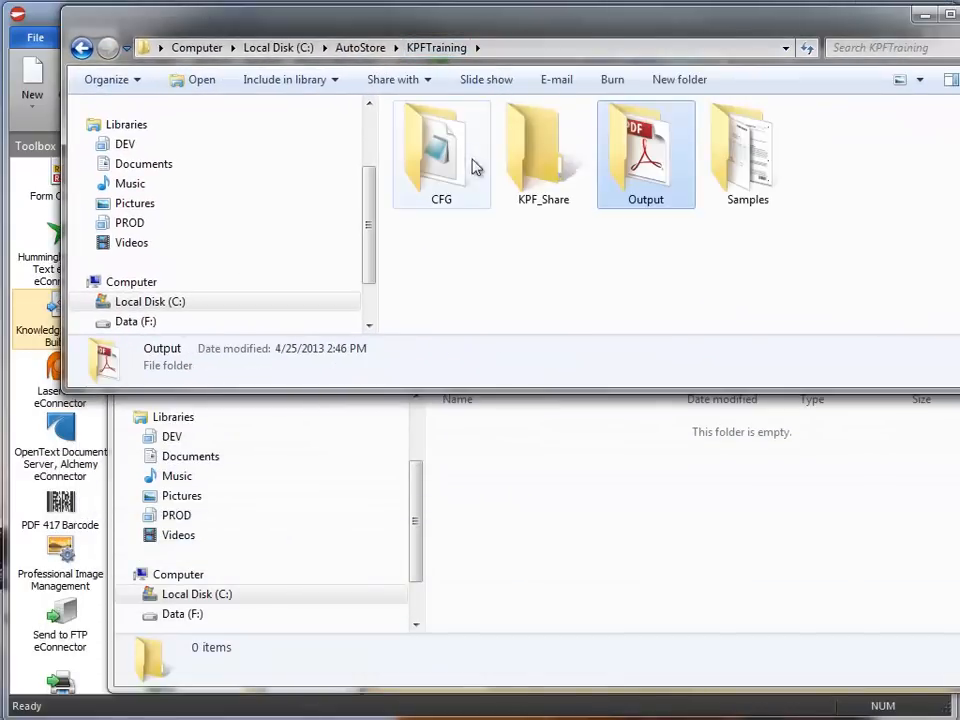
Step: Send Samples\Timesheet.tif through Convert to PDF with PO Number 1234
{"action": "double_click", "coordinate": [543, 150]}
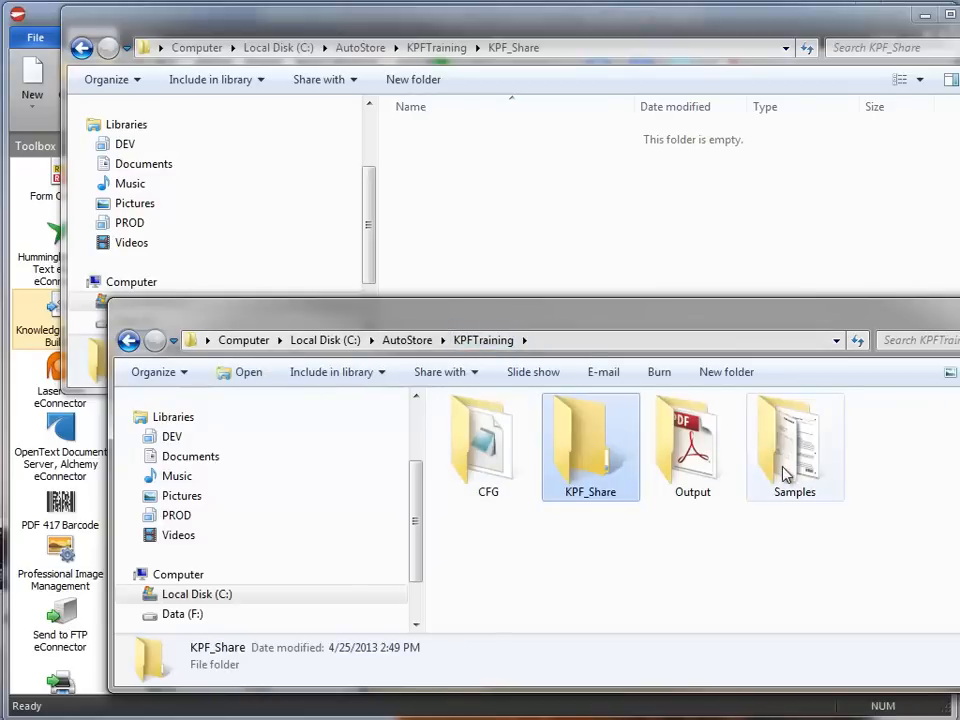
{"action": "double_click", "coordinate": [794, 440]}
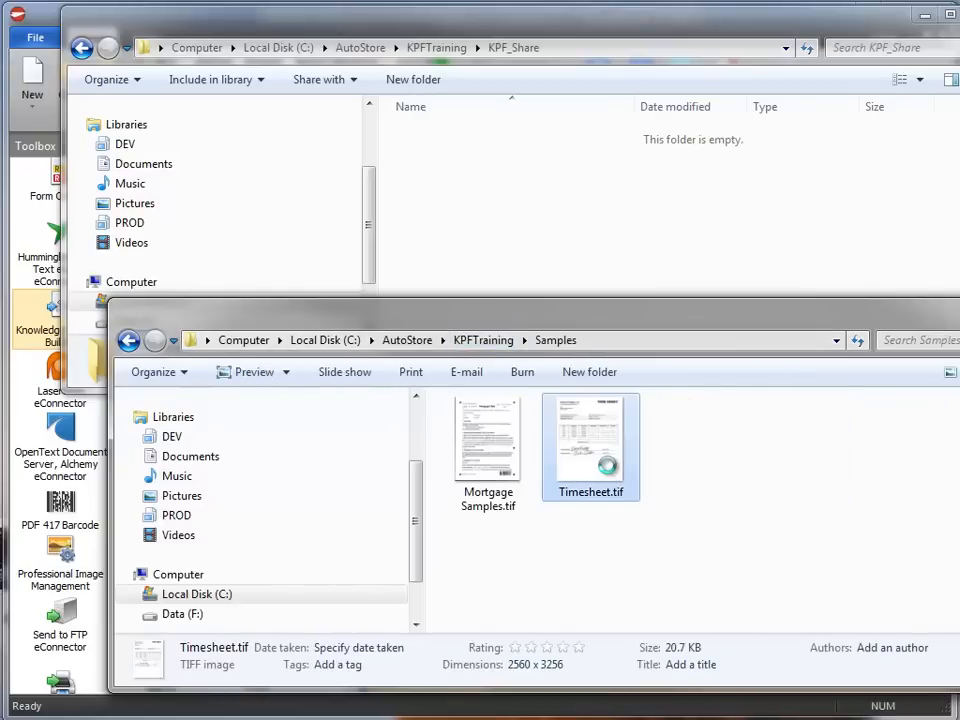
{"action": "right_click", "coordinate": [590, 447]}
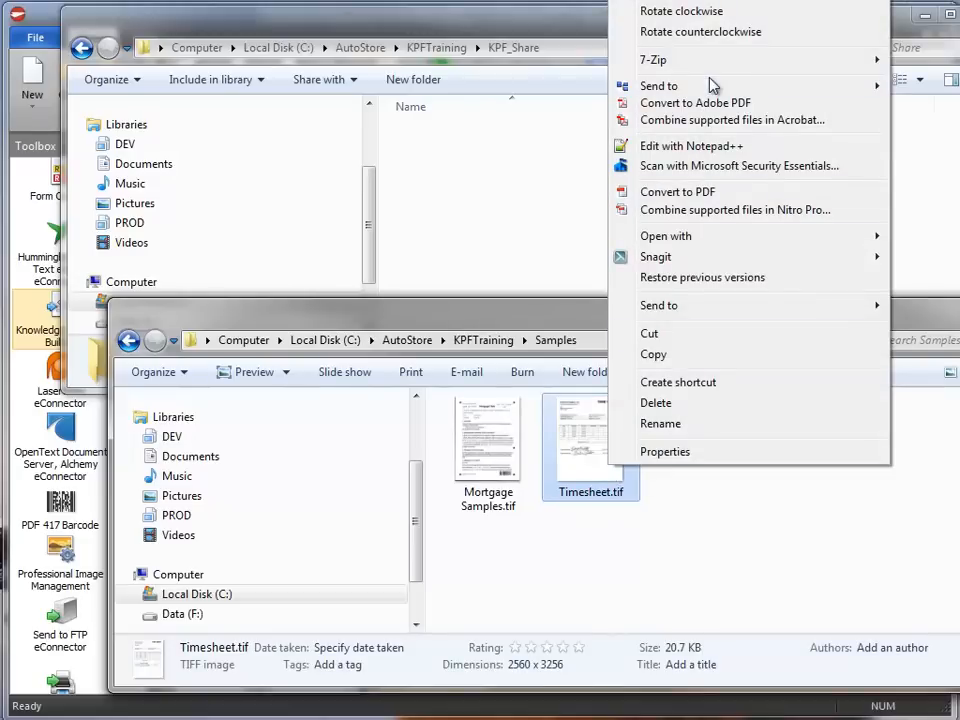
{"action": "left_click", "coordinate": [677, 191]}
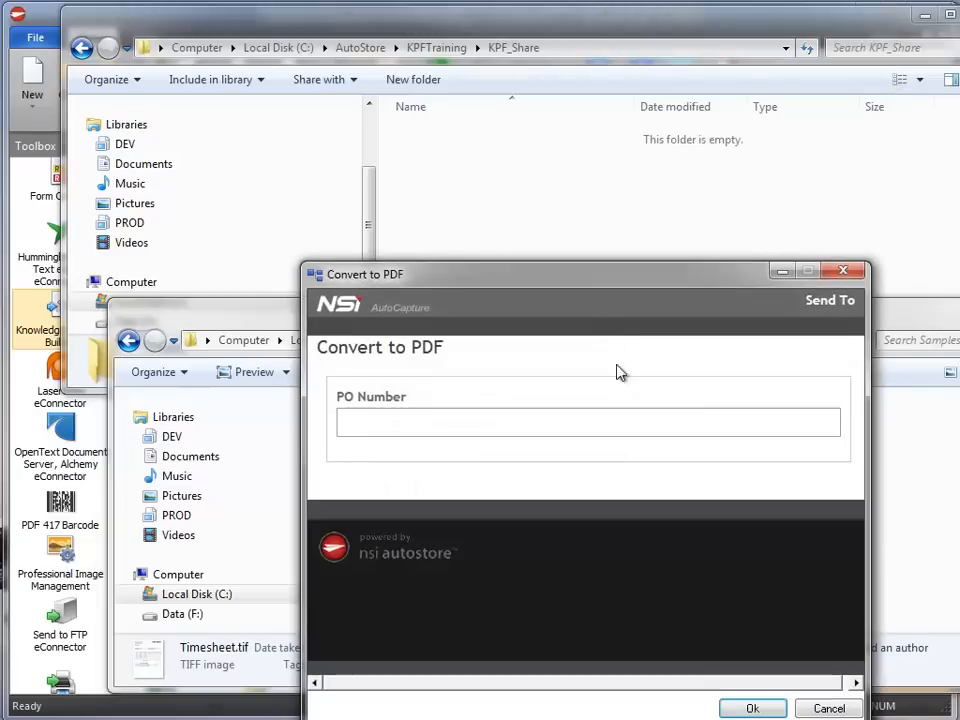
{"action": "type", "text": "1234"}
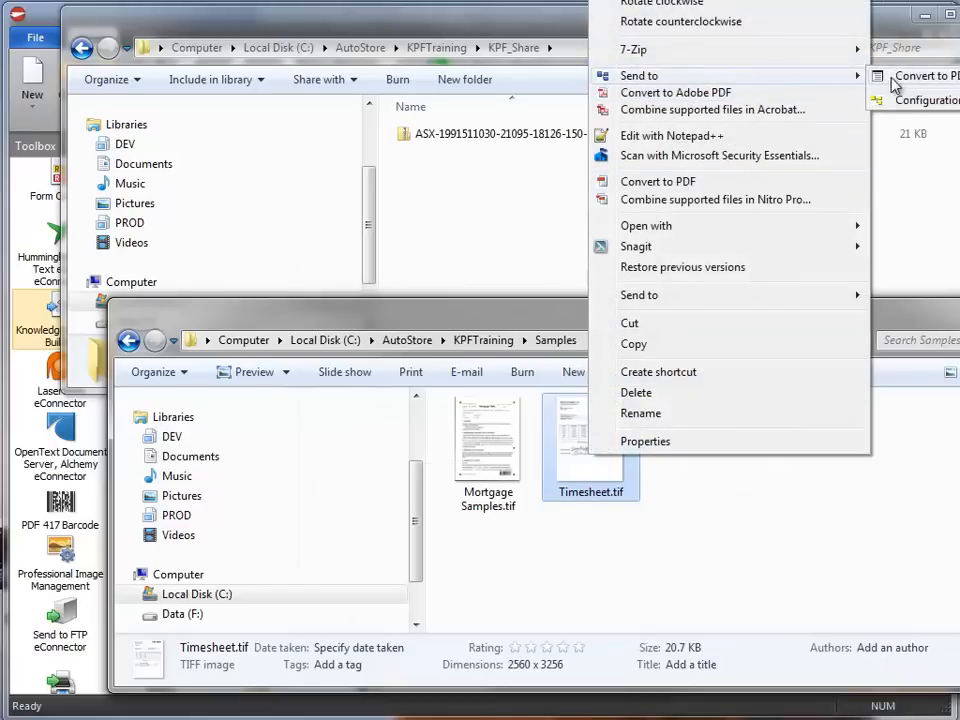
Step: Send Timesheet.tif through Convert to PDF again with PO Number 5678
{"action": "left_click", "coordinate": [657, 181]}
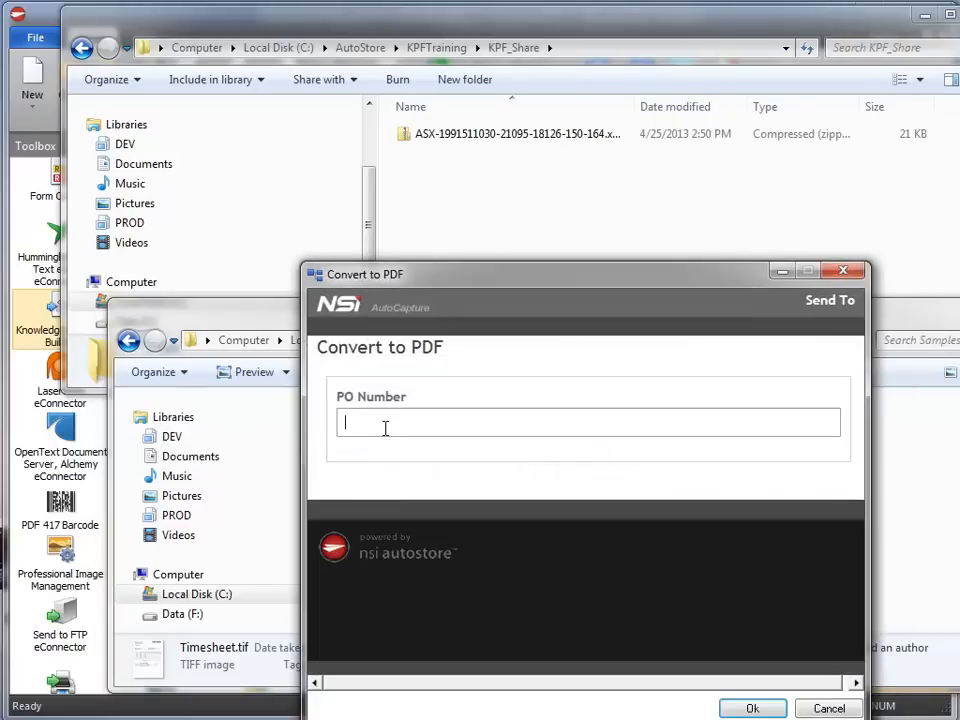
{"action": "type", "text": "5678"}
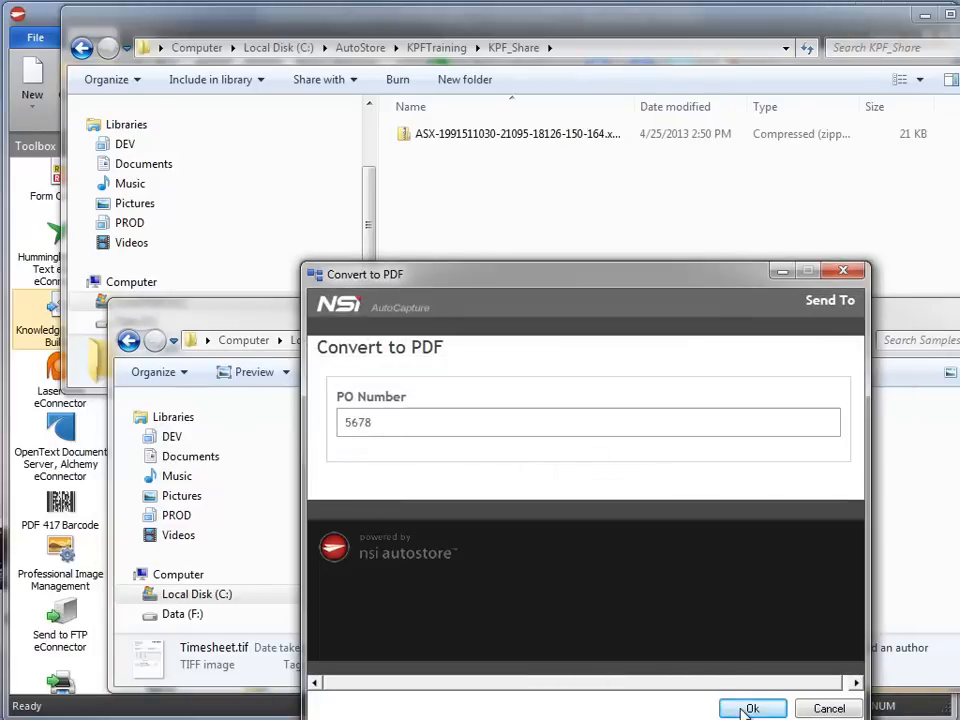
{"action": "left_click", "coordinate": [752, 709]}
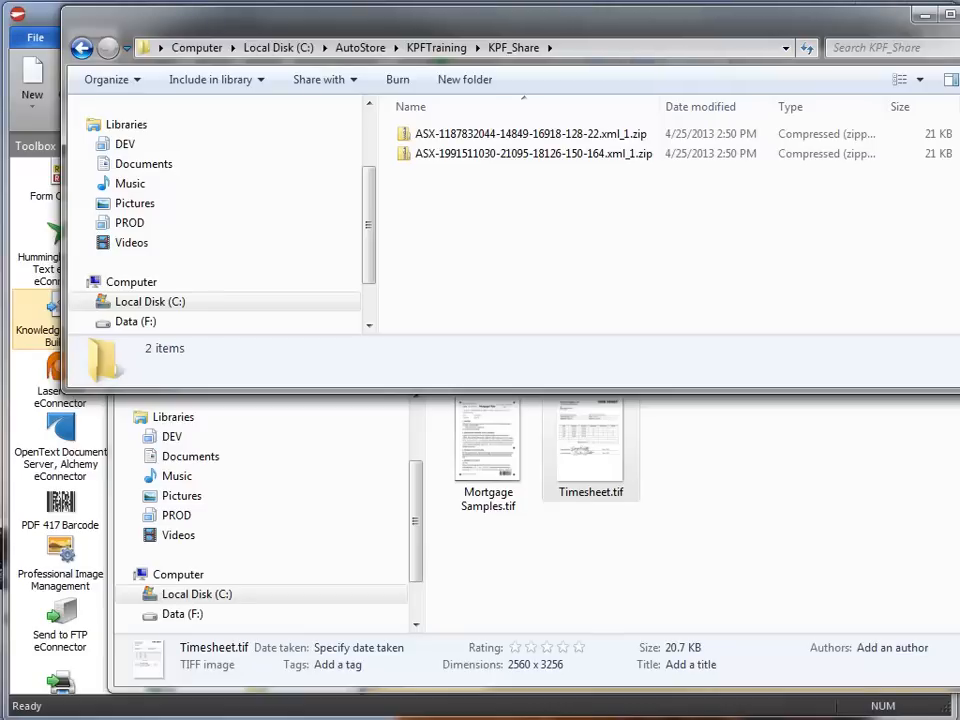
{"action": "left_click", "coordinate": [528, 133]}
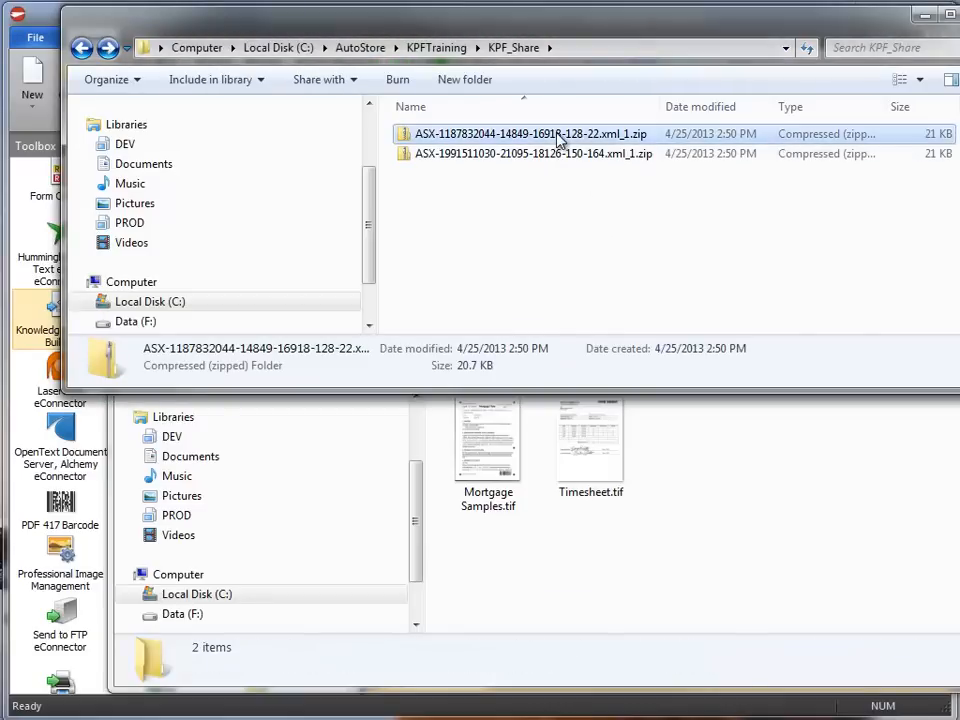
Step: Extract the first zip package in KPF_Share and open its XML document
{"action": "double_click", "coordinate": [529, 133]}
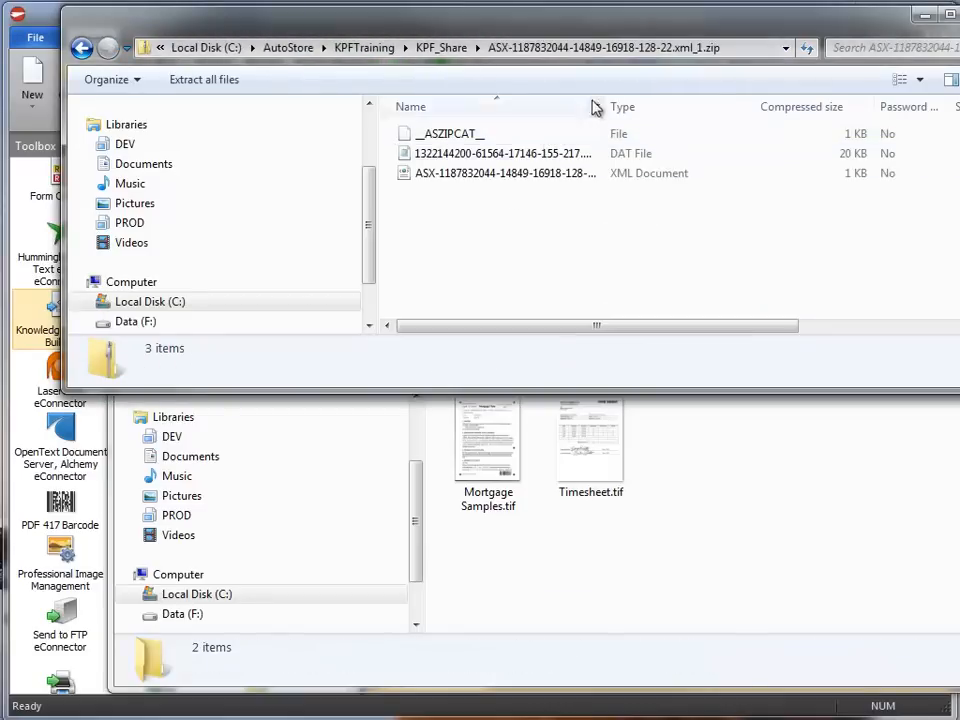
{"action": "left_click", "coordinate": [516, 173]}
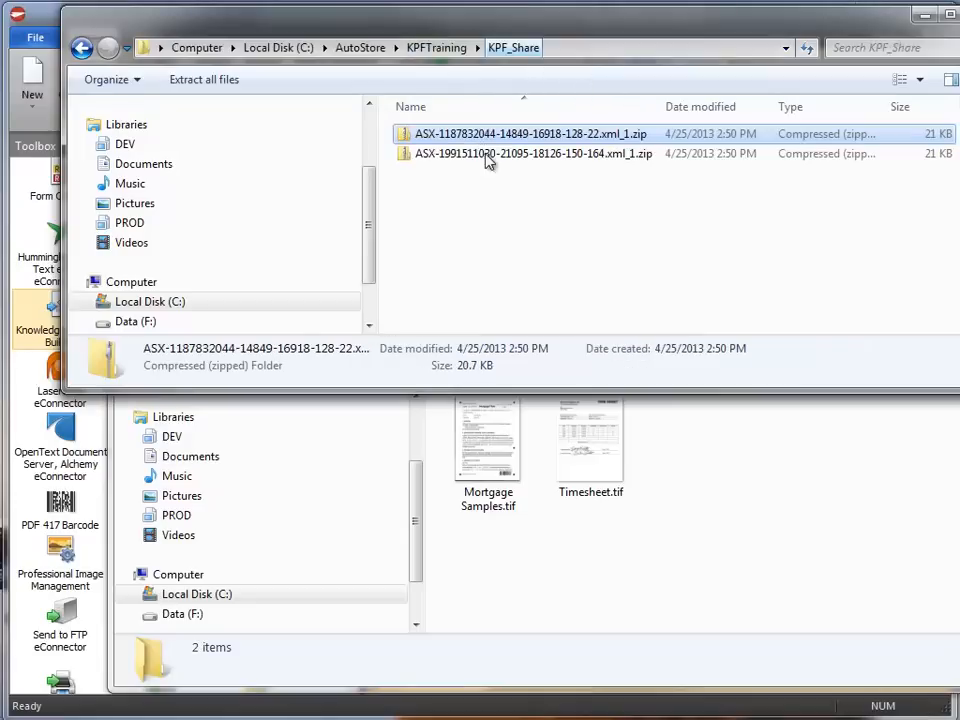
{"action": "right_click", "coordinate": [528, 133]}
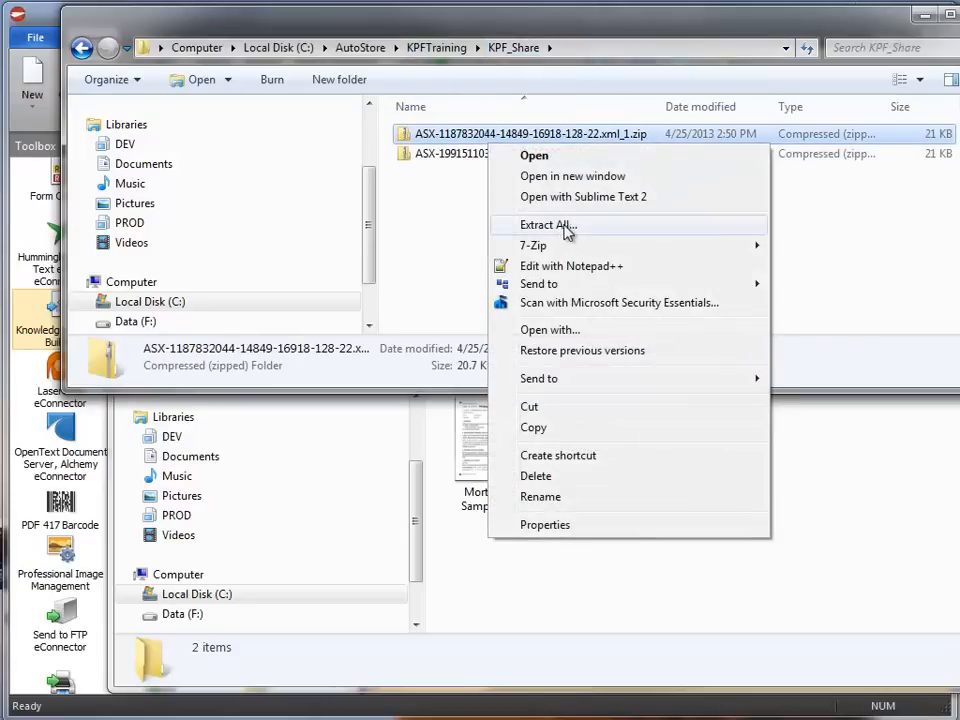
{"action": "left_click", "coordinate": [543, 225]}
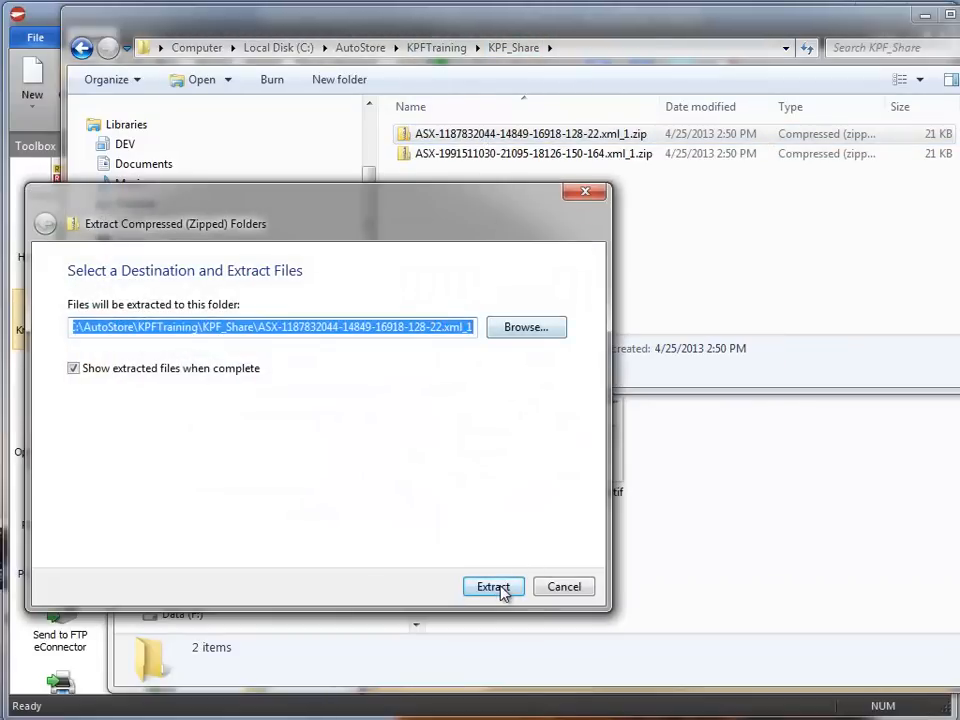
{"action": "left_click", "coordinate": [493, 586]}
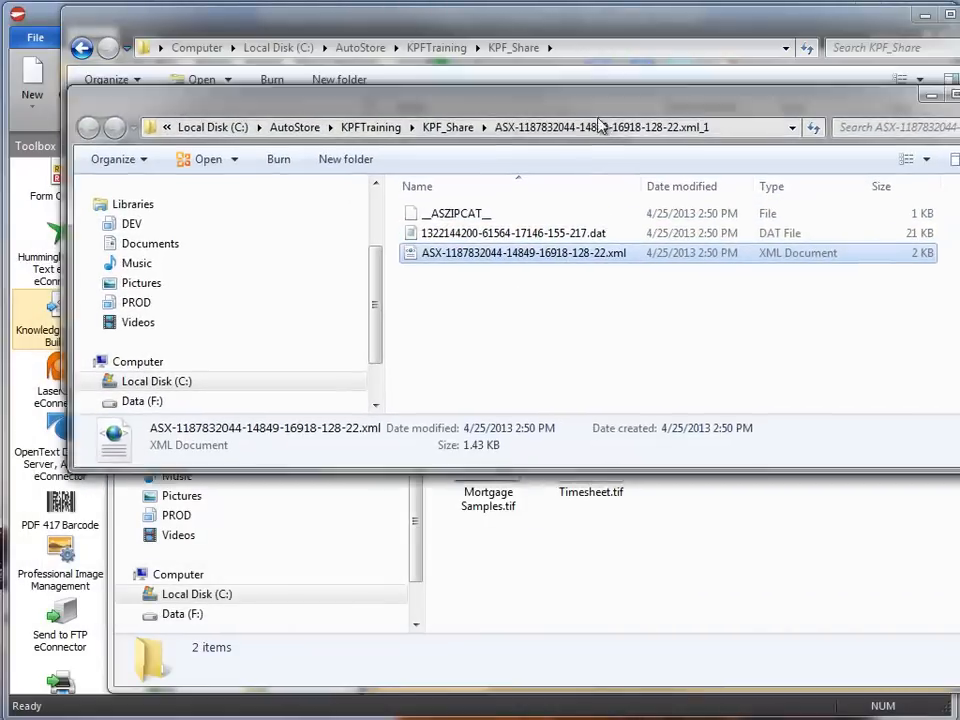
{"action": "double_click", "coordinate": [519, 252]}
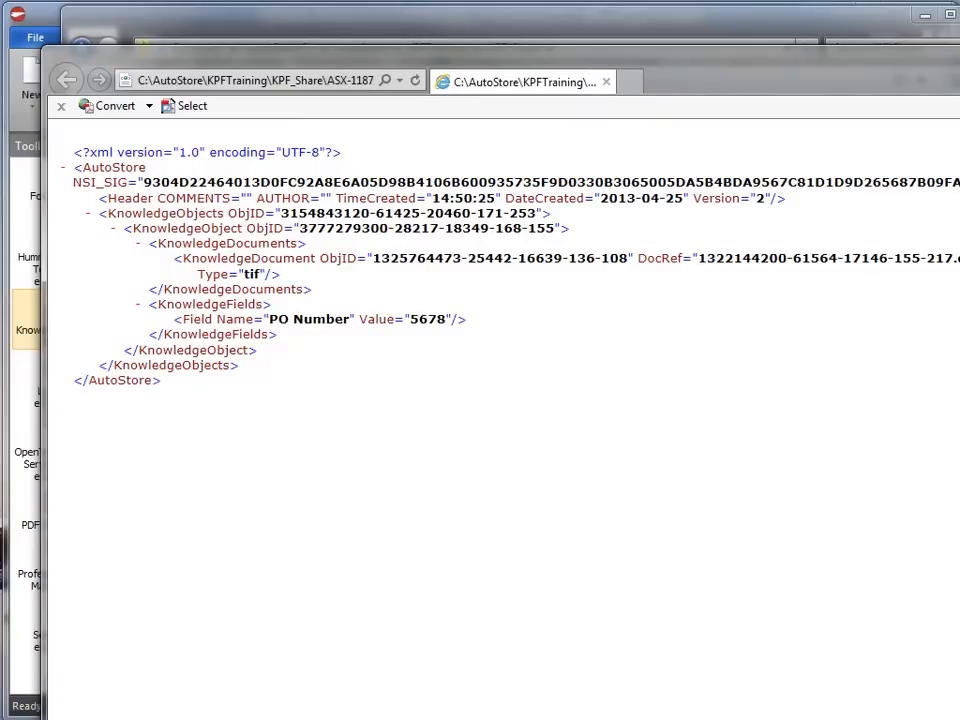
Step: Review the package XML showing PO Number 5678 in Internet Explorer
{"action": "double_click", "coordinate": [308, 319]}
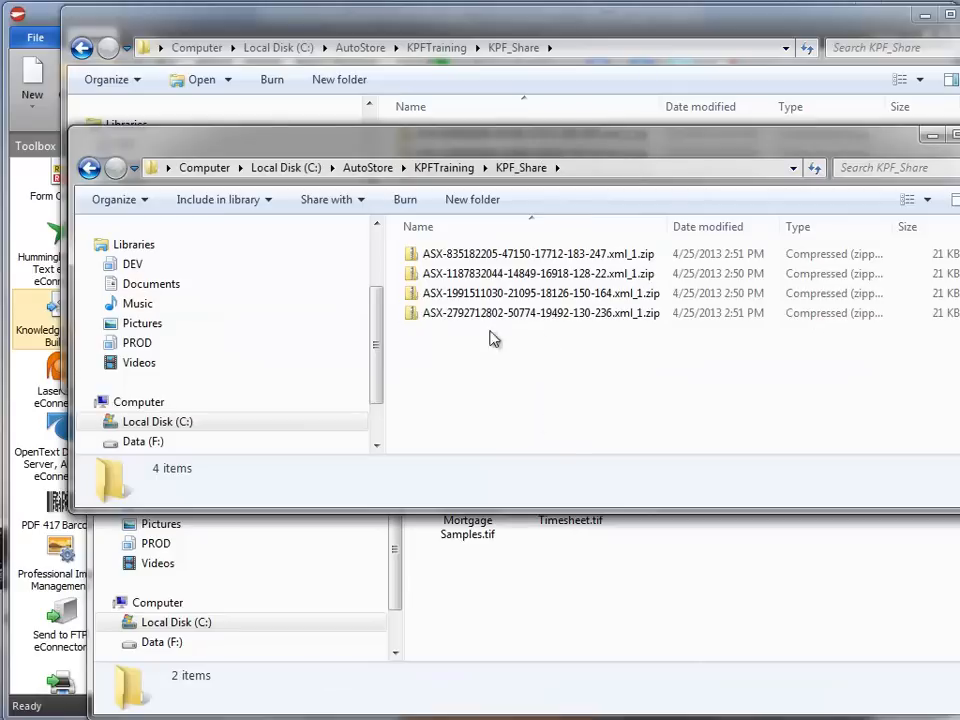
{"action": "mouse_move", "coordinate": [517, 341]}
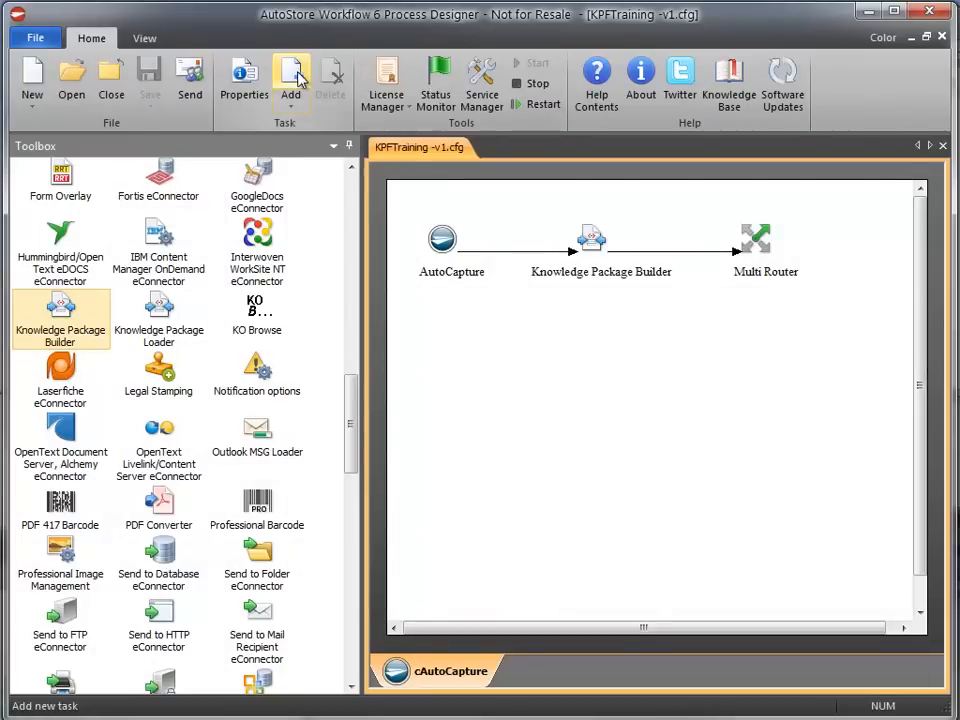
Step: Create the rToOutput task and place Knowledge Package Loader on its canvas
{"action": "left_click", "coordinate": [290, 78]}
{"action": "type", "text": "rTo"}
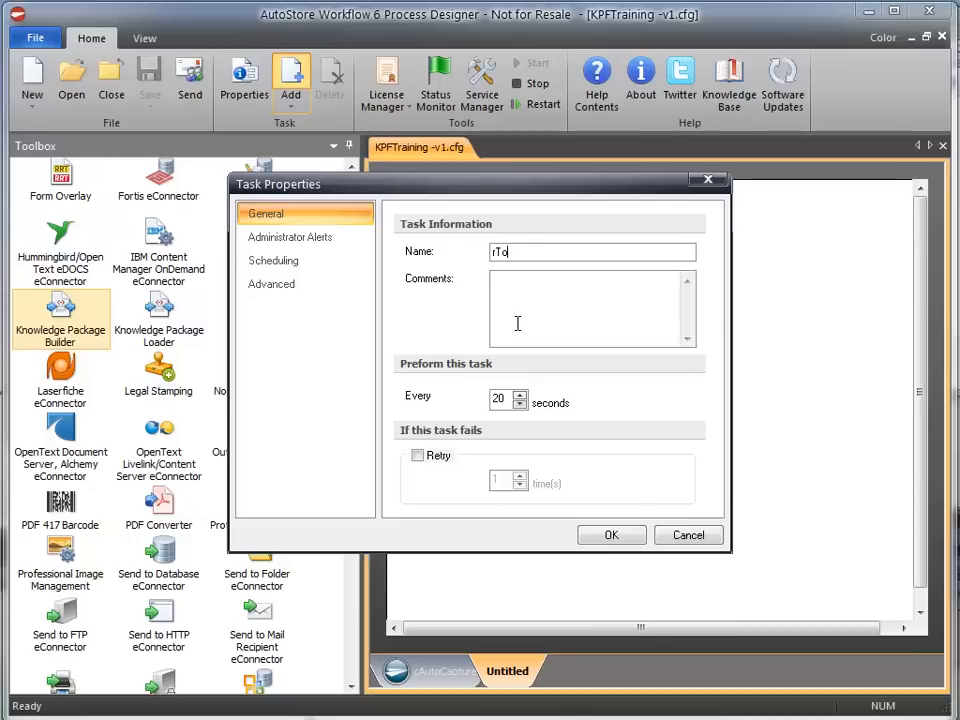
{"action": "type", "text": "Output"}
{"action": "left_click", "coordinate": [508, 399]}
{"action": "type", "text": "3"}
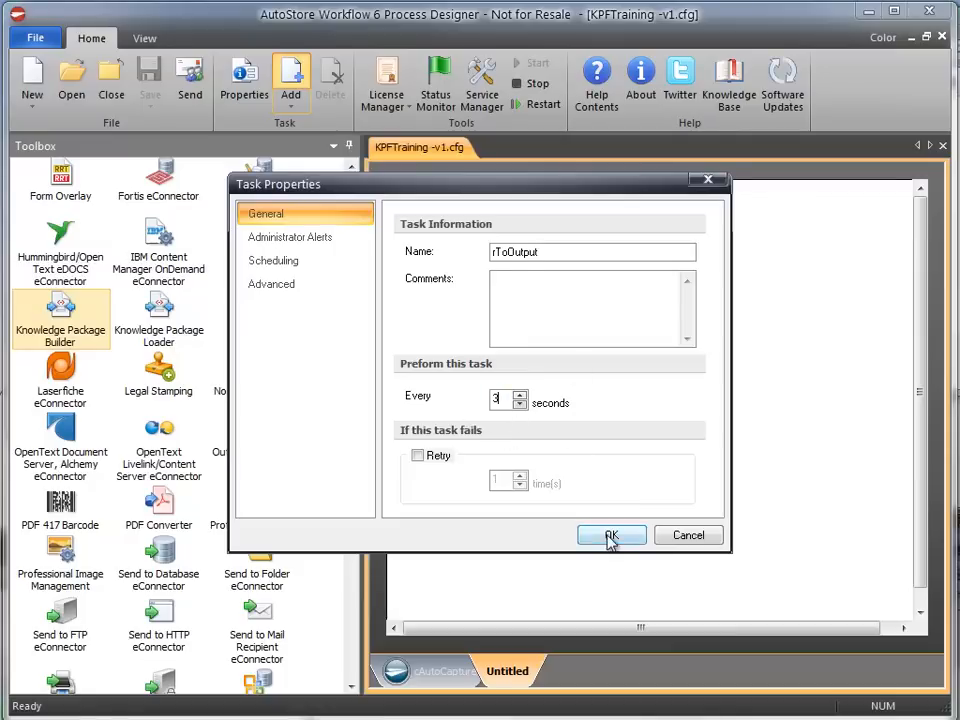
{"action": "left_click", "coordinate": [611, 535]}
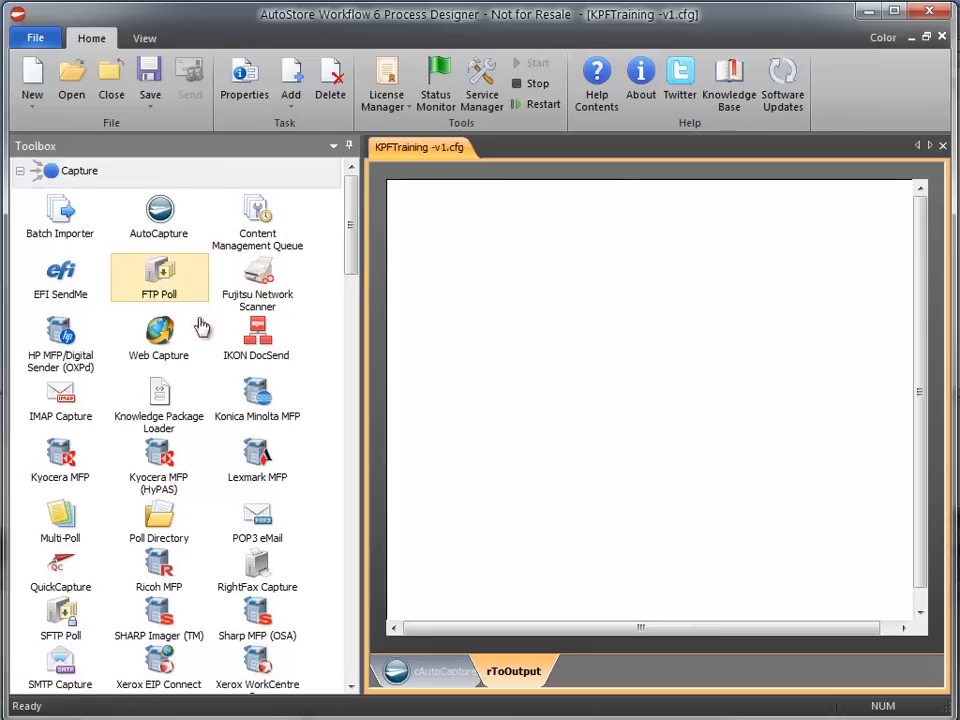
{"action": "left_click_drag", "start_coordinate": [159, 395], "coordinate": [485, 245]}
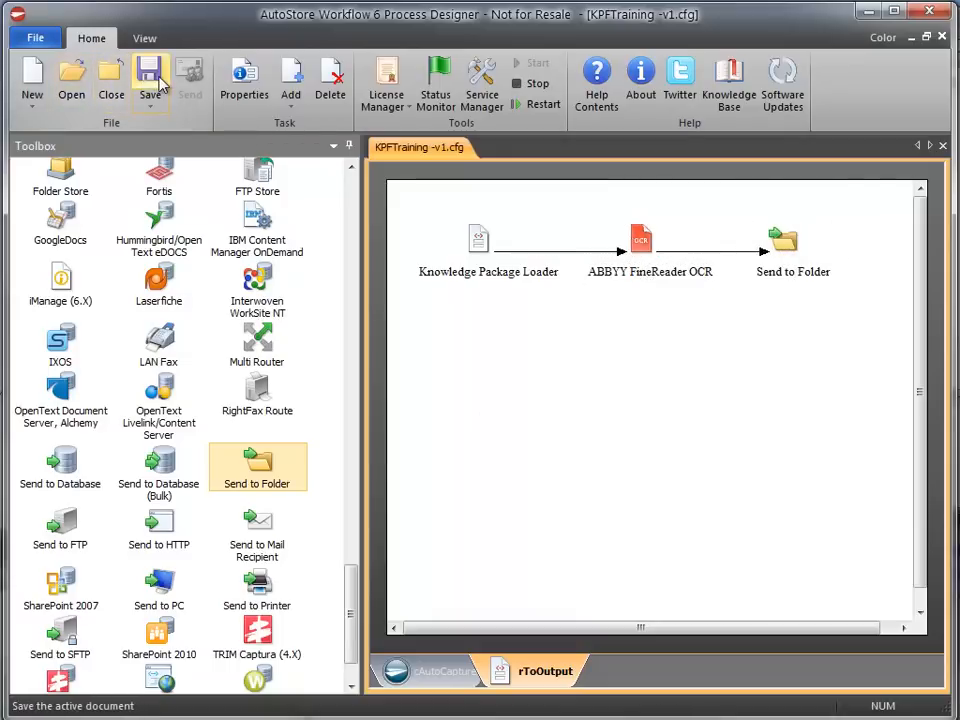
Step: Set Knowledge Package Loader input to KPF_Share\ and working folder KPF_Share\Working\
{"action": "double_click", "coordinate": [479, 238]}
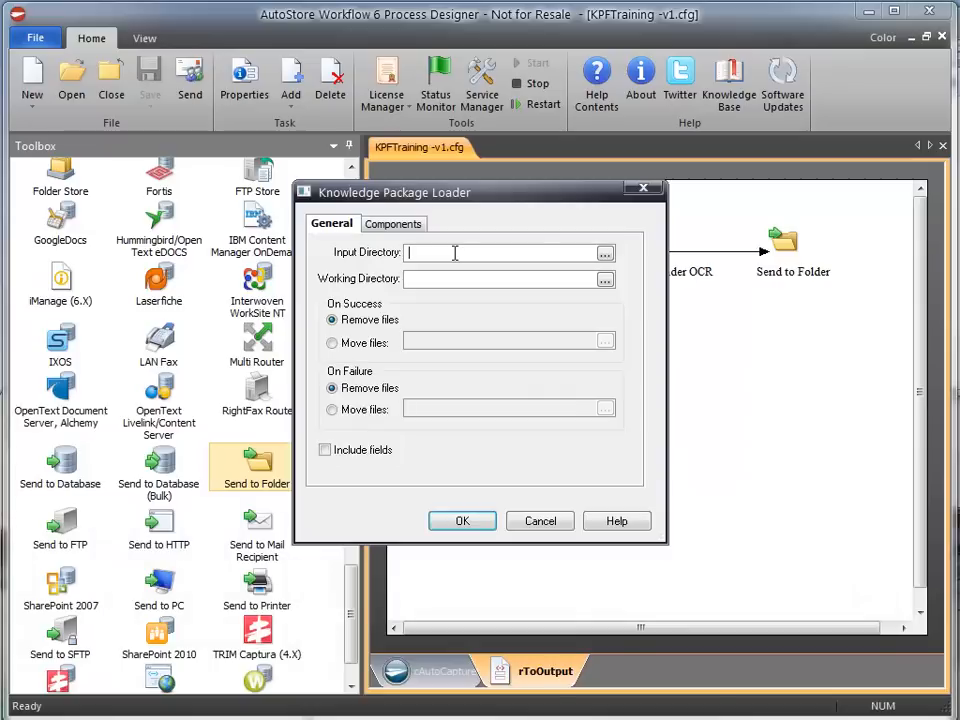
{"action": "type", "text": "C:\\AutoStore\\KPFTraining\\KPF_Share\\"}
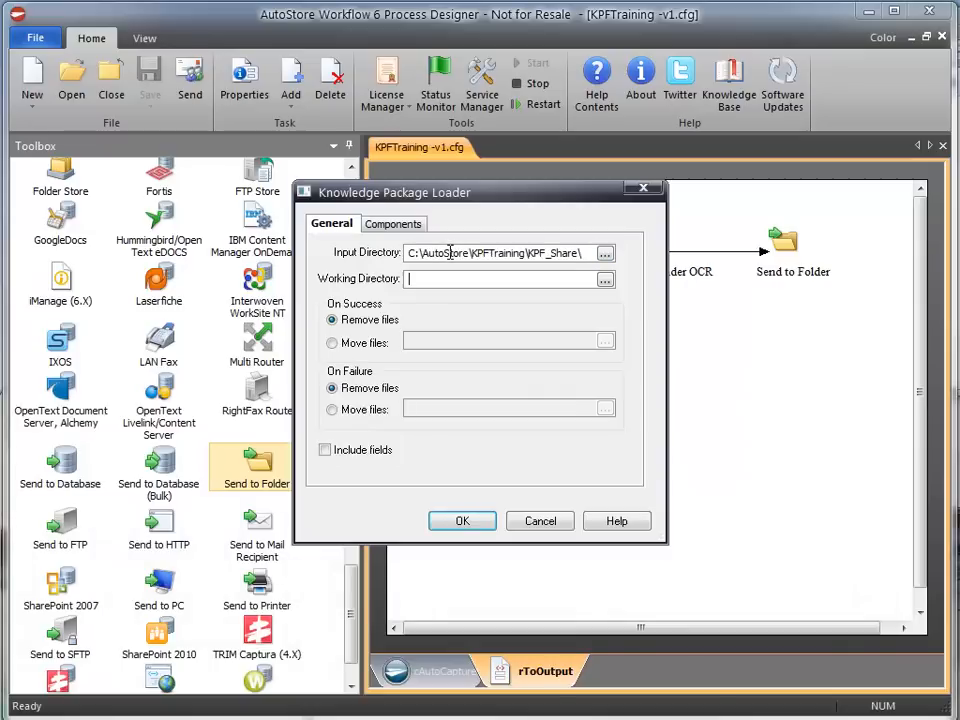
{"action": "type", "text": "C:\\AutoStore\\KPFTraining\\KPF_Share\\Working\\"}
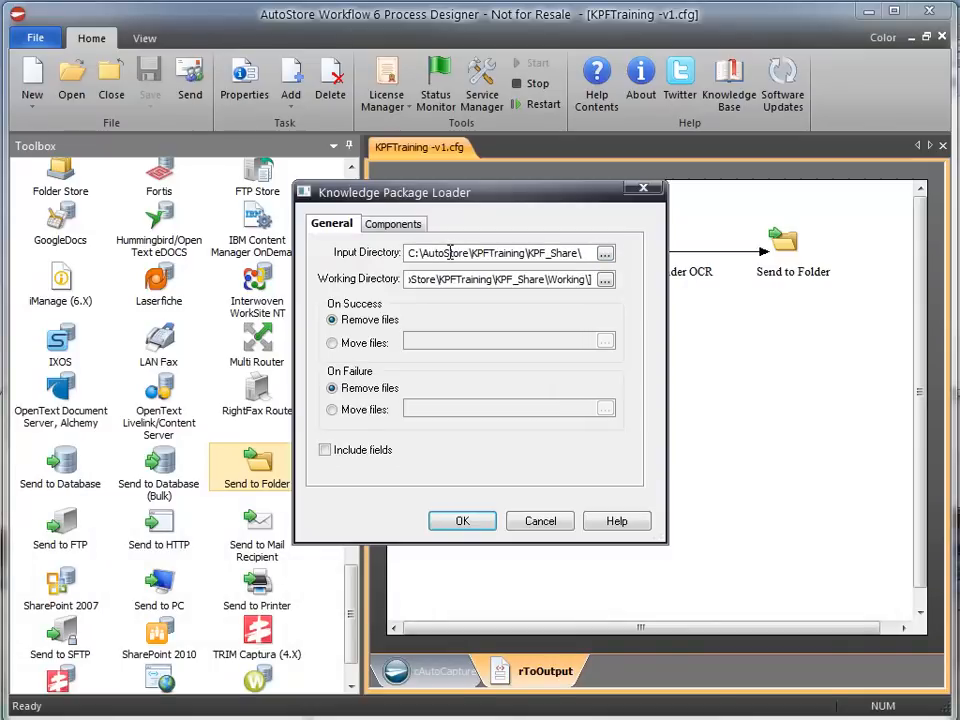
{"action": "left_click", "coordinate": [332, 409]}
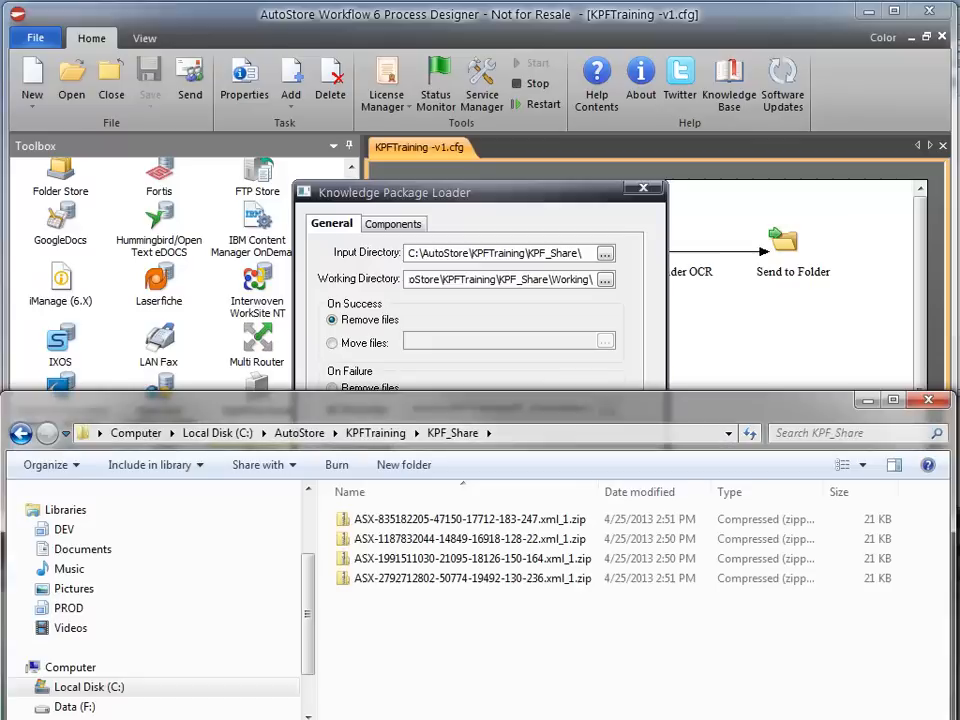
Step: Open the newest knowledge package zip and its XML document for inspection
{"action": "double_click", "coordinate": [464, 519]}
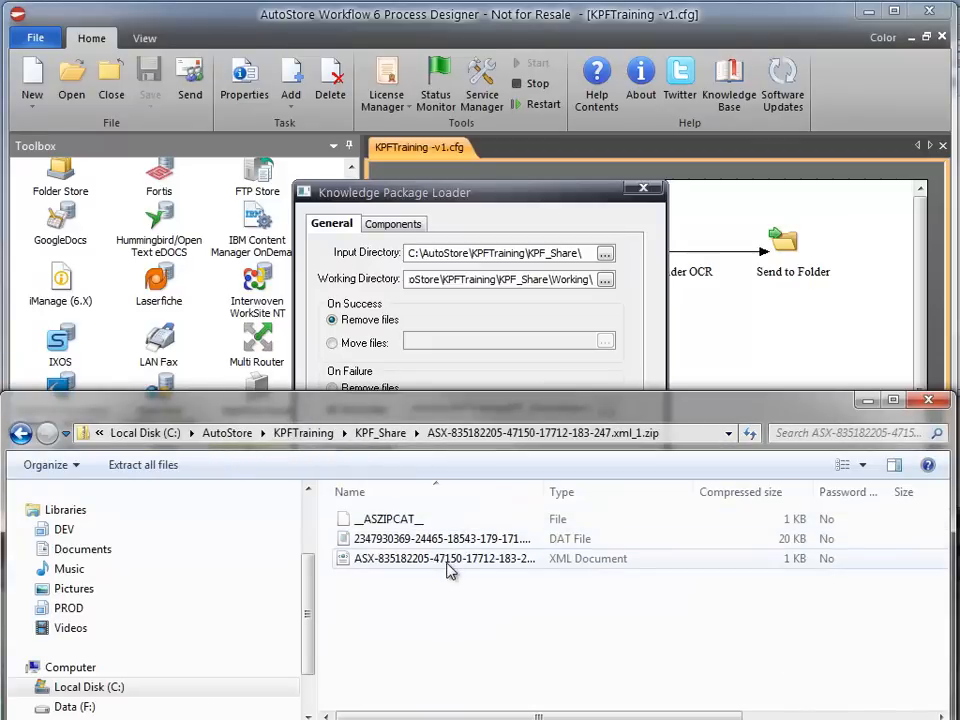
{"action": "double_click", "coordinate": [450, 558]}
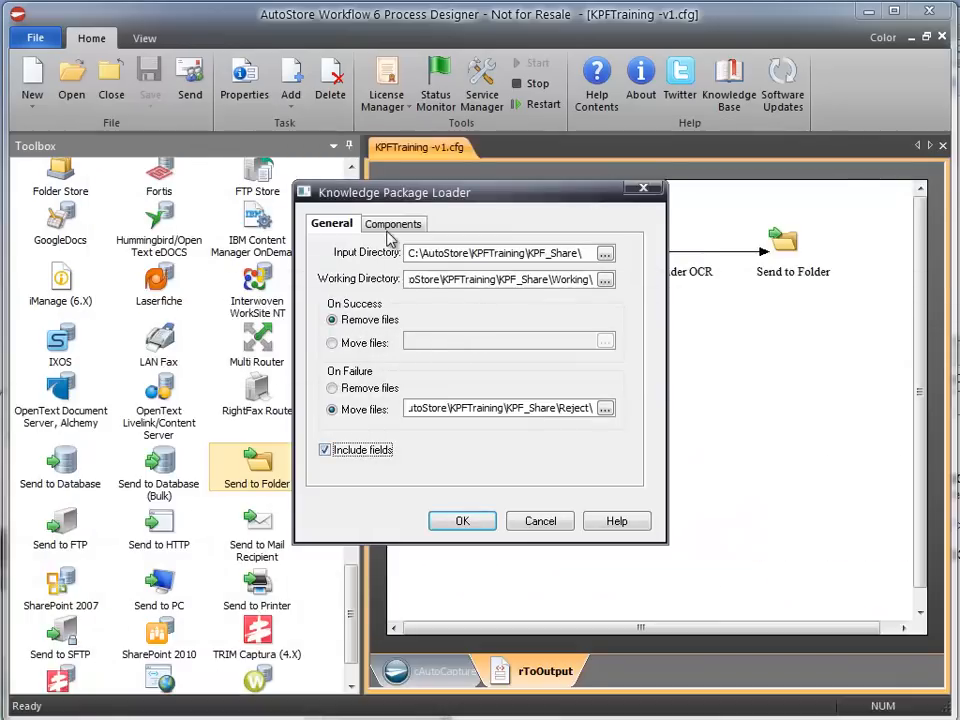
{"action": "left_click", "coordinate": [393, 223]}
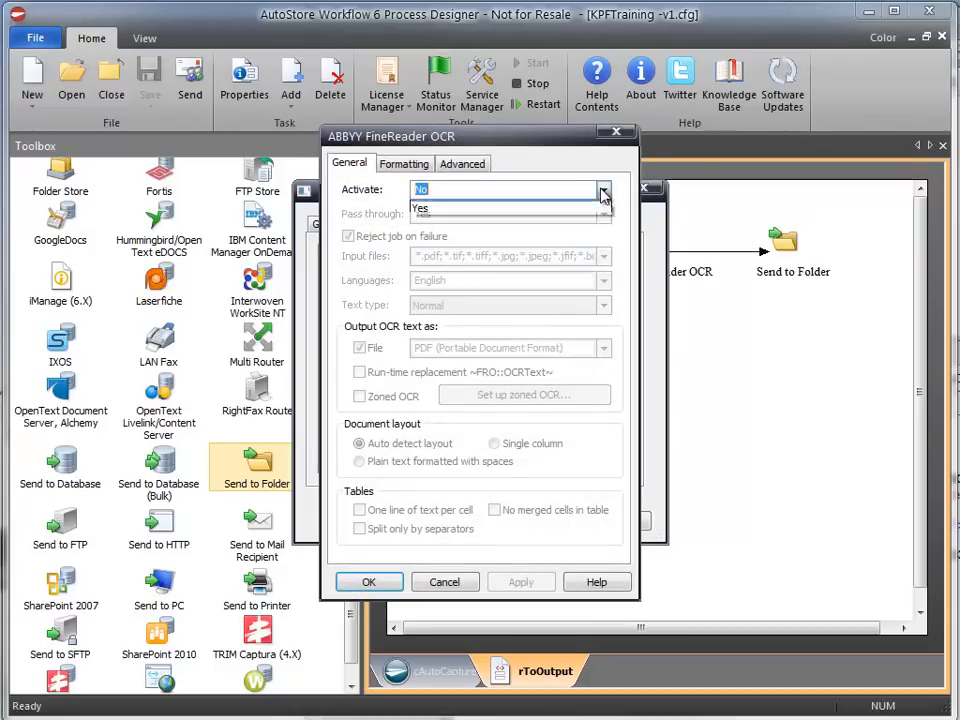
Step: Set ABBYY FineReader OCR Activate to Yes and confirm the settings
{"action": "left_click", "coordinate": [420, 208]}
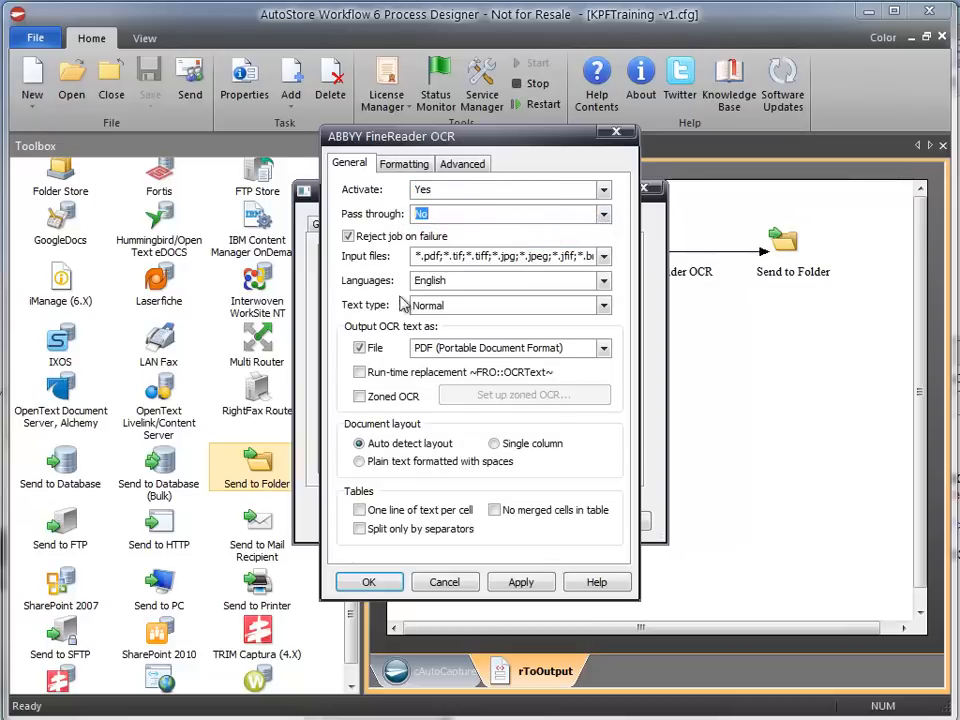
{"action": "left_click", "coordinate": [462, 163]}
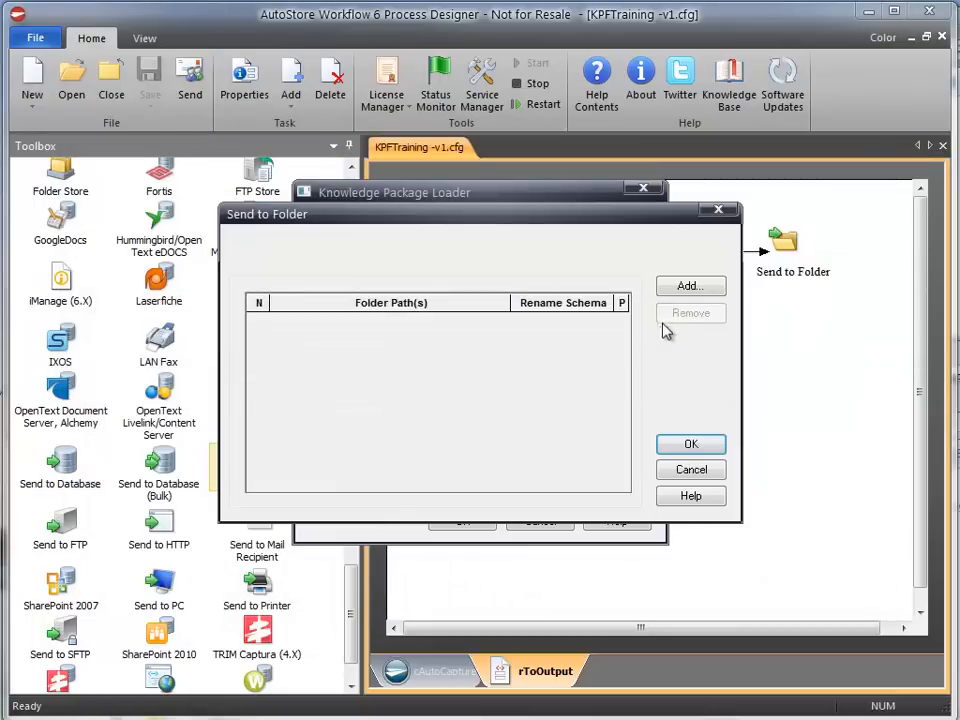
Step: Add the Output folder destination with renaming schema ~STF::FileName~~STF::Counter~~STF::FileExt~
{"action": "left_click", "coordinate": [689, 285]}
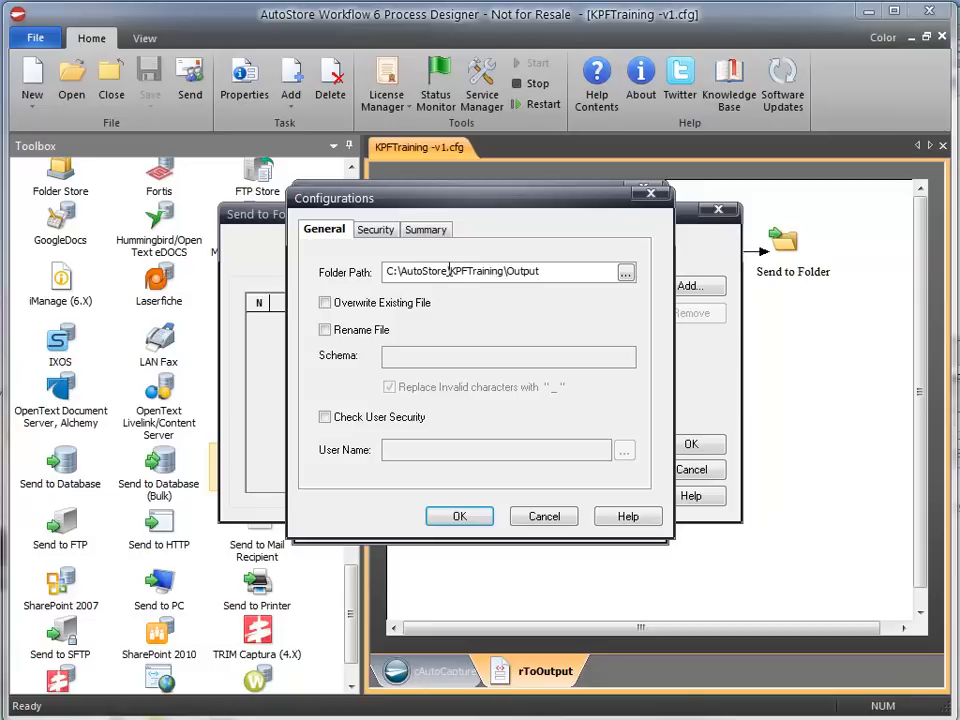
{"action": "left_click", "coordinate": [324, 330]}
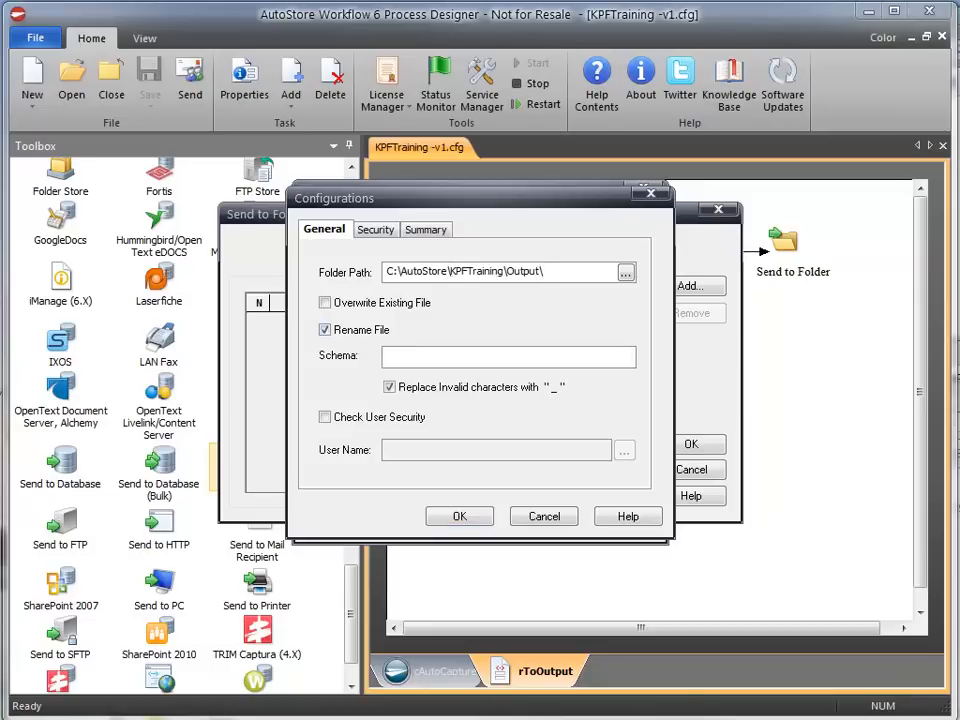
{"action": "mouse_move", "coordinate": [459, 516]}
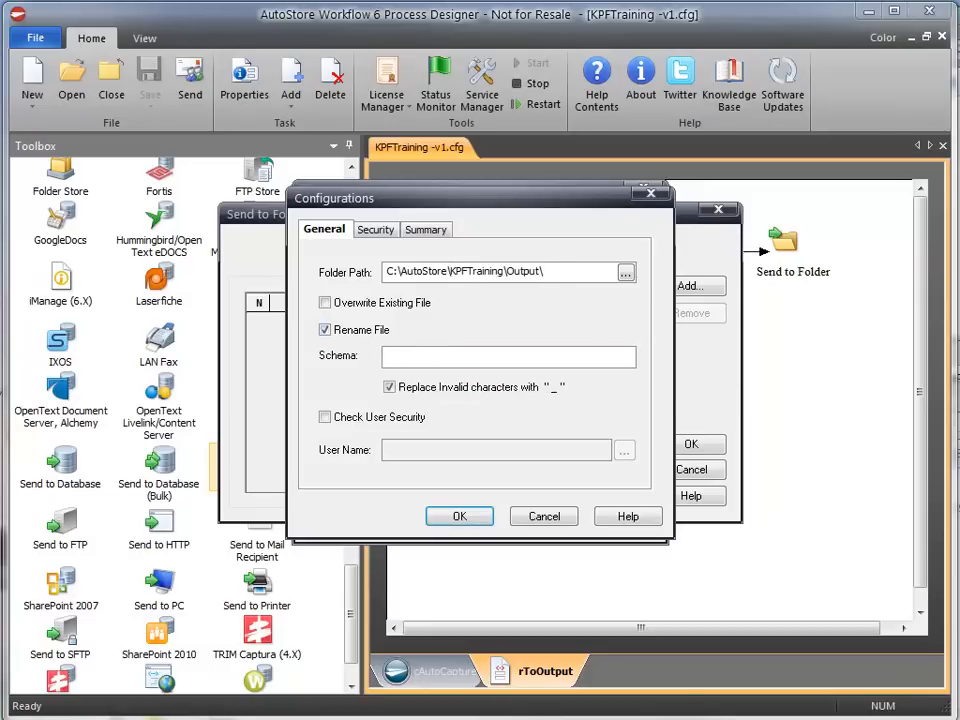
{"action": "type", "text": "~STF::FileName~~STF::Counter~~STF::FileExt~"}
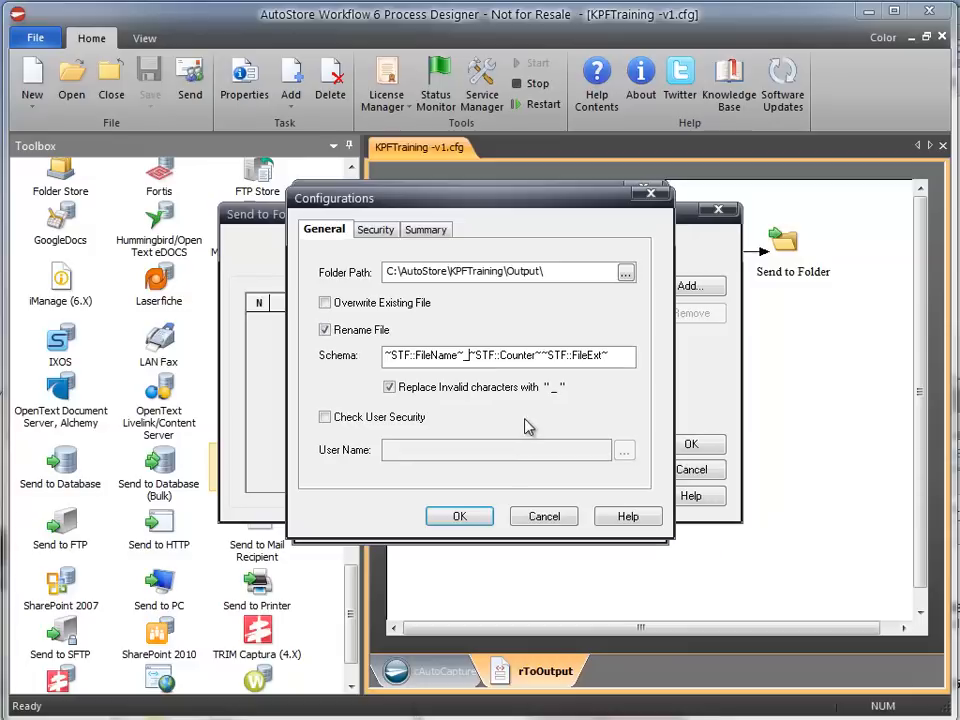
{"action": "mouse_move", "coordinate": [525, 426]}
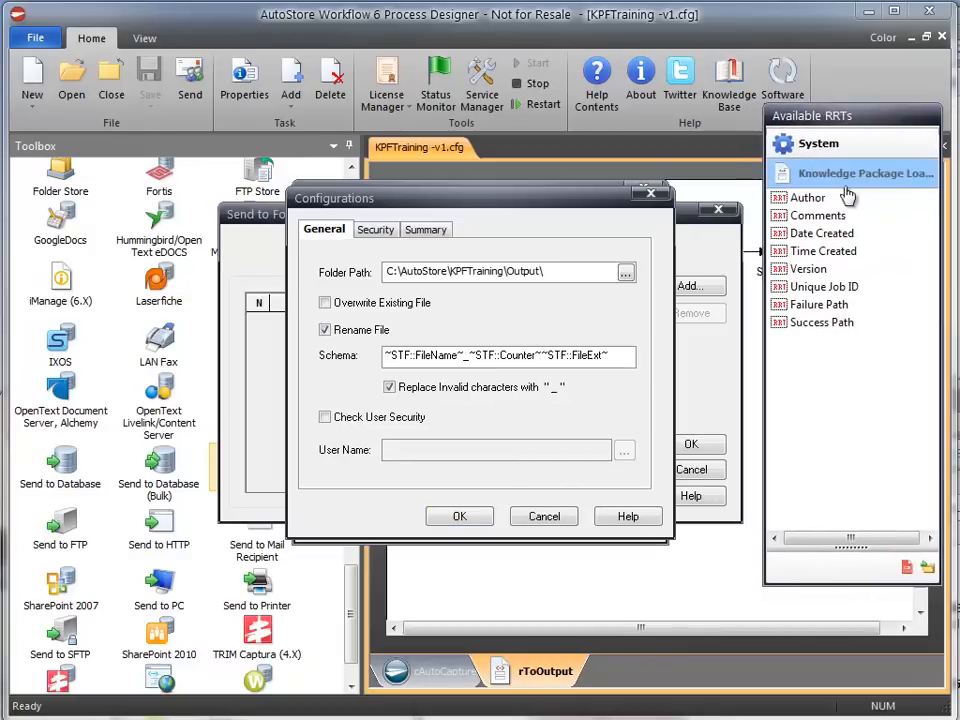
{"action": "mouse_move", "coordinate": [818, 215]}
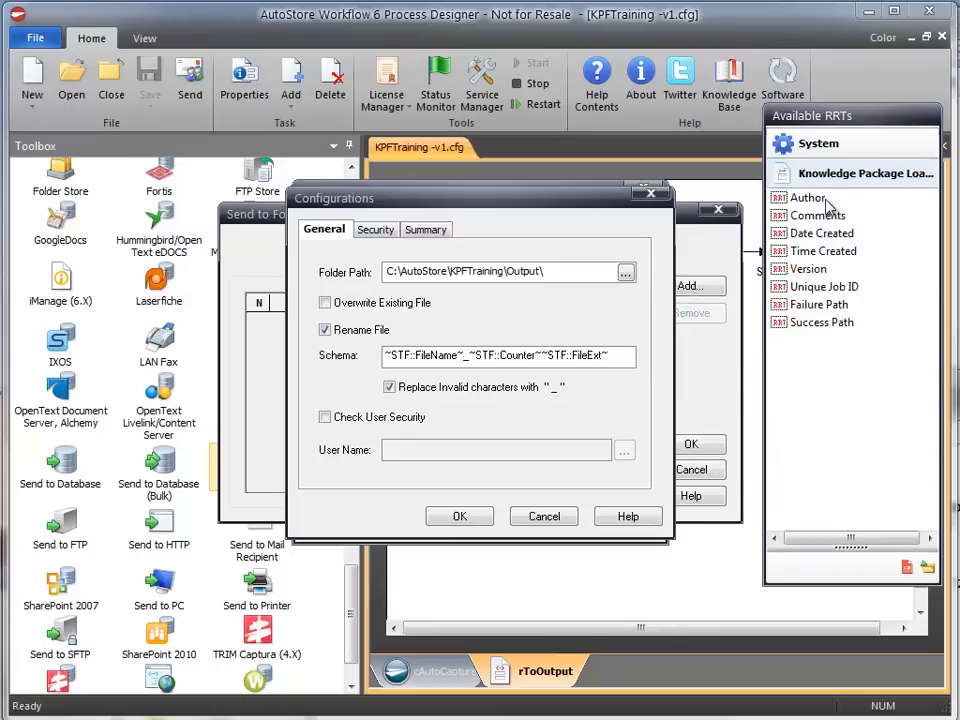
{"action": "mouse_move", "coordinate": [824, 233]}
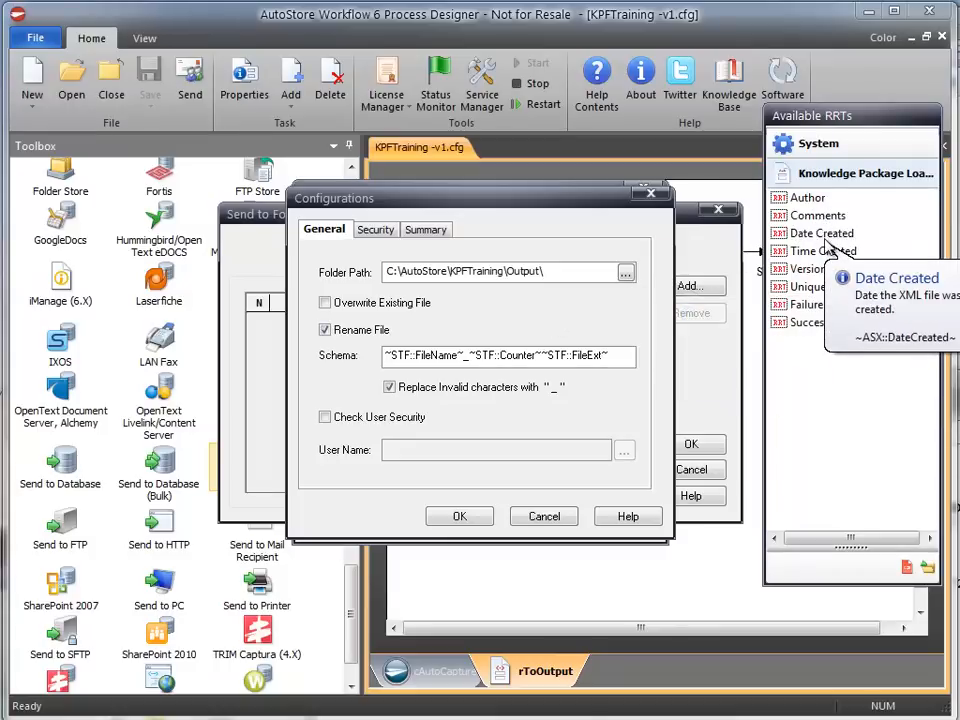
{"action": "mouse_move", "coordinate": [813, 305]}
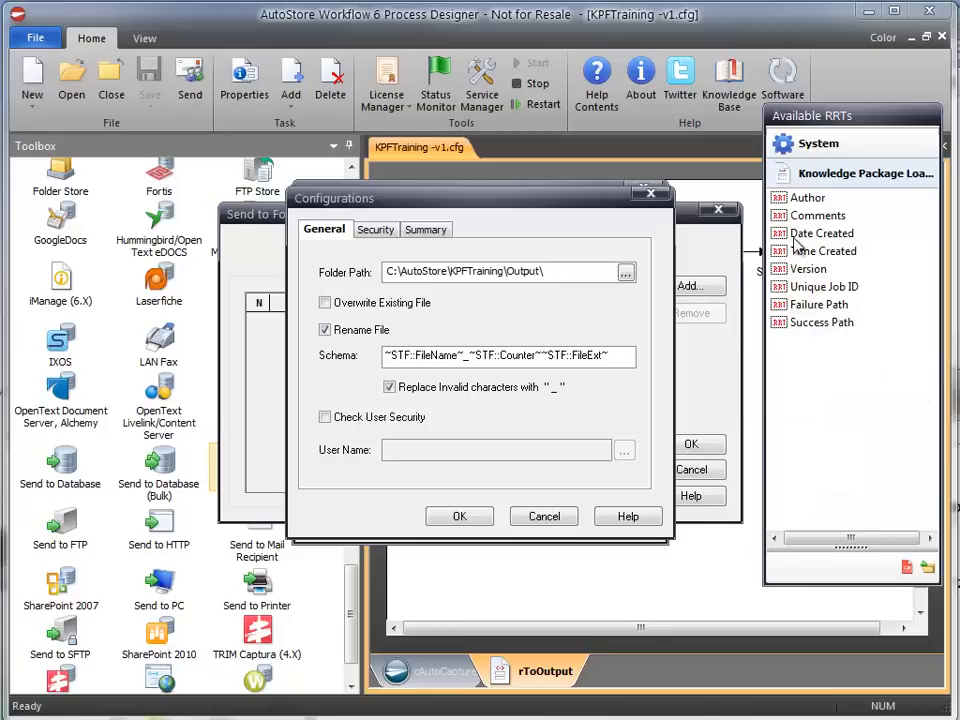
{"action": "mouse_move", "coordinate": [822, 233]}
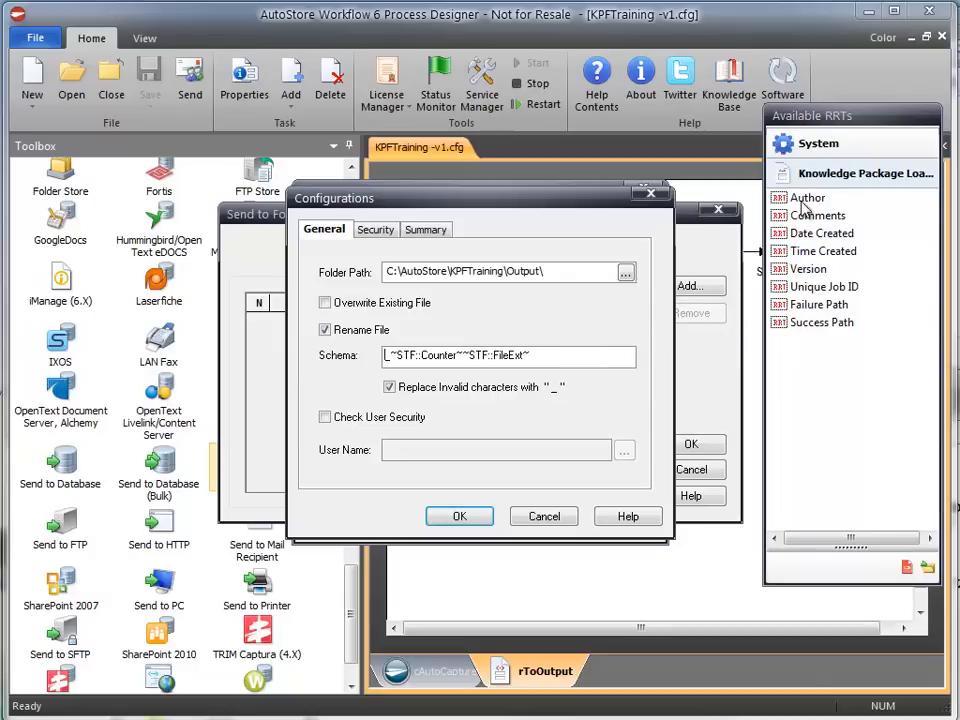
Step: Name output files by PO Number plus counter, confirm the dialogs, and create the Working directory
{"action": "double_click", "coordinate": [807, 197]}
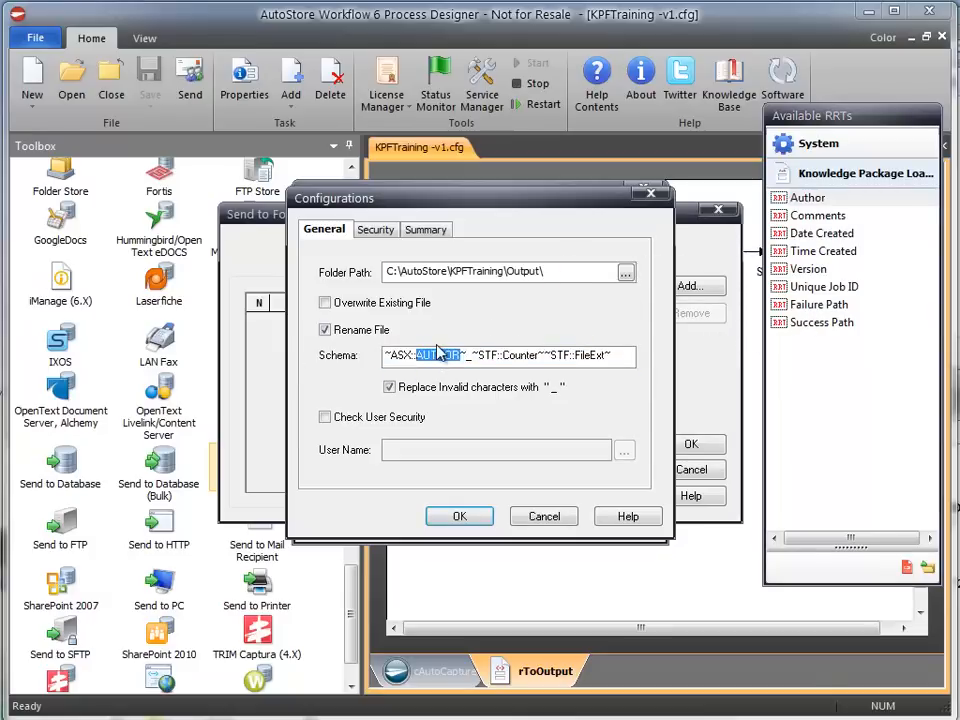
{"action": "type", "text": "PO Number%"}
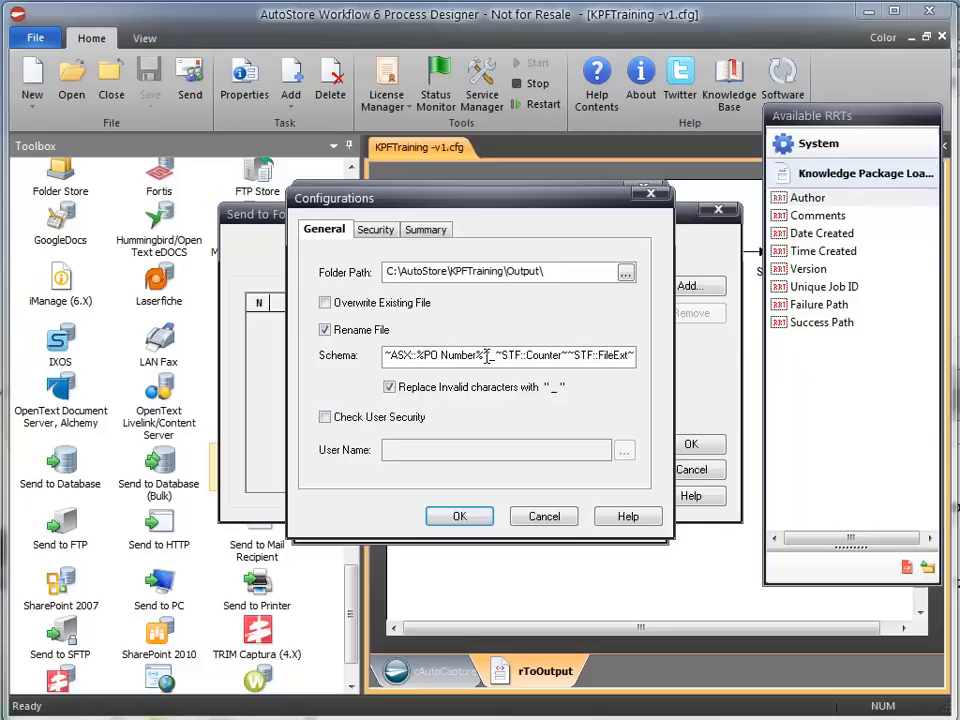
{"action": "left_click", "coordinate": [459, 516]}
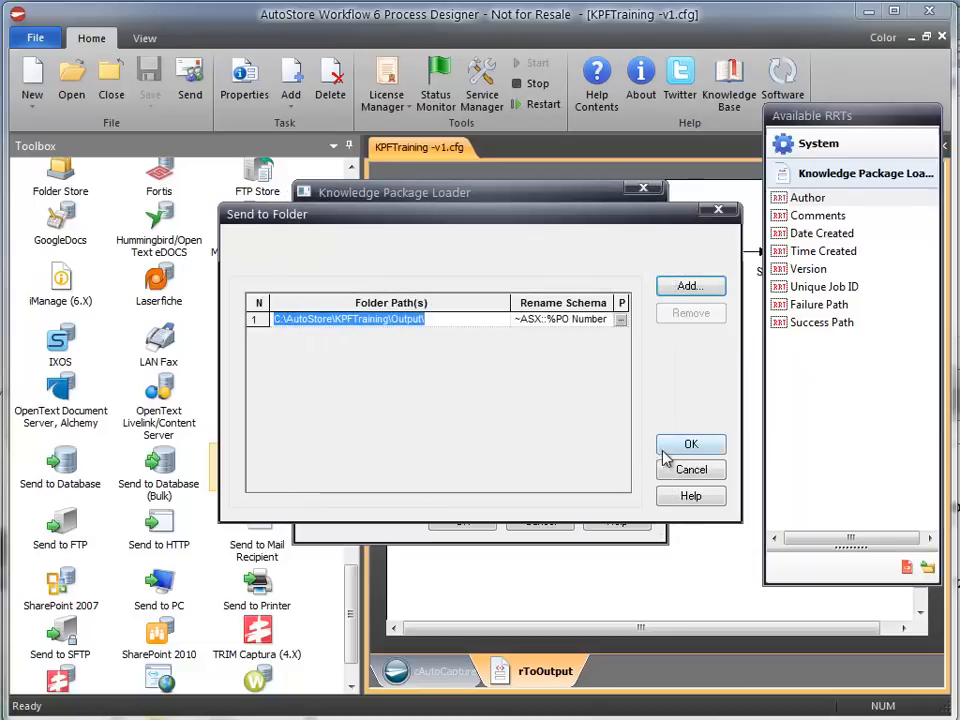
{"action": "left_click", "coordinate": [690, 444]}
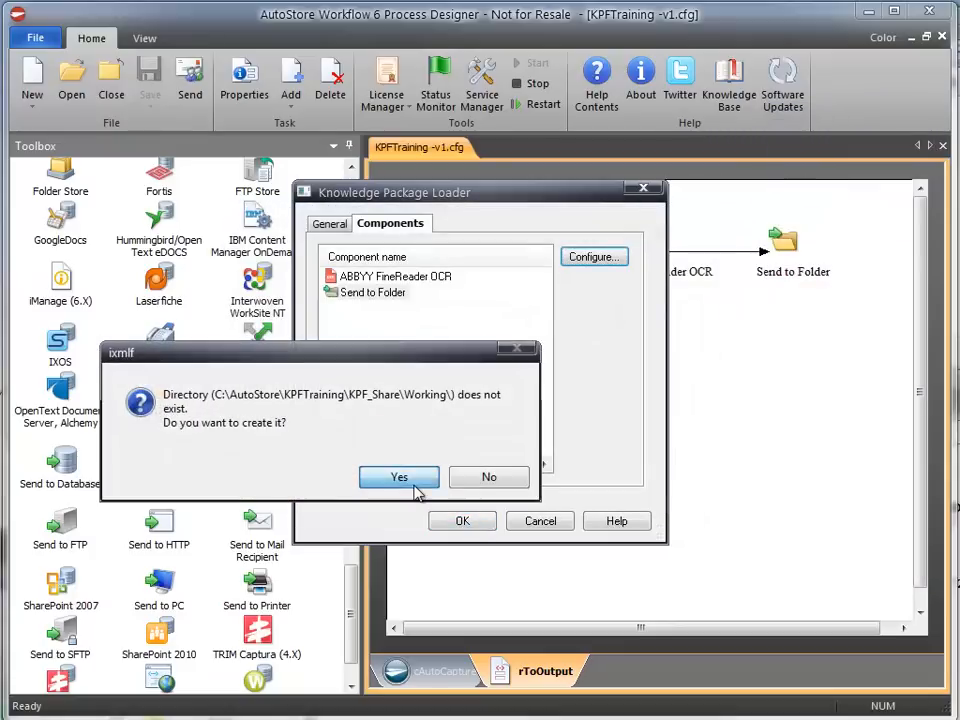
{"action": "left_click", "coordinate": [398, 476]}
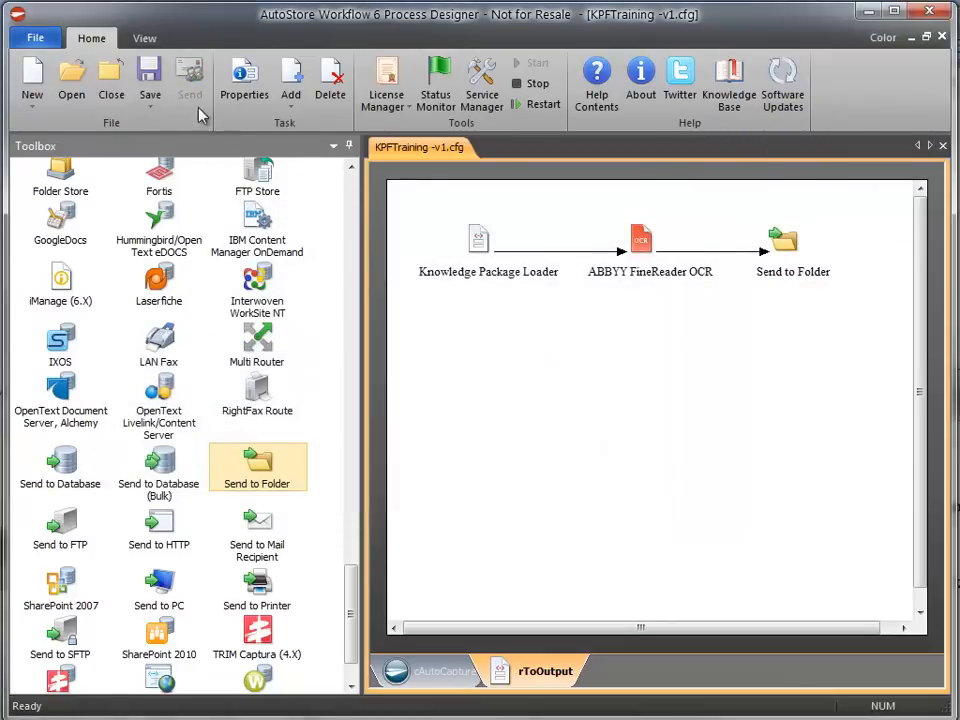
Step: Save the configuration and create a Backup folder in KPF_Share
{"action": "left_click", "coordinate": [543, 103]}
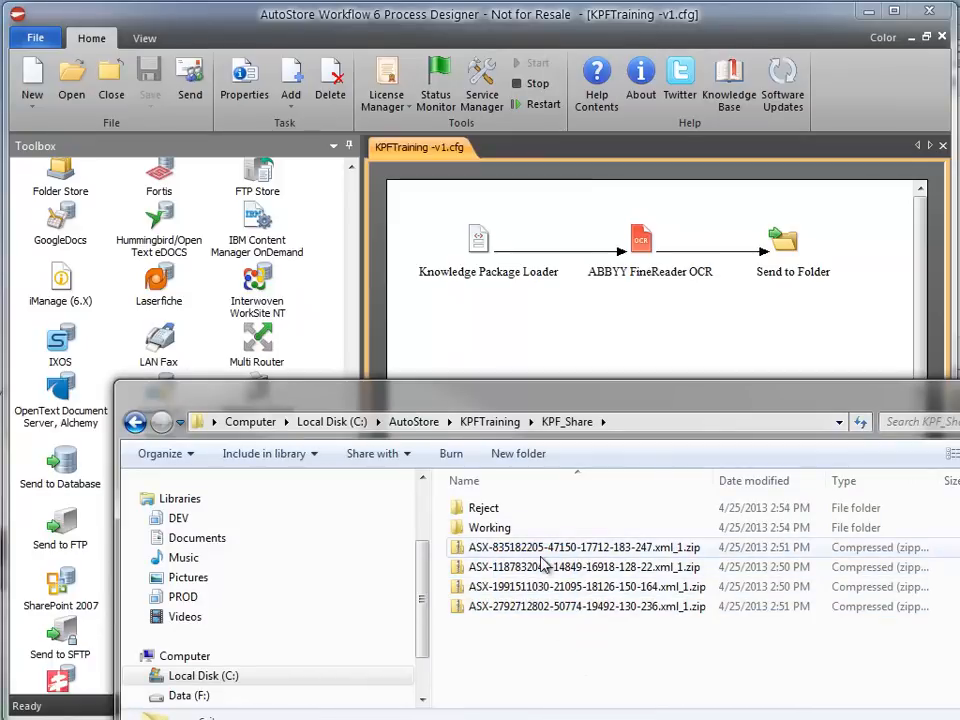
{"action": "right_click", "coordinate": [540, 568]}
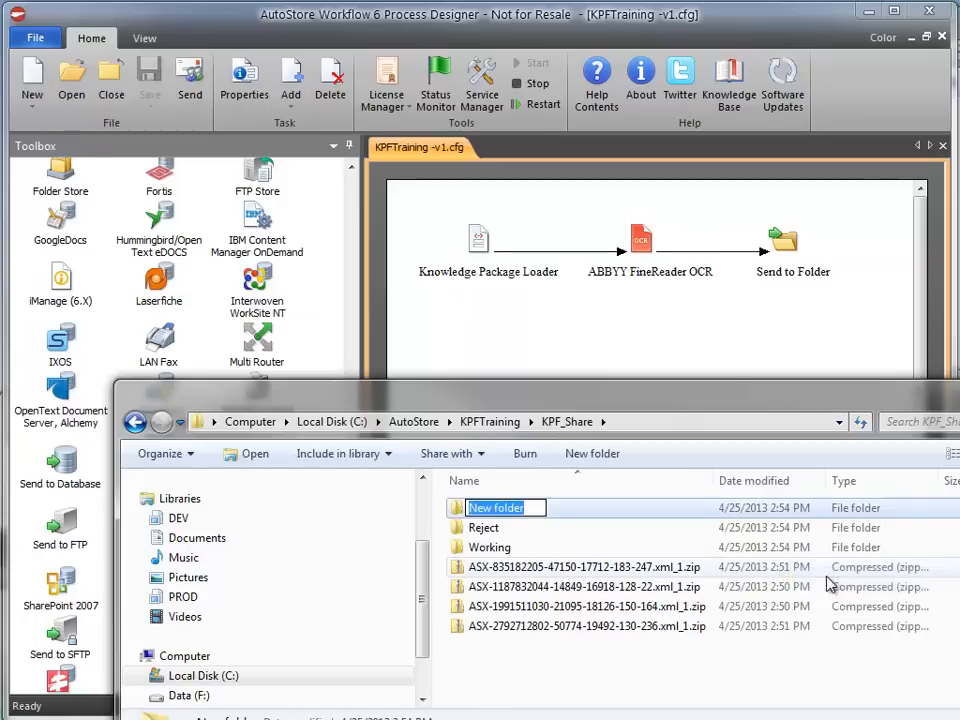
{"action": "type", "text": "Backup"}
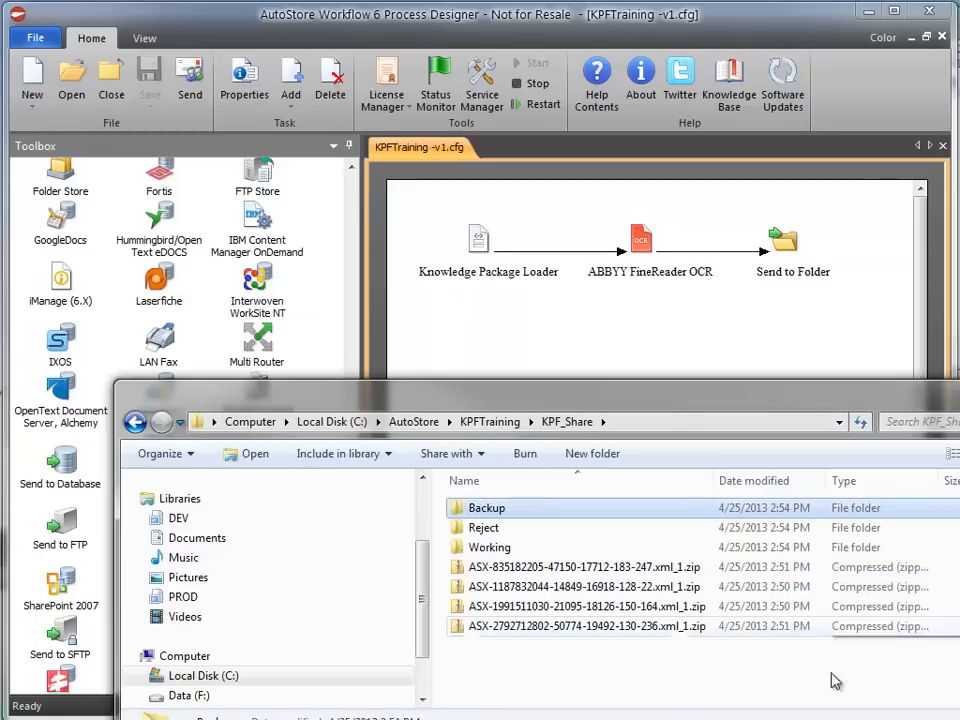
{"action": "double_click", "coordinate": [487, 507]}
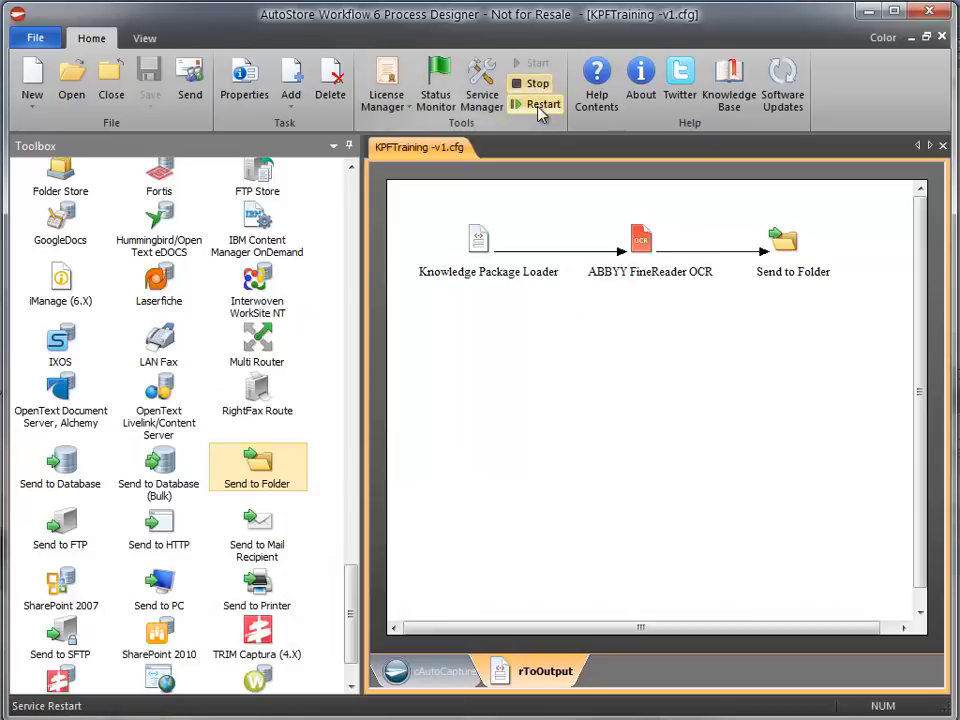
Step: Restart the AutoStore service and launch the Status Monitor to watch Knowledge Package Loader activity
{"action": "left_click", "coordinate": [535, 104]}
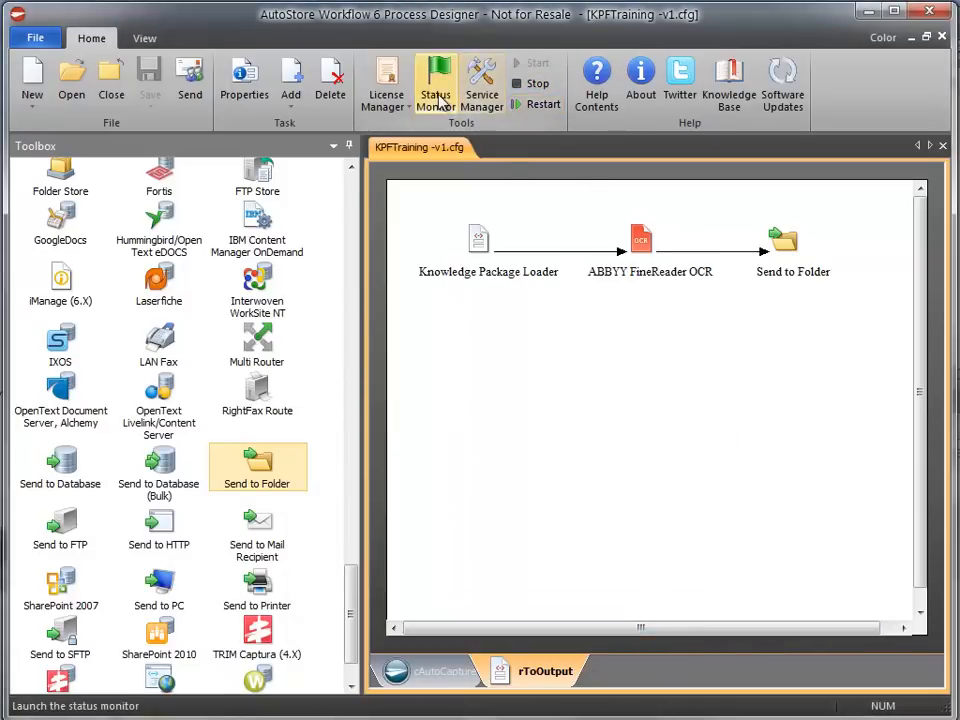
{"action": "left_click", "coordinate": [431, 75]}
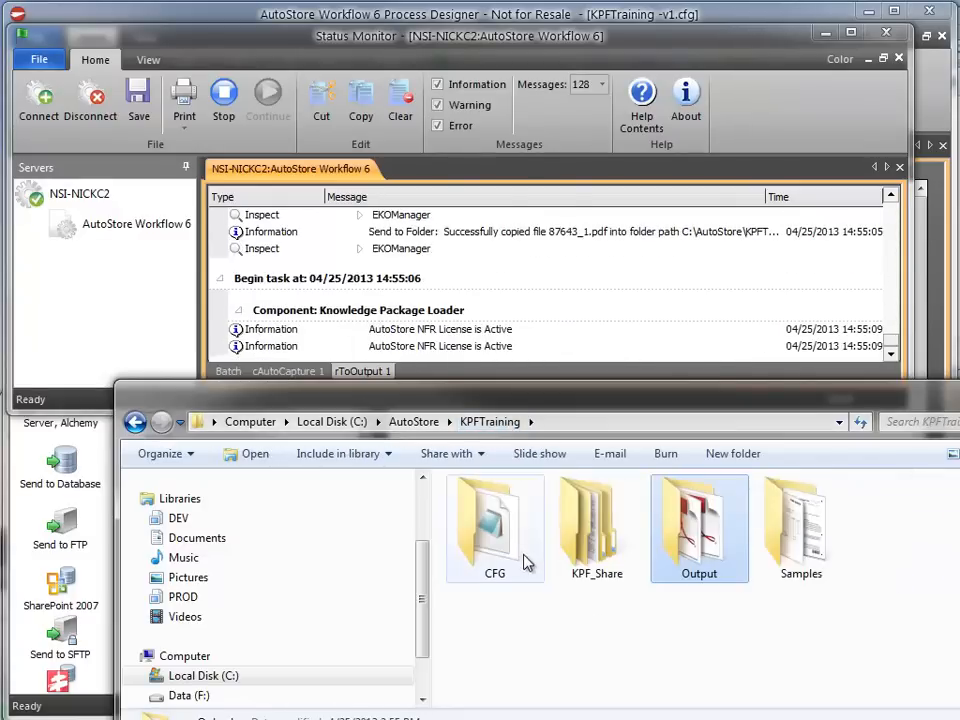
Step: Browse KPF_Share in Explorer while the monitor logs package loading and OCR processing
{"action": "double_click", "coordinate": [596, 515]}
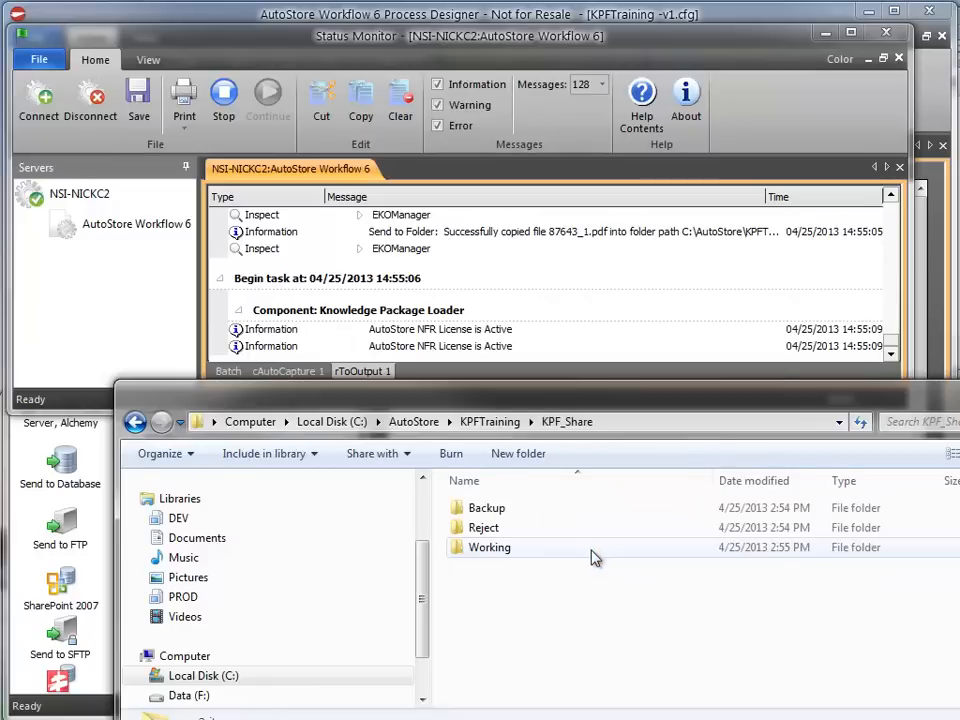
{"action": "double_click", "coordinate": [485, 507]}
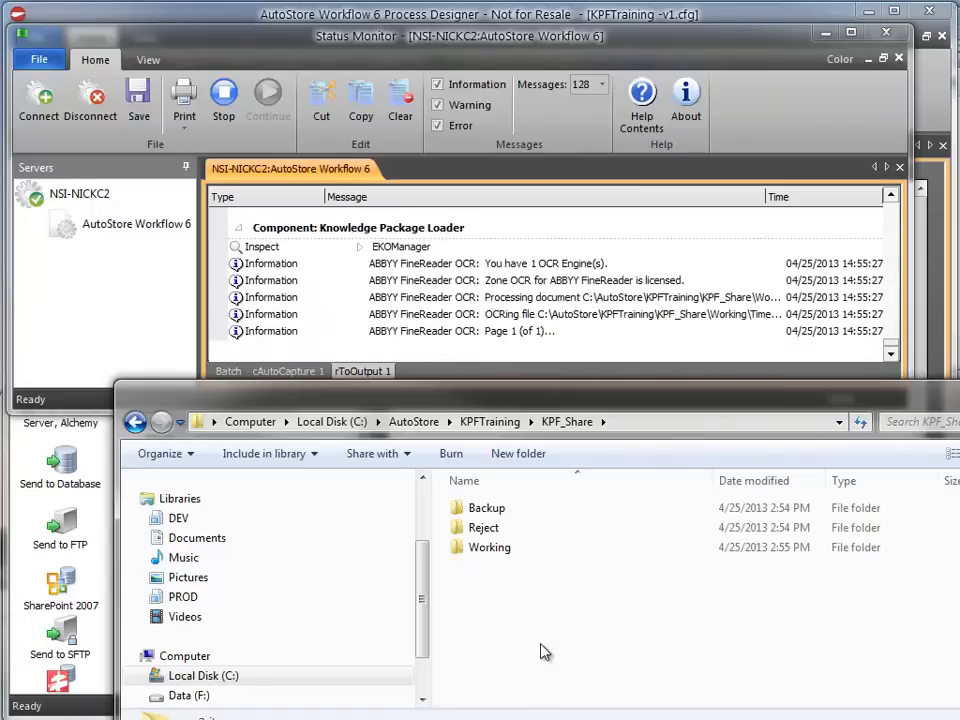
{"action": "double_click", "coordinate": [488, 507]}
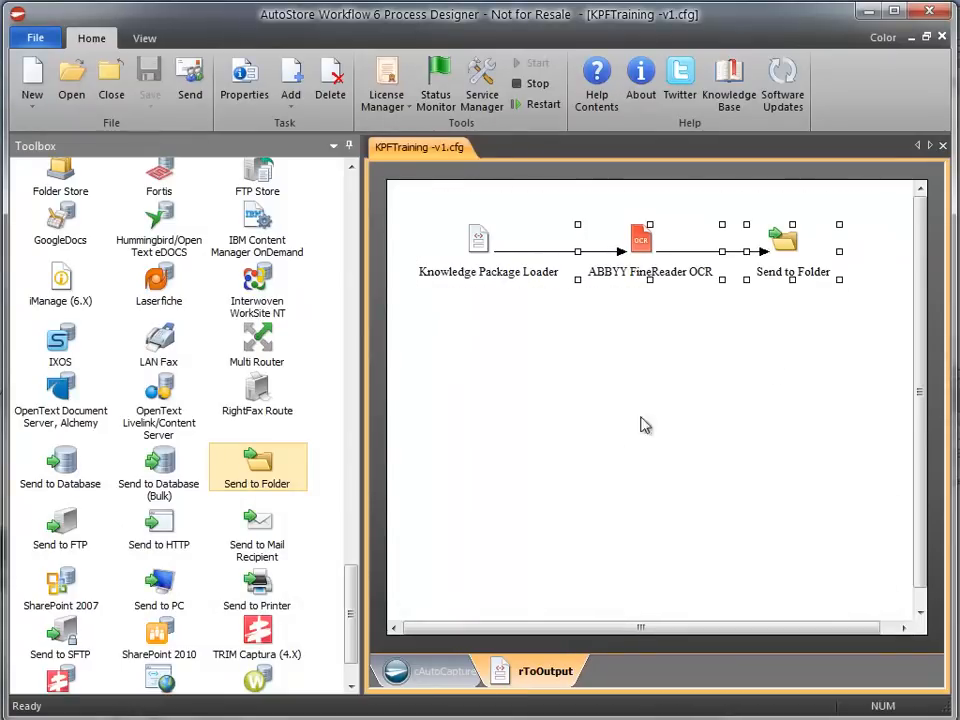
{"action": "mouse_move", "coordinate": [513, 586]}
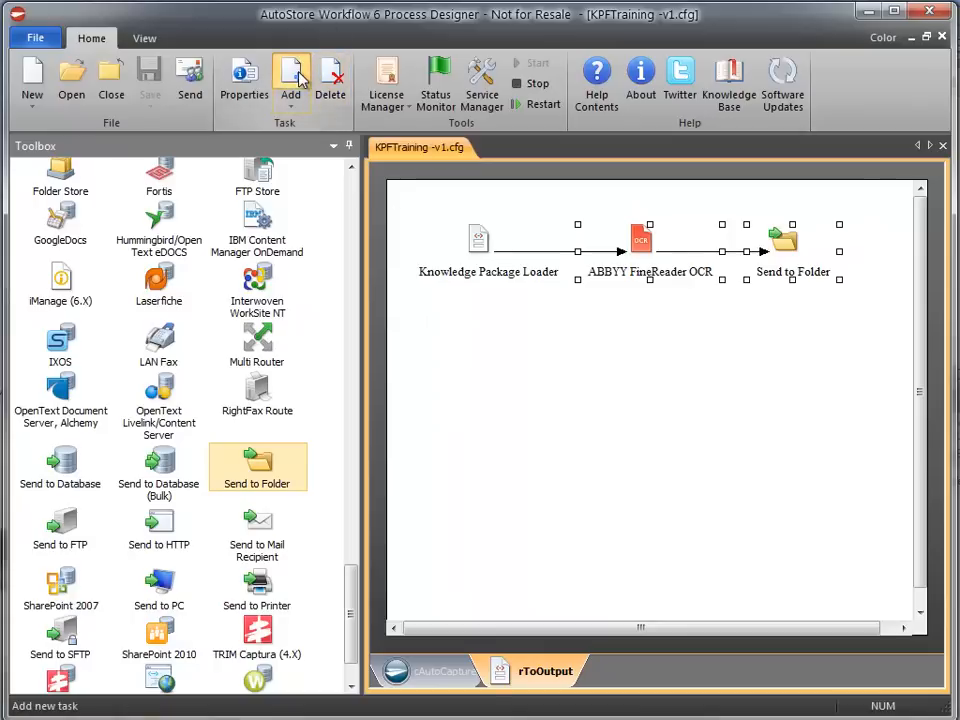
Step: Add a new task named cKonica with a 3-second interval
{"action": "left_click", "coordinate": [290, 77]}
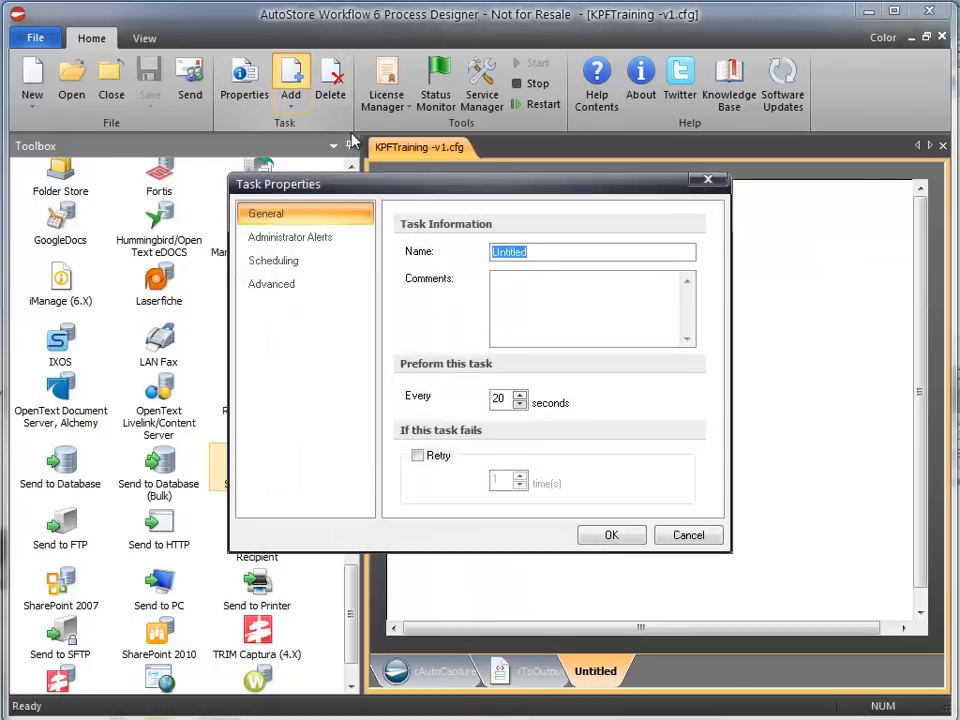
{"action": "type", "text": "cKonica"}
{"action": "left_click", "coordinate": [508, 399]}
{"action": "type", "text": "3"}
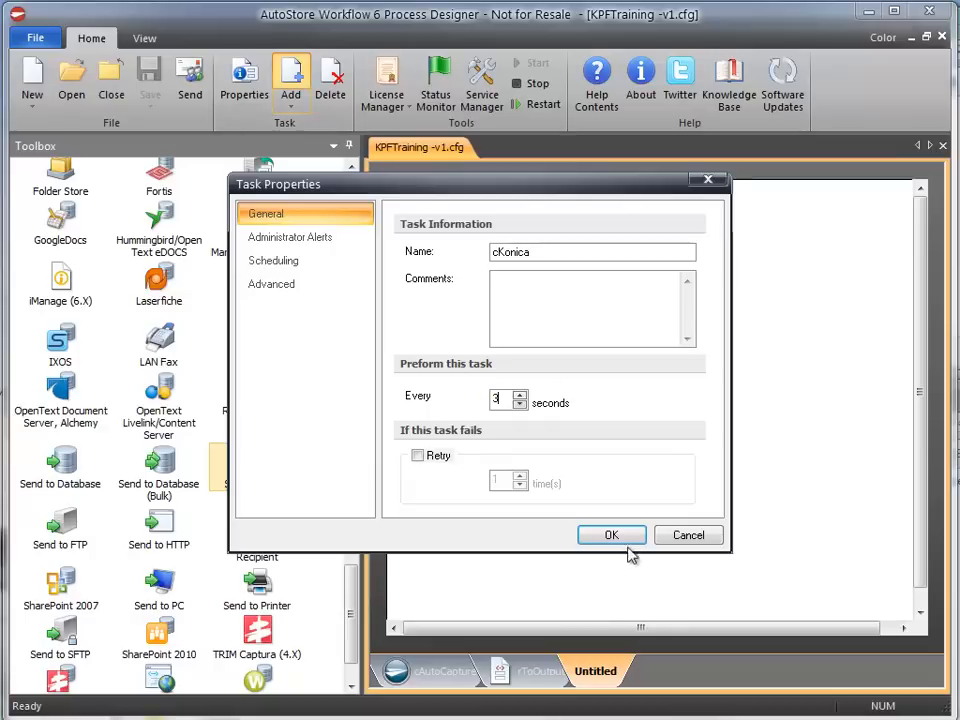
{"action": "left_click", "coordinate": [611, 535]}
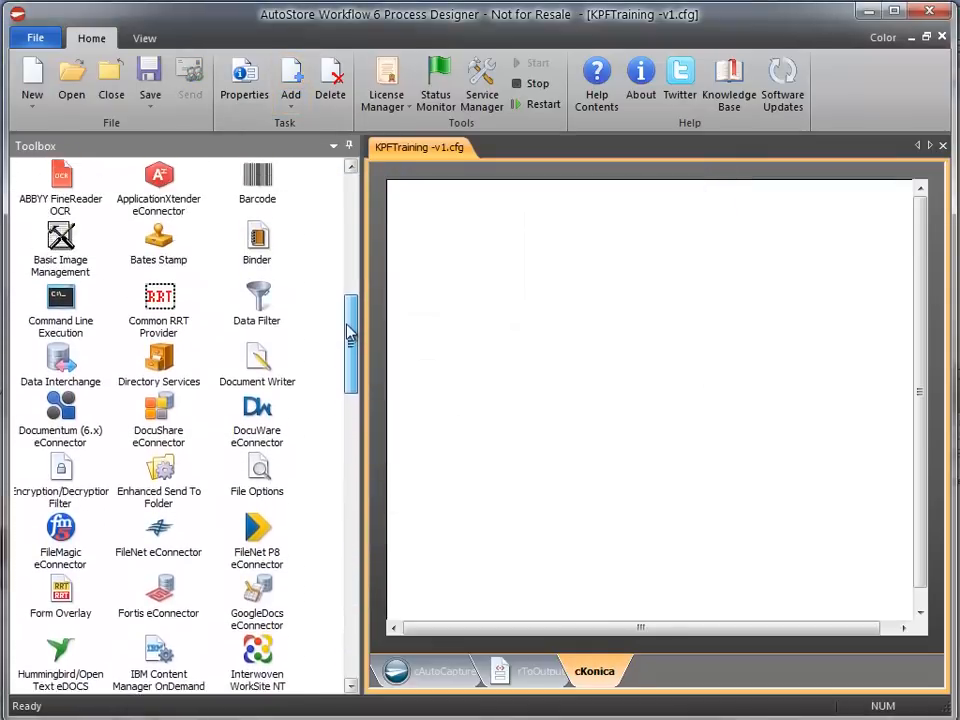
Step: Place Konica Minolta MFP, Knowledge Package Builder and Multi Router in a row
{"action": "scroll", "scroll_direction": "down", "scroll_amount": 3}
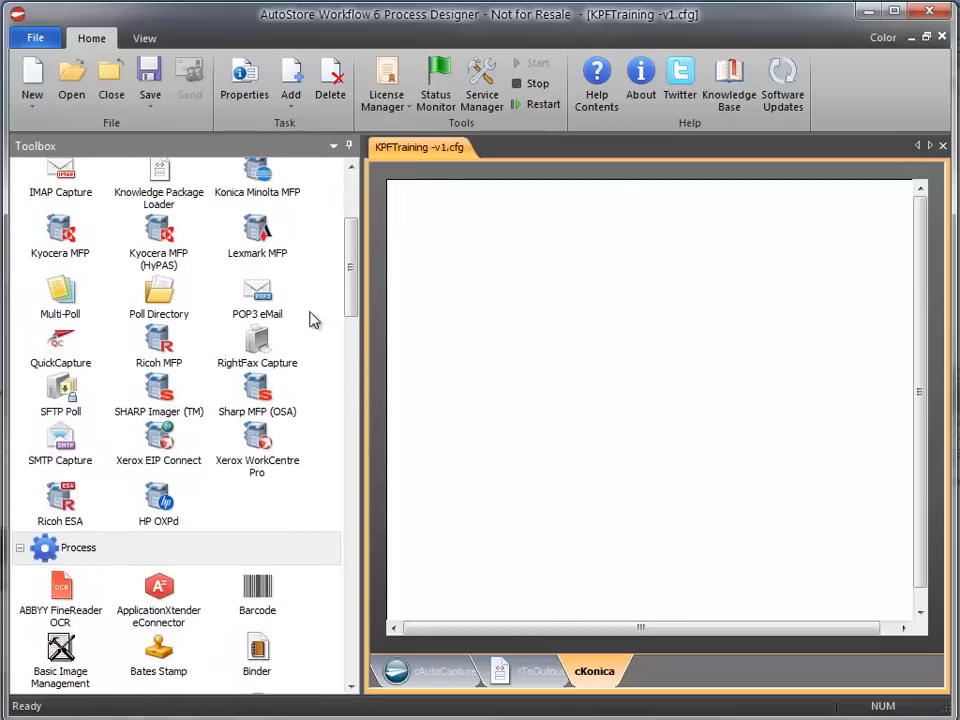
{"action": "left_click_drag", "start_coordinate": [257, 170], "coordinate": [470, 290]}
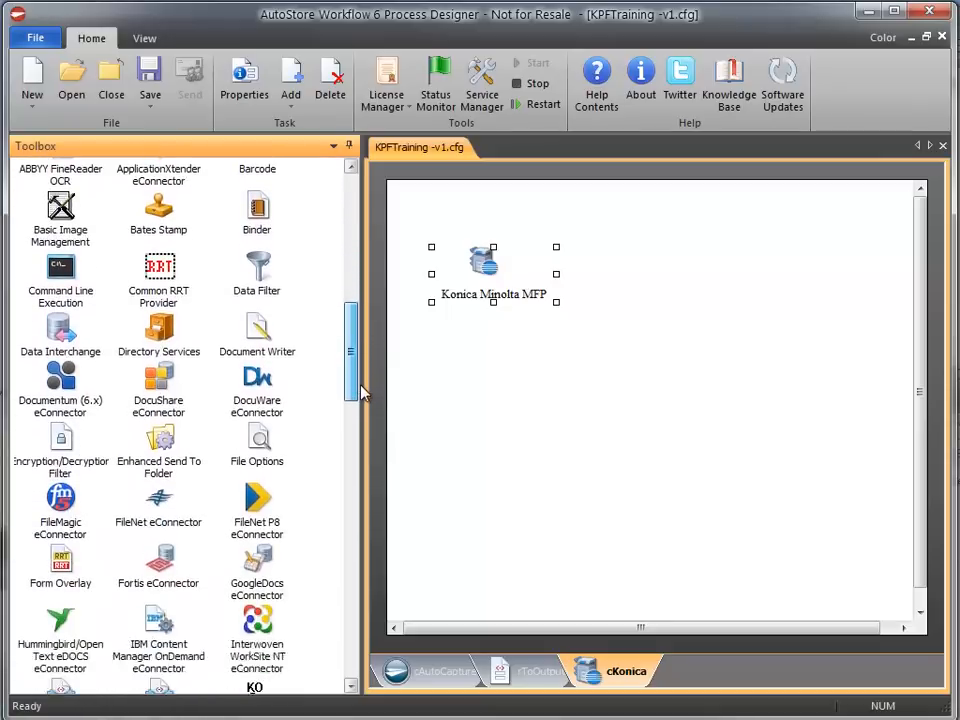
{"action": "scroll", "scroll_direction": "down", "scroll_amount": 3}
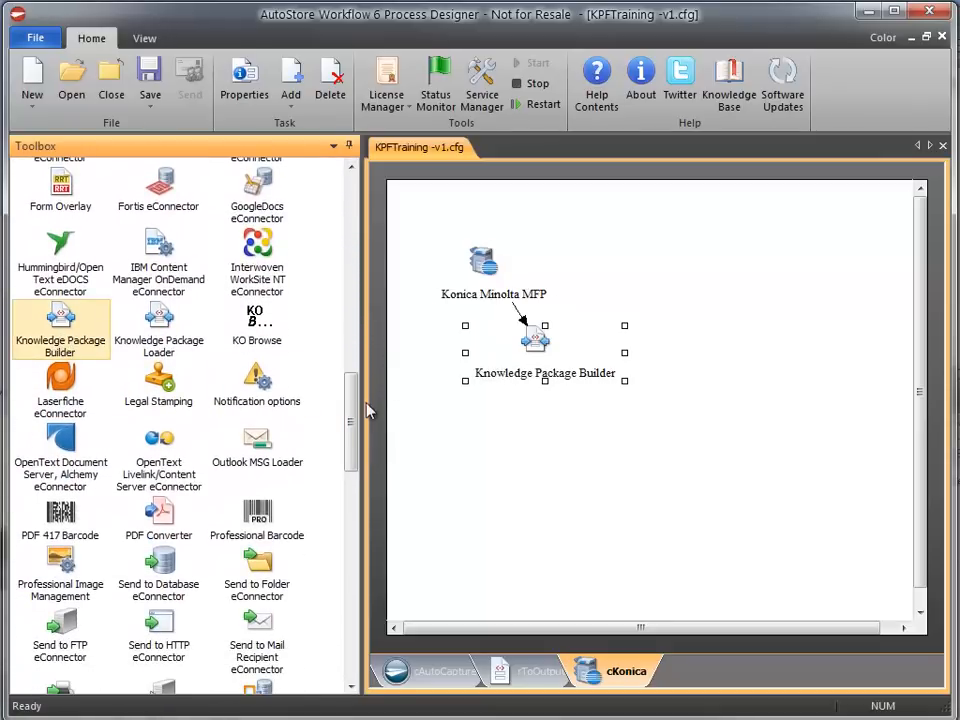
{"action": "scroll", "scroll_direction": "down", "scroll_amount": 3}
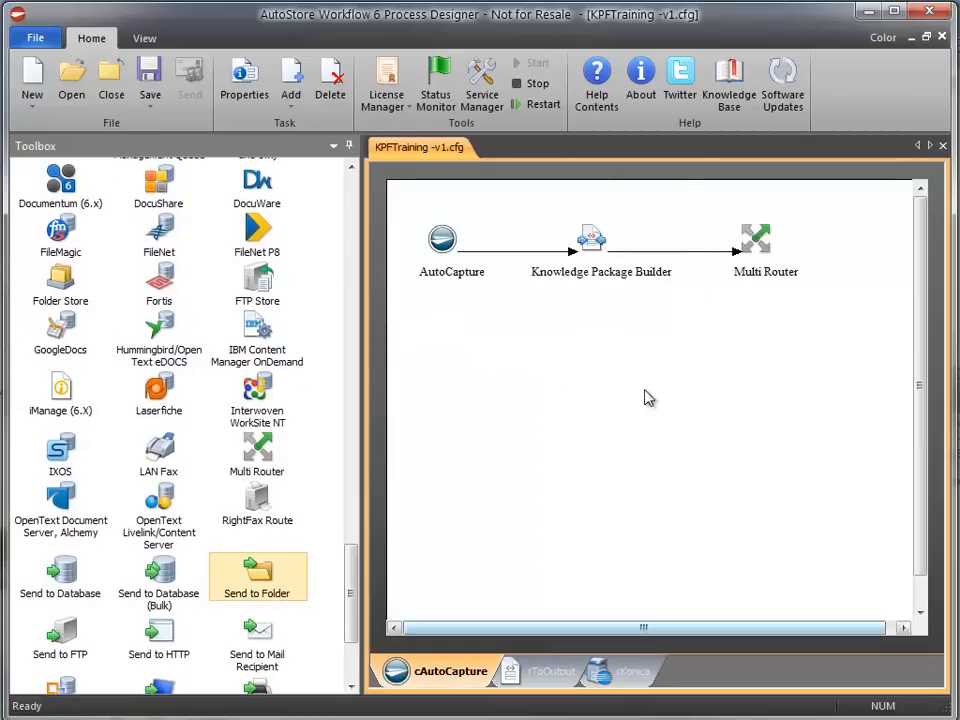
{"action": "left_click", "coordinate": [634, 670]}
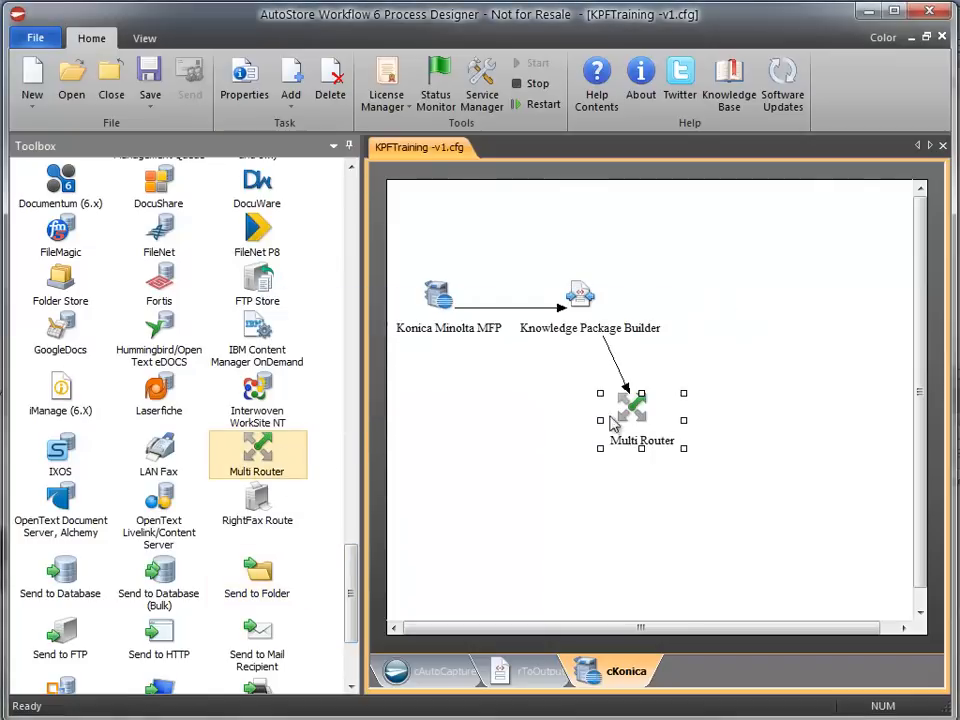
{"action": "left_click_drag", "start_coordinate": [635, 405], "coordinate": [745, 295]}
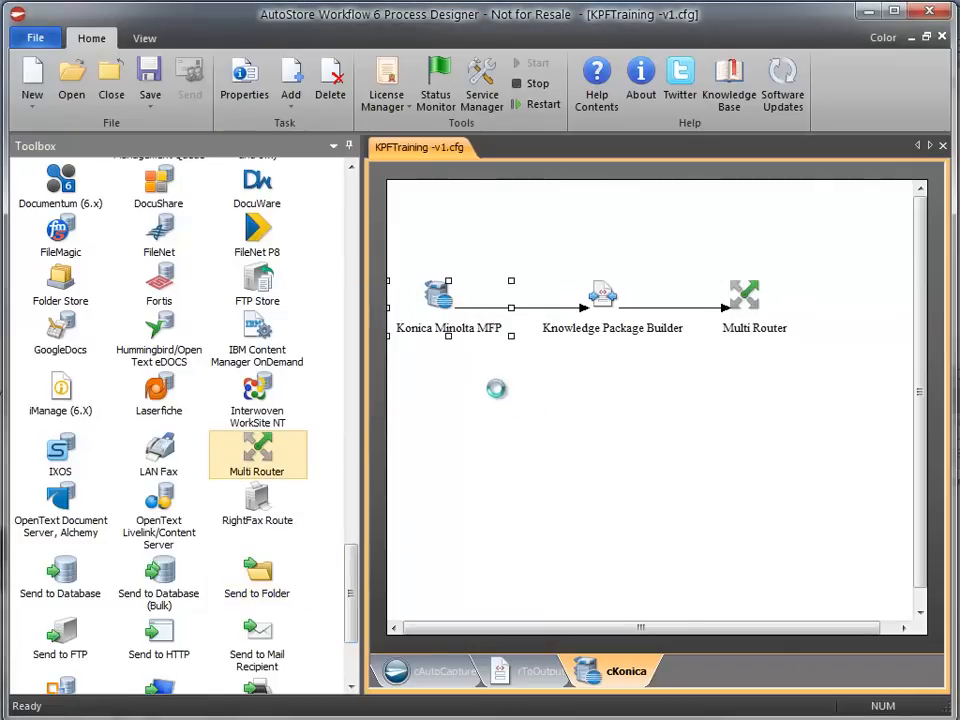
Step: Add a Scan PO form to Konica Minolta MFP with a PONumber field shown as PO Number
{"action": "double_click", "coordinate": [437, 293]}
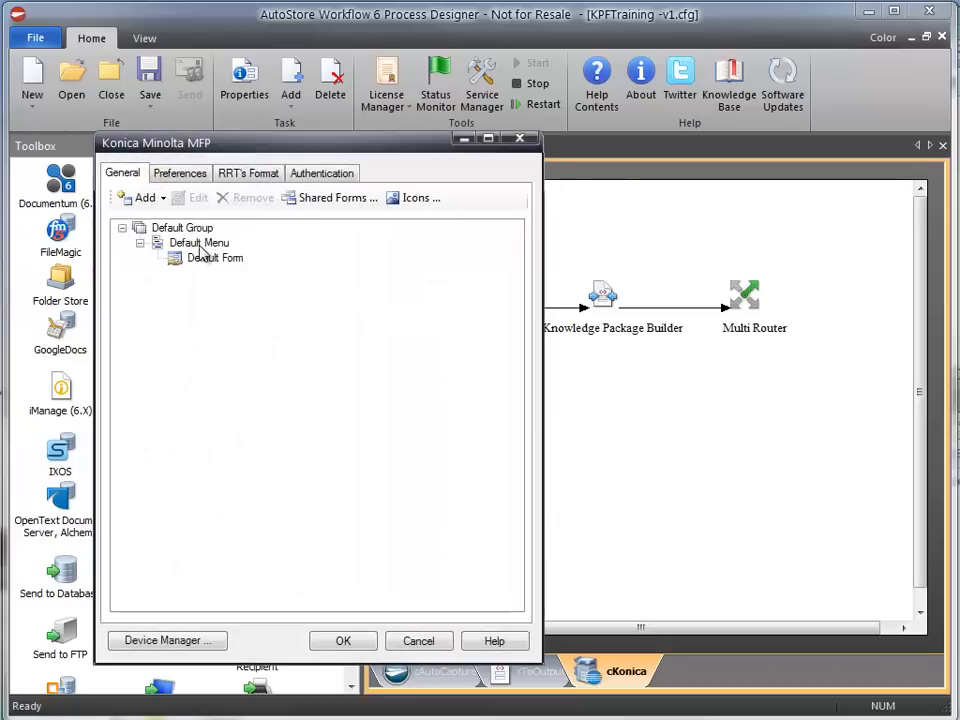
{"action": "left_click", "coordinate": [145, 197]}
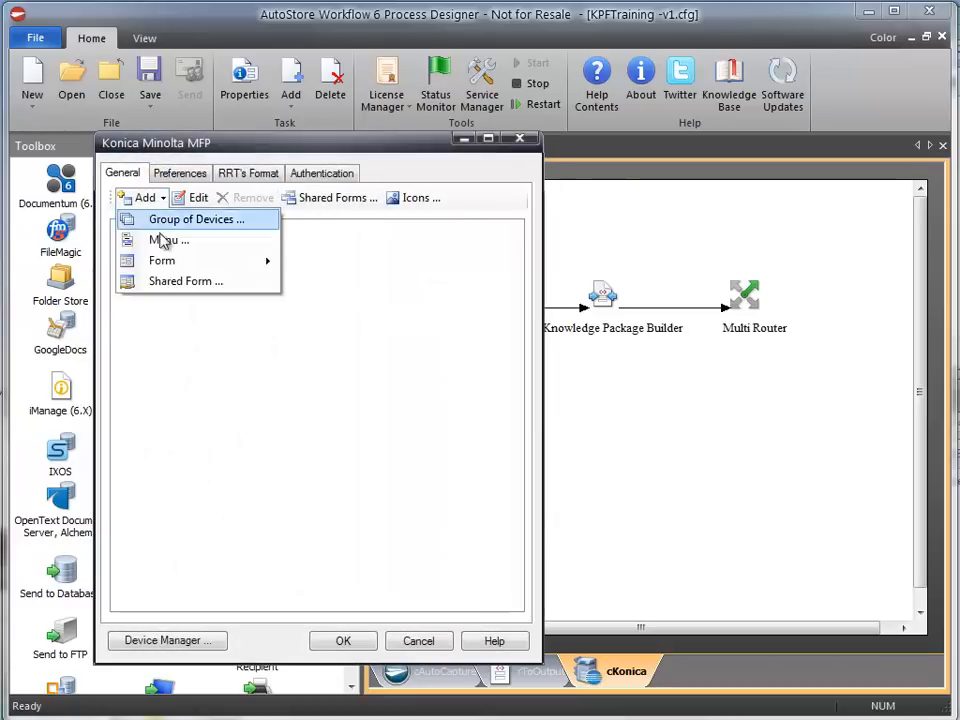
{"action": "left_click", "coordinate": [162, 260]}
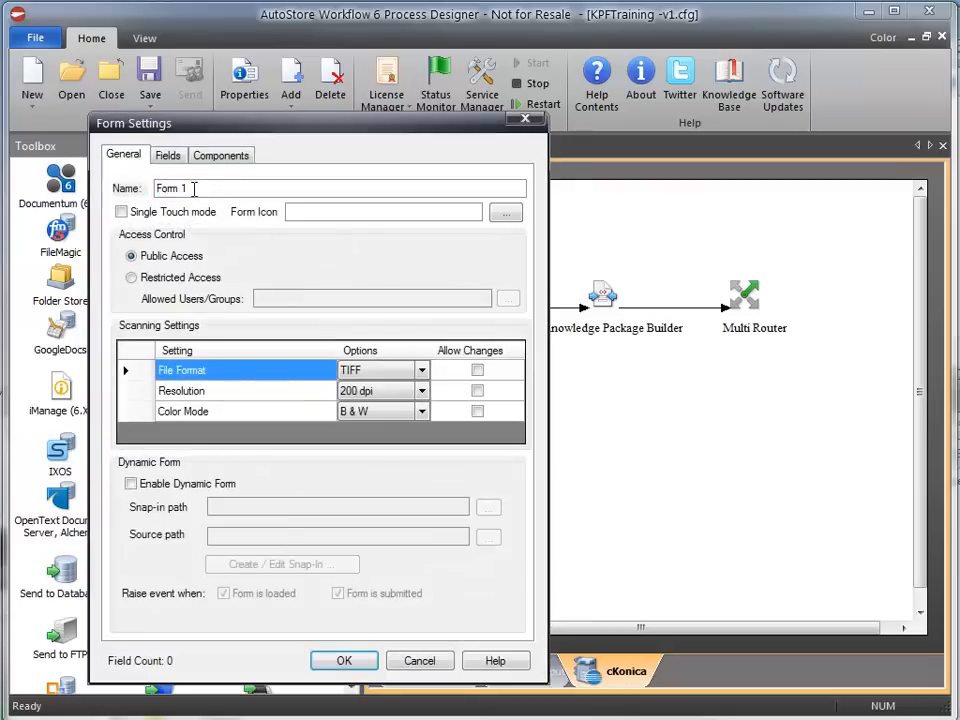
{"action": "type", "text": "Scan PO"}
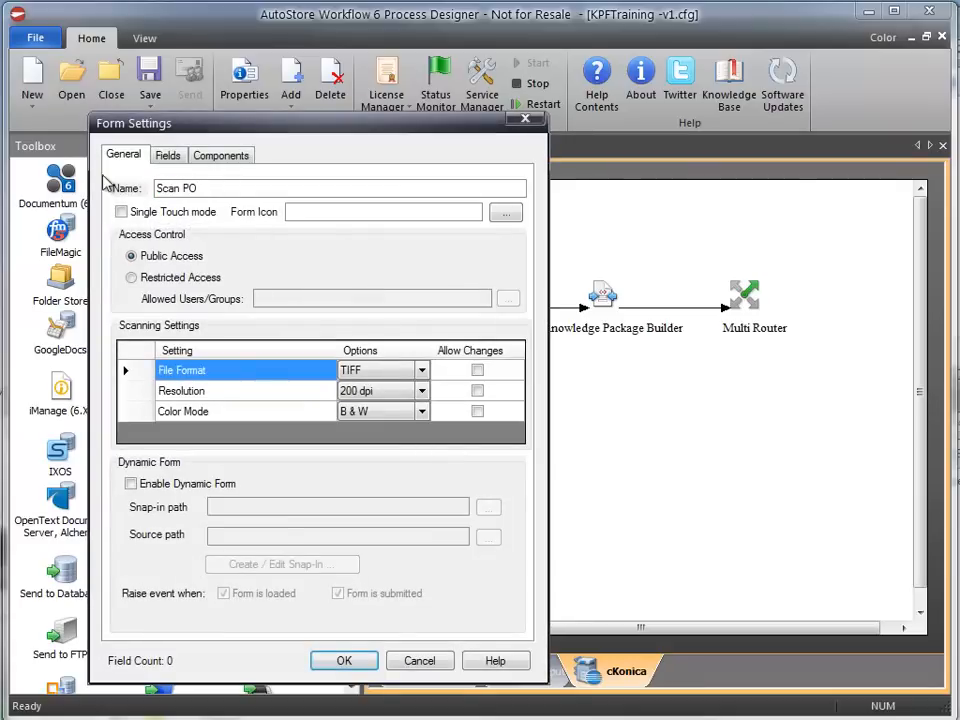
{"action": "left_click", "coordinate": [167, 155]}
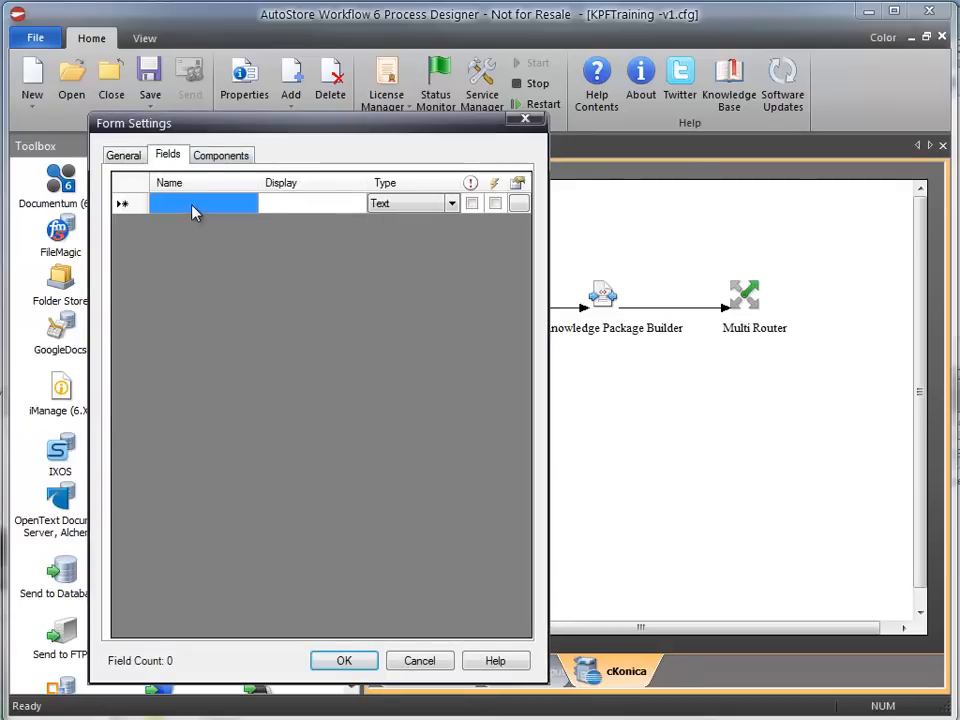
{"action": "type", "text": "PO Number"}
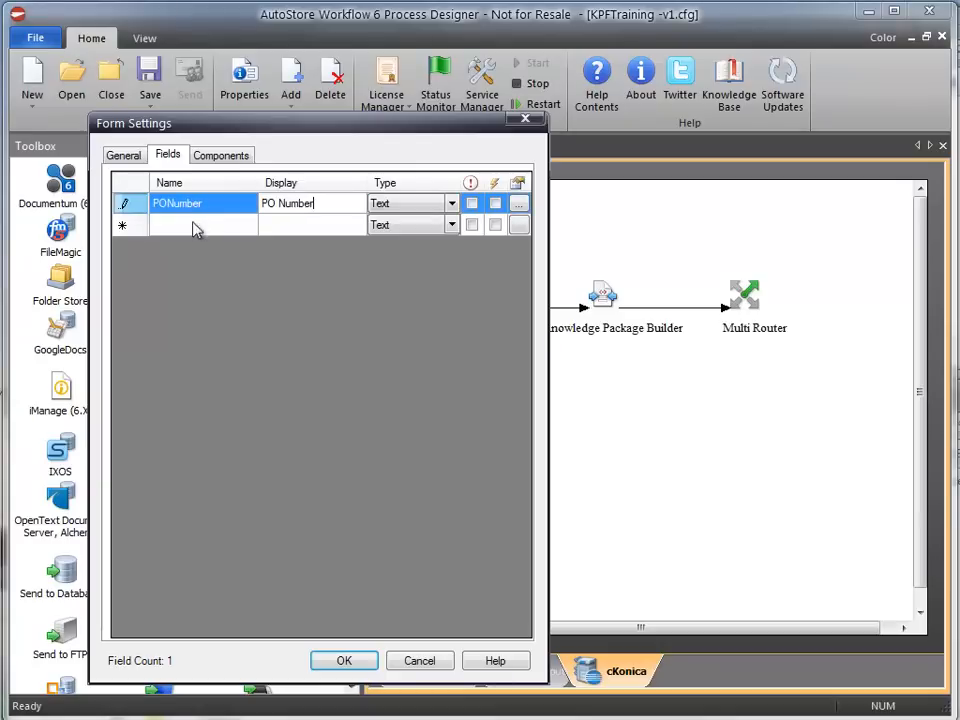
{"action": "left_click", "coordinate": [221, 155]}
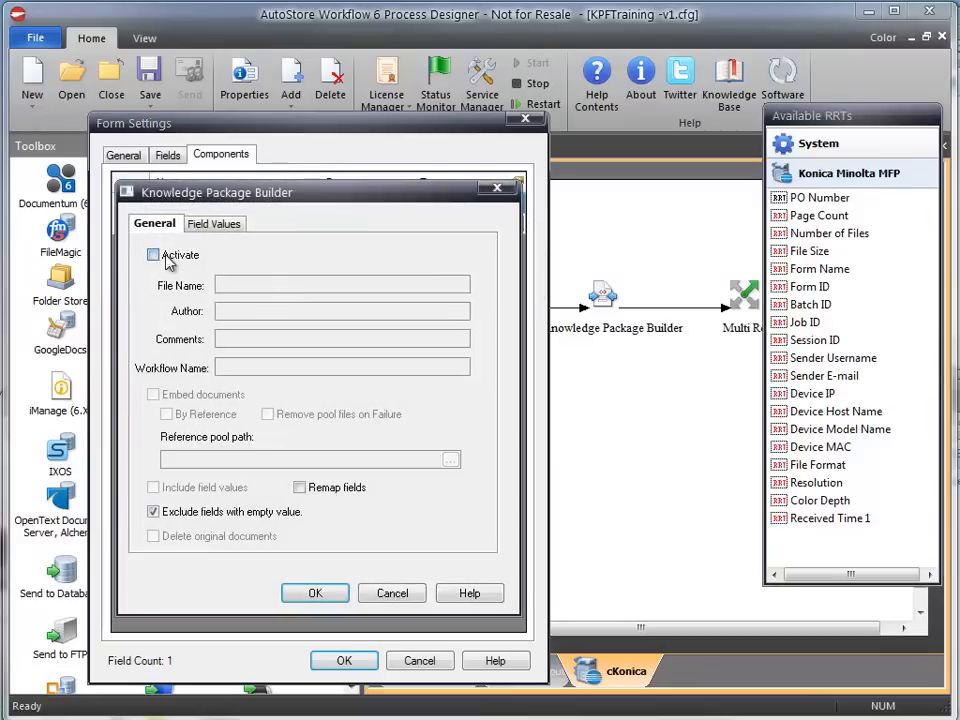
Step: Activate Scan PO's Knowledge Package Builder, deleting original documents, with field remapping off
{"action": "left_click", "coordinate": [154, 254]}
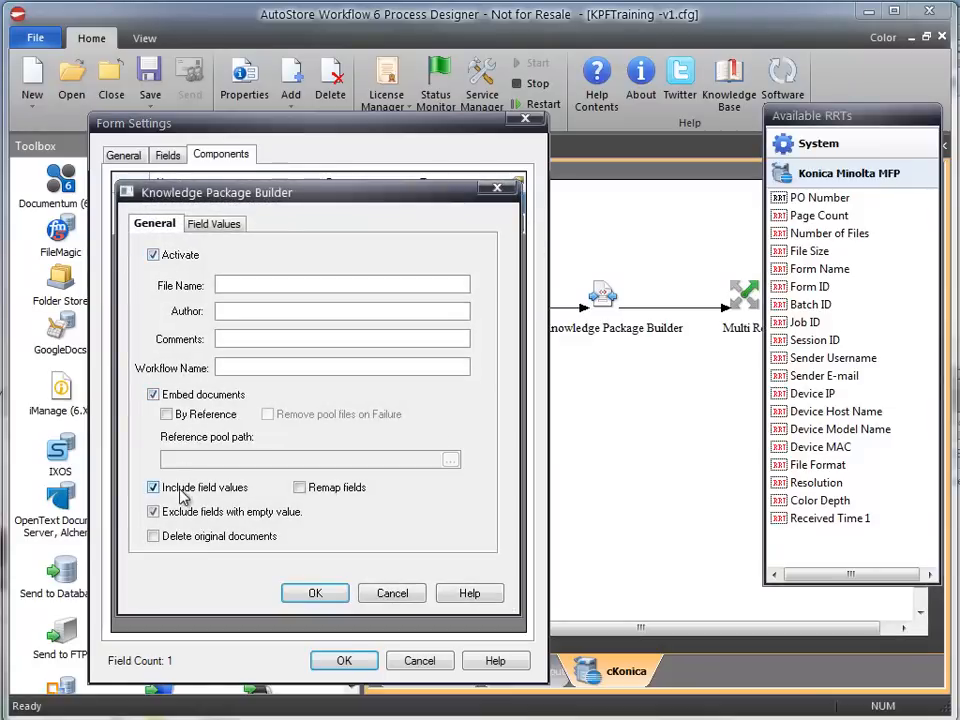
{"action": "left_click", "coordinate": [153, 536]}
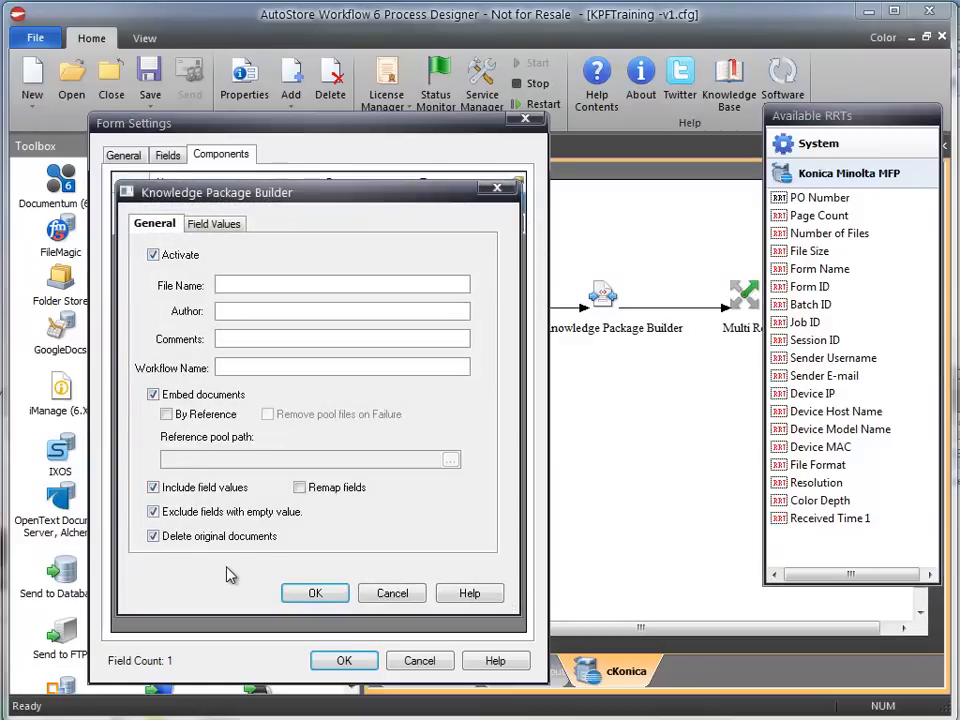
{"action": "mouse_move", "coordinate": [818, 197]}
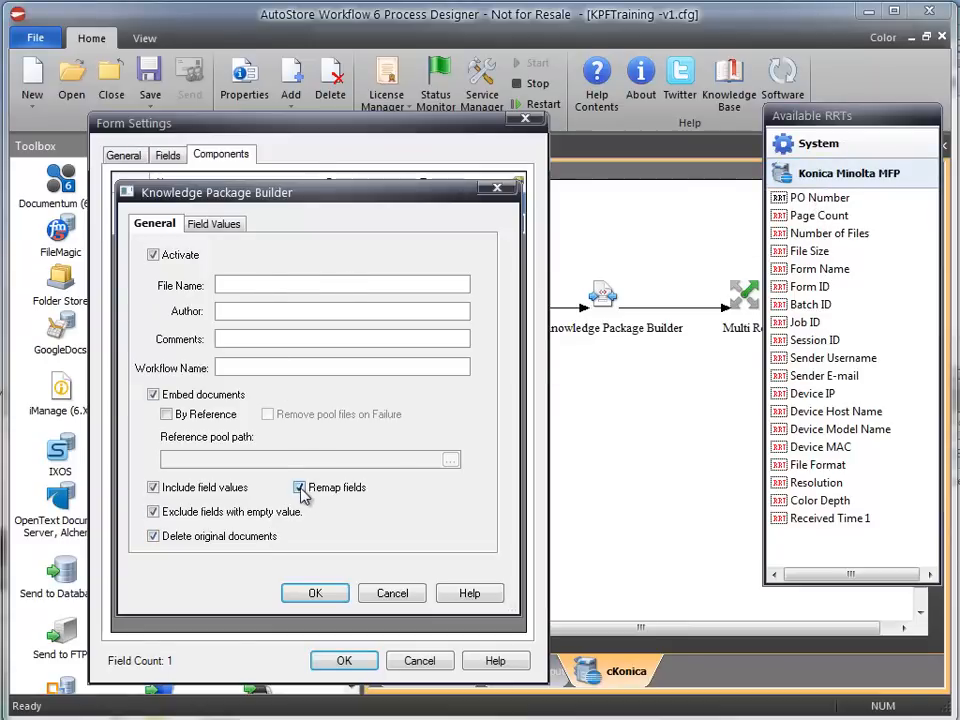
{"action": "left_click", "coordinate": [299, 487]}
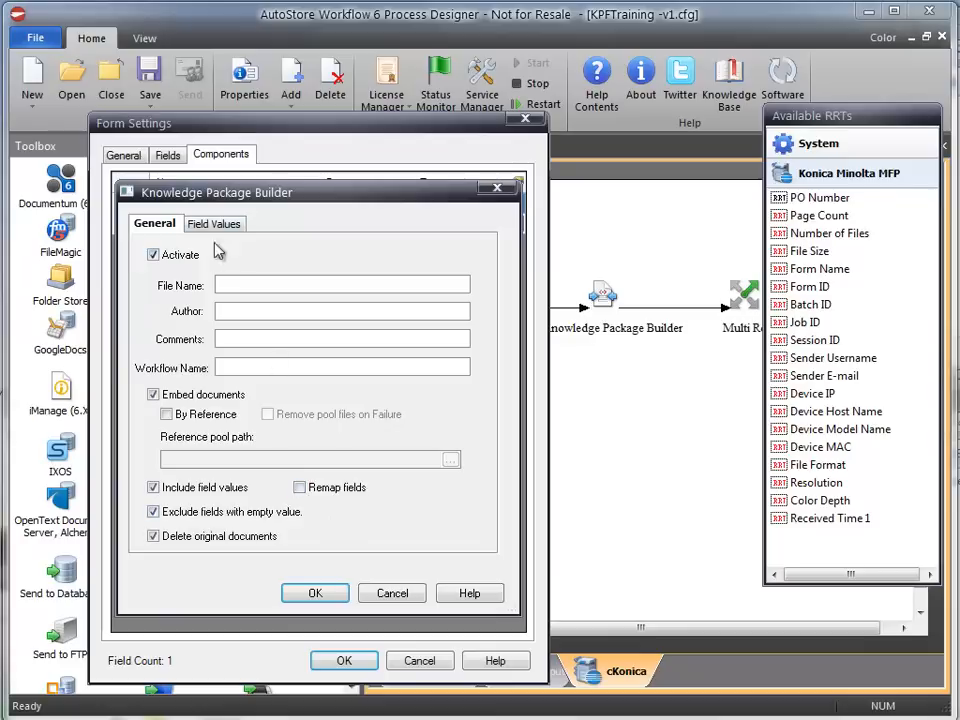
{"action": "left_click", "coordinate": [214, 223]}
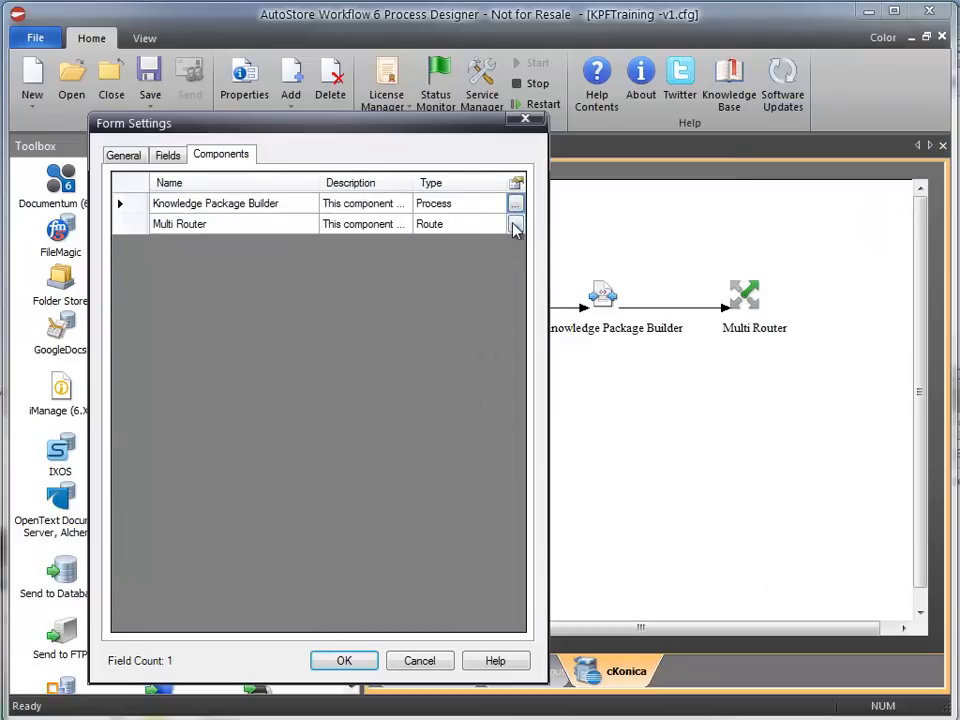
Step: Route Scan PO via Multi Router's Send to Folder to KPF_Share with renaming, closing all dialogs
{"action": "left_click", "coordinate": [515, 223]}
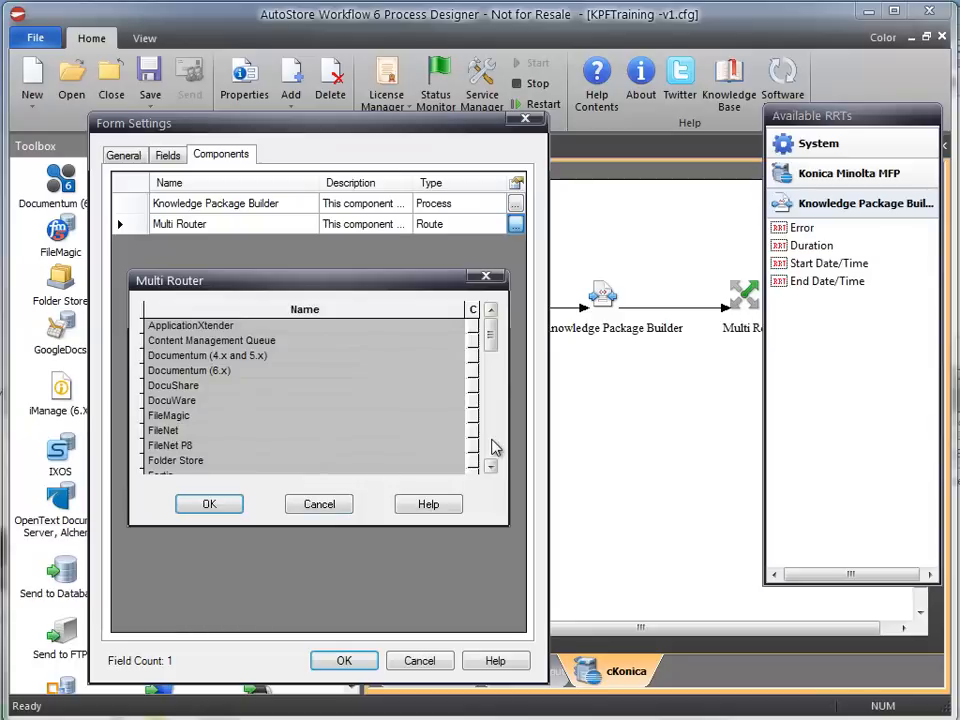
{"action": "scroll", "scroll_direction": "down", "scroll_amount": 3}
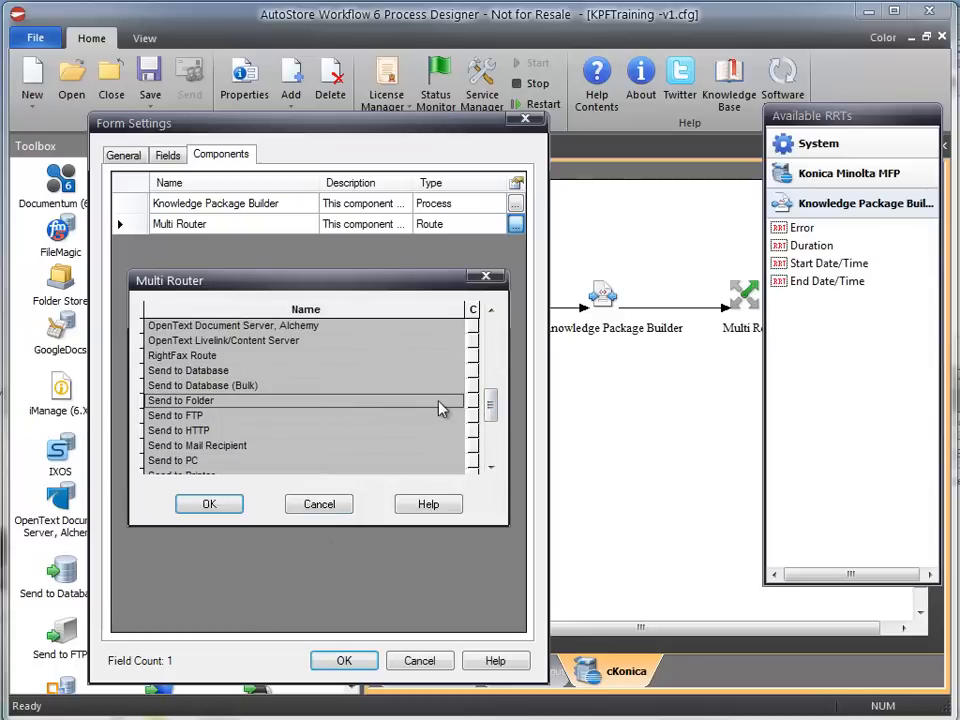
{"action": "double_click", "coordinate": [180, 400]}
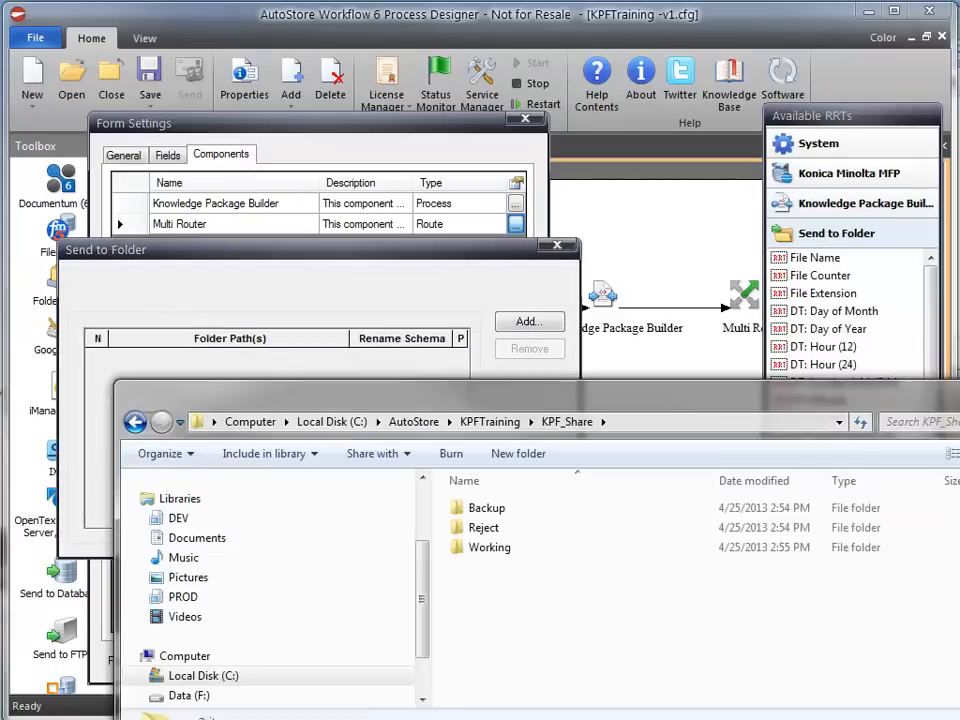
{"action": "left_click", "coordinate": [528, 321]}
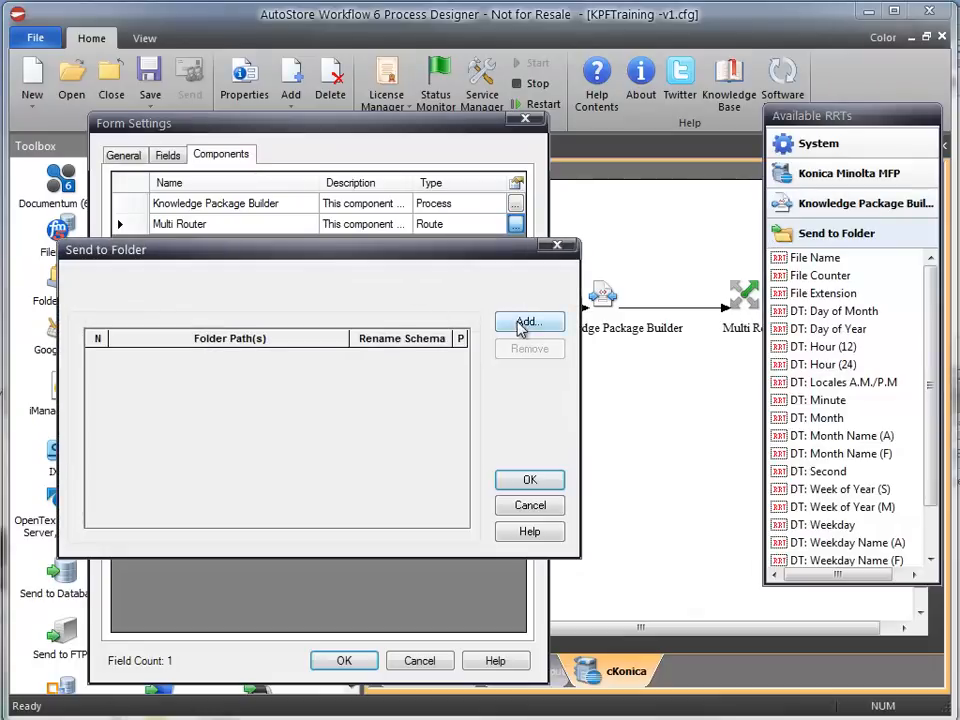
{"action": "left_click", "coordinate": [529, 321]}
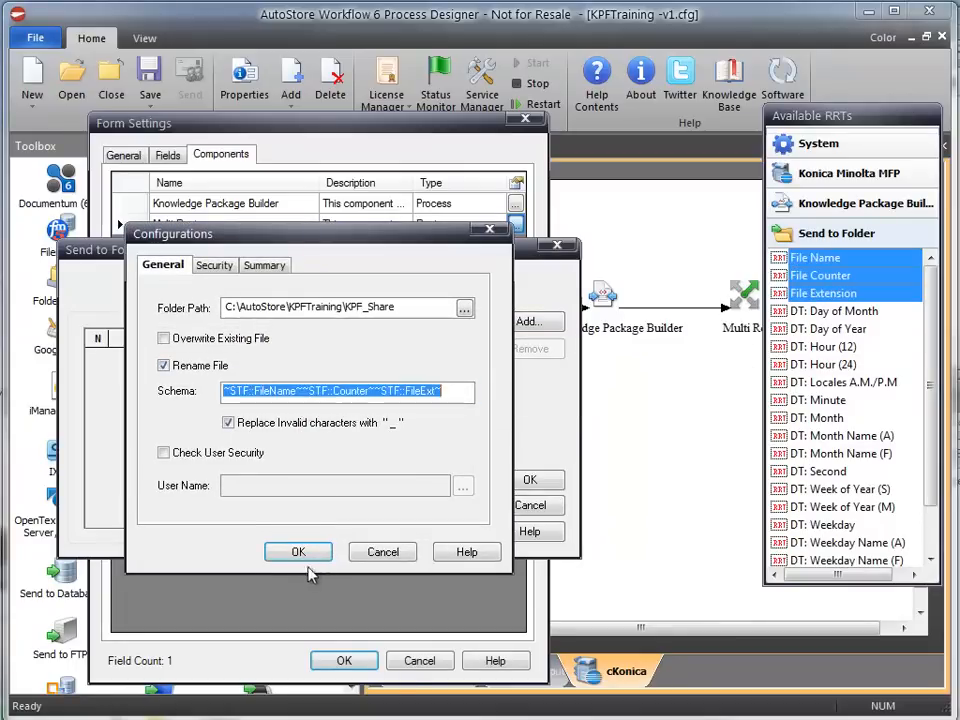
{"action": "left_click", "coordinate": [298, 552]}
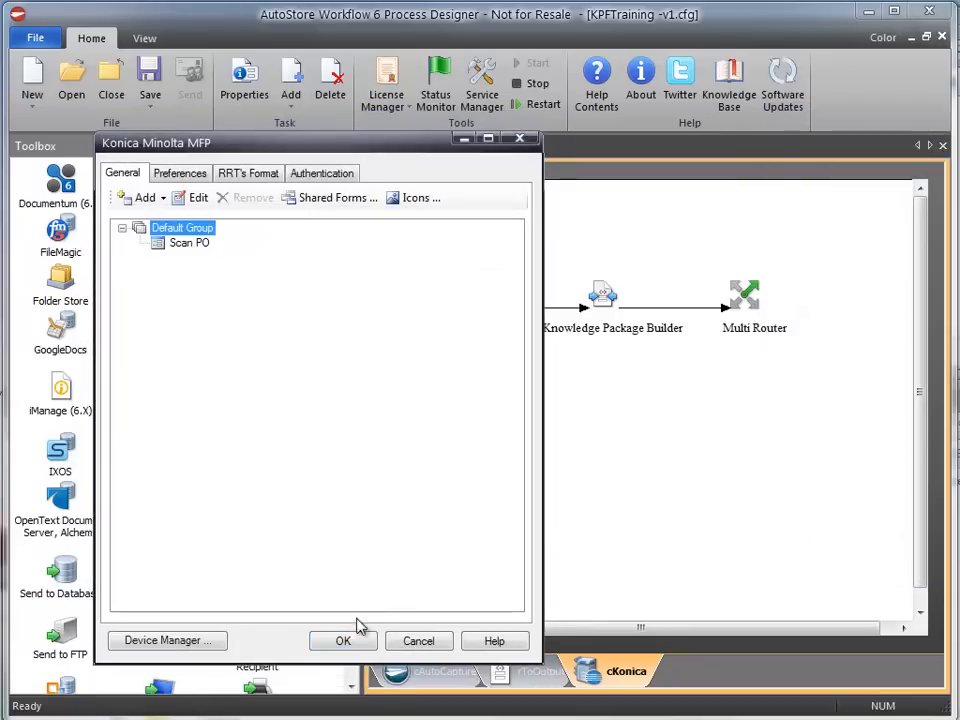
{"action": "left_click", "coordinate": [343, 641]}
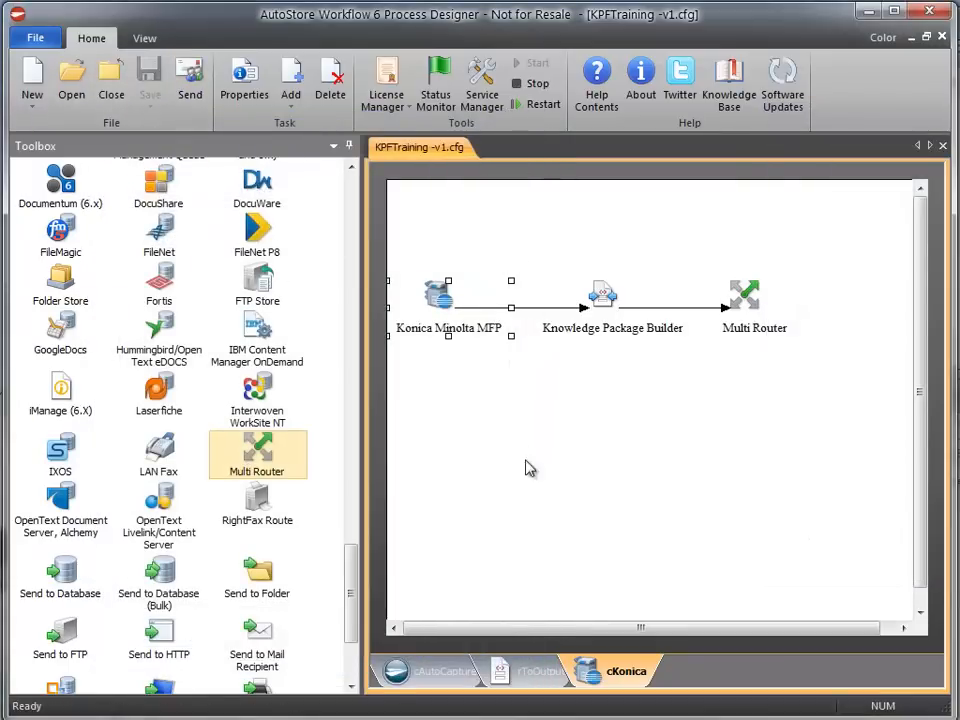
Step: Review the rToOutput and cAutoCapture task workflows via their tabs
{"action": "left_click", "coordinate": [540, 671]}
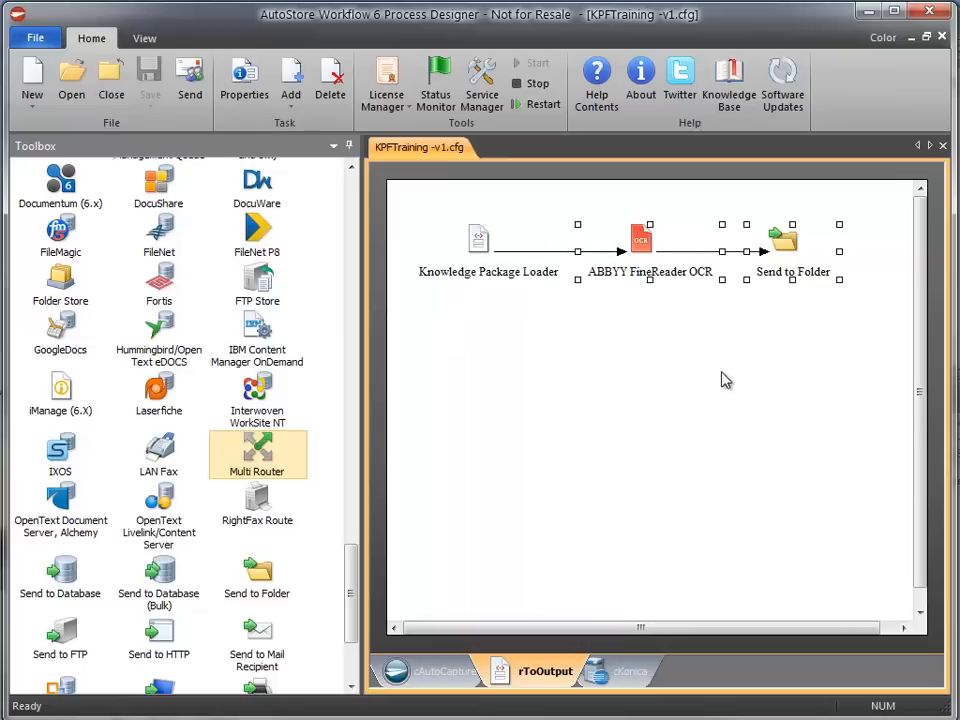
{"action": "left_click", "coordinate": [624, 670]}
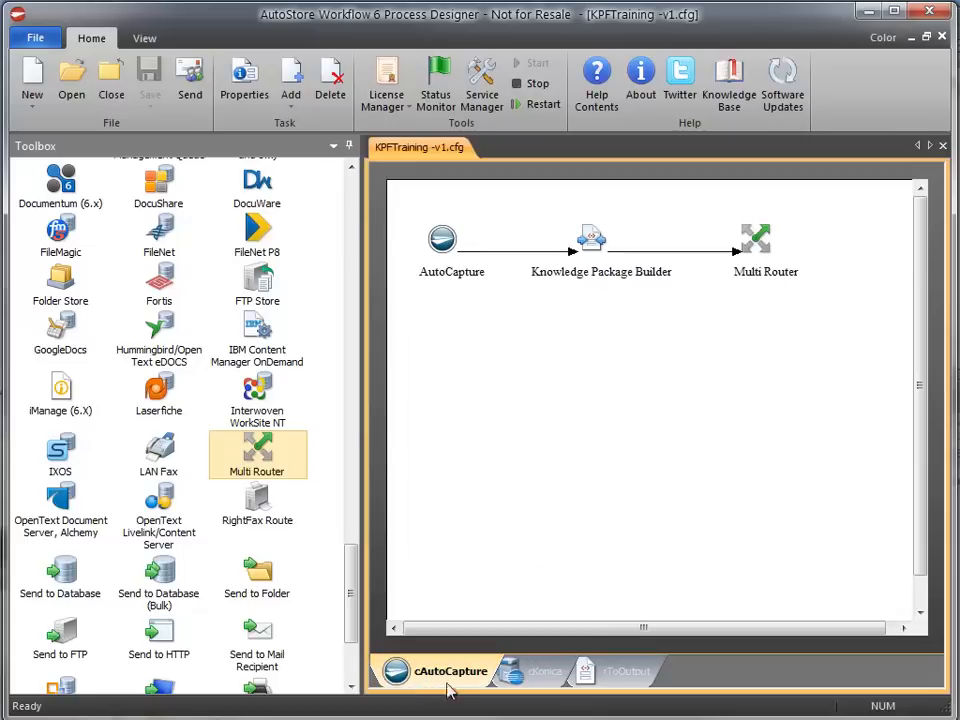
{"action": "mouse_move", "coordinate": [421, 683]}
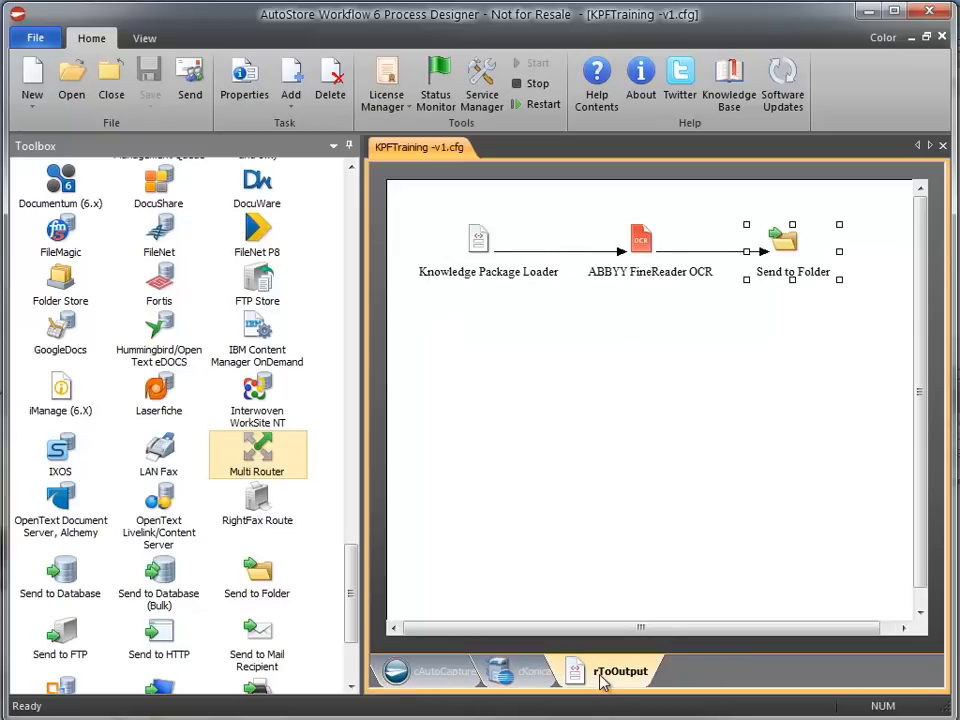
{"action": "mouse_move", "coordinate": [583, 383]}
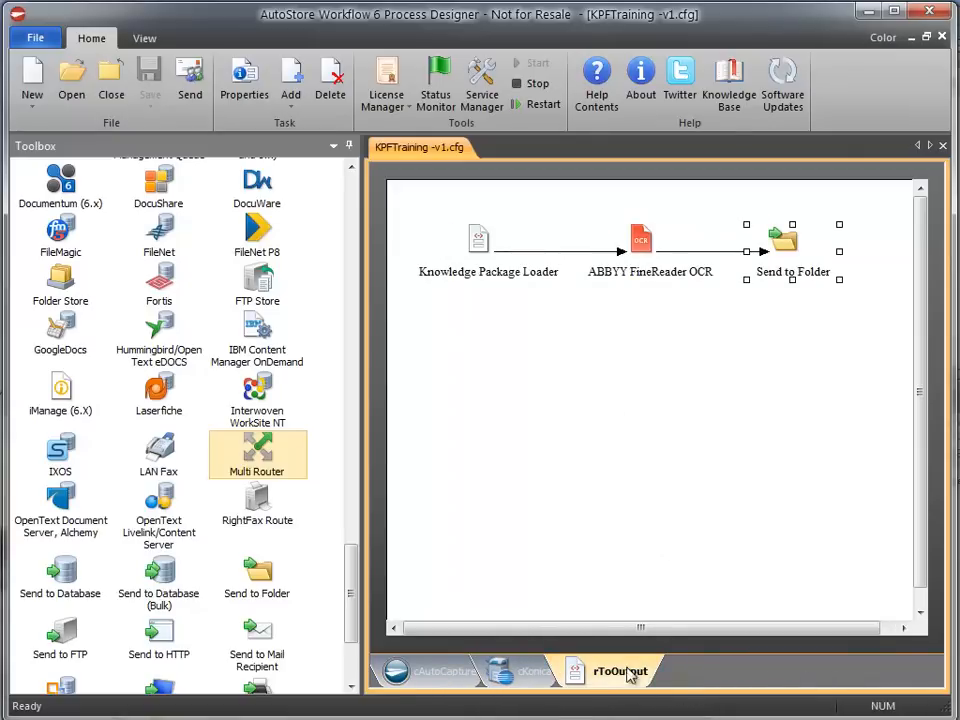
{"action": "mouse_move", "coordinate": [835, 679]}
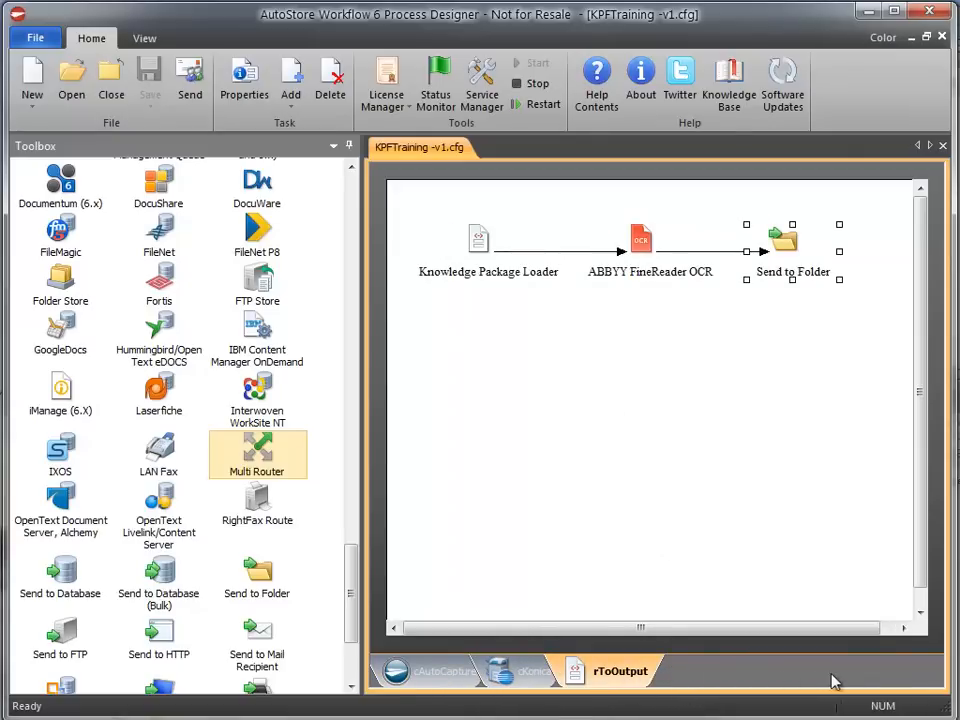
{"action": "mouse_move", "coordinate": [654, 246]}
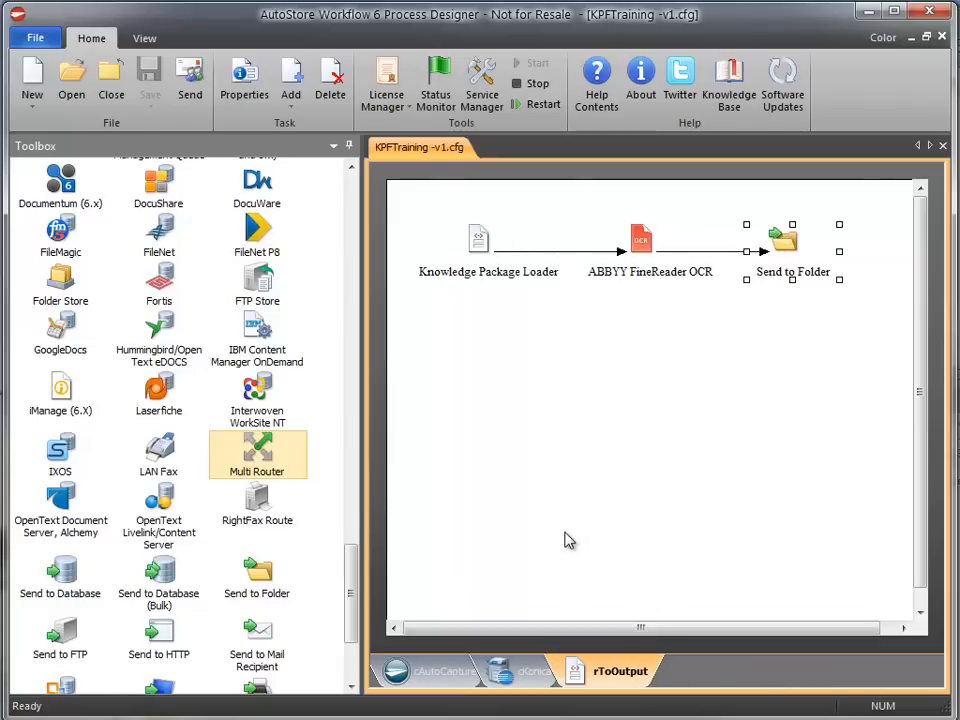
{"action": "mouse_move", "coordinate": [454, 218]}
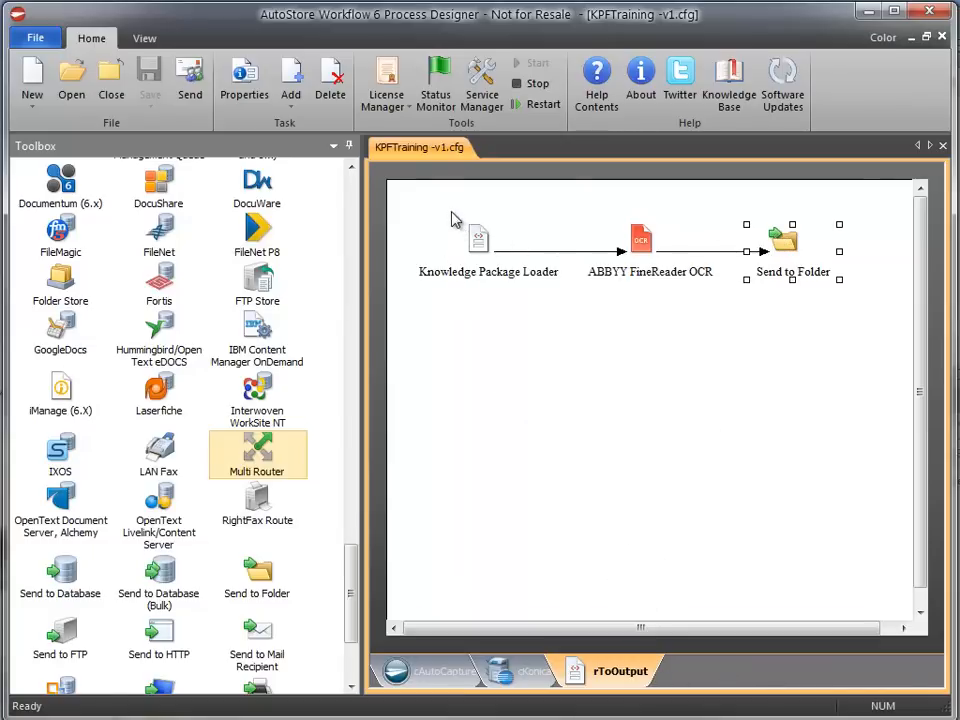
{"action": "mouse_move", "coordinate": [511, 276]}
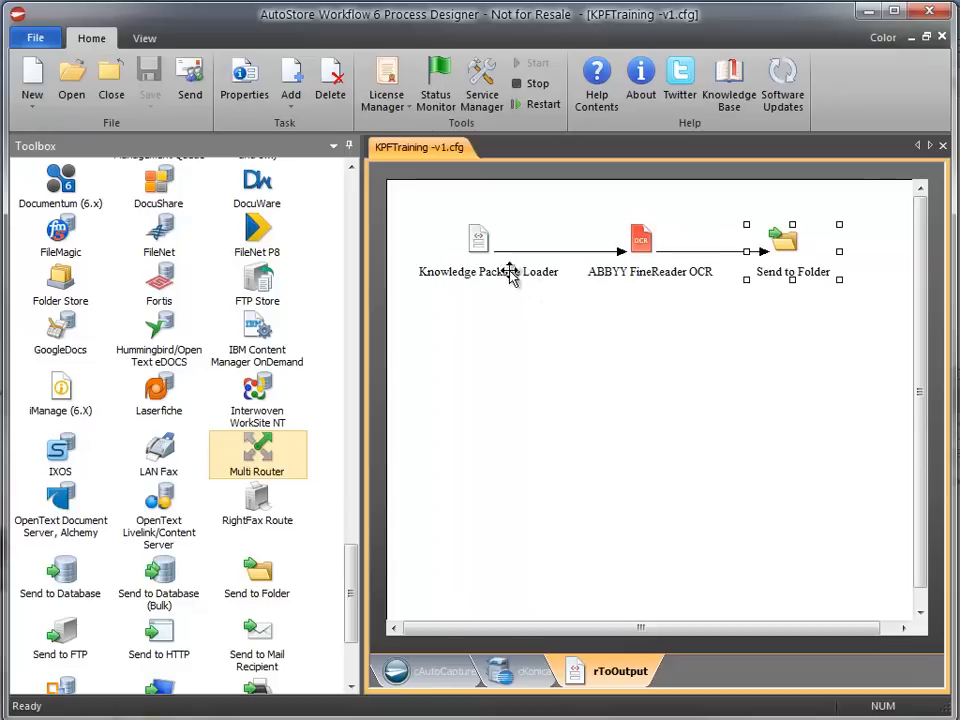
Step: Review the Knowledge Package Loader's KPF_Share input directory settings and close them
{"action": "left_click", "coordinate": [480, 238]}
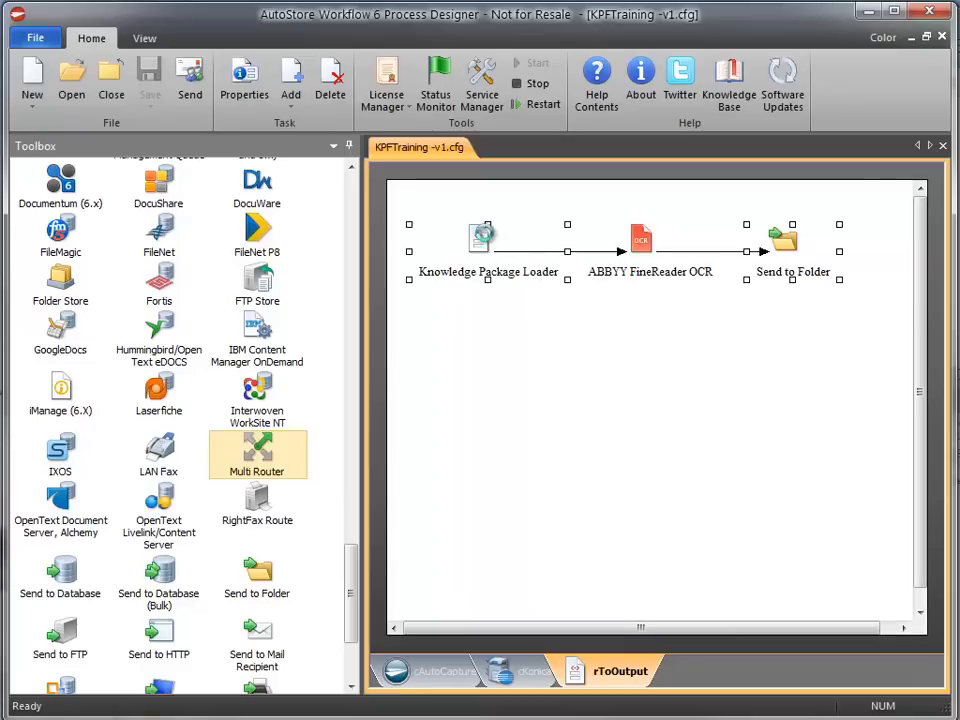
{"action": "double_click", "coordinate": [481, 238]}
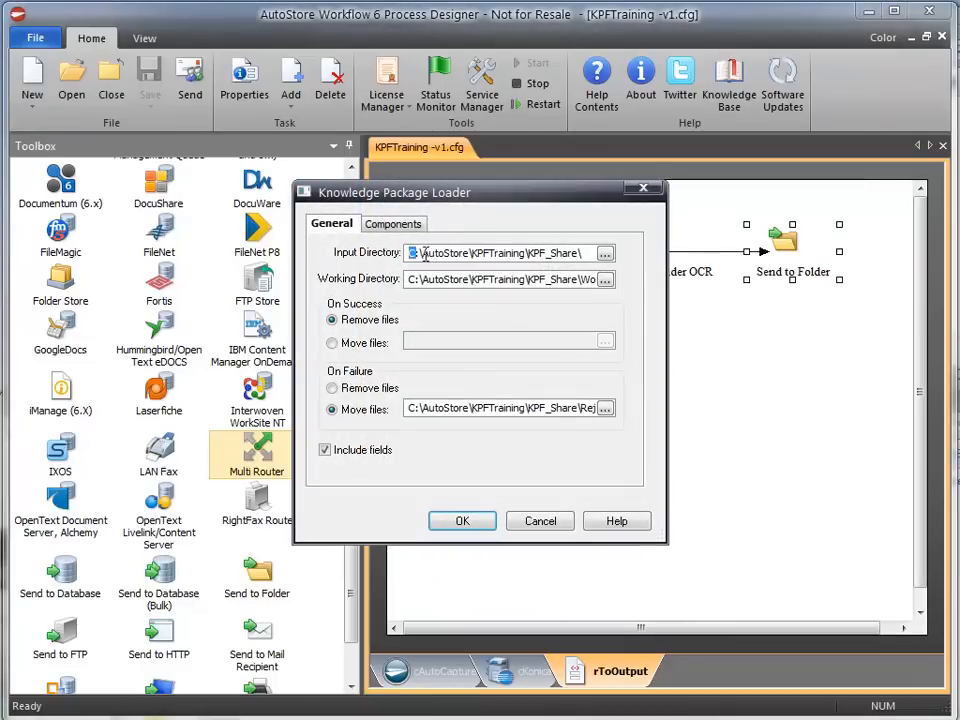
{"action": "left_click", "coordinate": [461, 521]}
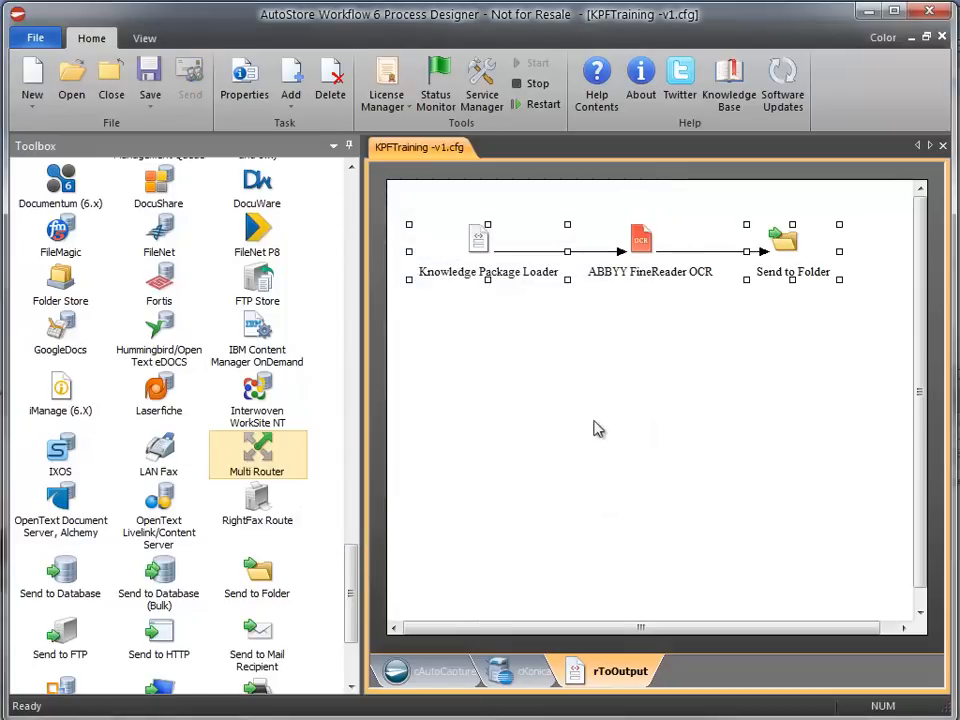
{"action": "mouse_move", "coordinate": [634, 417]}
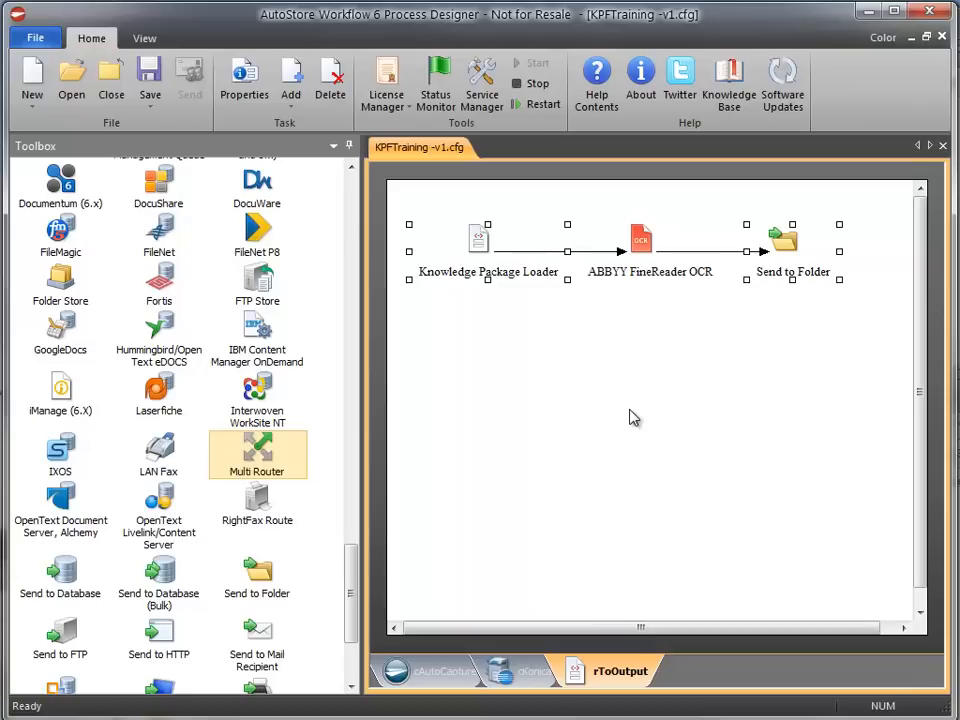
{"action": "mouse_move", "coordinate": [649, 388]}
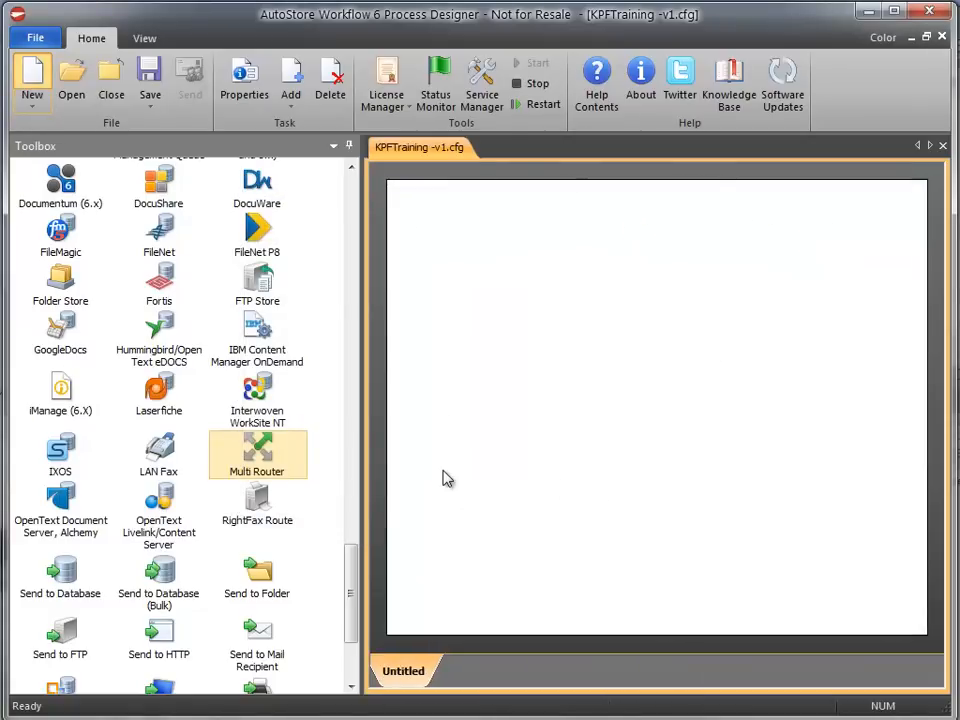
Step: Confirm the new CFG3 configuration and name its first task ServerA
{"action": "left_click", "coordinate": [33, 65]}
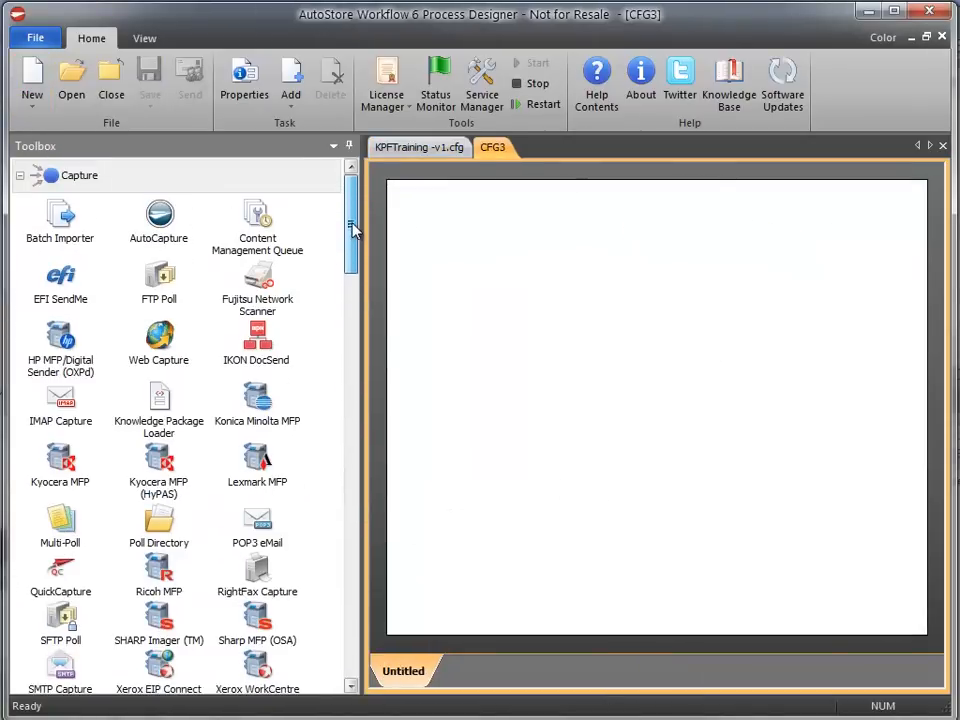
{"action": "mouse_move", "coordinate": [257, 400]}
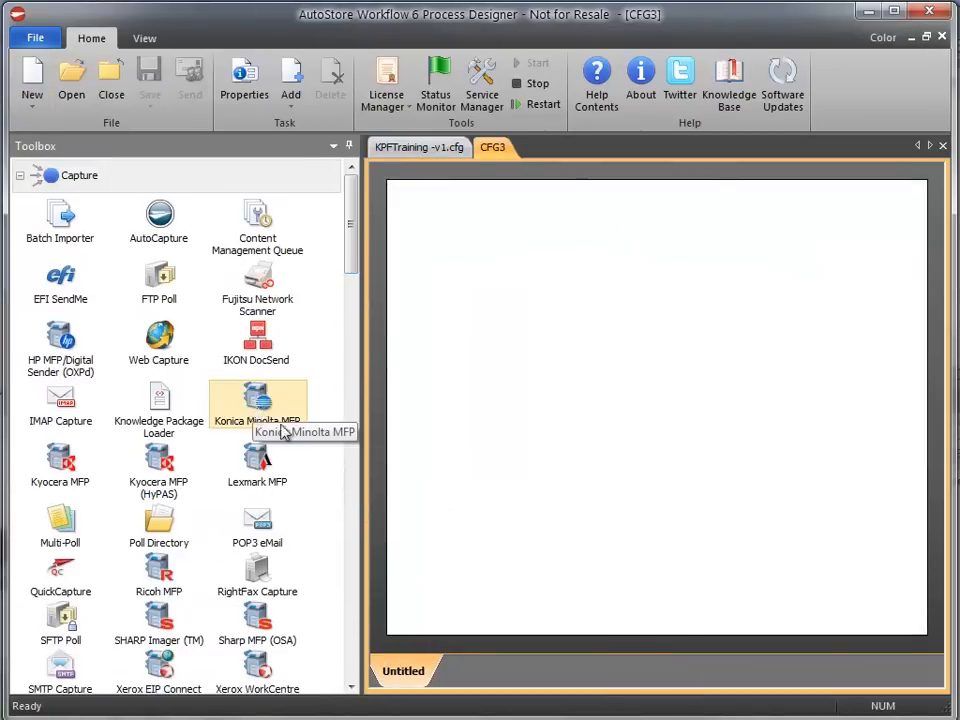
{"action": "mouse_move", "coordinate": [464, 258]}
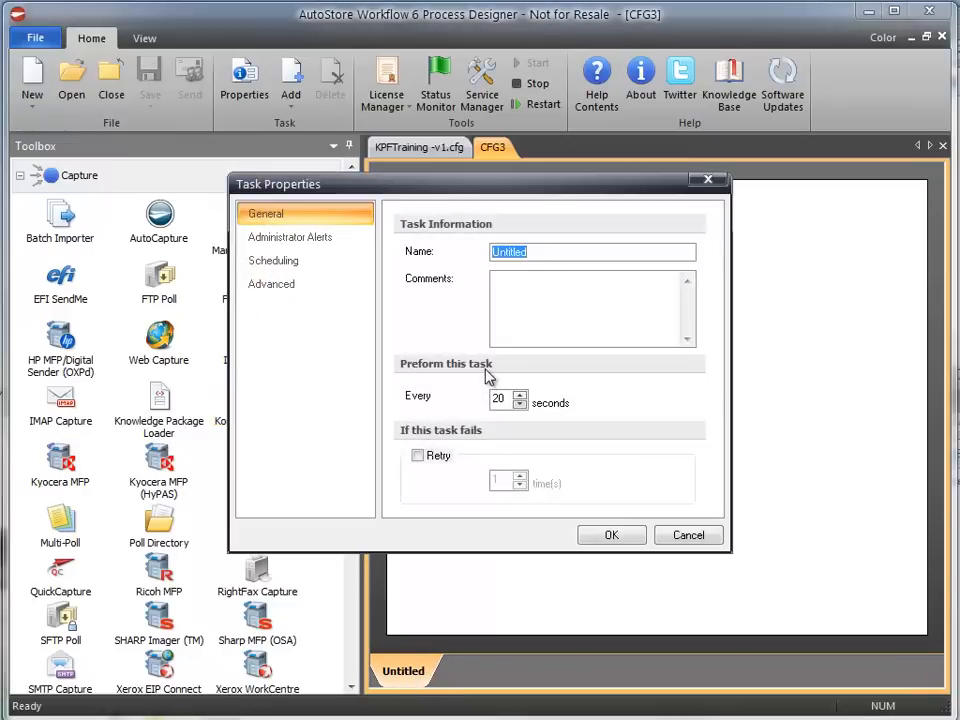
{"action": "type", "text": "ServerA"}
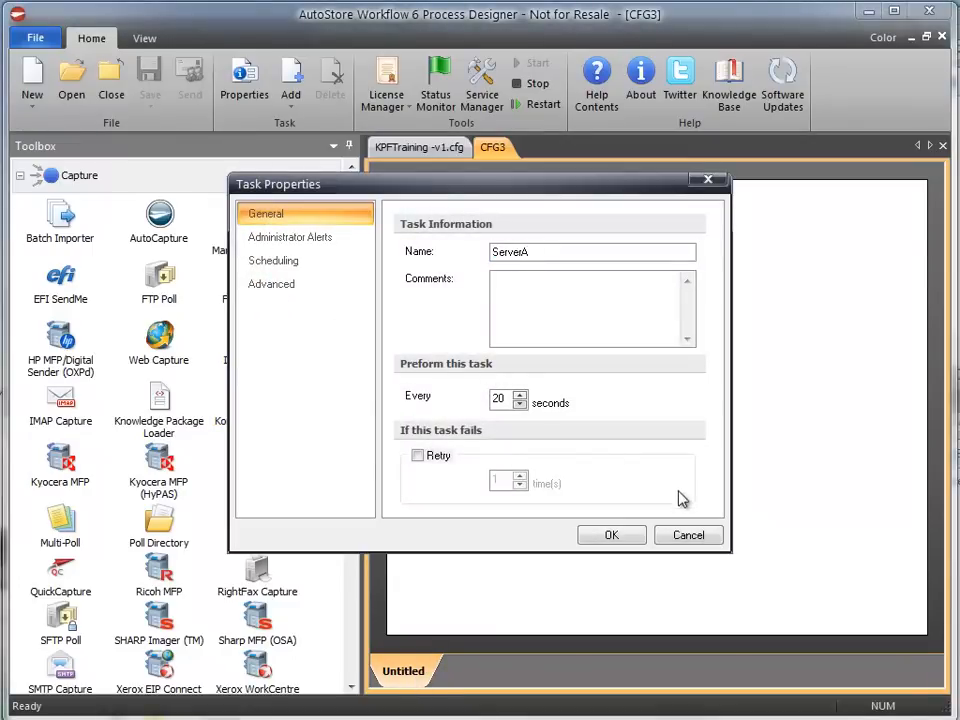
{"action": "left_click", "coordinate": [611, 534]}
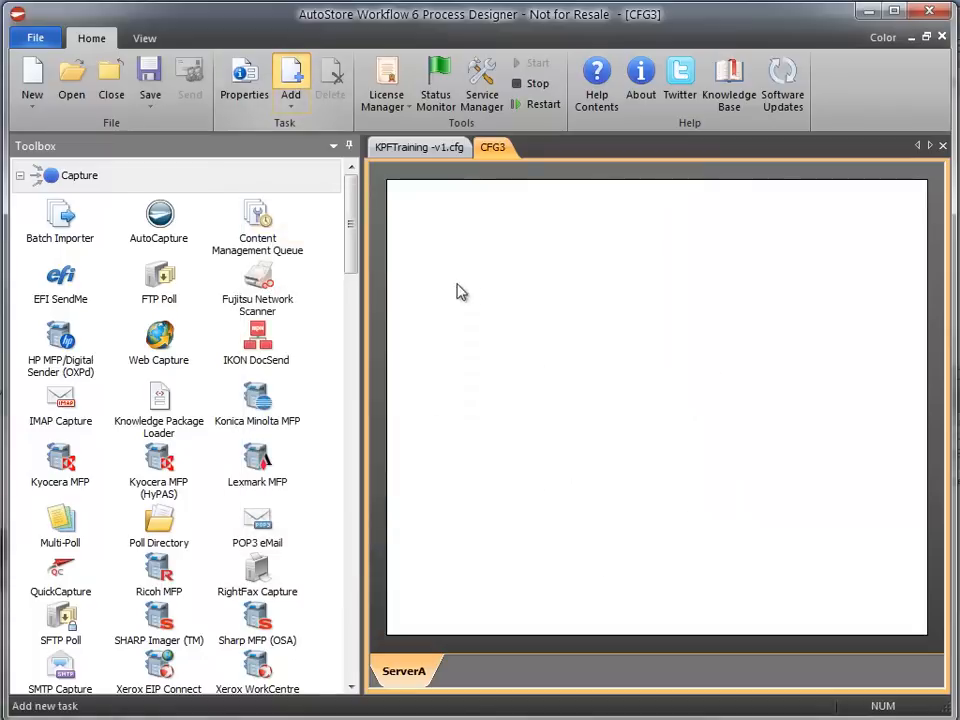
Step: Add a second task named ServerB and return to the ServerA task
{"action": "left_click", "coordinate": [290, 78]}
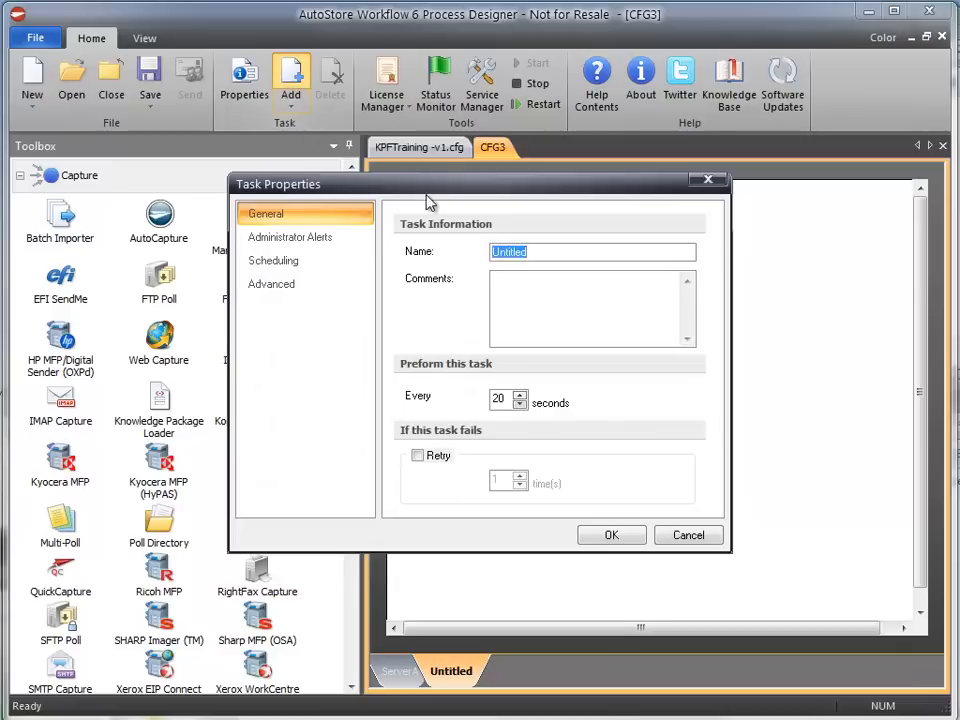
{"action": "type", "text": "ServerB"}
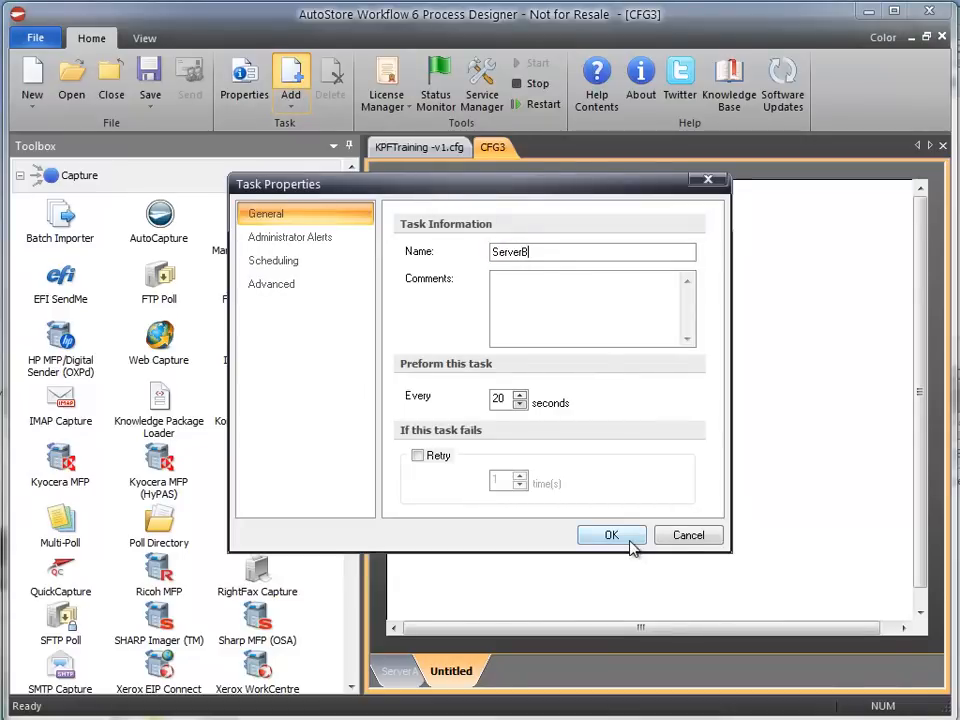
{"action": "left_click", "coordinate": [611, 534]}
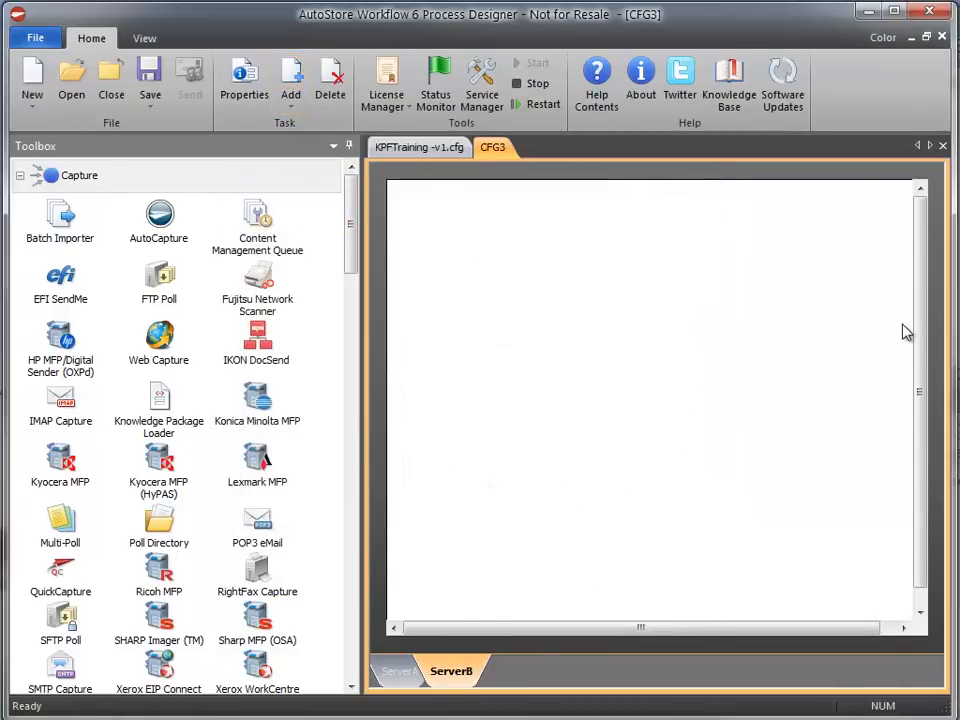
{"action": "left_click", "coordinate": [395, 670]}
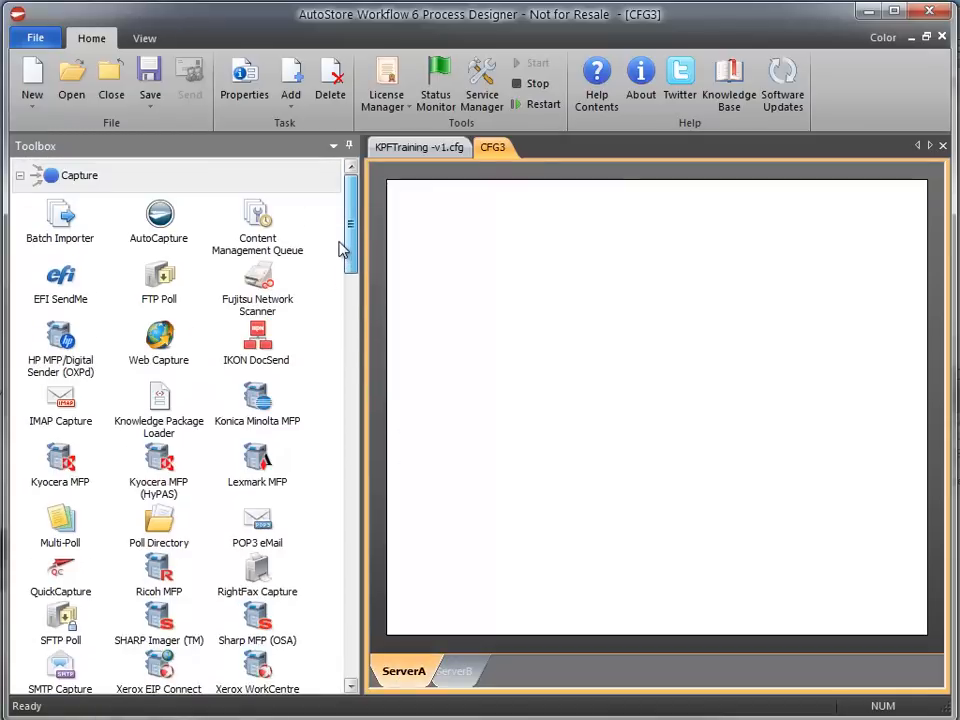
Step: Chain AutoCapture, Knowledge Package Builder and FTP Store on ServerA, then switch to ServerB
{"action": "left_click_drag", "start_coordinate": [158, 213], "coordinate": [473, 260]}
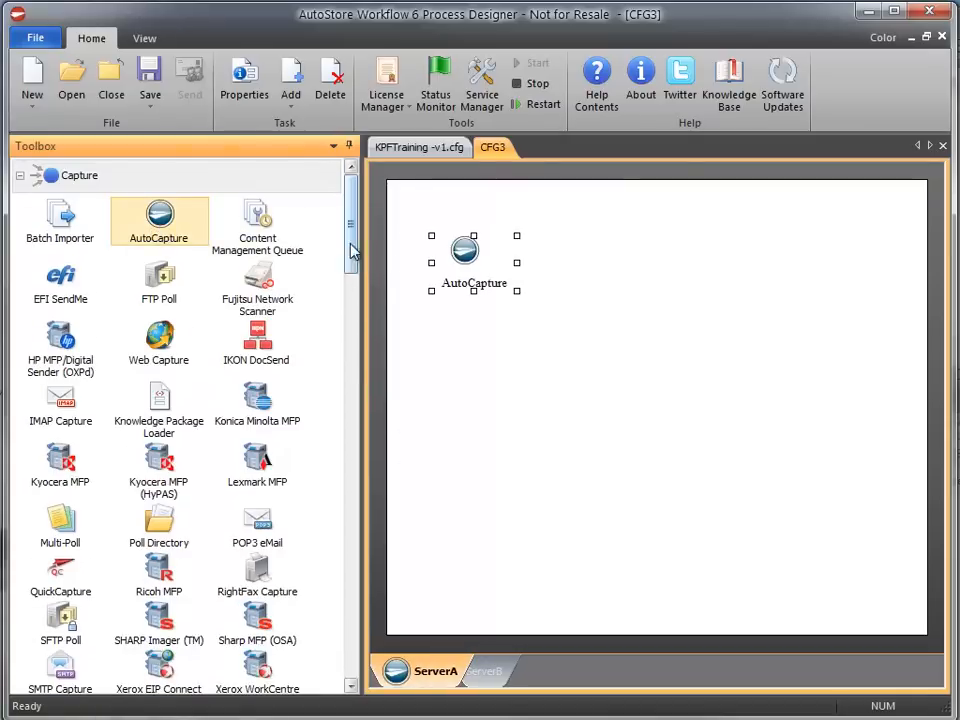
{"action": "scroll", "scroll_direction": "down", "scroll_amount": 3}
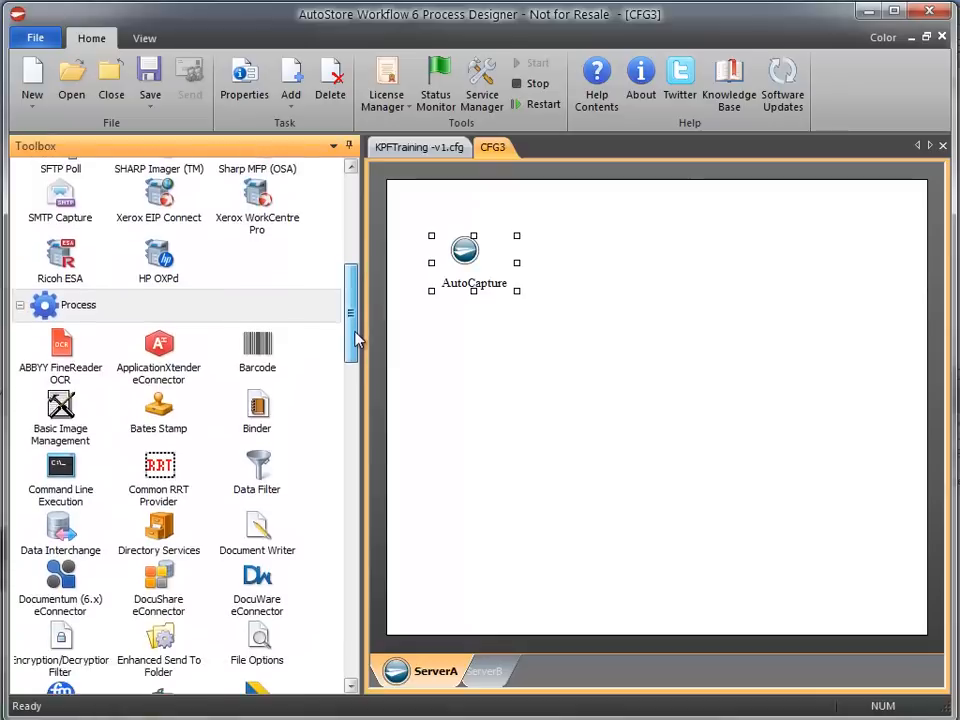
{"action": "scroll", "scroll_direction": "down", "scroll_amount": 3}
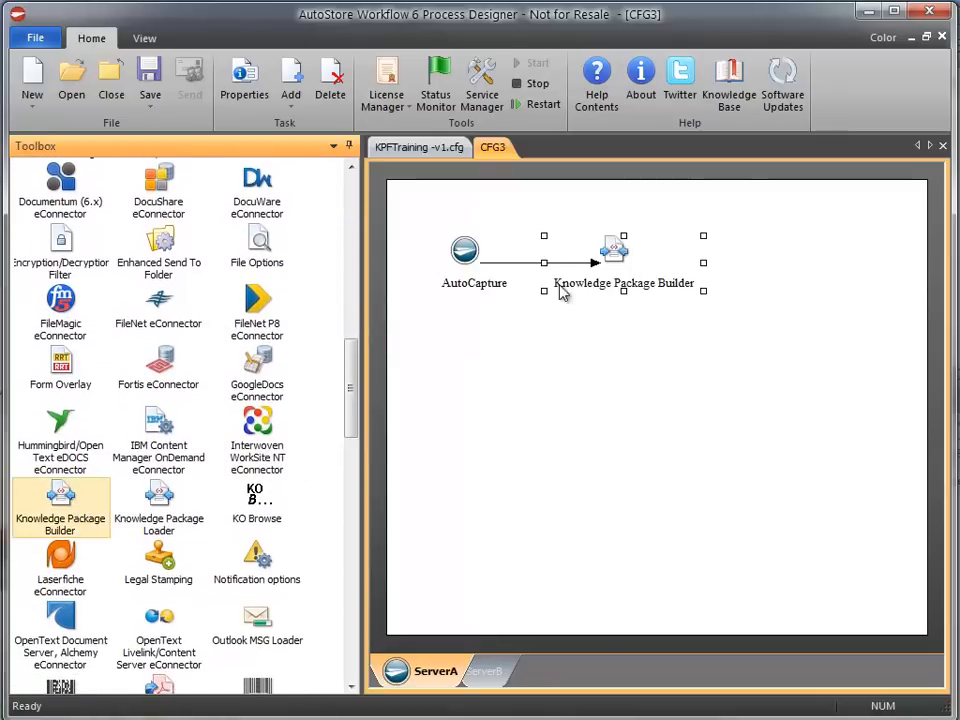
{"action": "scroll", "scroll_direction": "down", "scroll_amount": 3}
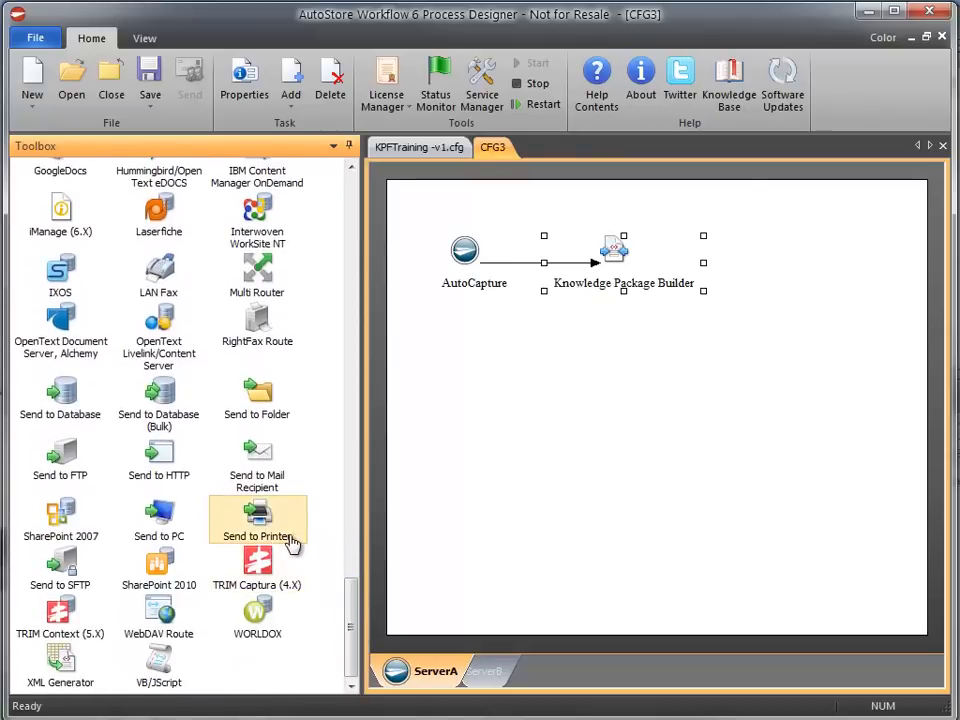
{"action": "mouse_move", "coordinate": [323, 426]}
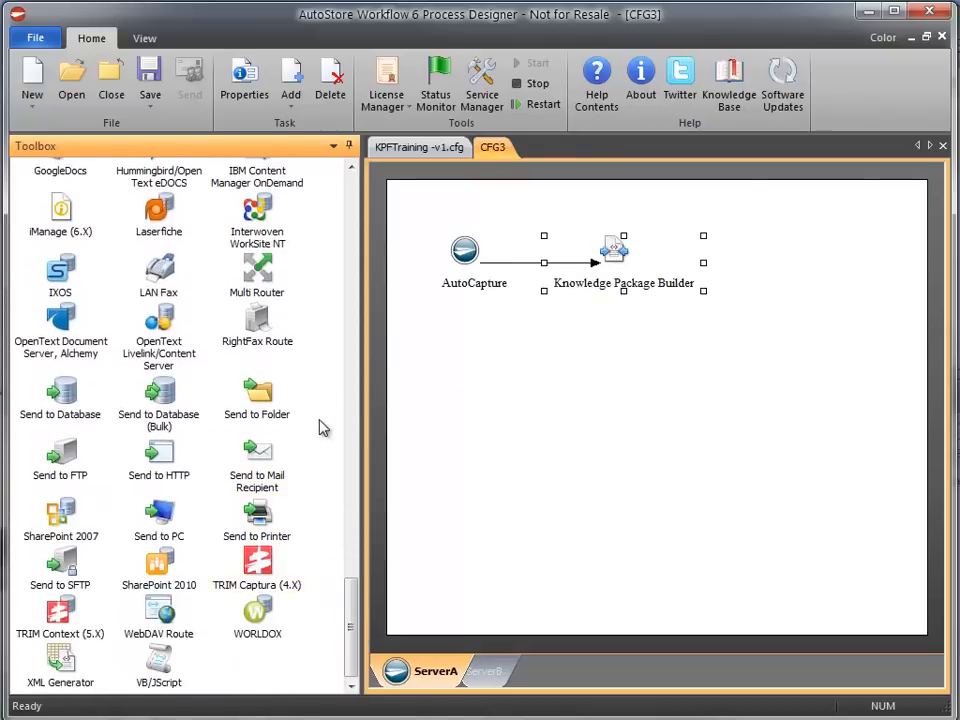
{"action": "mouse_move", "coordinate": [259, 449]}
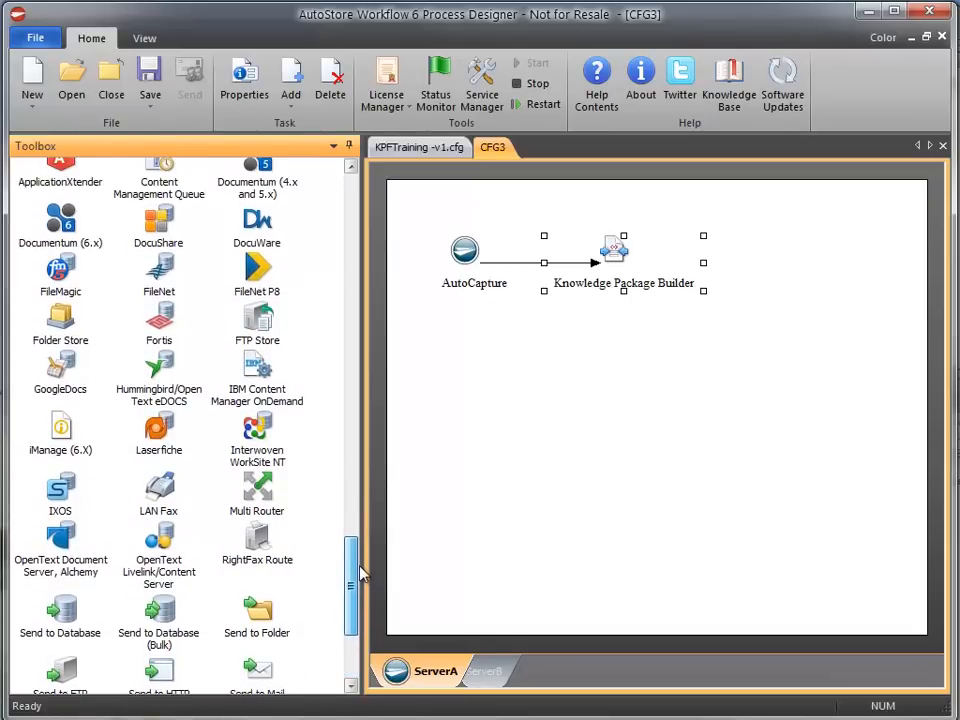
{"action": "scroll", "scroll_direction": "down", "scroll_amount": 3}
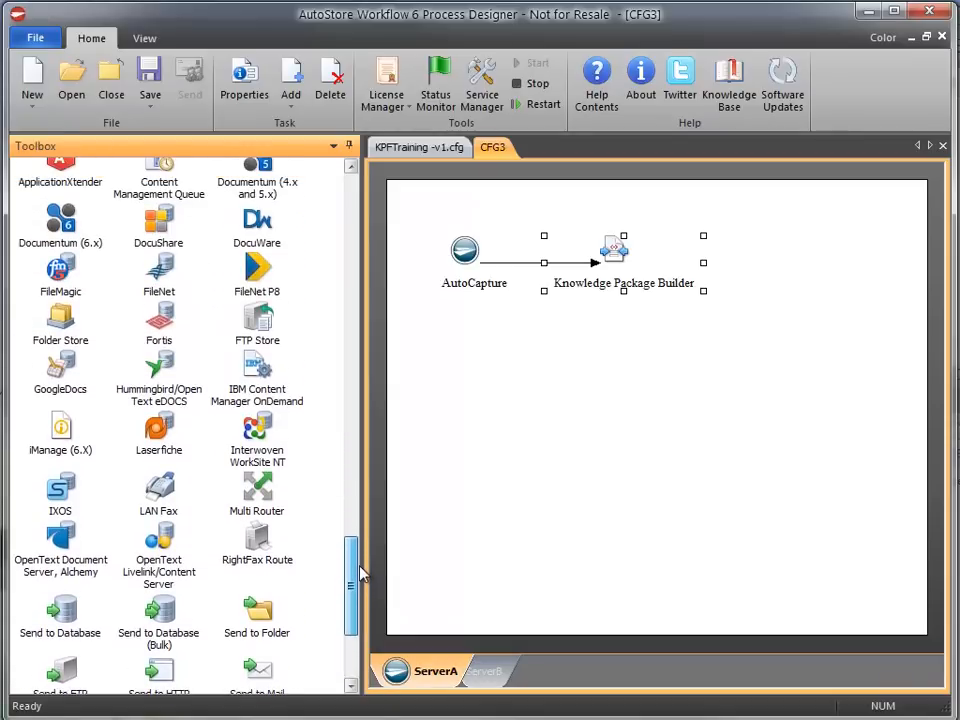
{"action": "scroll", "scroll_direction": "down", "scroll_amount": 3}
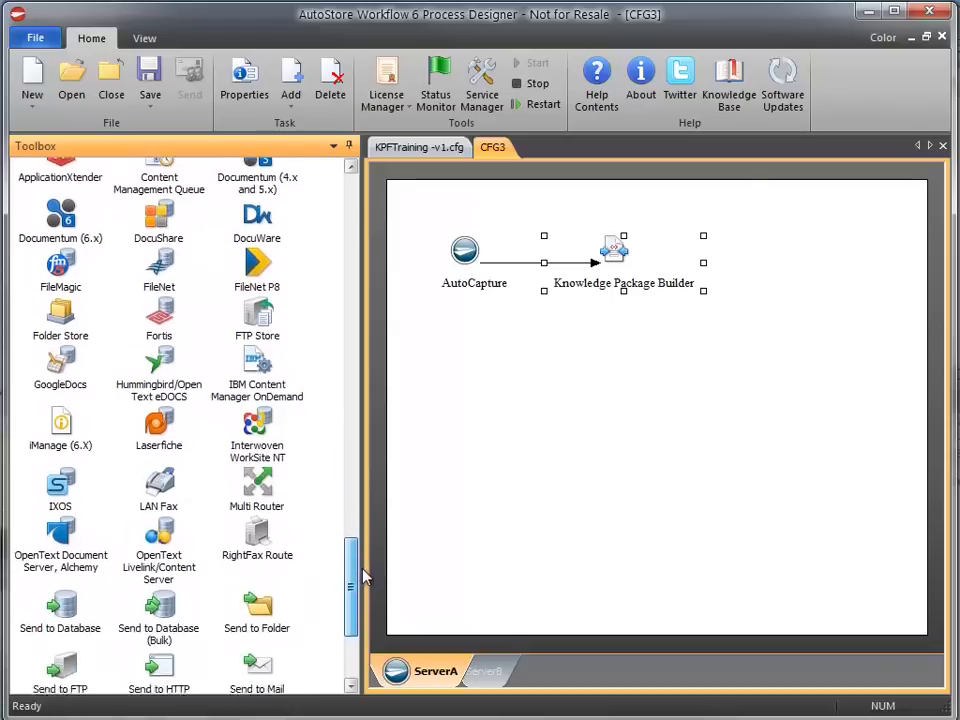
{"action": "scroll", "scroll_direction": "down", "scroll_amount": 3}
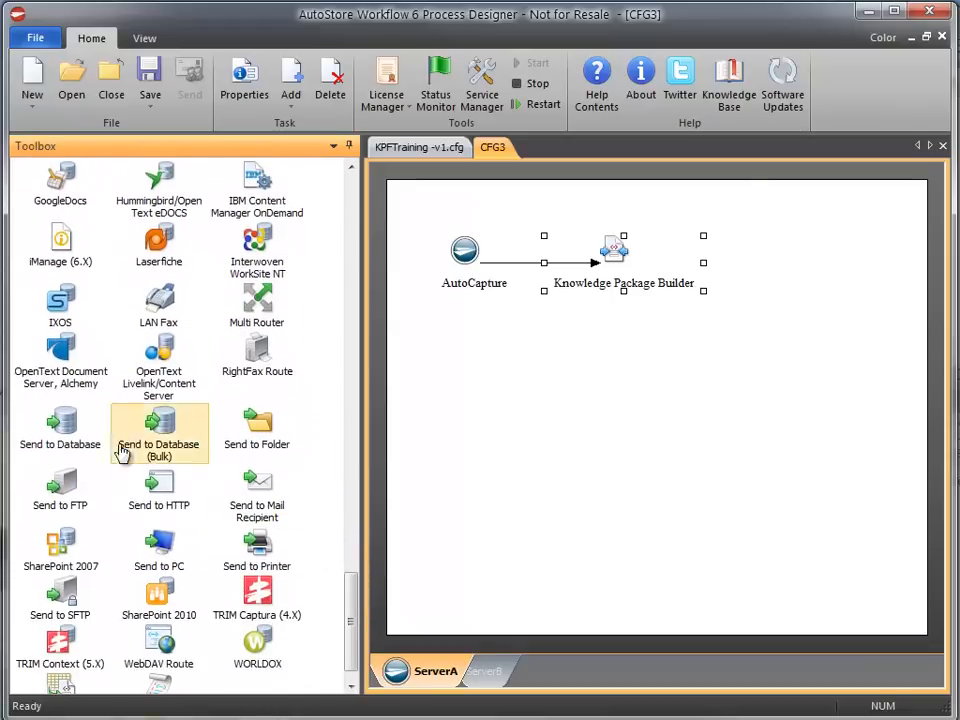
{"action": "mouse_move", "coordinate": [170, 545]}
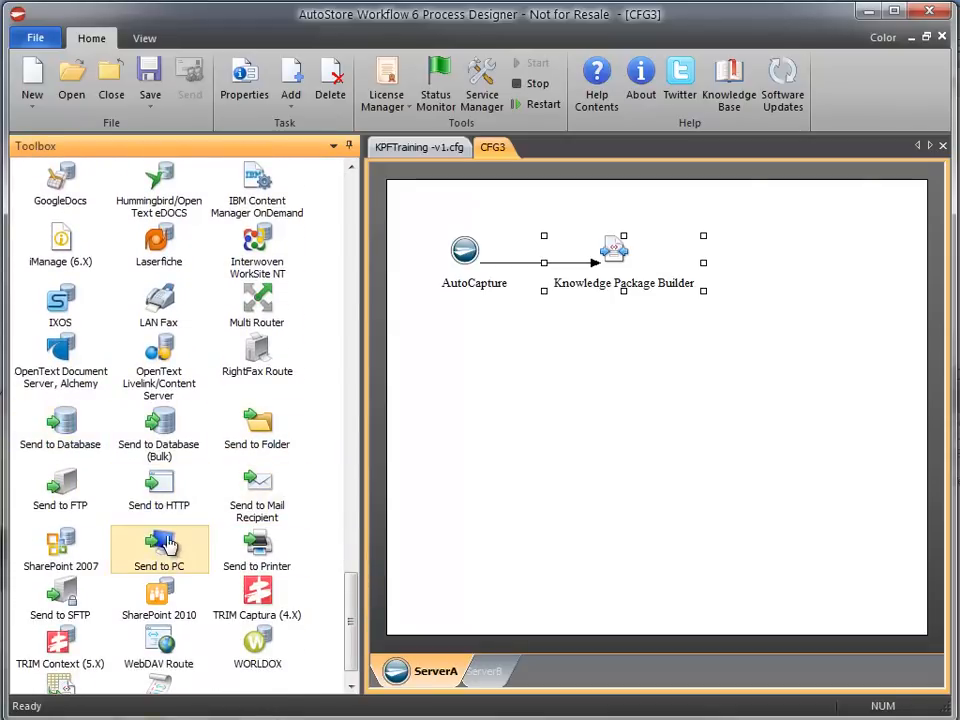
{"action": "mouse_move", "coordinate": [170, 533]}
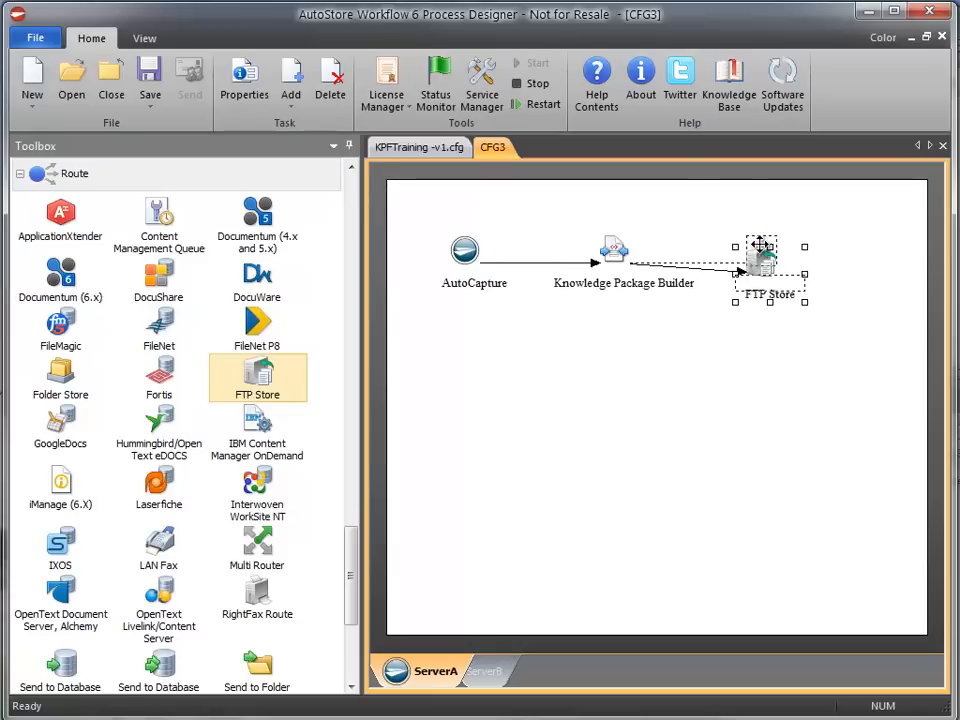
{"action": "left_click", "coordinate": [484, 670]}
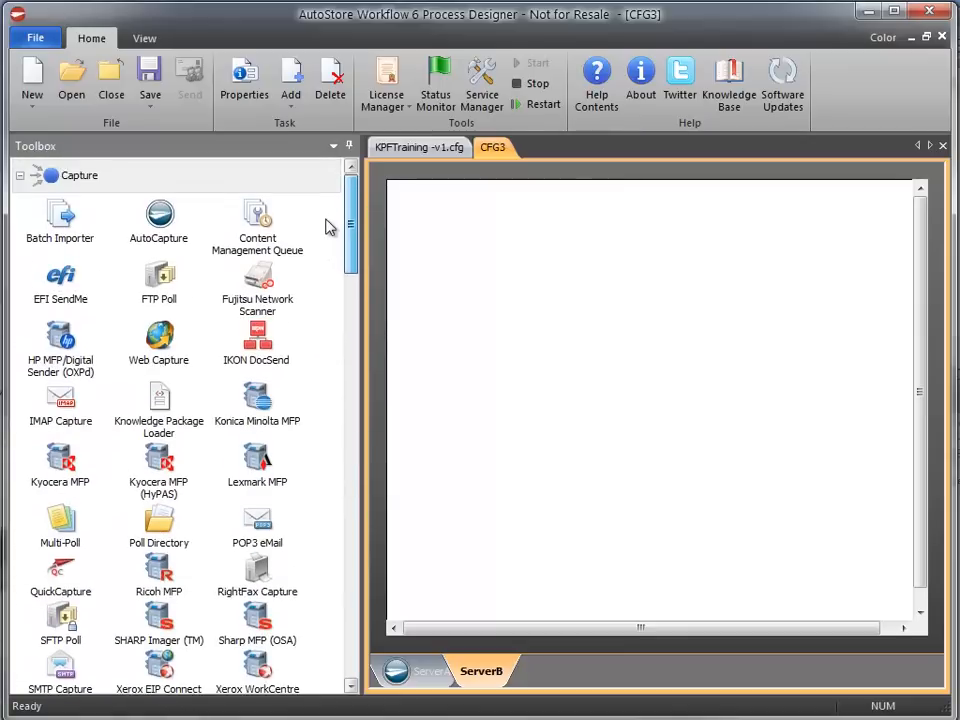
{"action": "mouse_move", "coordinate": [263, 455]}
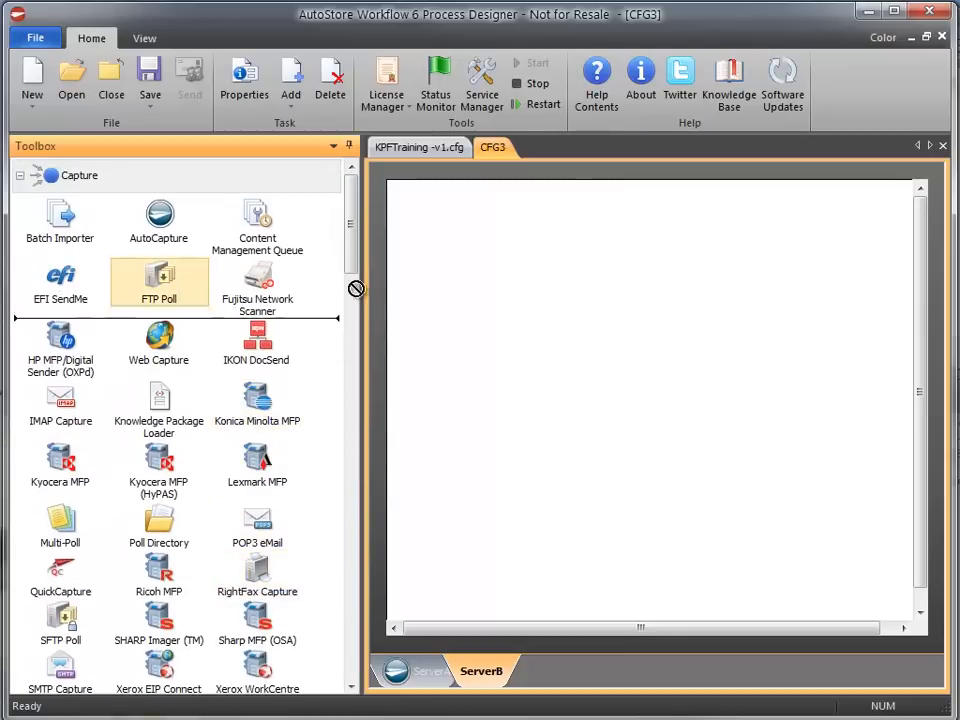
Step: Chain FTP Poll, Knowledge Package Loader and Multi Router on ServerB, then view KPFTraining
{"action": "left_click_drag", "start_coordinate": [159, 283], "coordinate": [473, 260]}
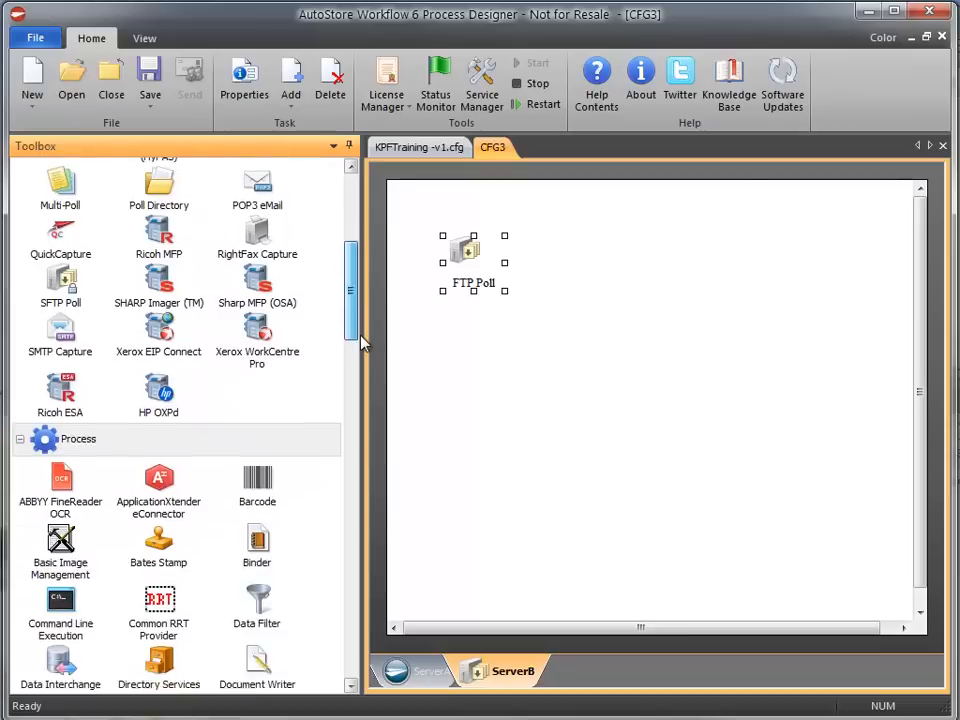
{"action": "scroll", "scroll_direction": "down", "scroll_amount": 3}
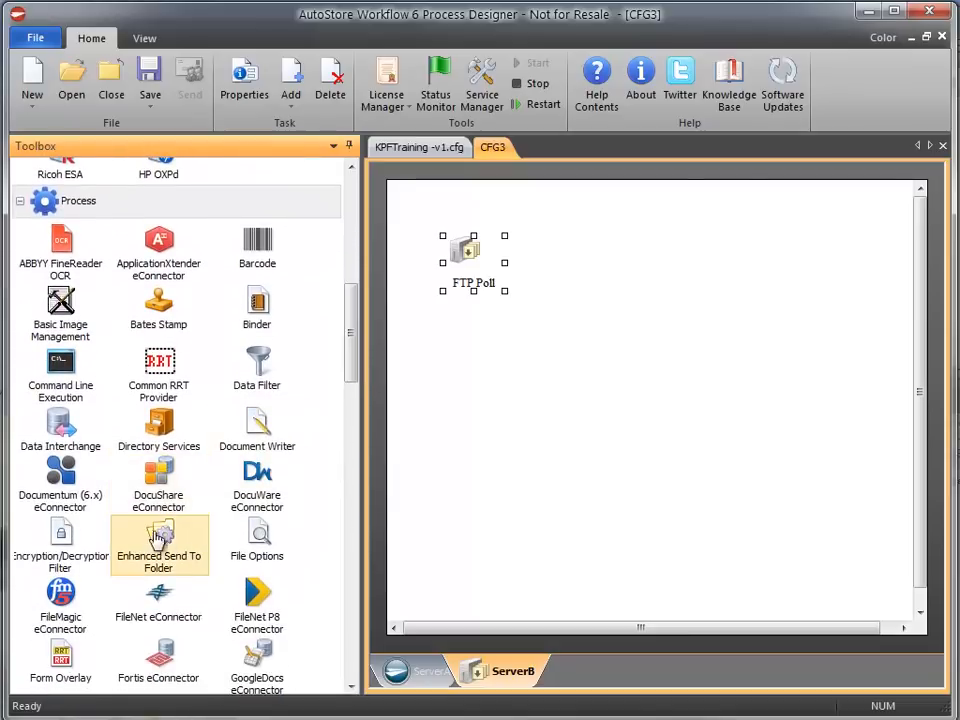
{"action": "scroll", "scroll_direction": "down", "scroll_amount": 3}
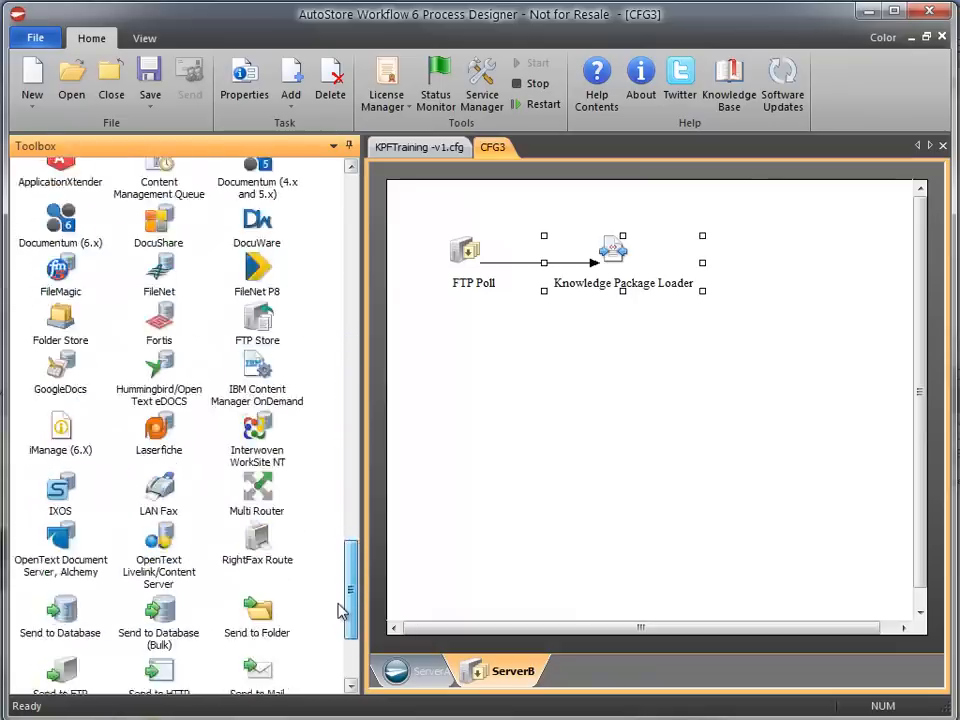
{"action": "scroll", "scroll_direction": "down", "scroll_amount": 3}
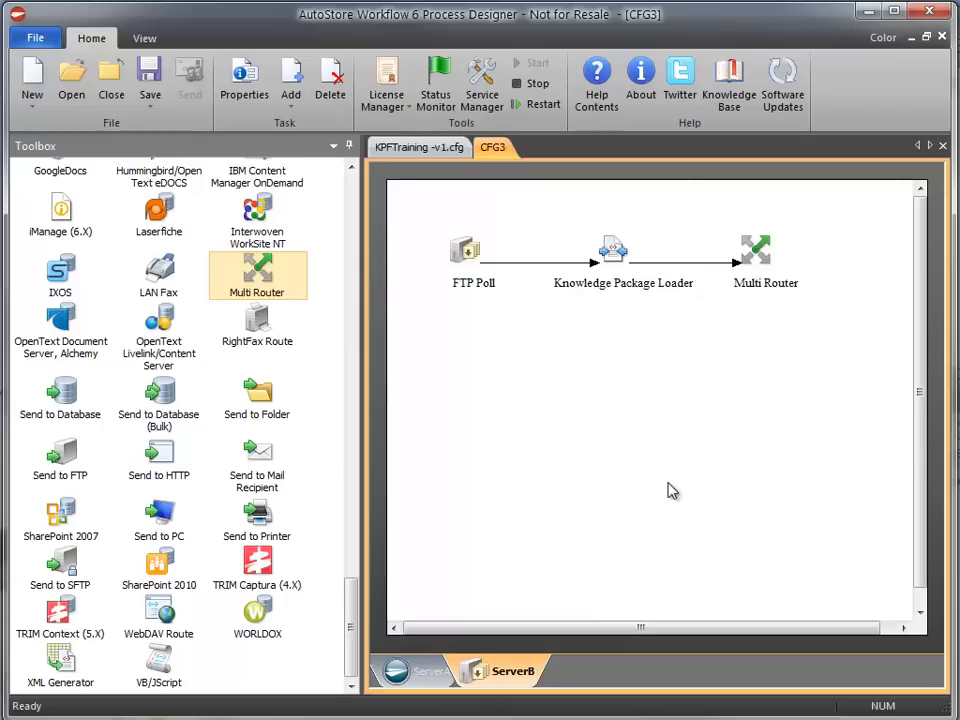
{"action": "left_click", "coordinate": [419, 147]}
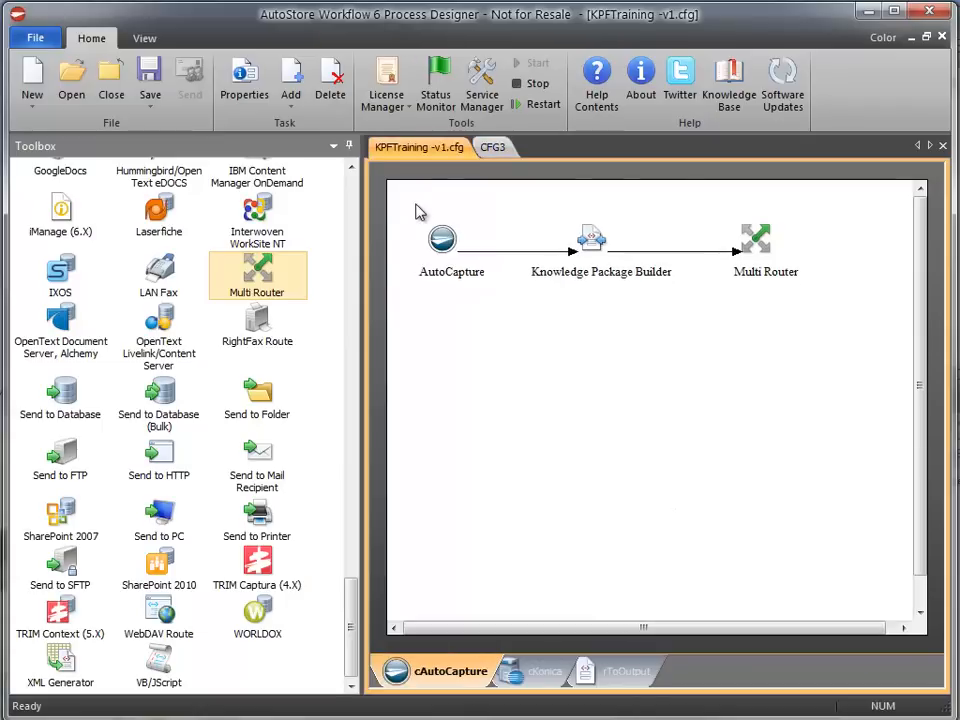
{"action": "mouse_move", "coordinate": [500, 400]}
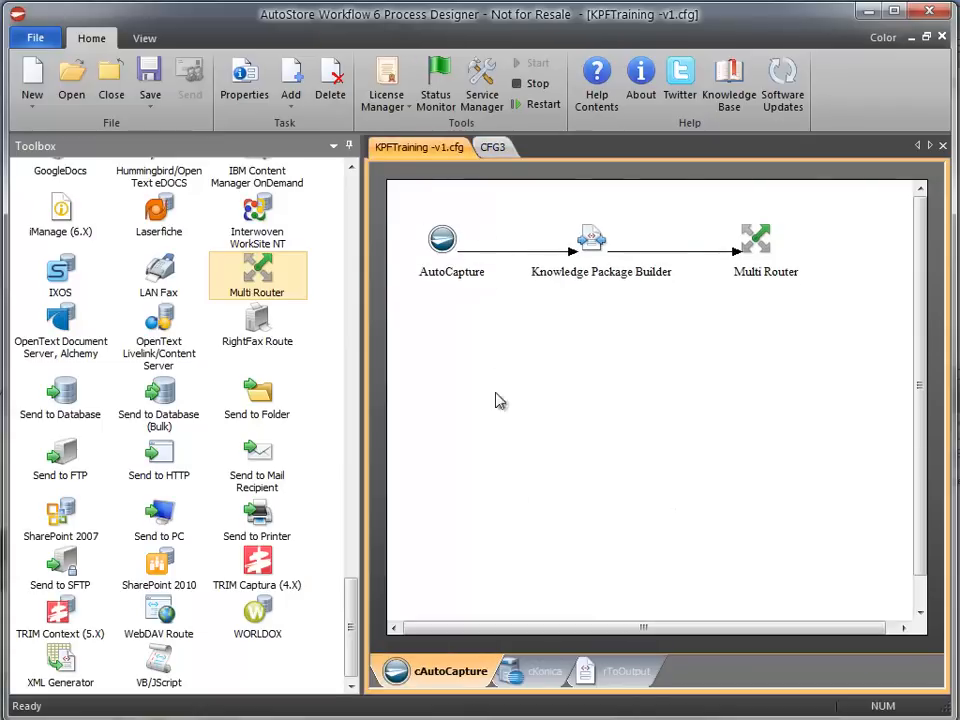
{"action": "mouse_move", "coordinate": [638, 222]}
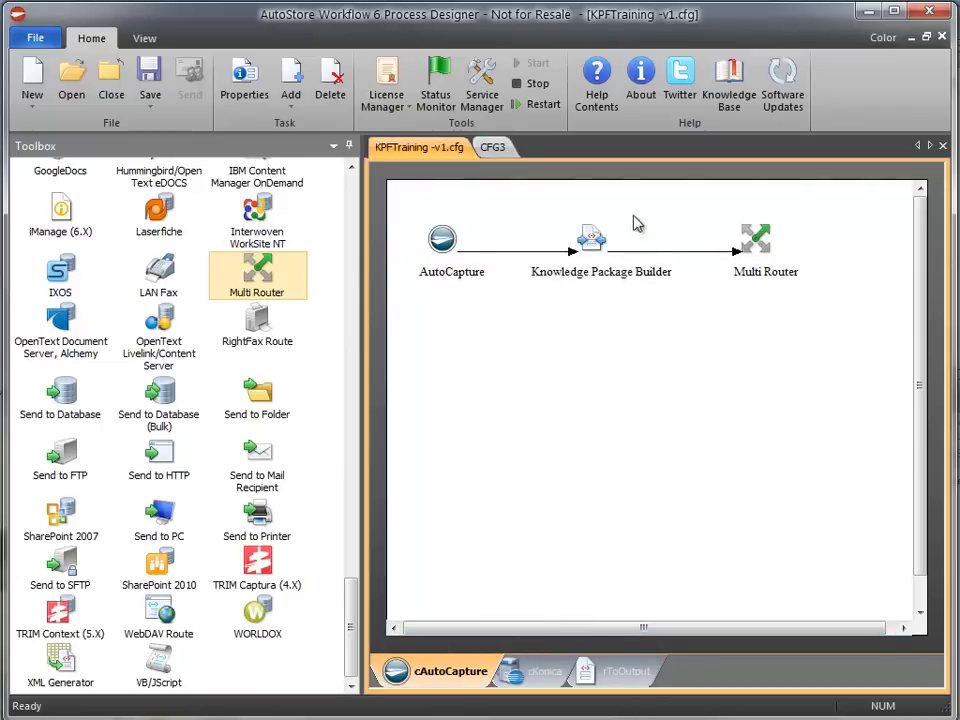
{"action": "mouse_move", "coordinate": [622, 623]}
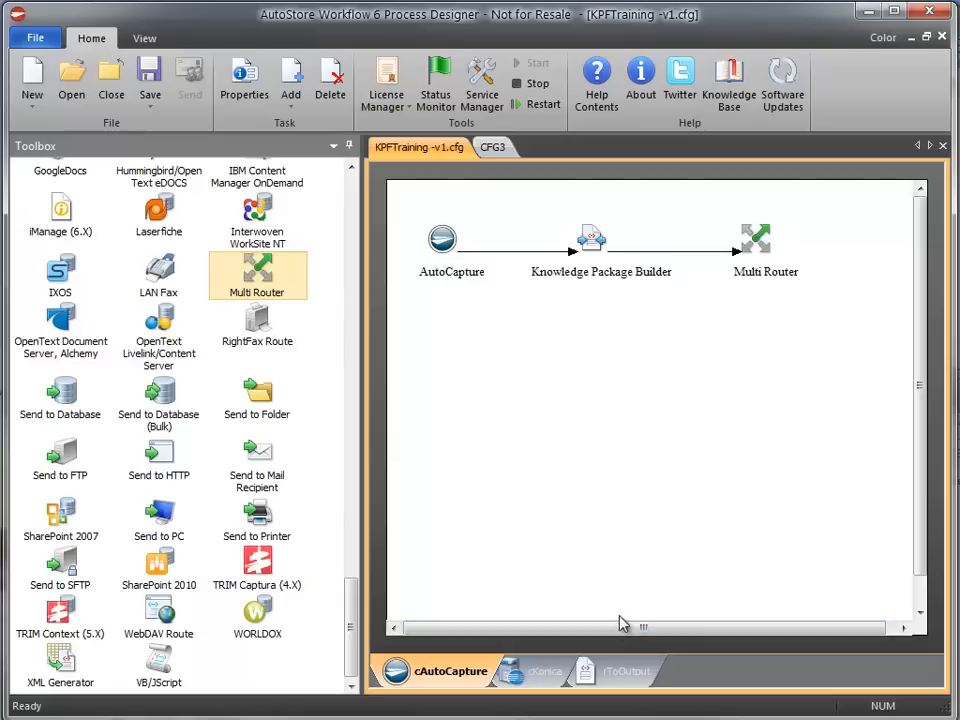